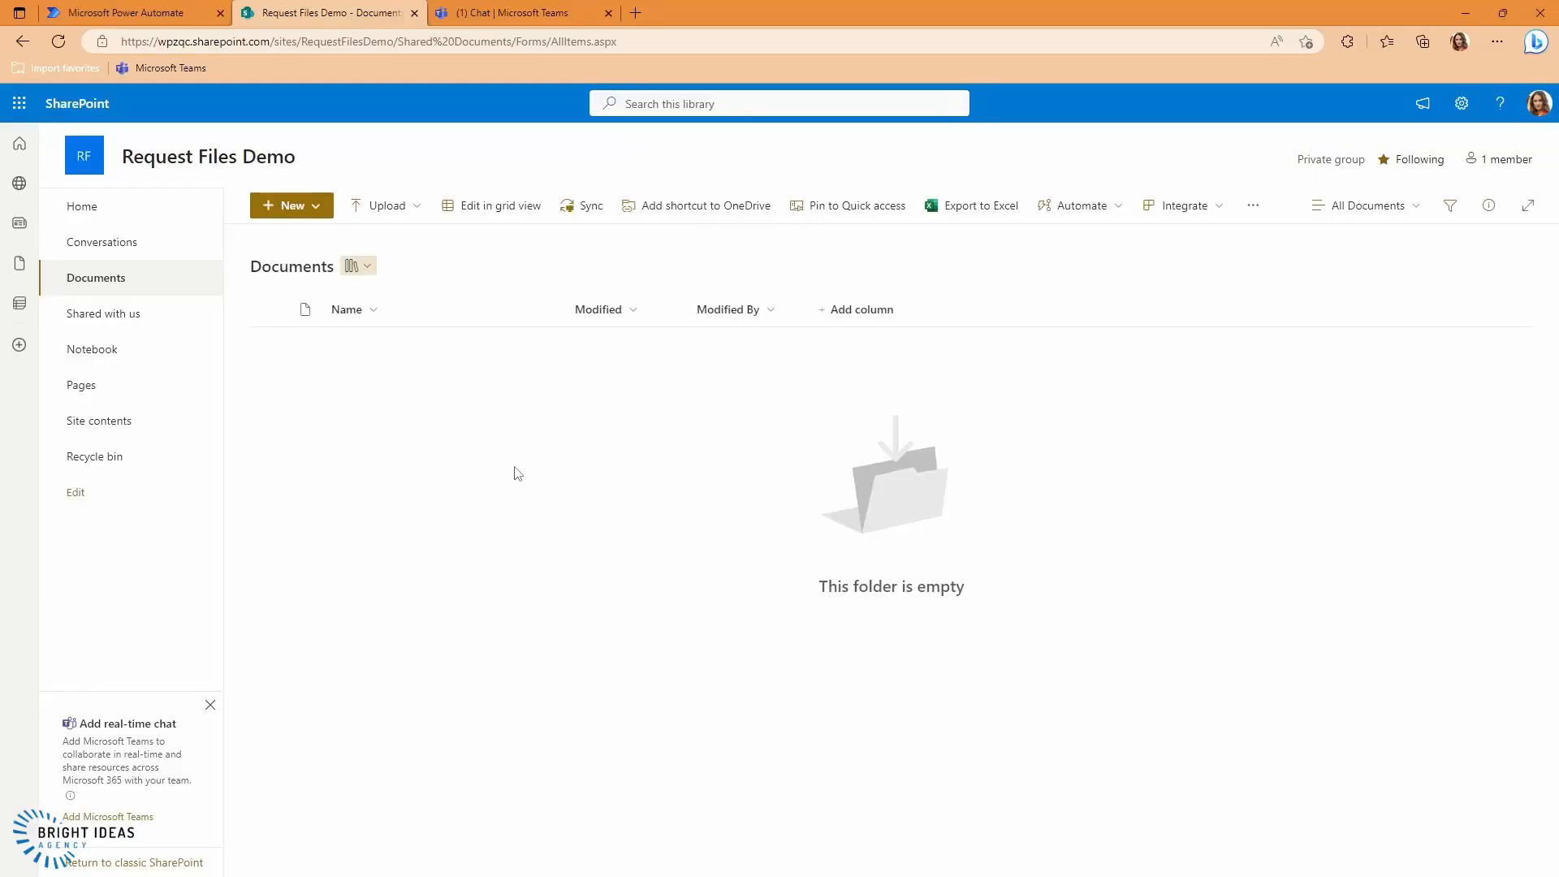
{"action": "mouse_move", "coordinate": [508, 467]}
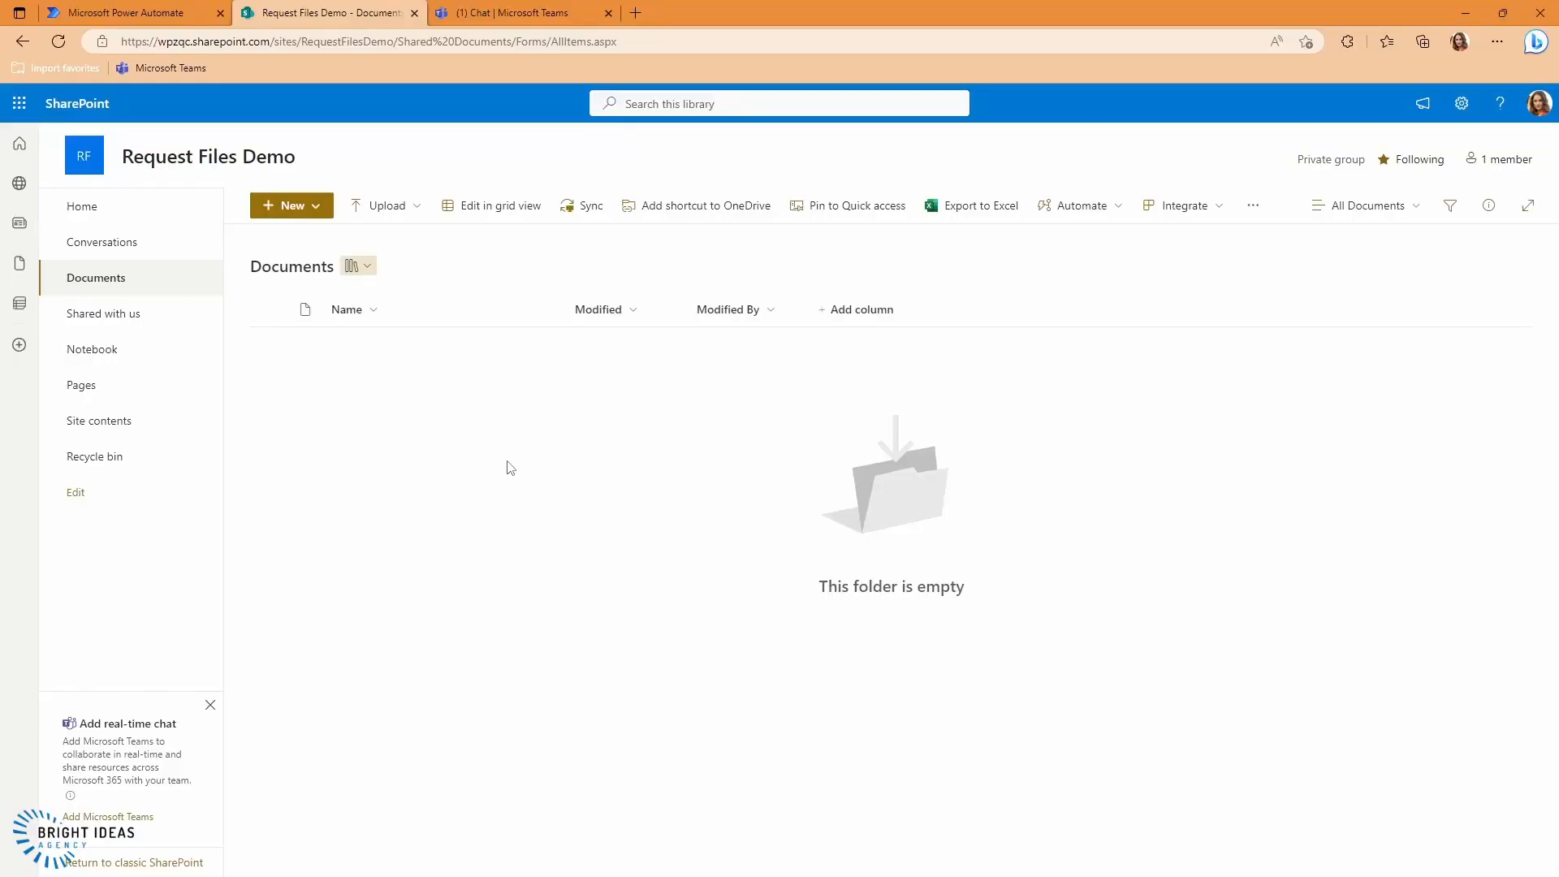
{"action": "mouse_move", "coordinate": [497, 448]}
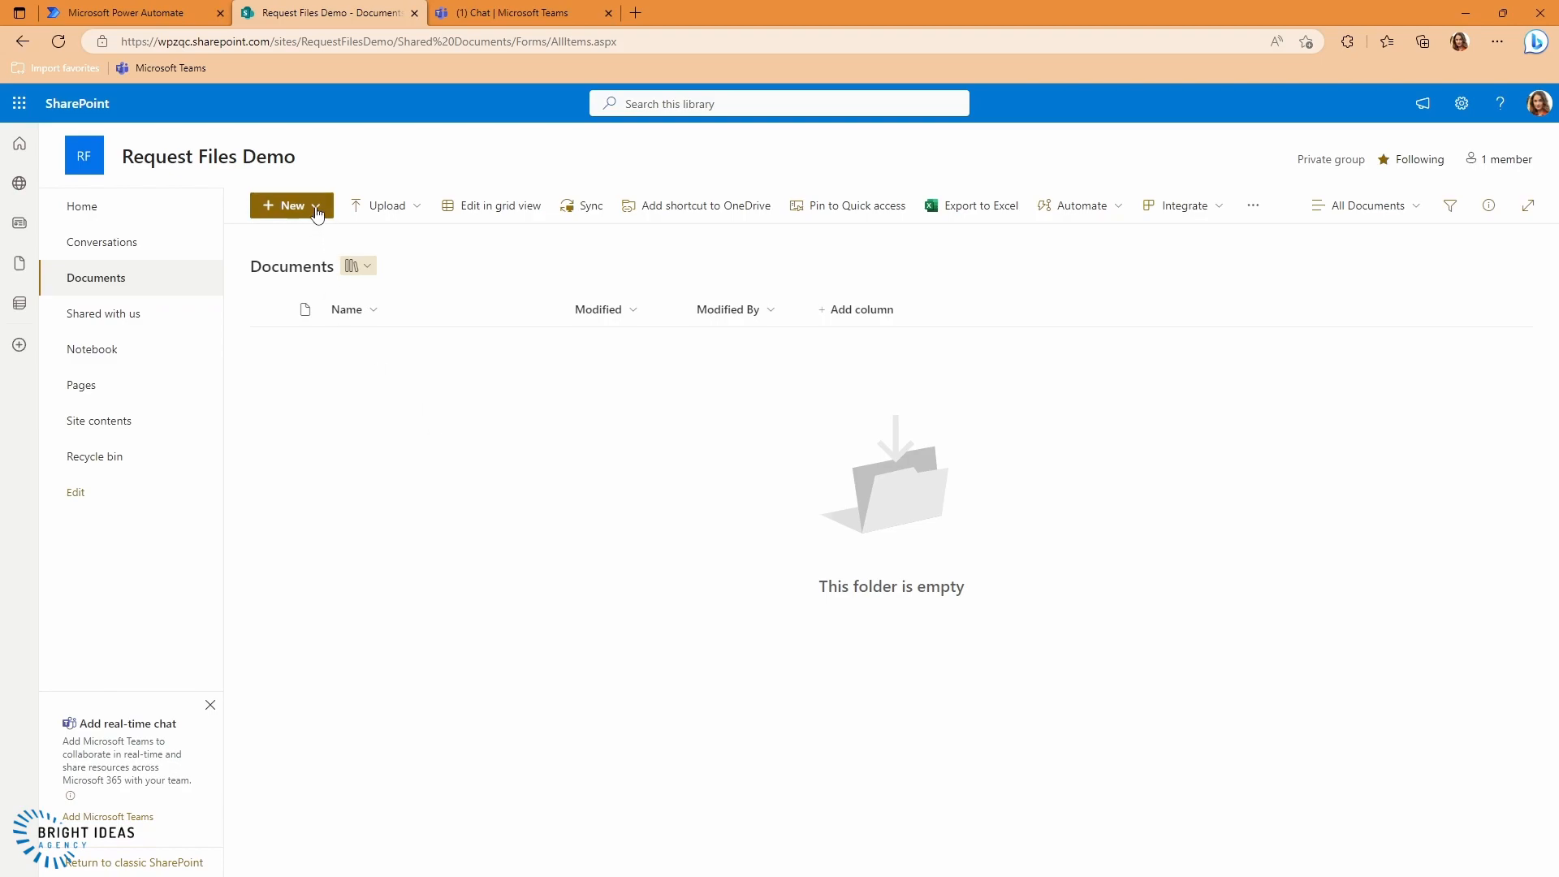
Create a new folder named Test in the document library and select it
{"action": "left_click", "coordinate": [290, 205]}
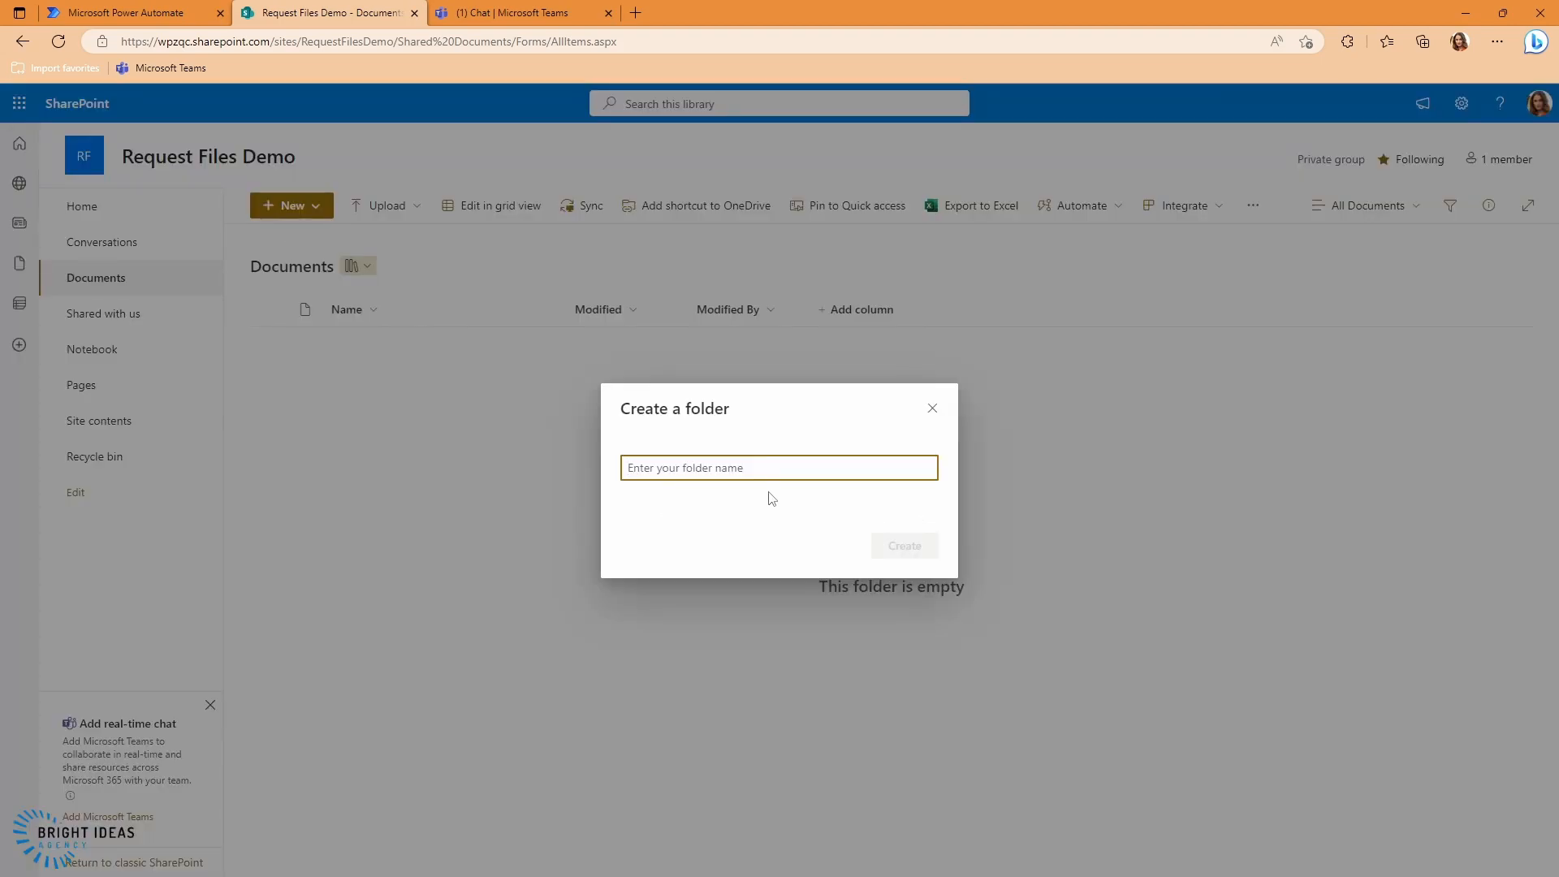
{"action": "type", "text": "Test"}
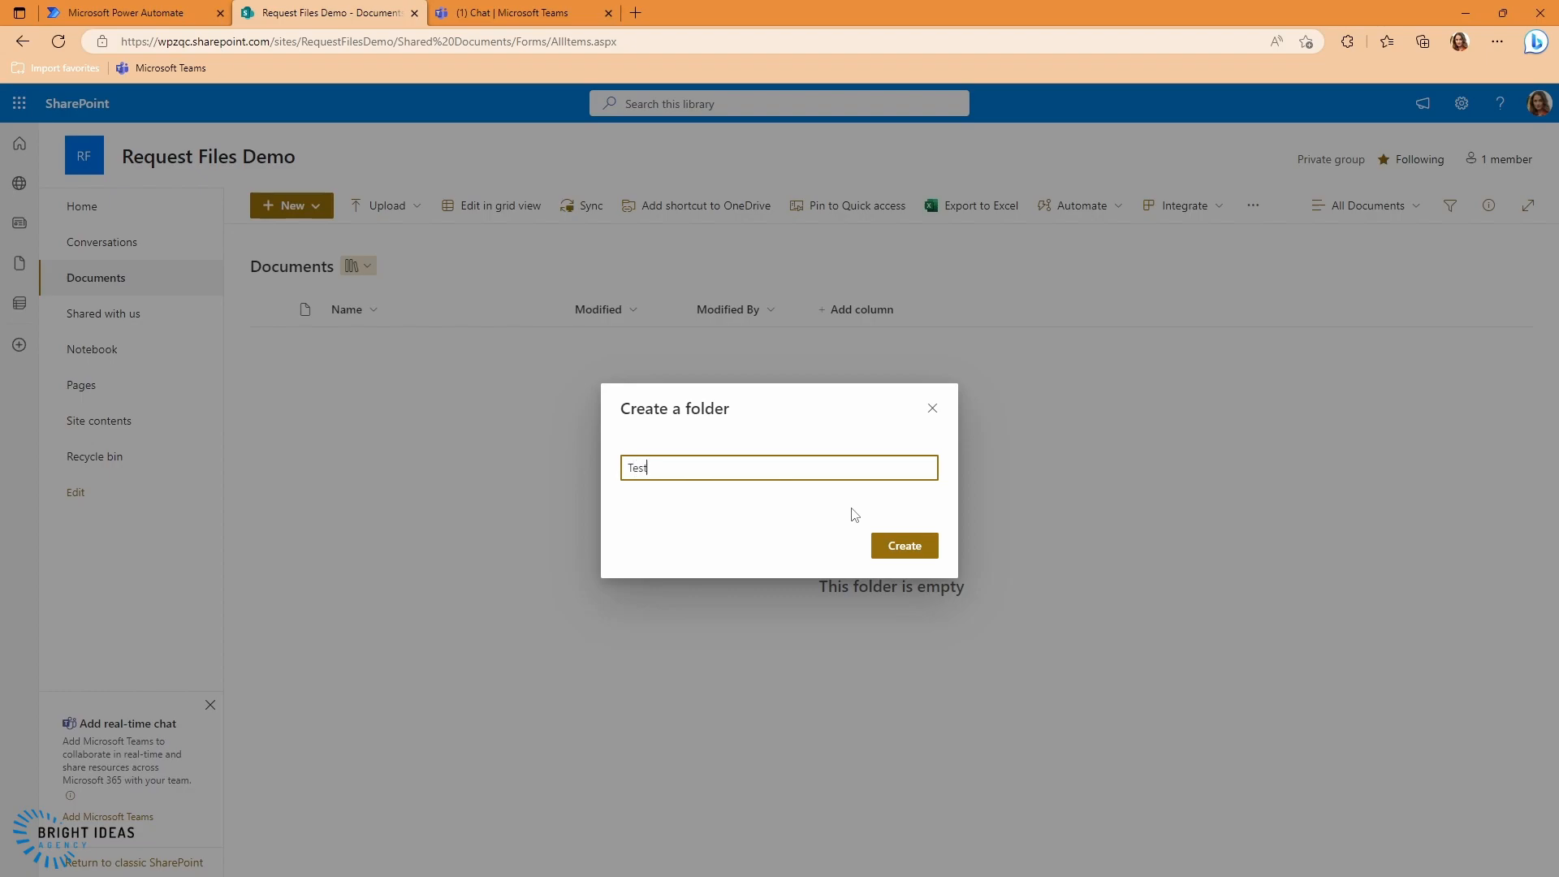
{"action": "left_click", "coordinate": [903, 545]}
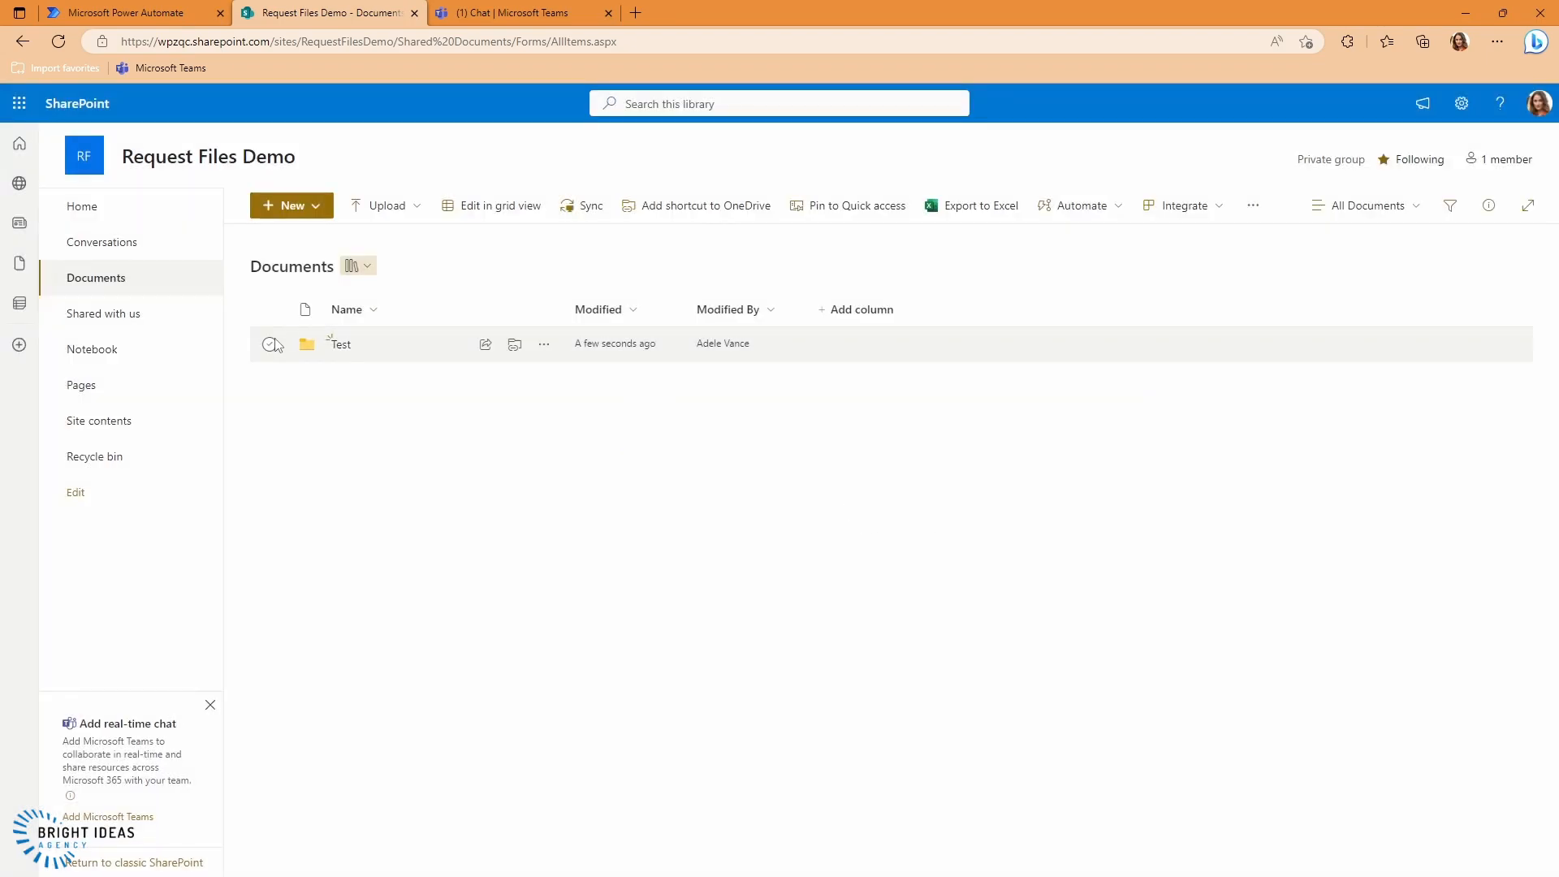
{"action": "left_click", "coordinate": [268, 343]}
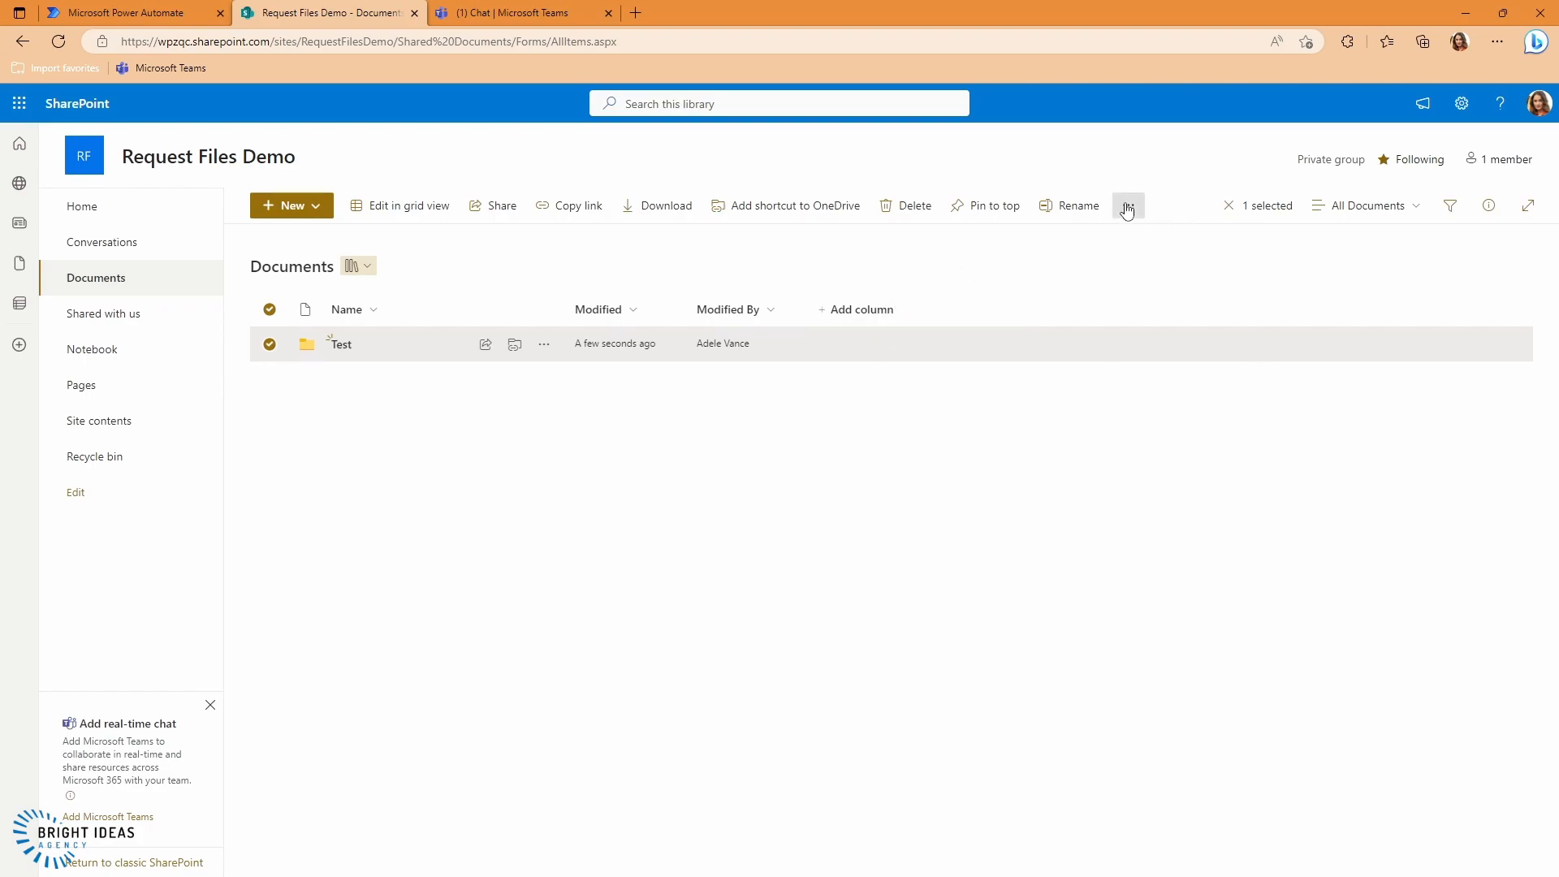
Request files for the Test folder with description 'I want your files' and copy its upload link
{"action": "left_click", "coordinate": [1127, 206]}
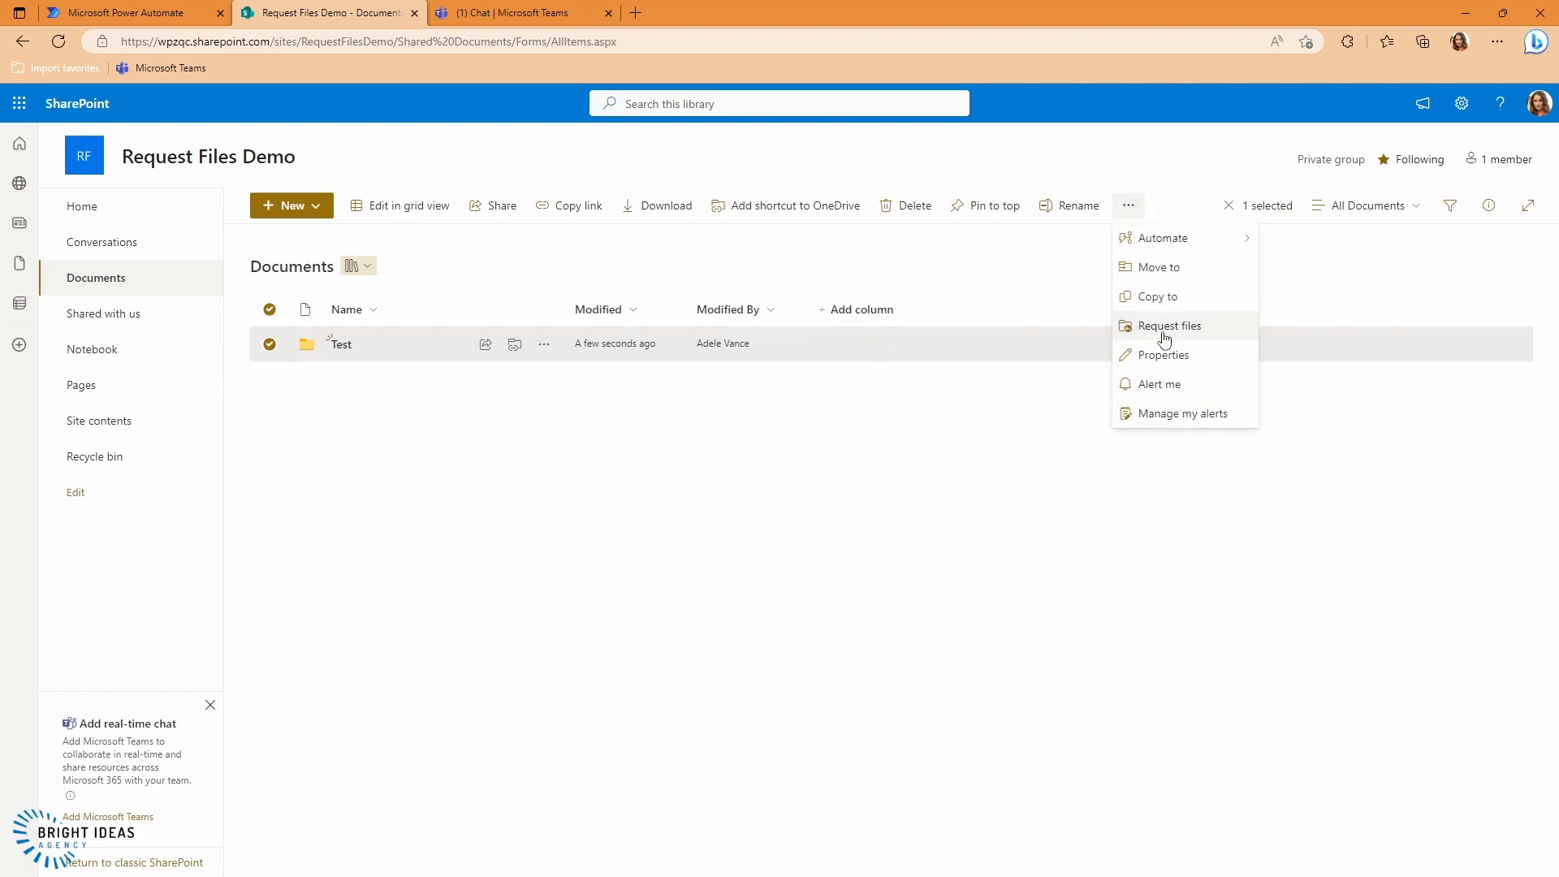
{"action": "left_click", "coordinate": [1167, 325]}
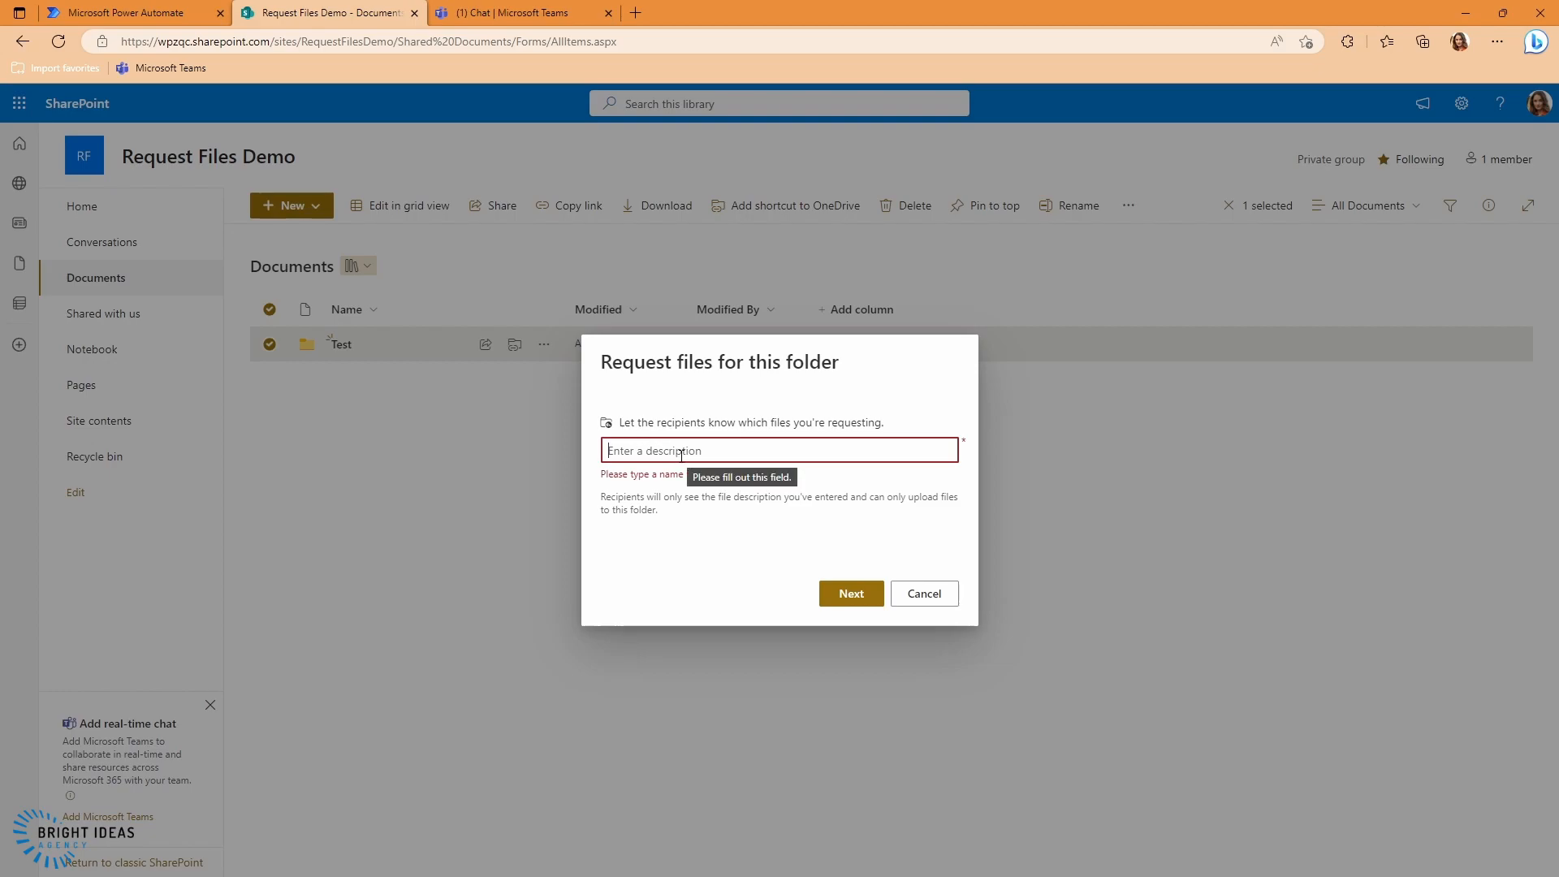
{"action": "type", "text": "I want your files"}
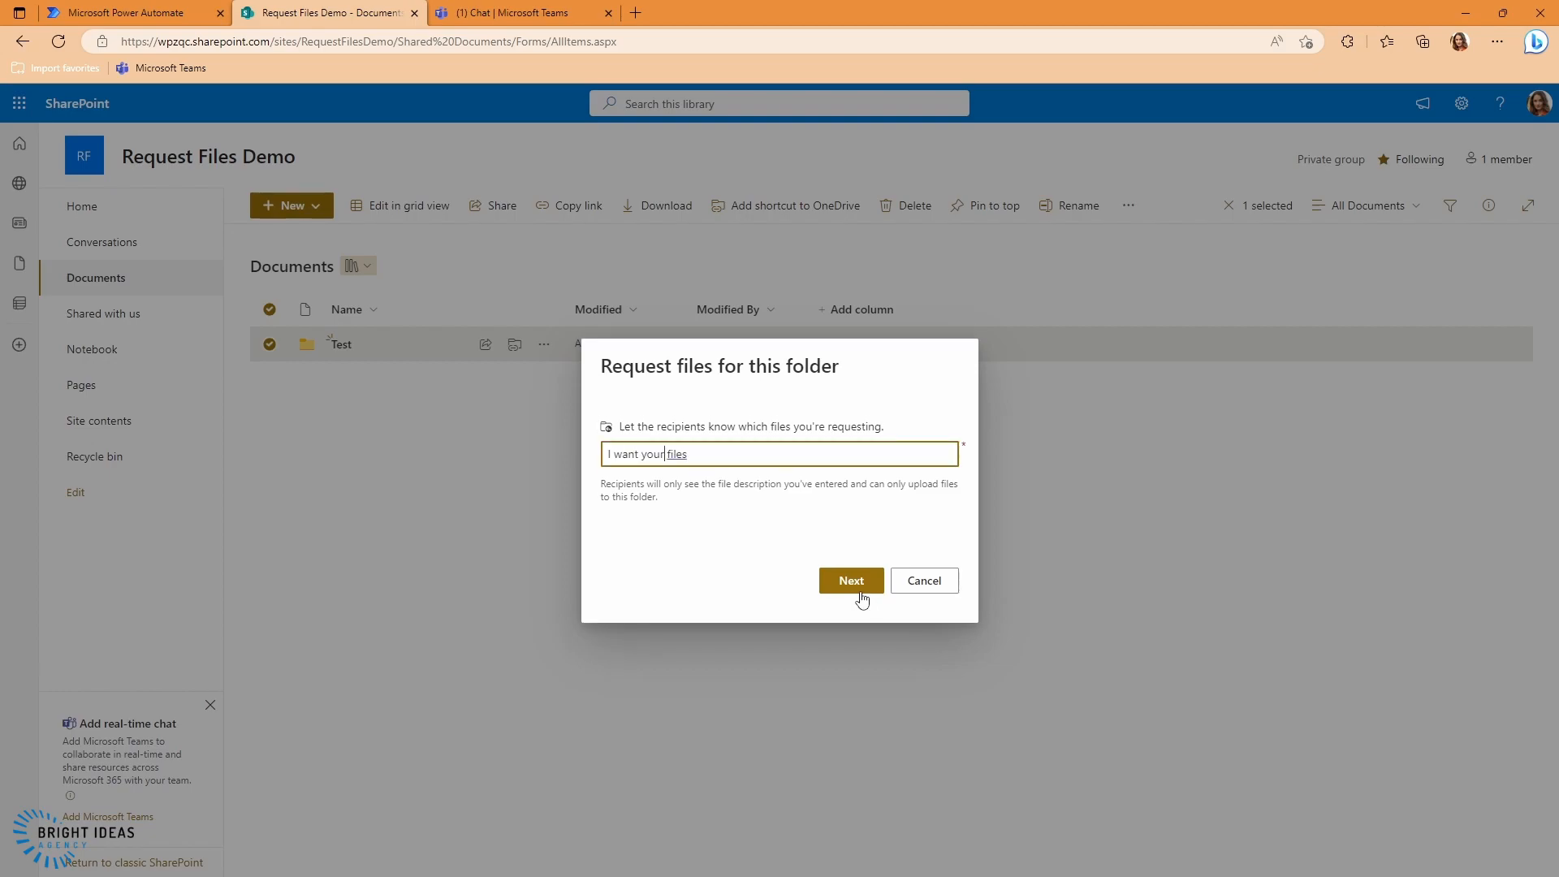
{"action": "left_click", "coordinate": [849, 579]}
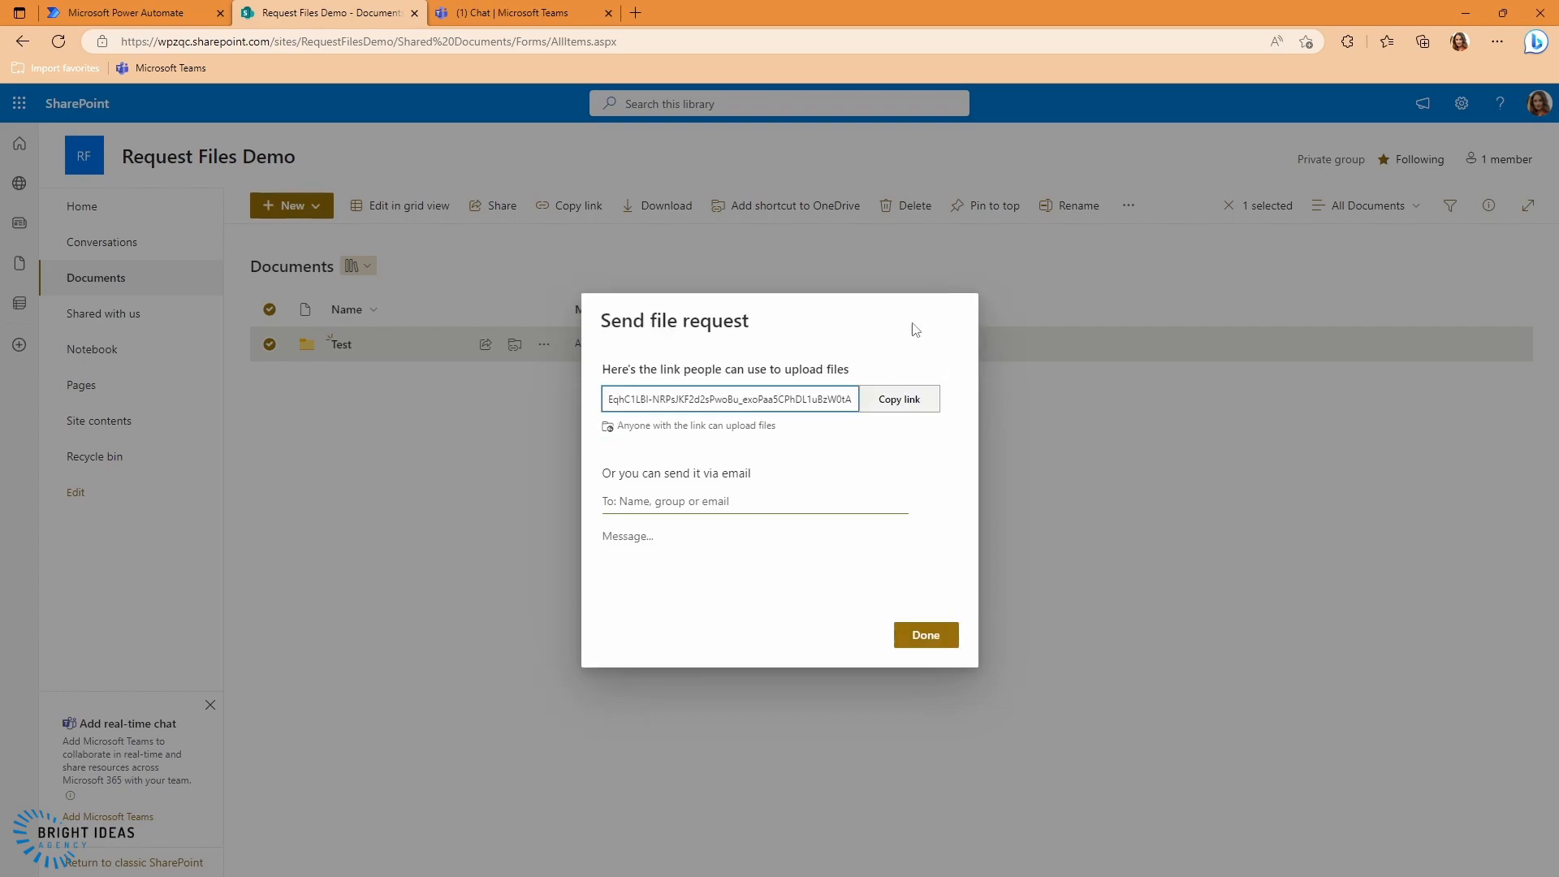
{"action": "left_click", "coordinate": [898, 399]}
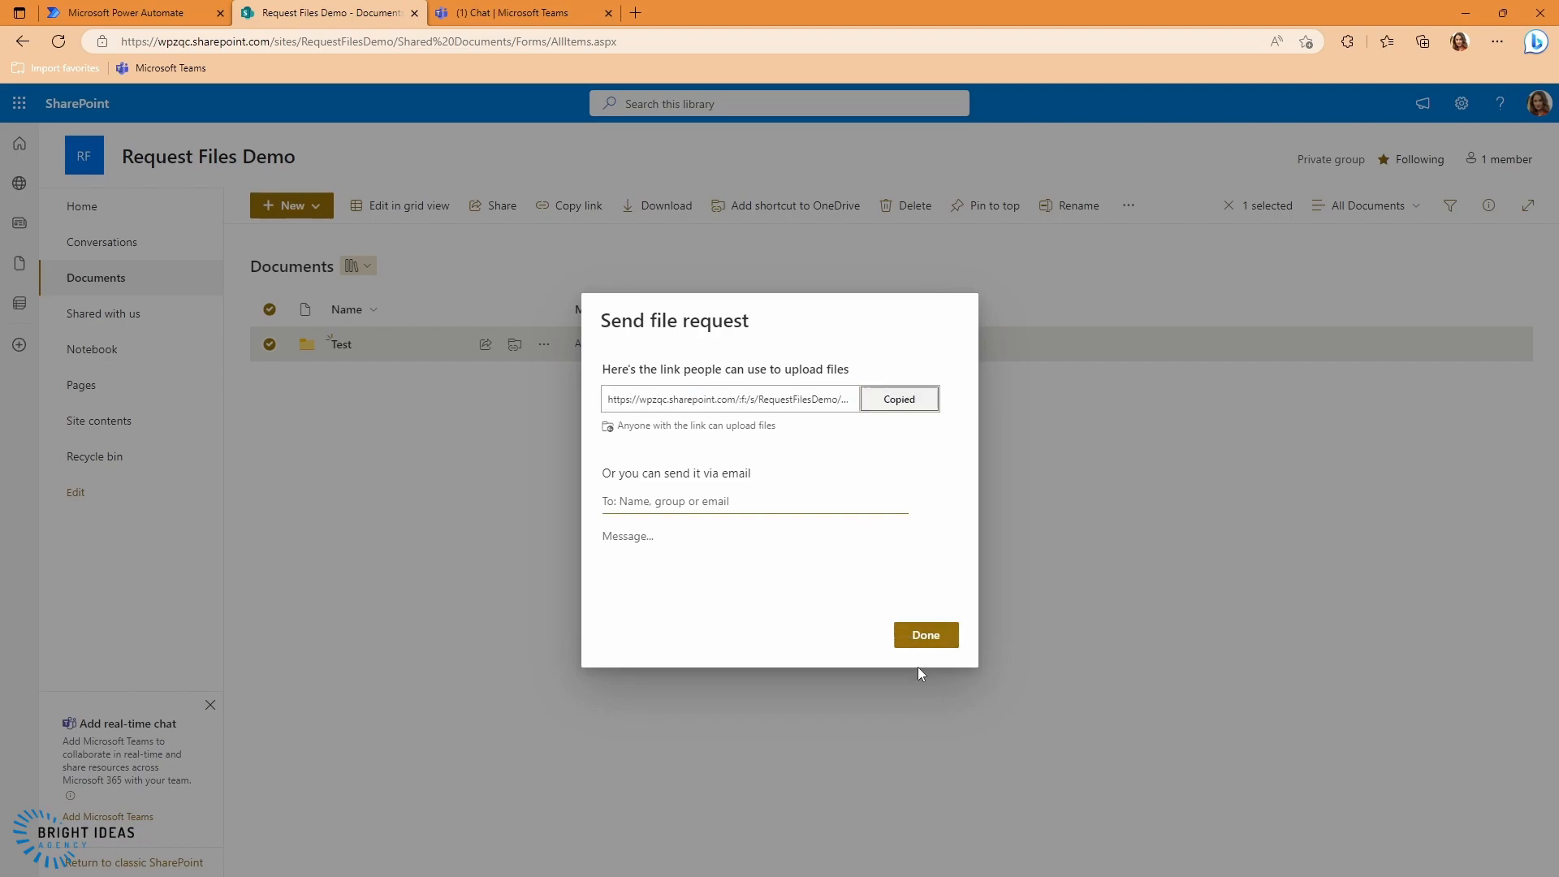
{"action": "left_click", "coordinate": [924, 635]}
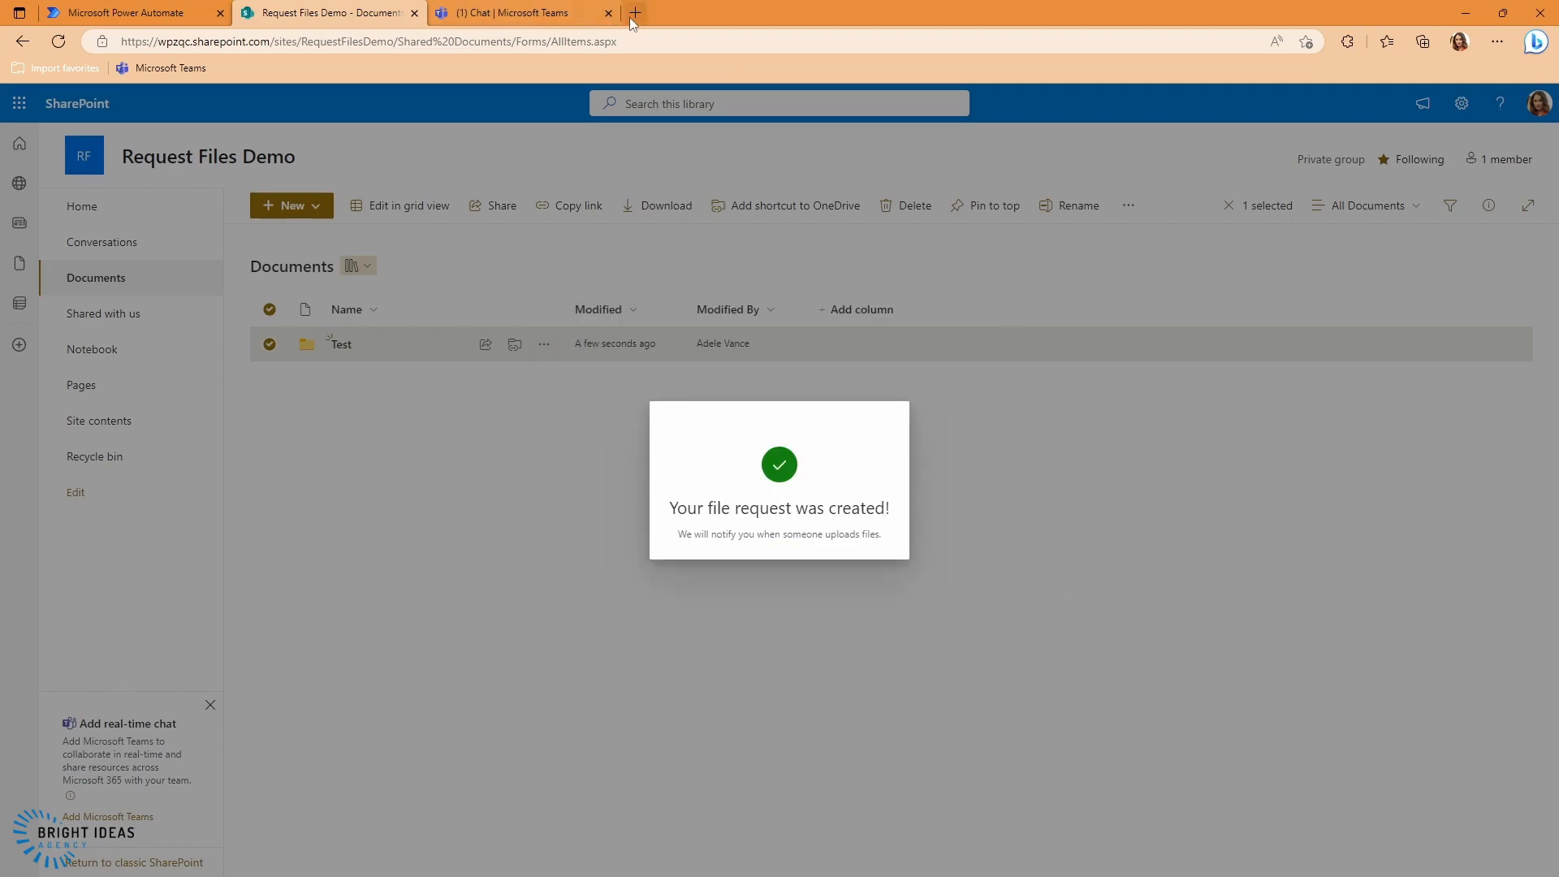
{"action": "left_click", "coordinate": [633, 12]}
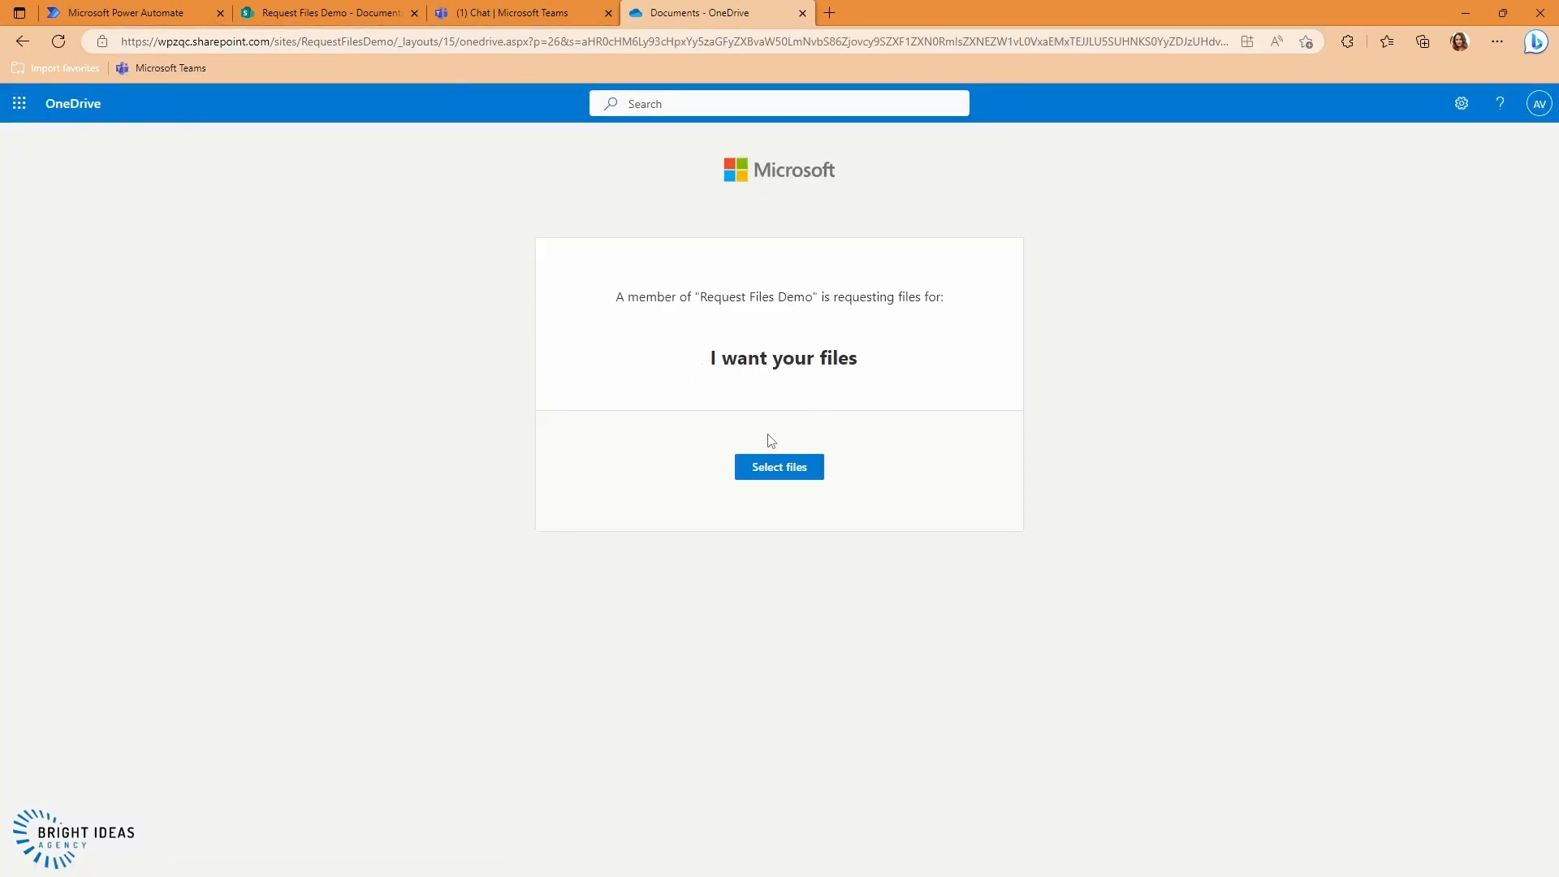
{"action": "mouse_move", "coordinate": [878, 331]}
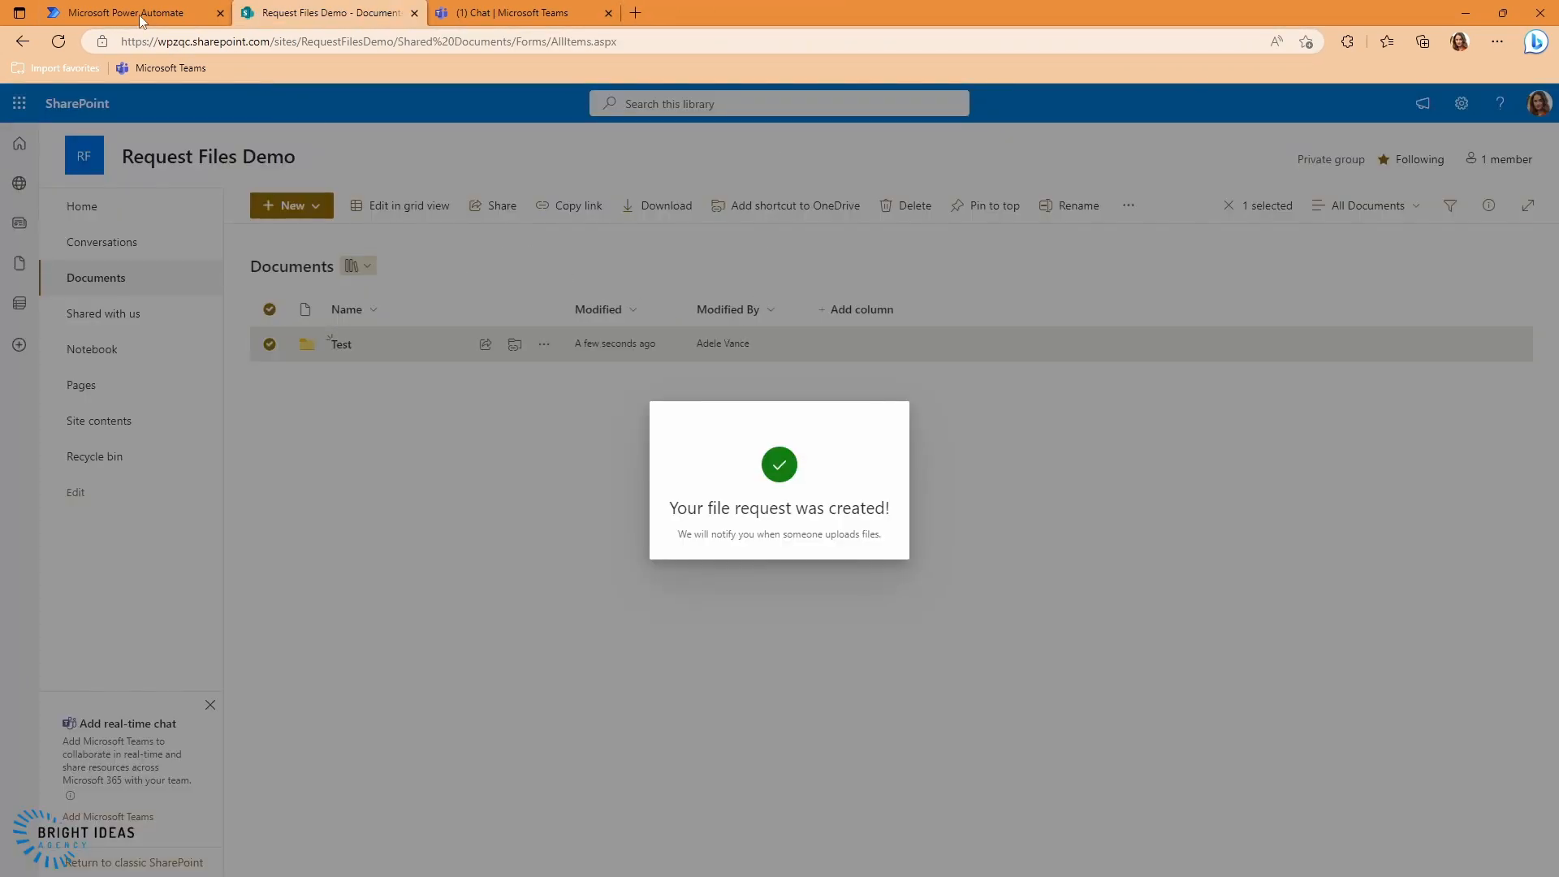
Scroll through the flow's SharePoint actions for a file-request option, then return to the library
{"action": "left_click", "coordinate": [129, 11]}
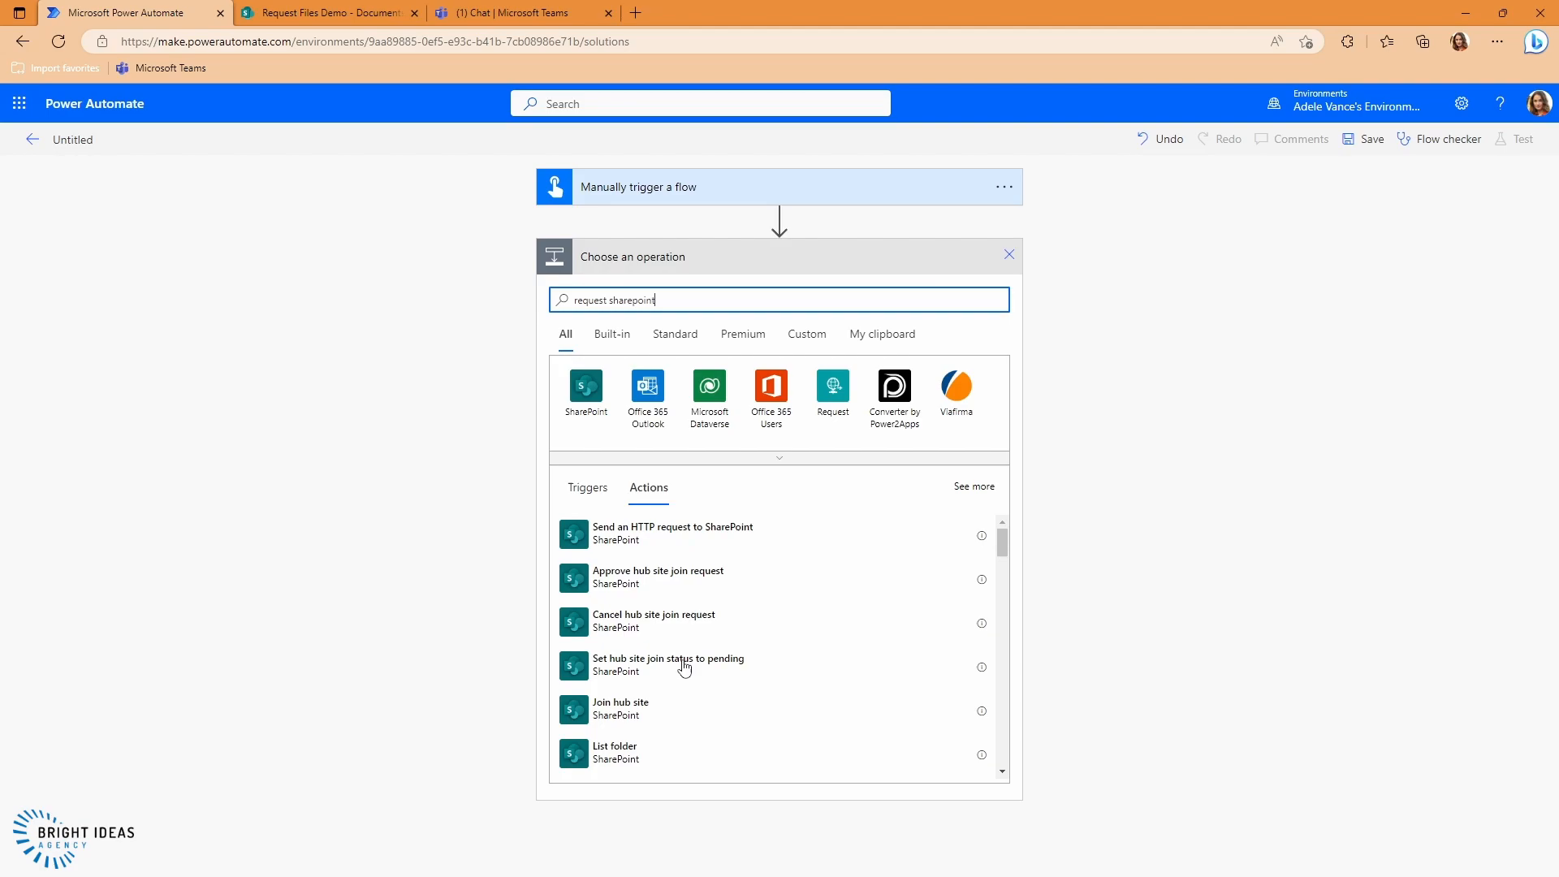
{"action": "scroll", "scroll_direction": "down", "scroll_amount": 3}
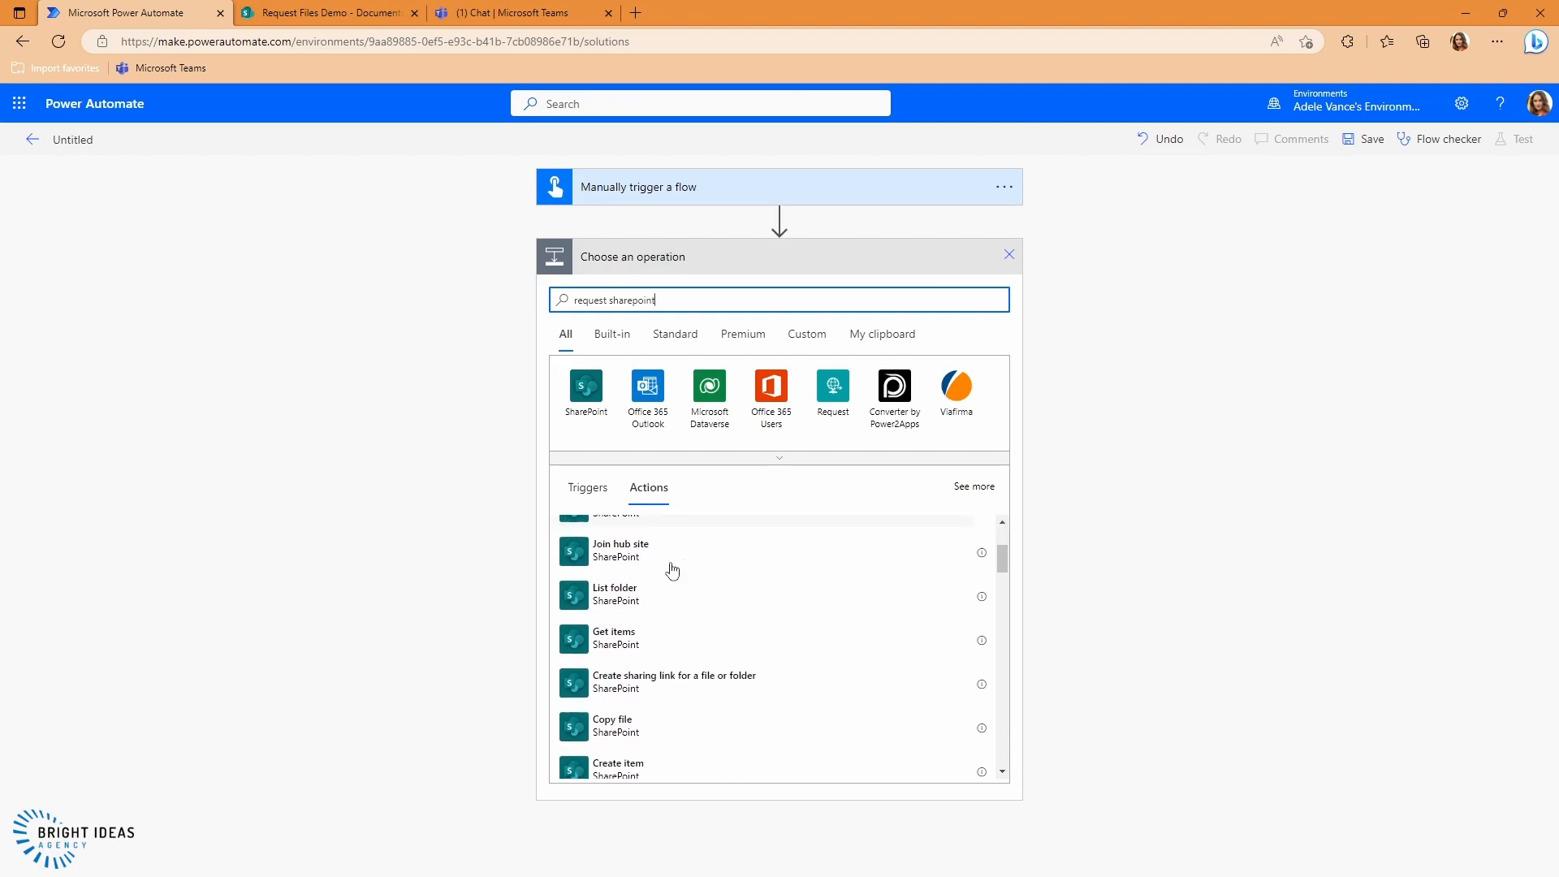
{"action": "scroll", "scroll_direction": "down", "scroll_amount": 3}
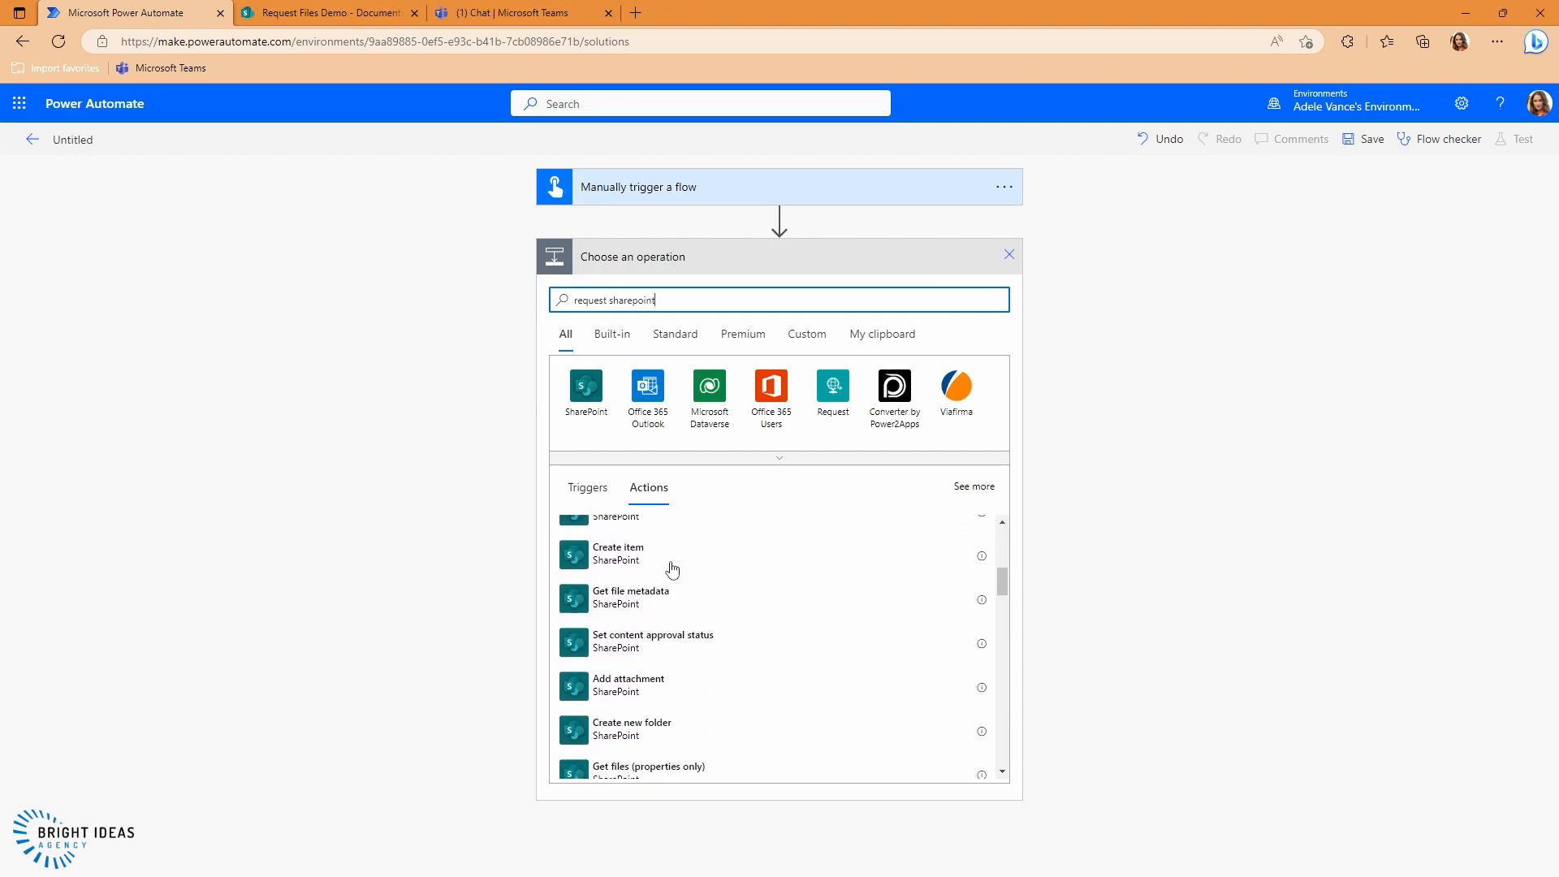
{"action": "scroll", "scroll_direction": "down", "scroll_amount": 3}
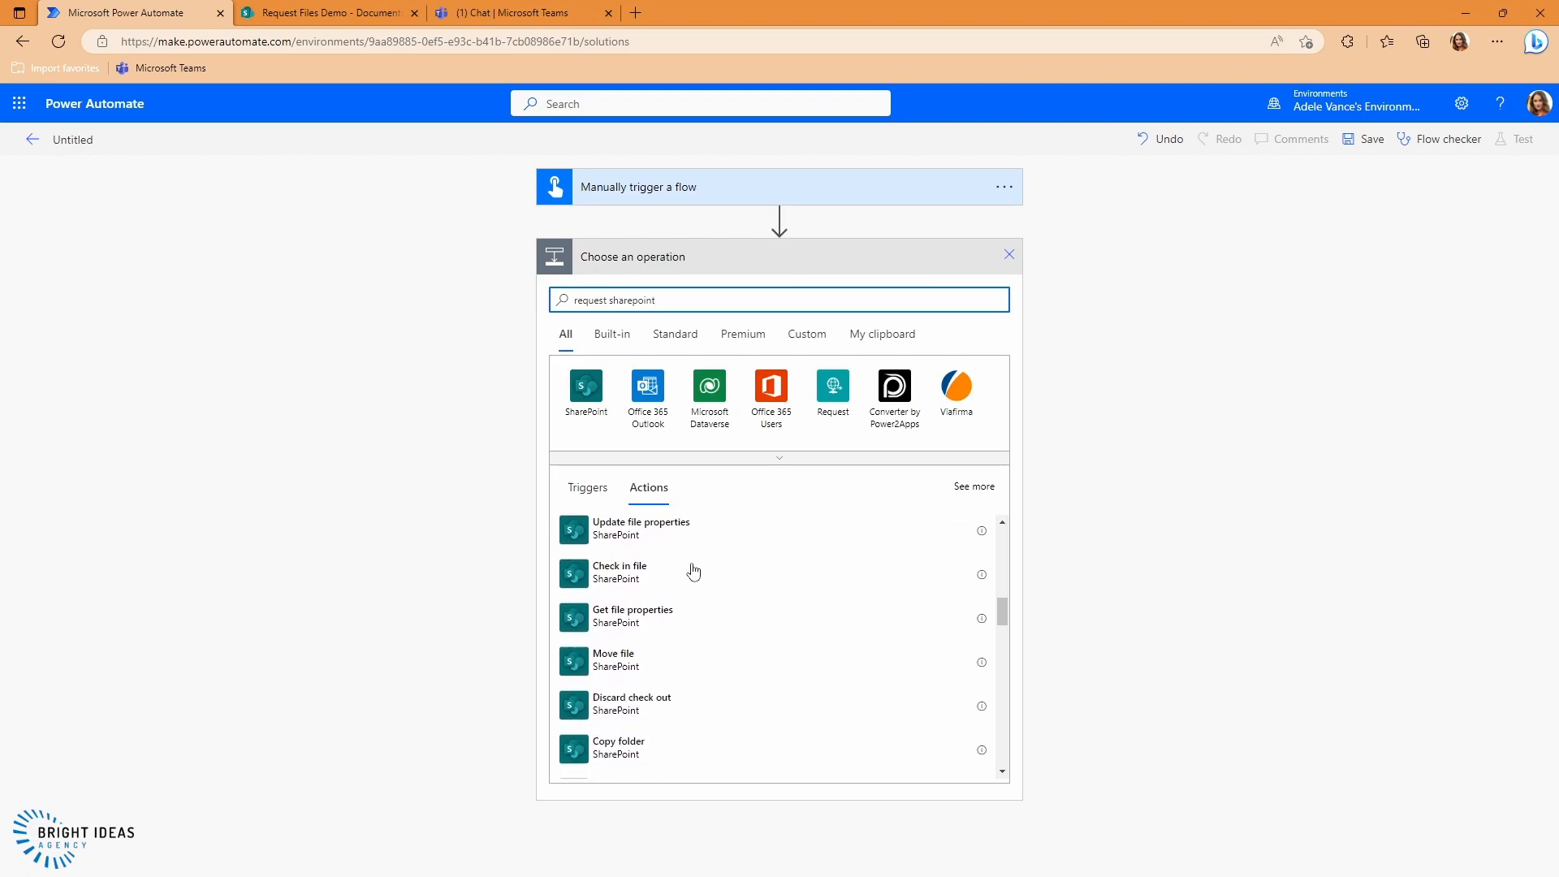
{"action": "scroll", "scroll_direction": "down", "scroll_amount": 3}
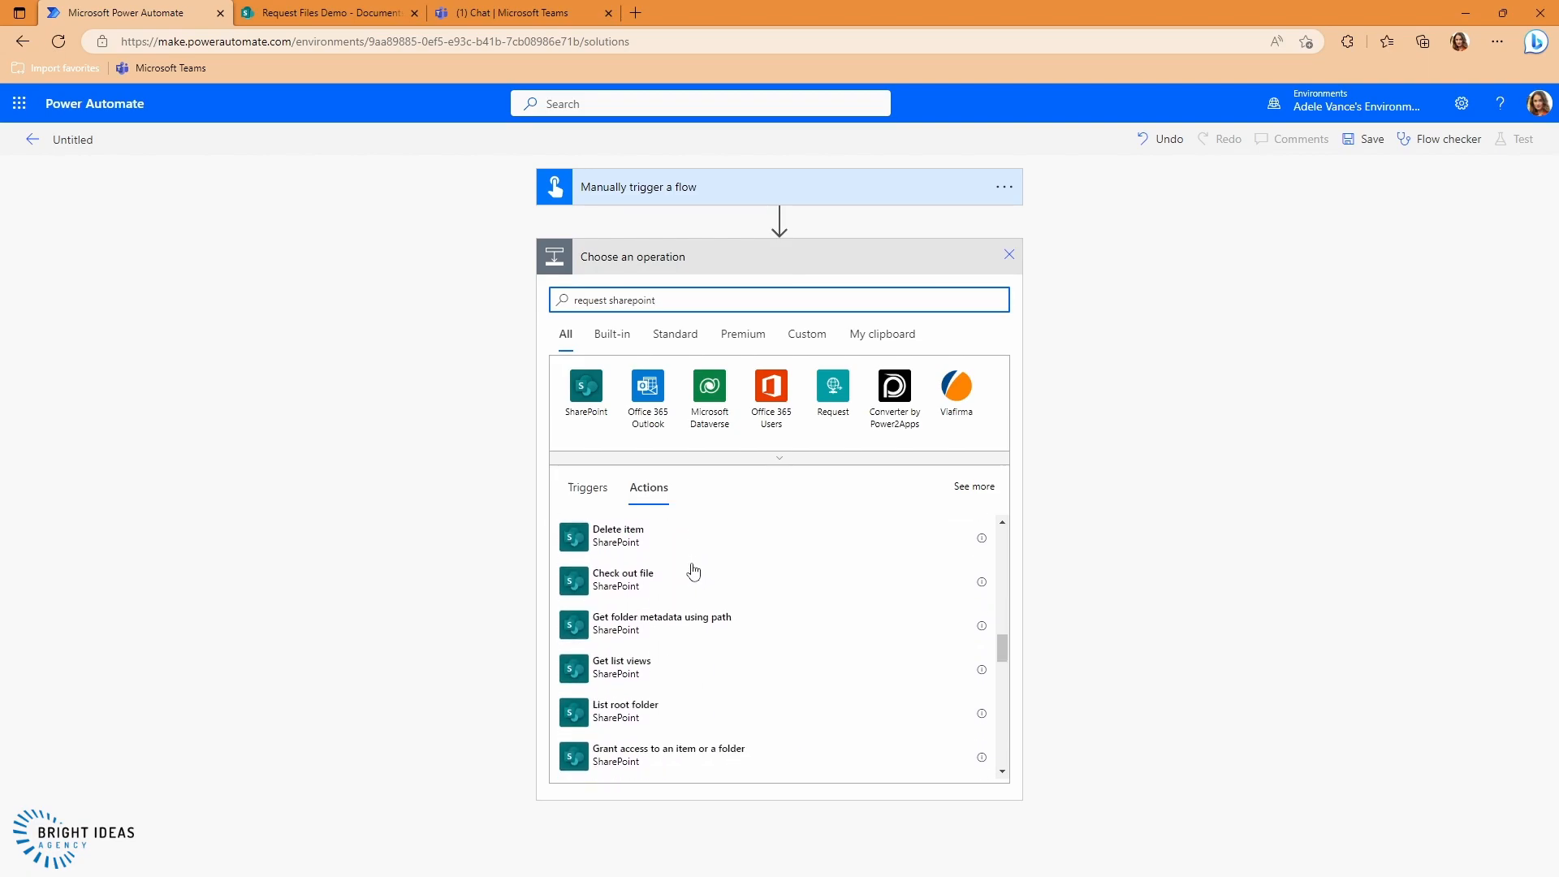
{"action": "scroll", "scroll_direction": "down", "scroll_amount": 3}
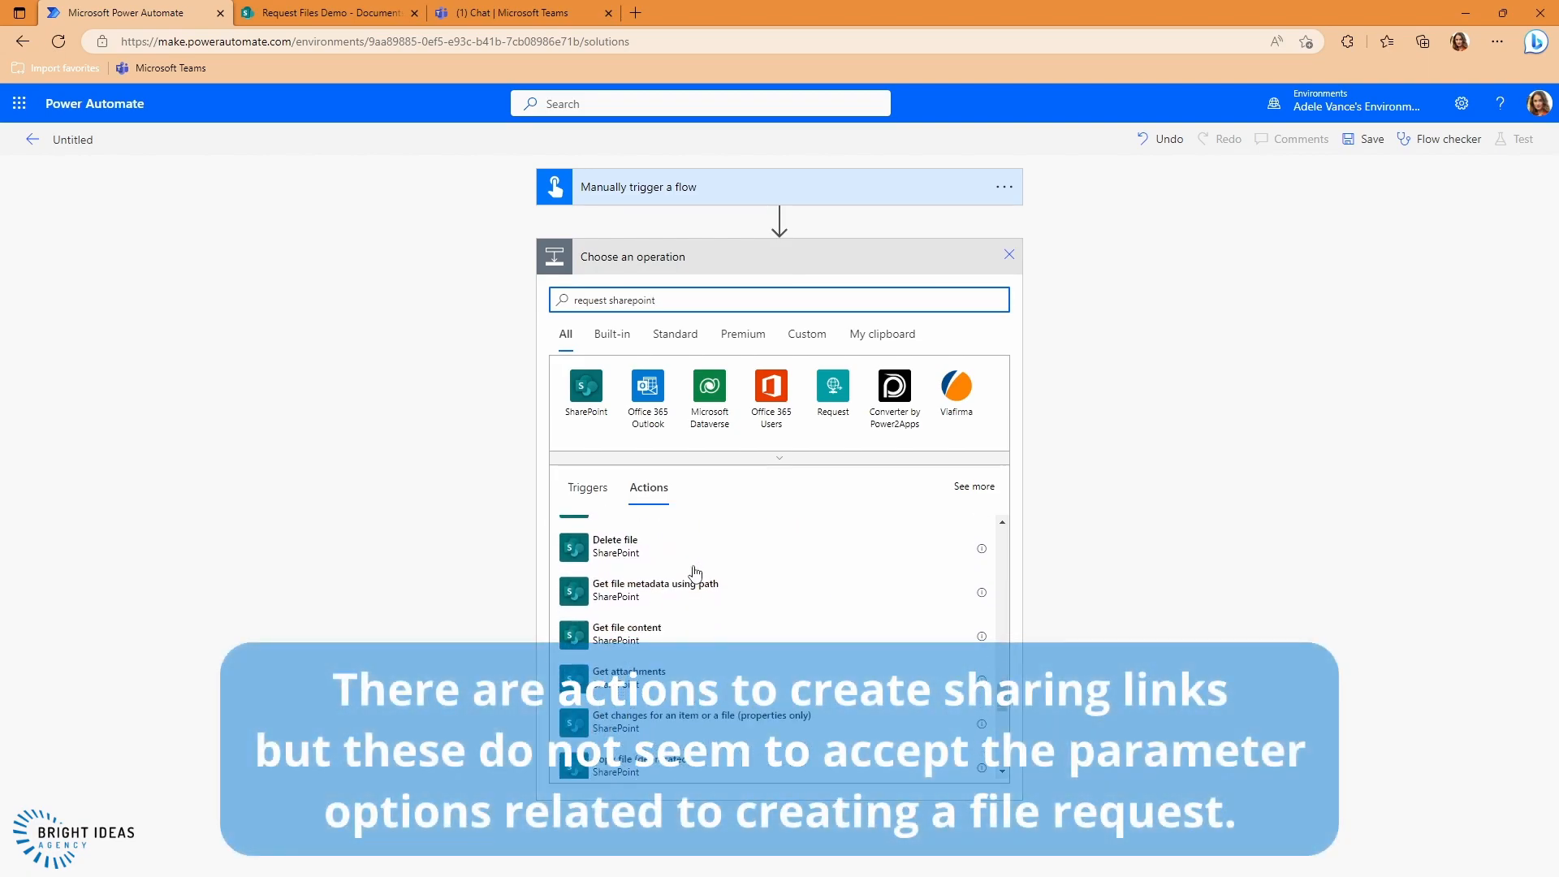
{"action": "scroll", "scroll_direction": "down", "scroll_amount": 3}
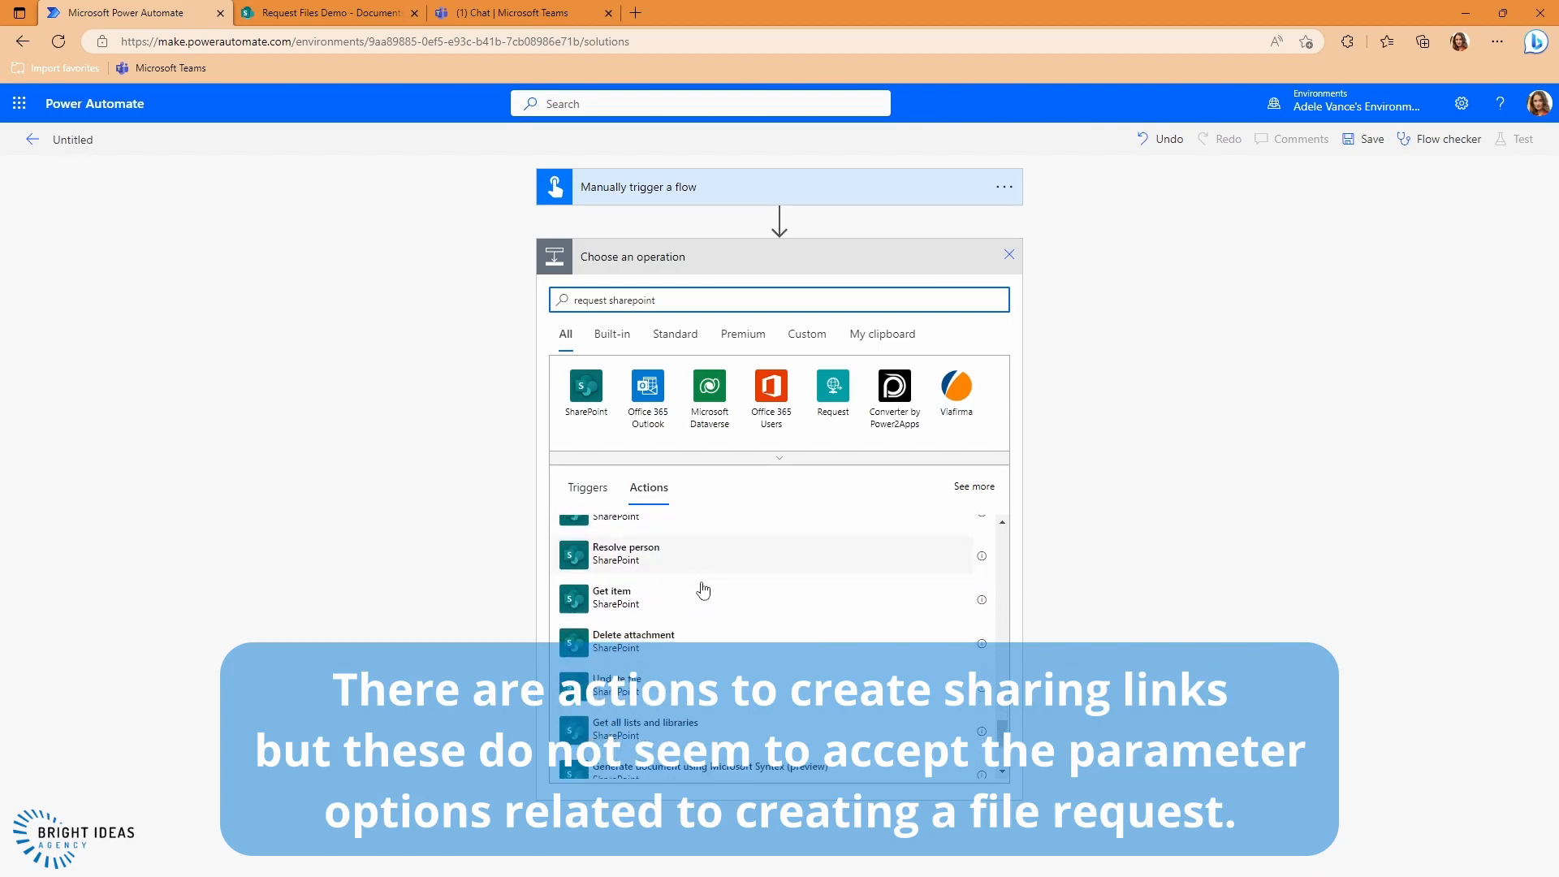
{"action": "scroll", "scroll_direction": "down", "scroll_amount": 3}
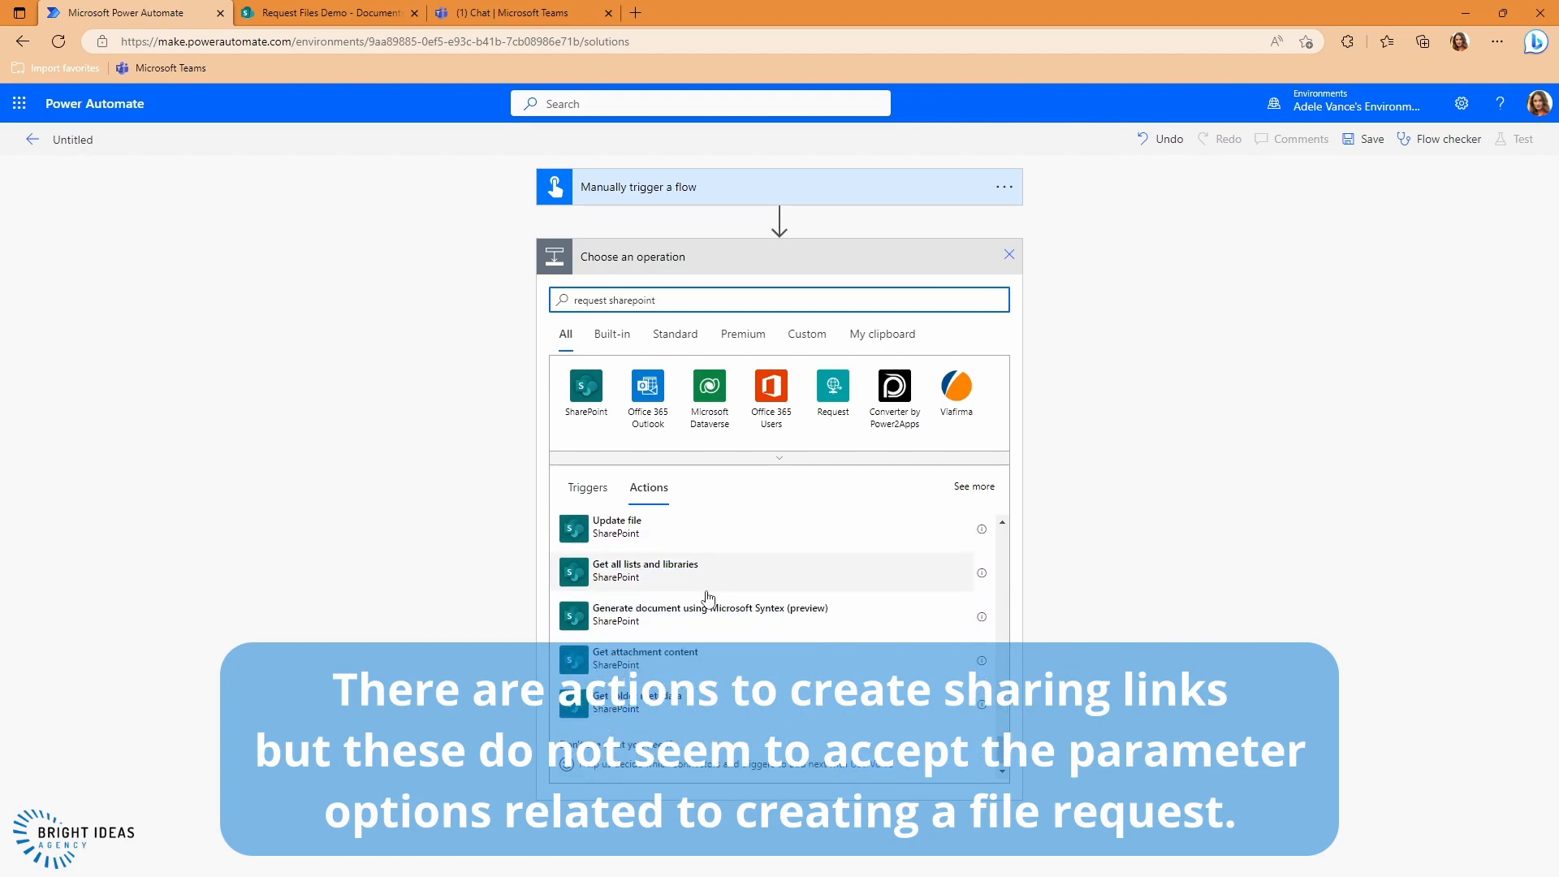
{"action": "mouse_move", "coordinate": [867, 583]}
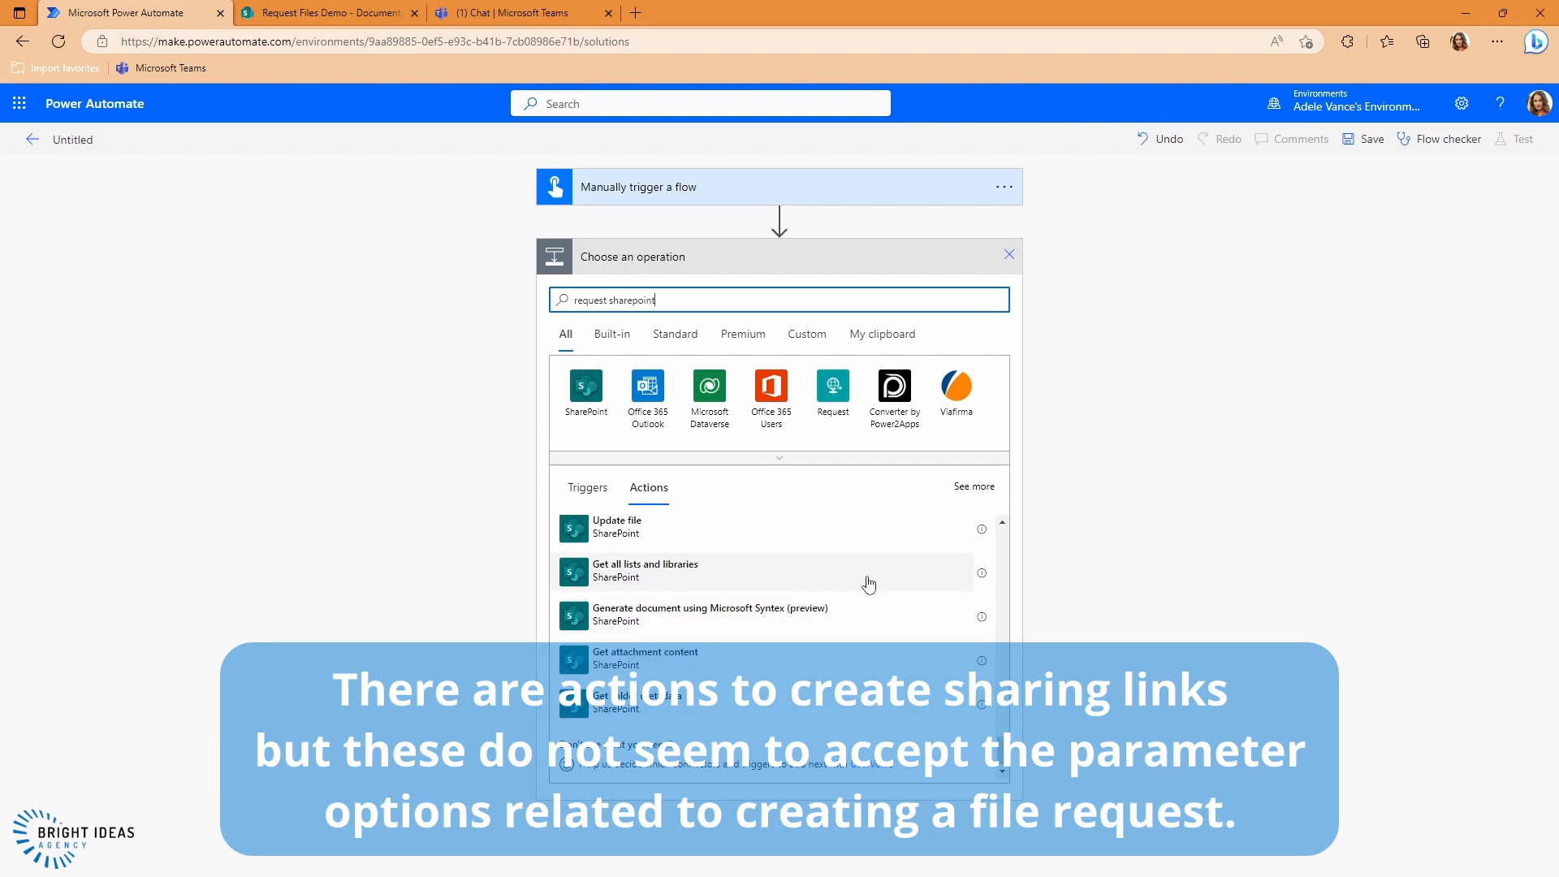
{"action": "mouse_move", "coordinate": [862, 586]}
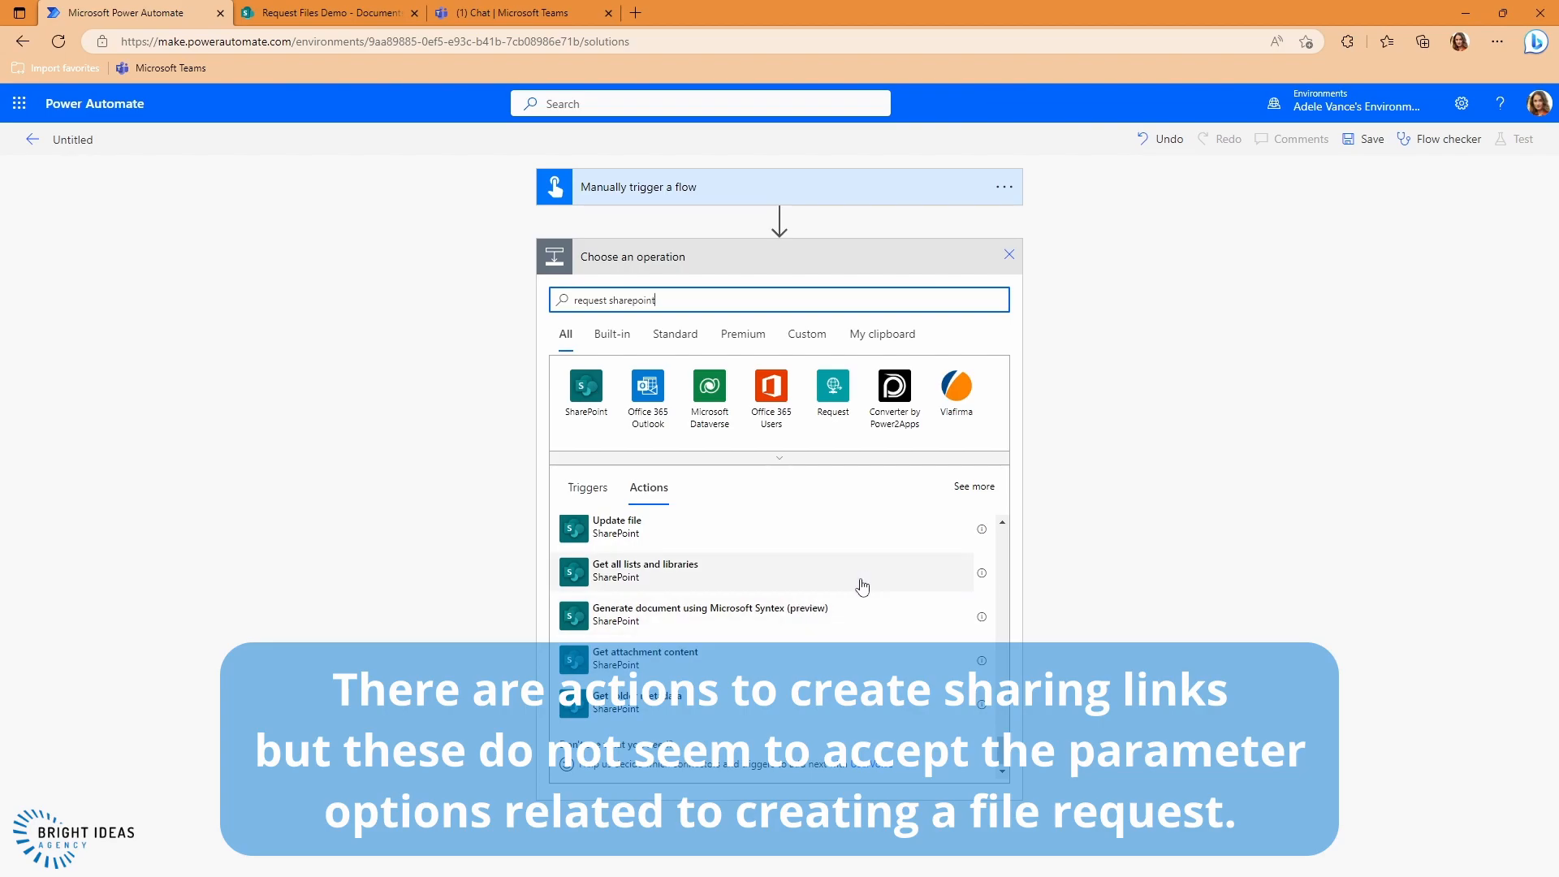
{"action": "left_click", "coordinate": [327, 11]}
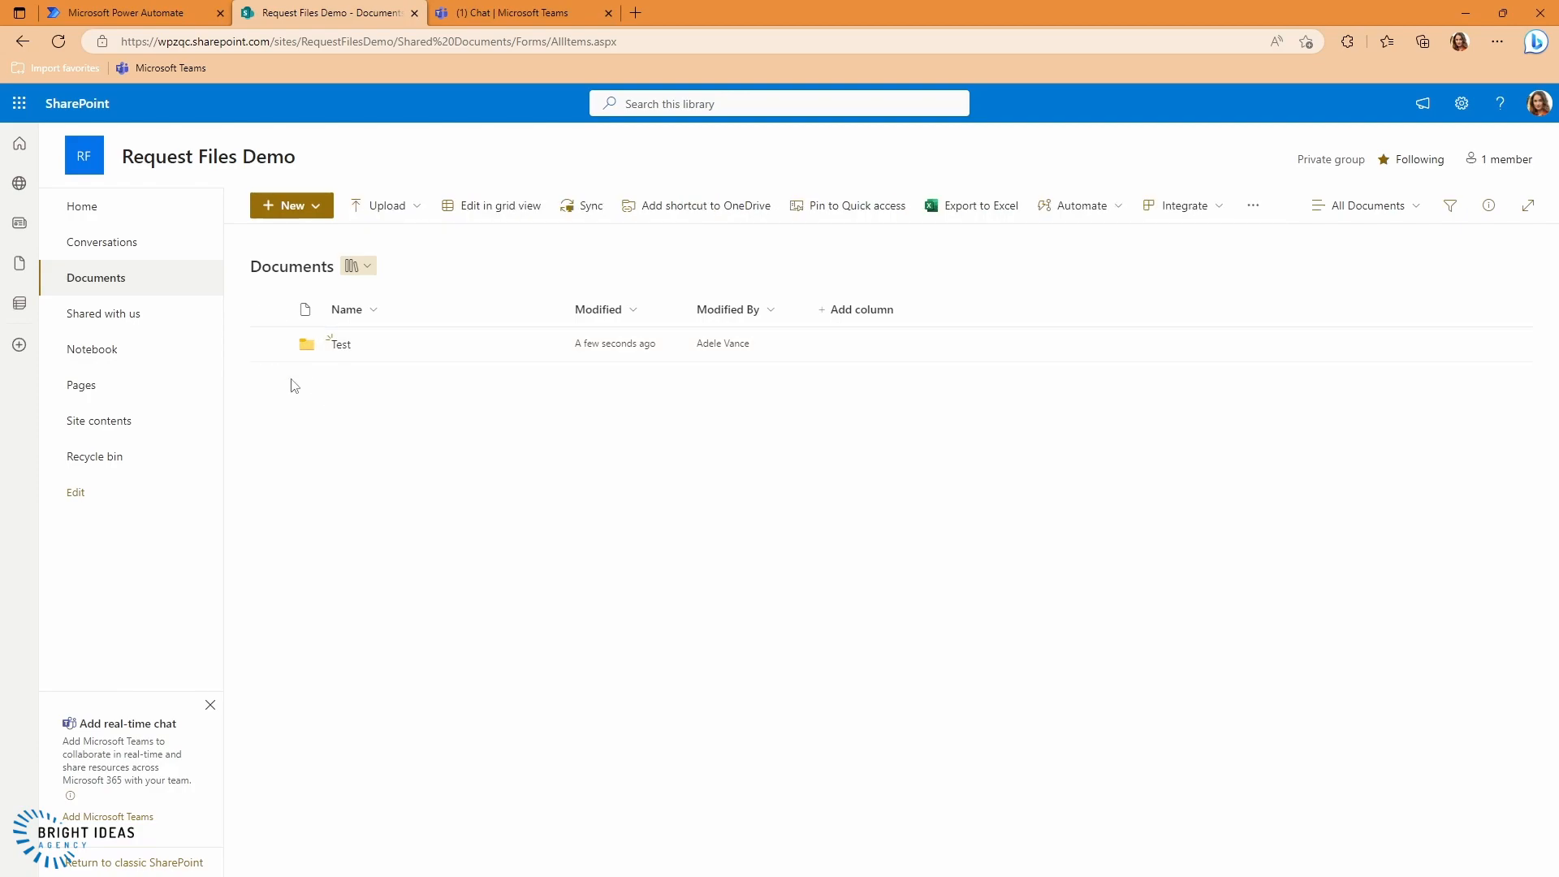
Bring up the browser developer tools (F12) beside the library page to capture network traffic
{"action": "left_click", "coordinate": [289, 205]}
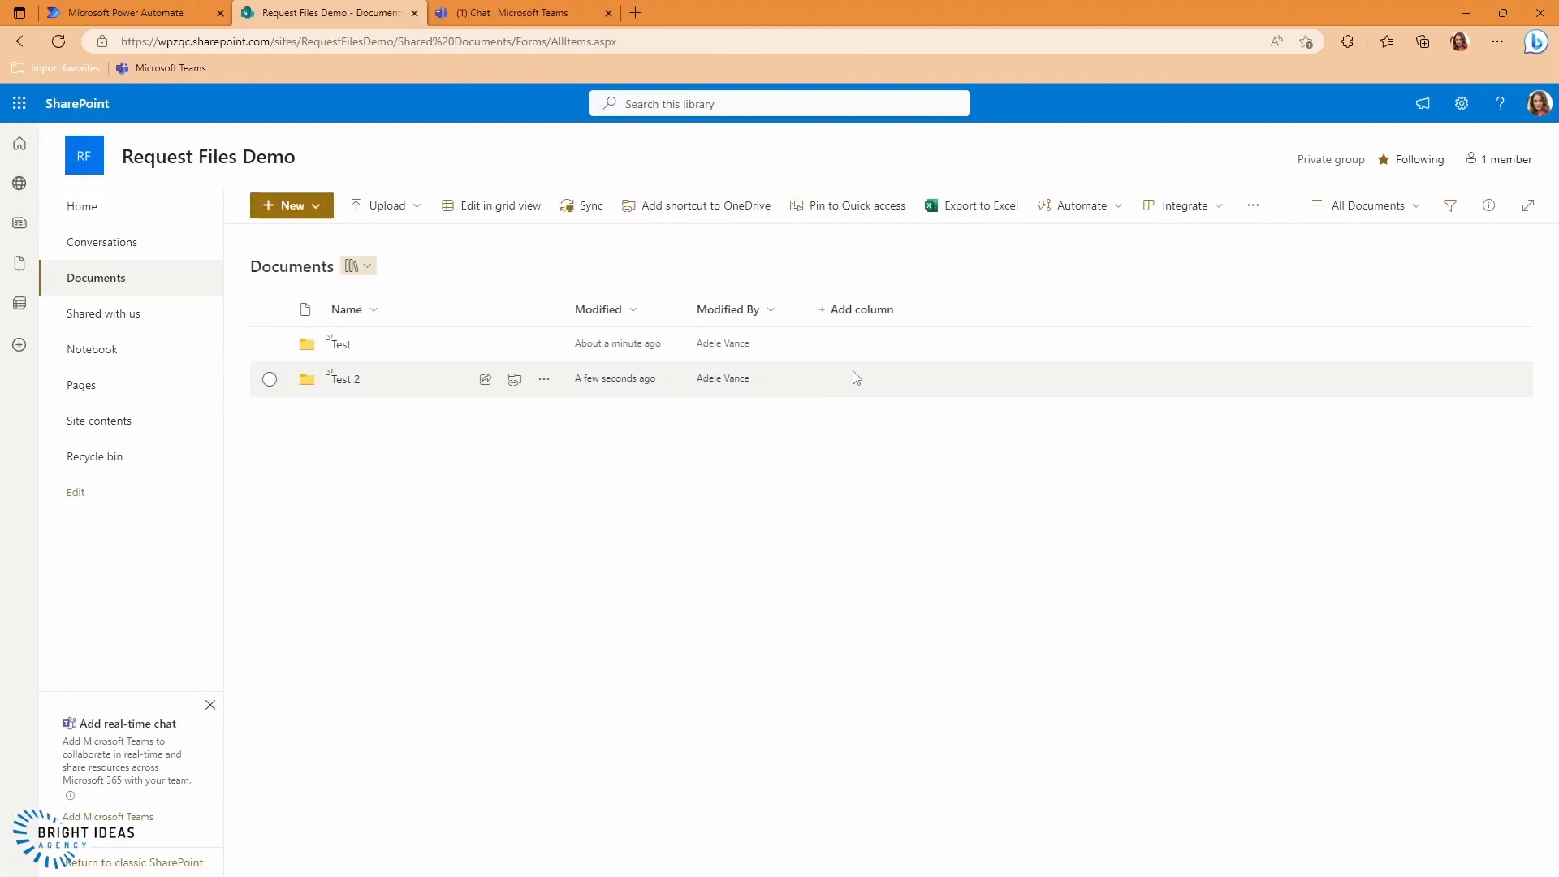
{"action": "mouse_move", "coordinate": [750, 258]}
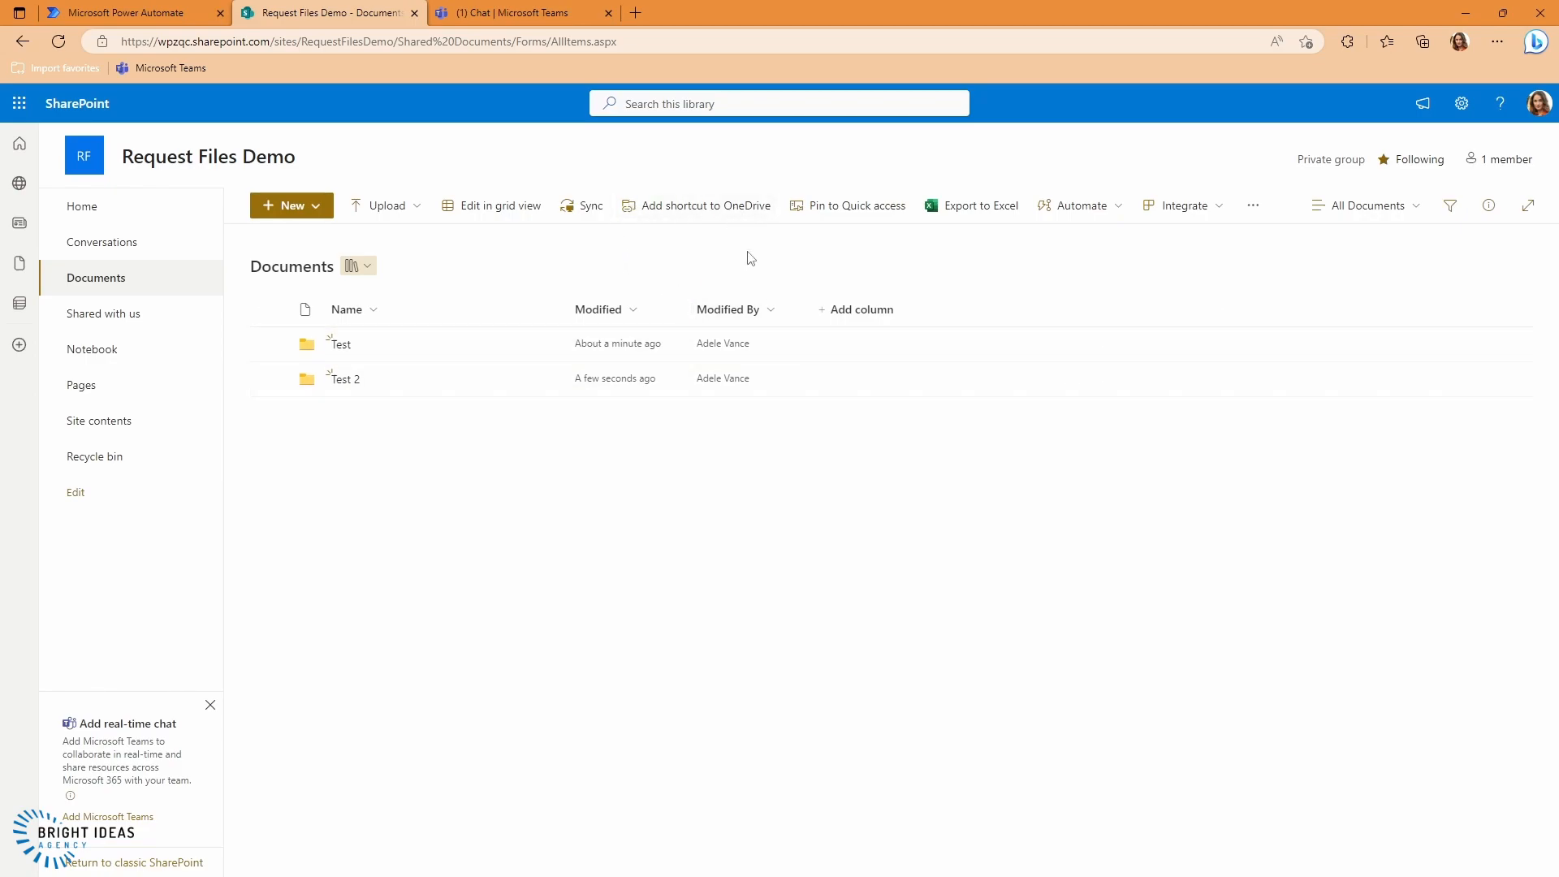
{"action": "mouse_move", "coordinate": [1495, 42]}
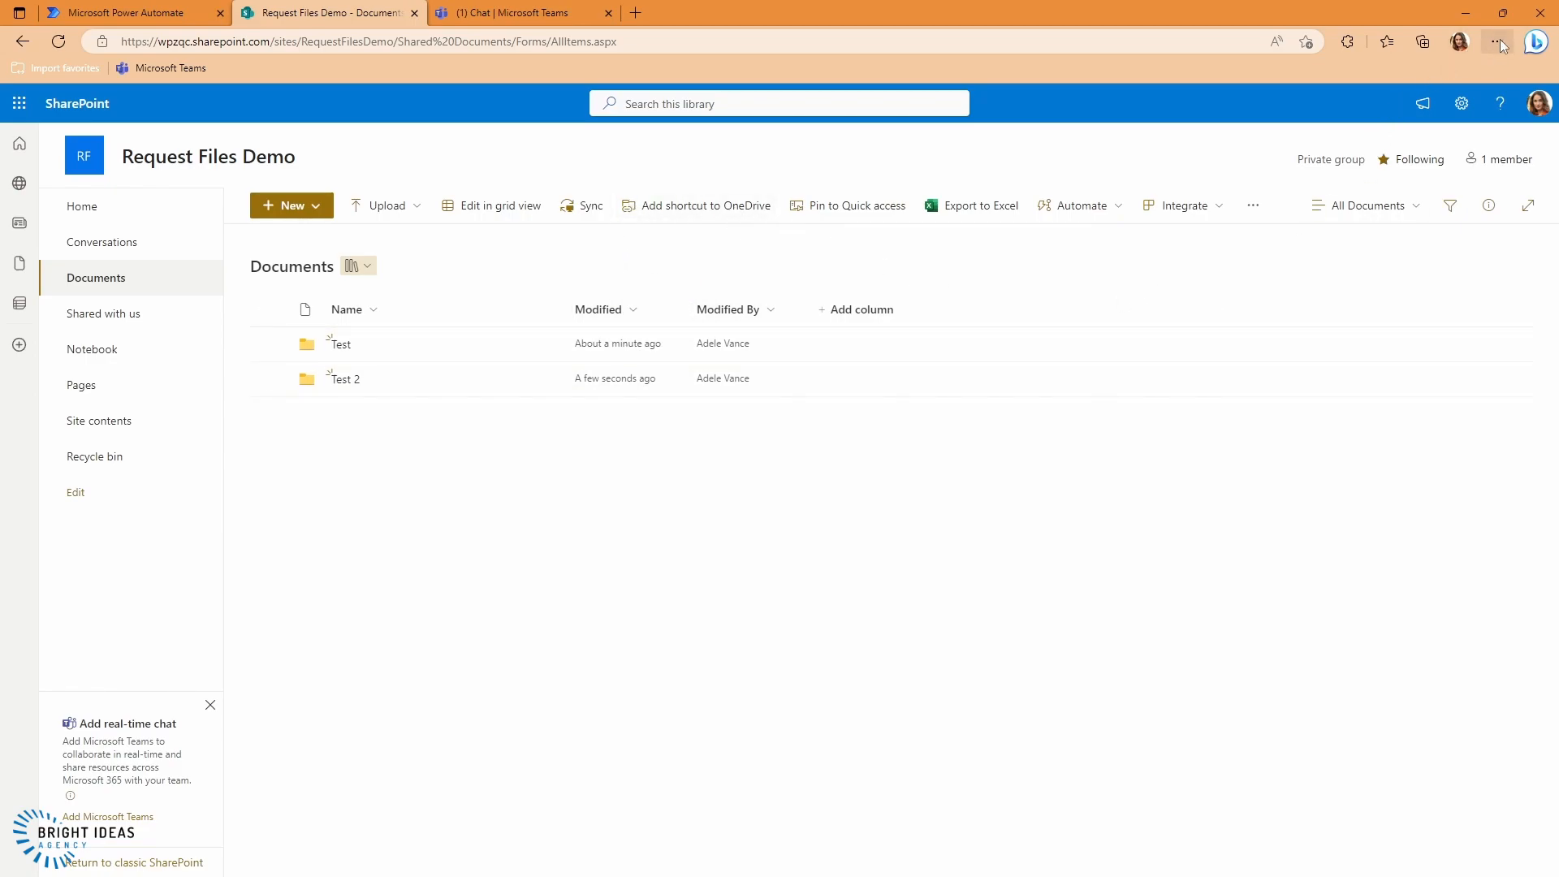
{"action": "left_click", "coordinate": [1495, 42]}
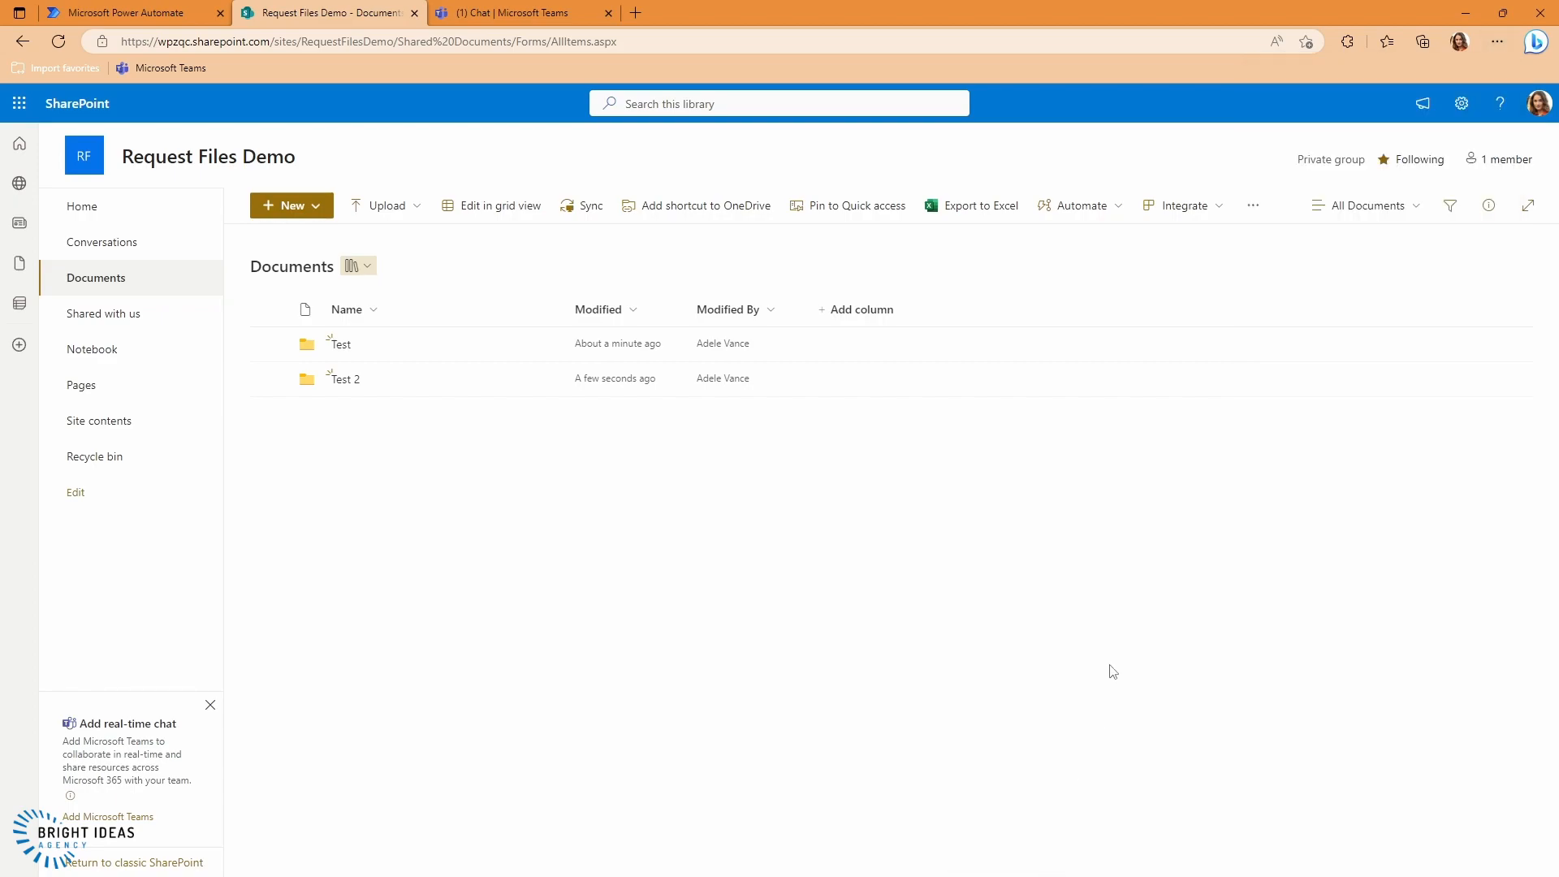
{"action": "key", "text": "F12"}
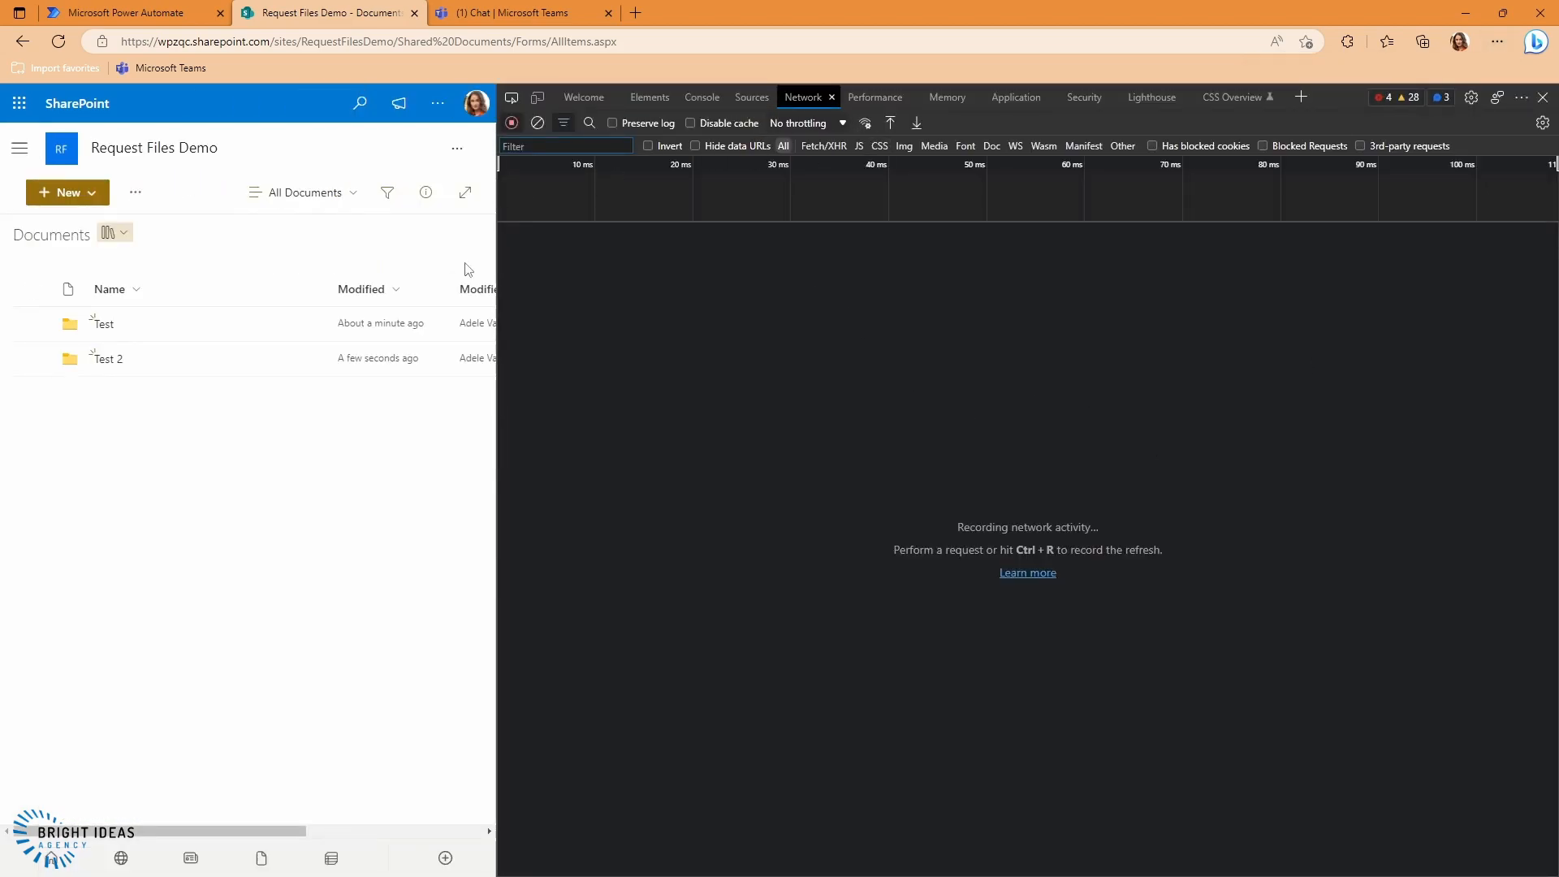
{"action": "left_click_drag", "start_coordinate": [497, 401], "coordinate": [628, 401]}
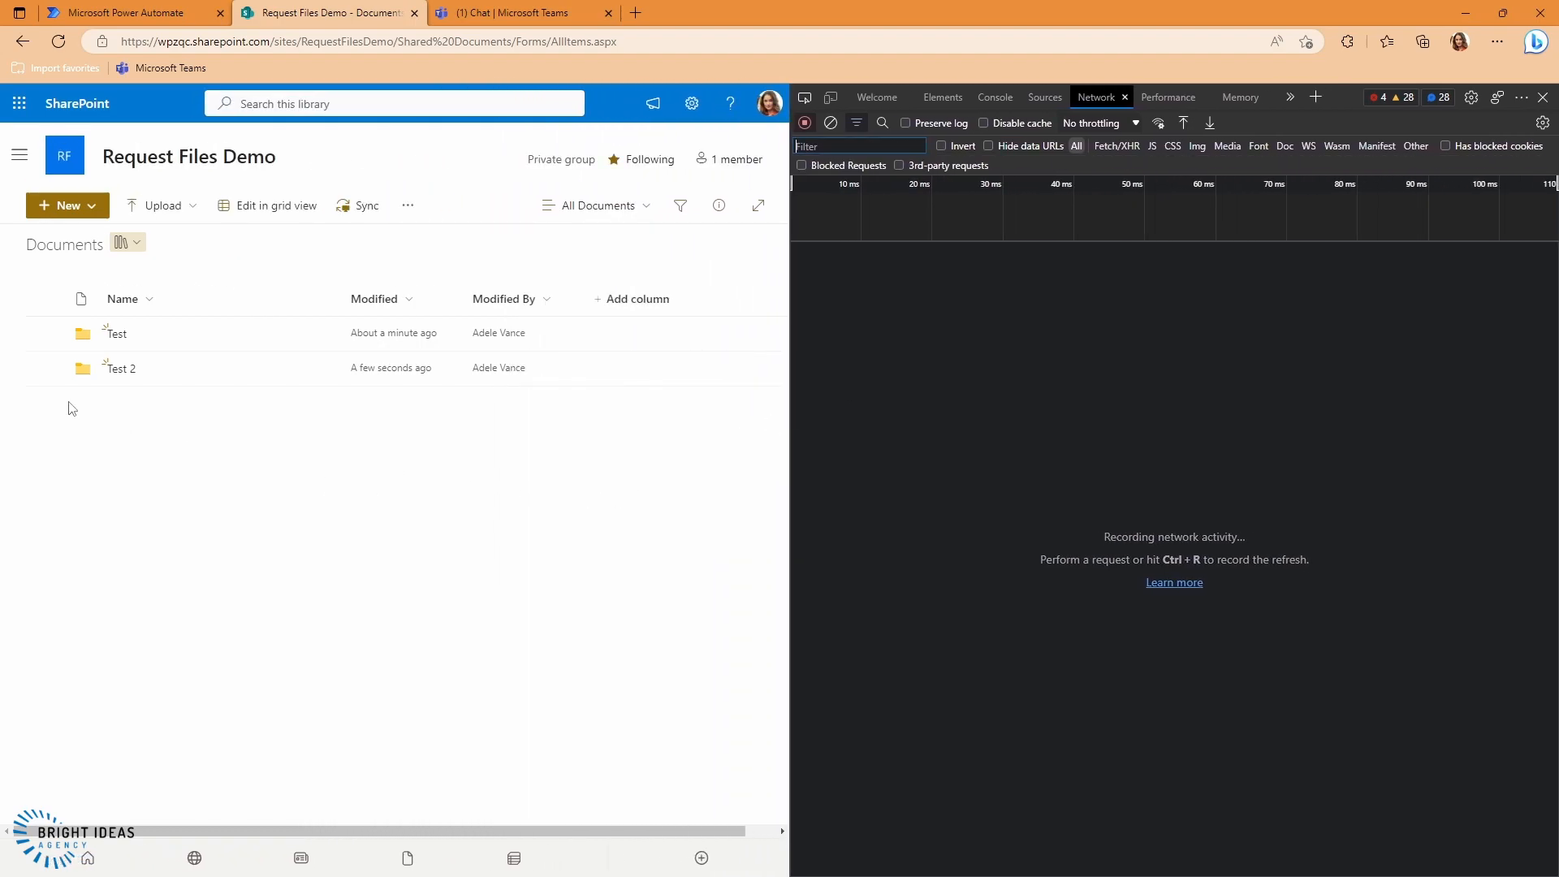
Start a file request for the Test 2 folder with description 'I want your files'
{"action": "left_click", "coordinate": [46, 369]}
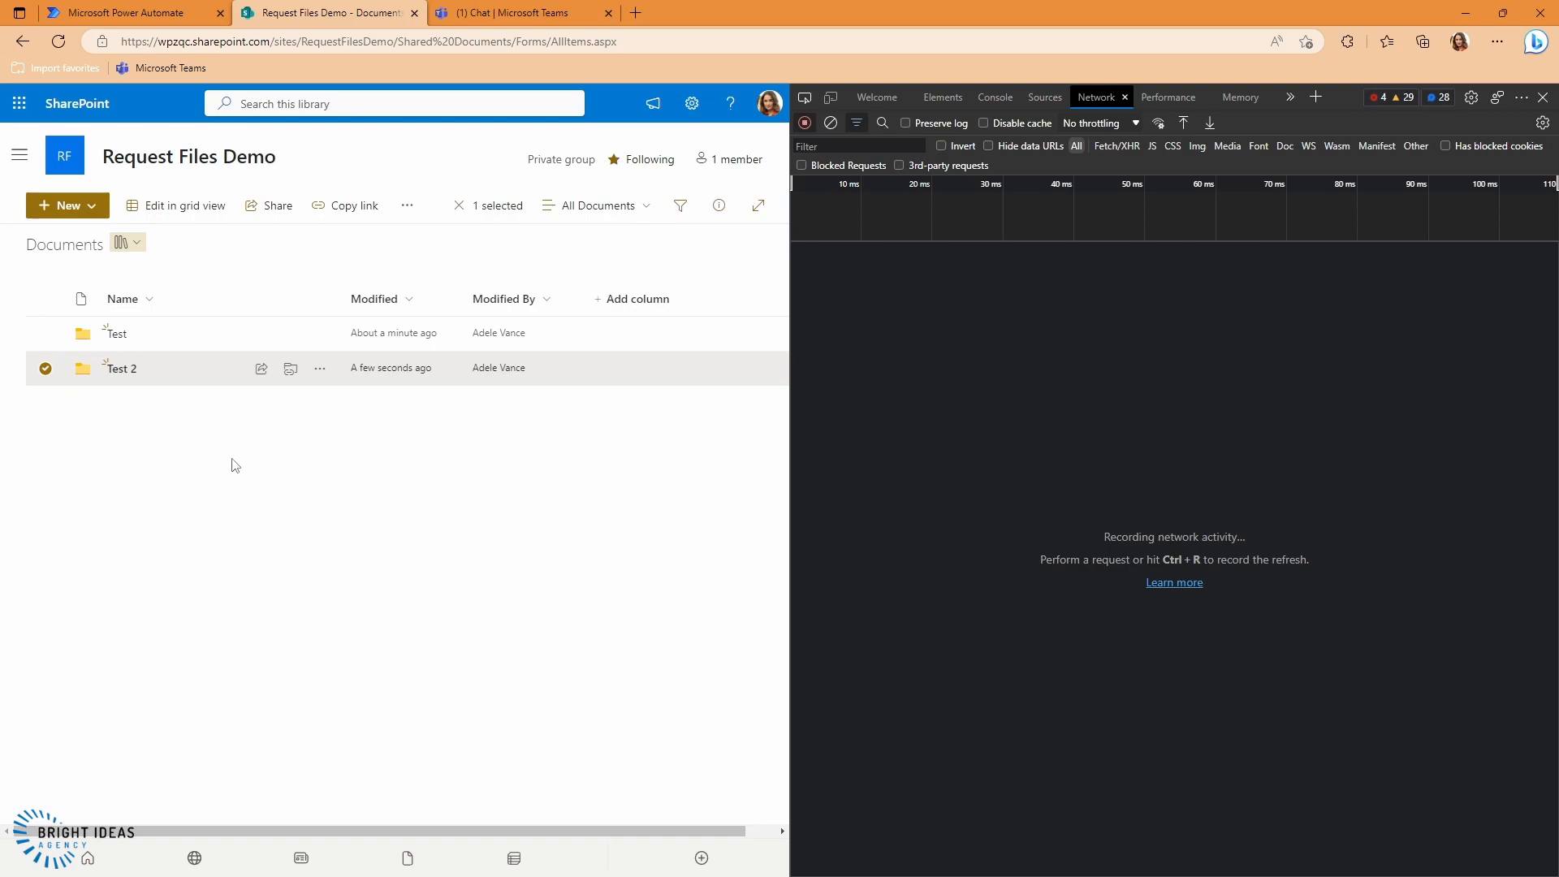
{"action": "left_click", "coordinate": [406, 206]}
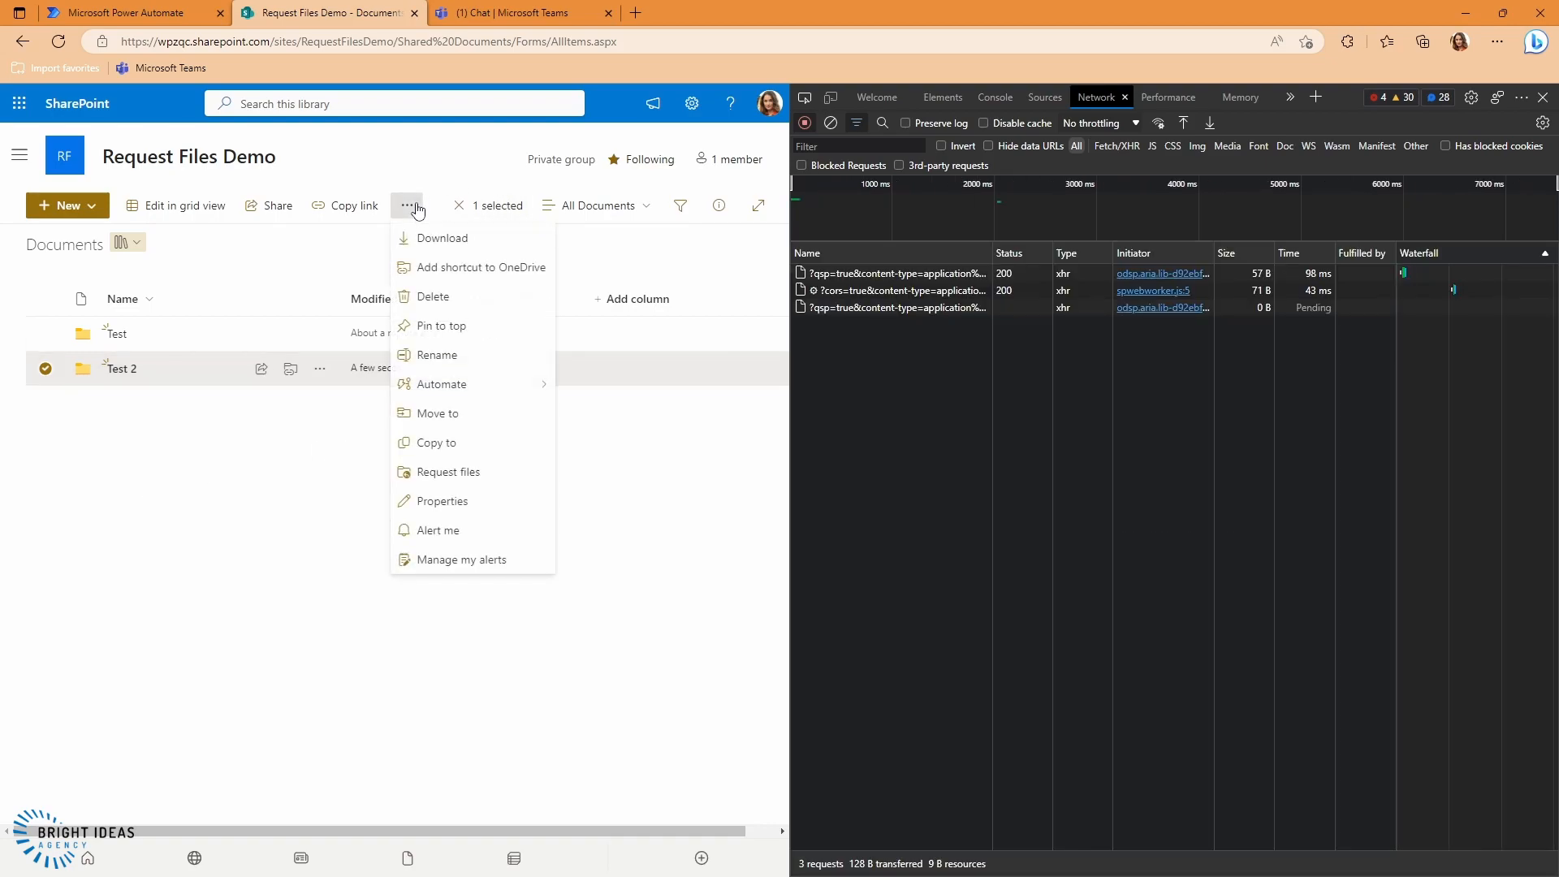
{"action": "left_click", "coordinate": [445, 471]}
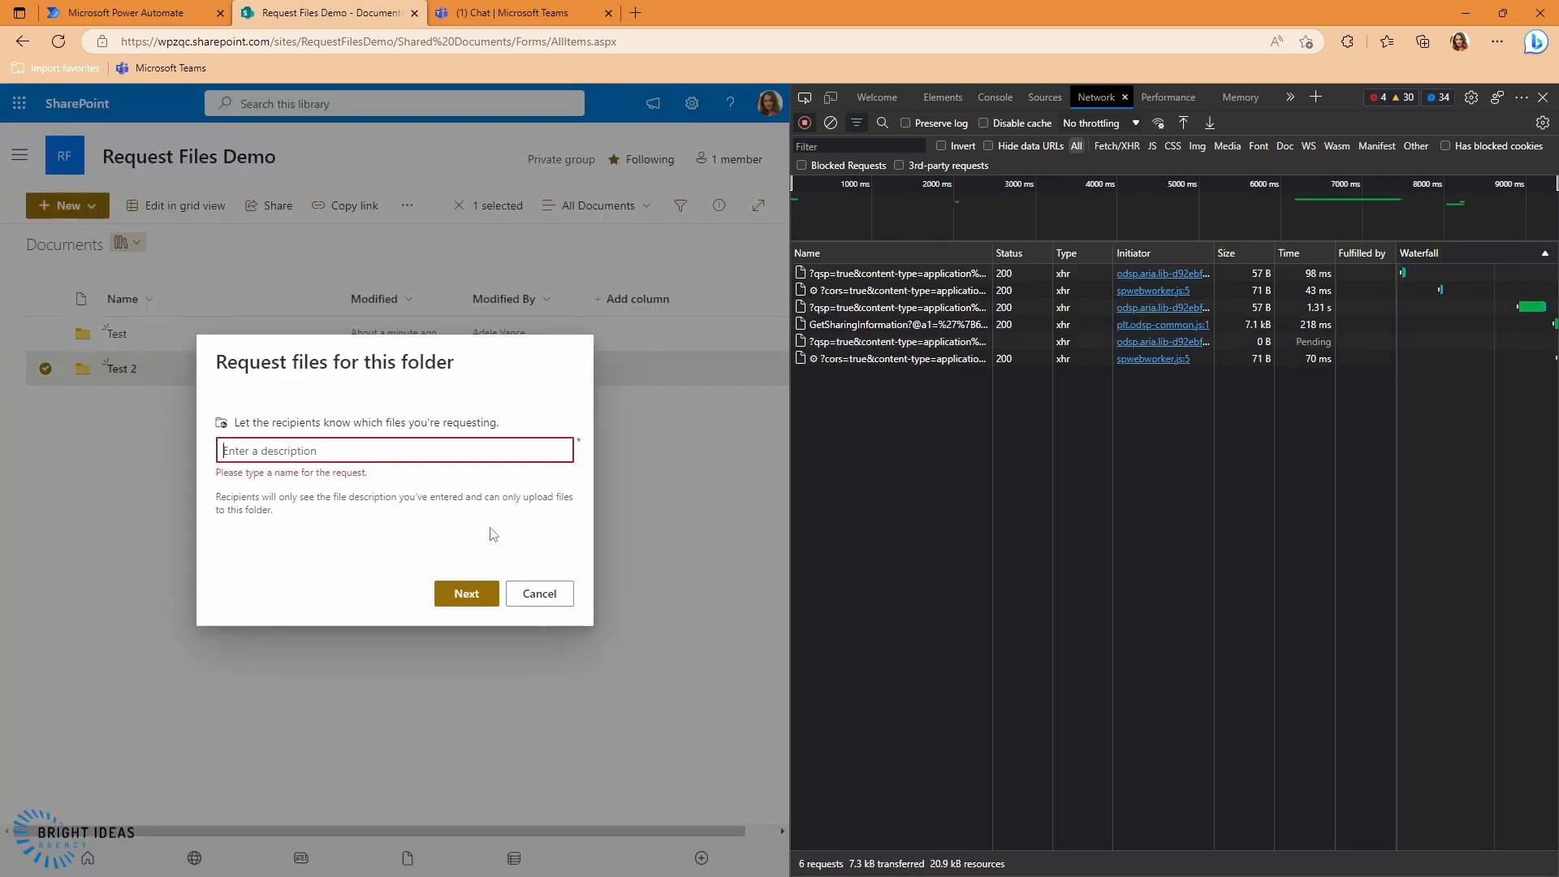
{"action": "type", "text": "I want your files"}
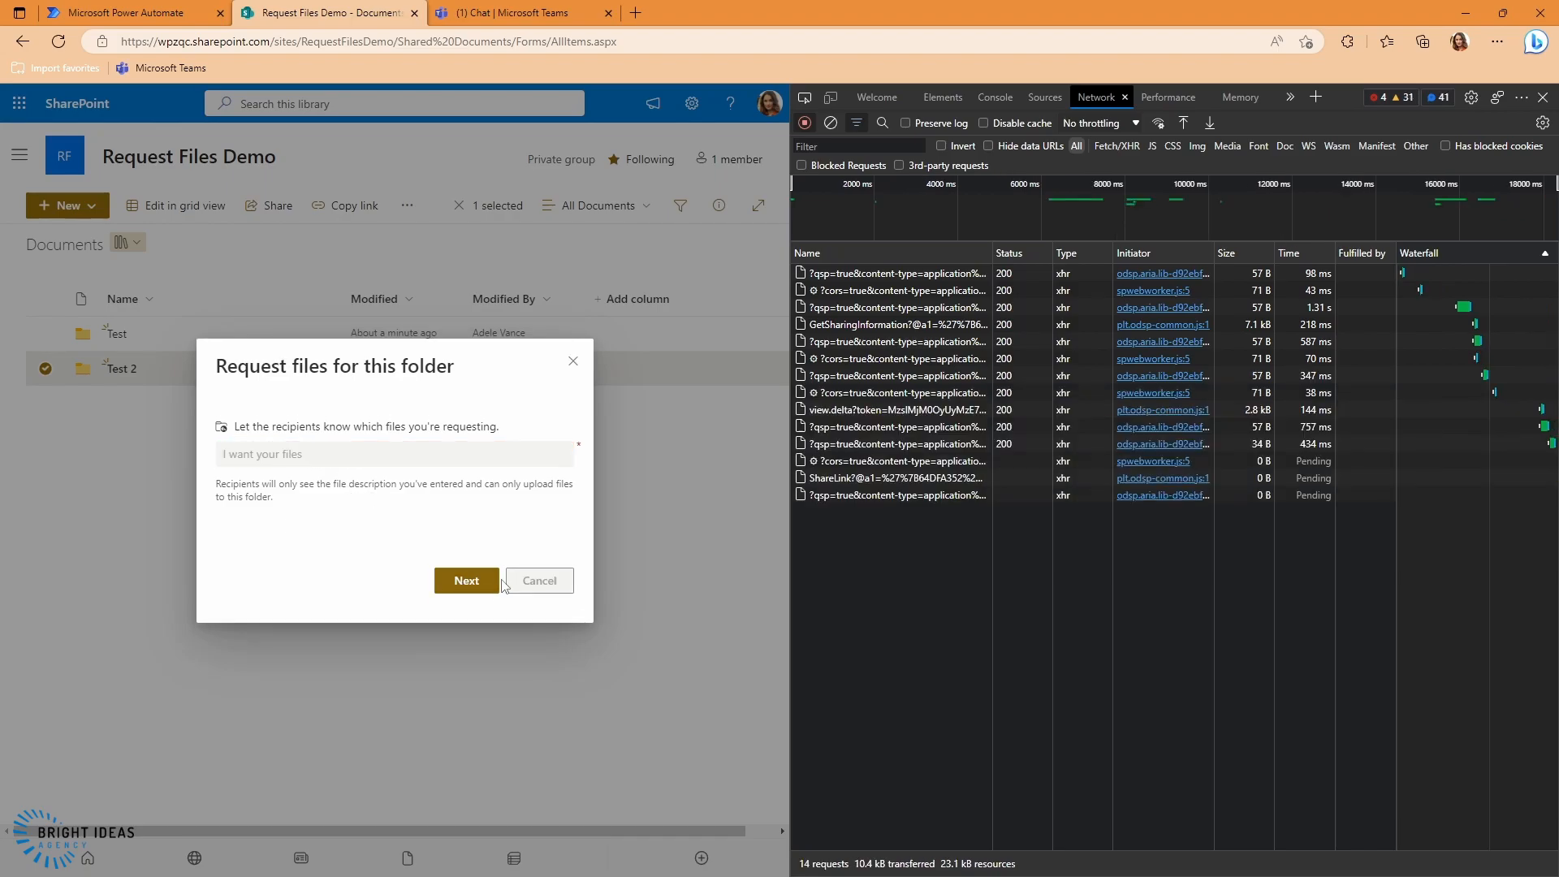
Submit the Test 2 file request and view the captured ShareLink request's URL and headers
{"action": "left_click", "coordinate": [537, 579]}
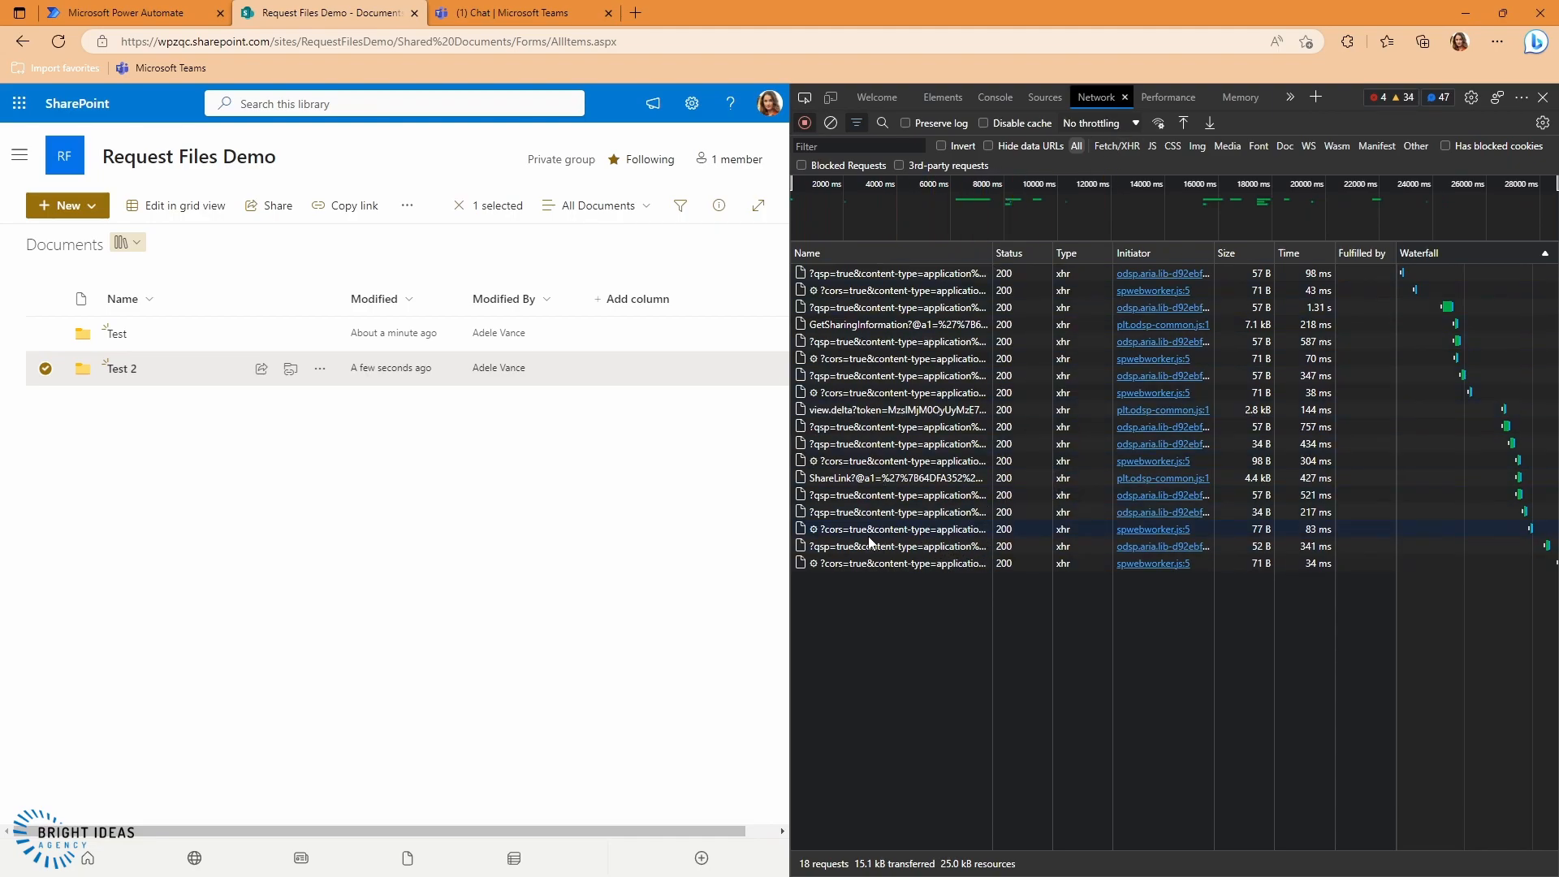
{"action": "mouse_move", "coordinate": [911, 538]}
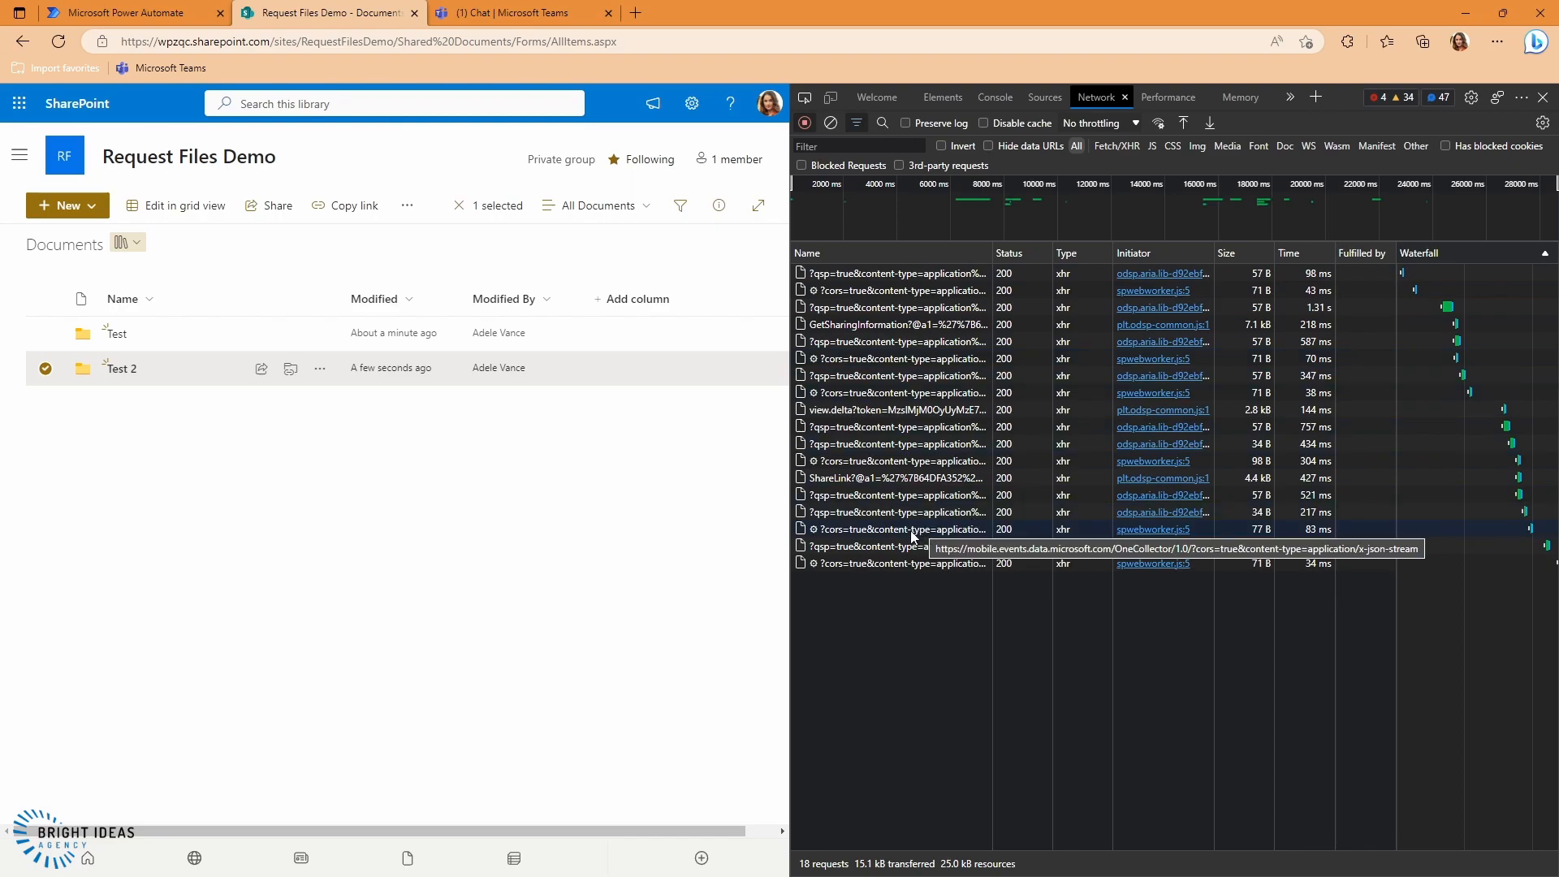
{"action": "mouse_move", "coordinate": [823, 478]}
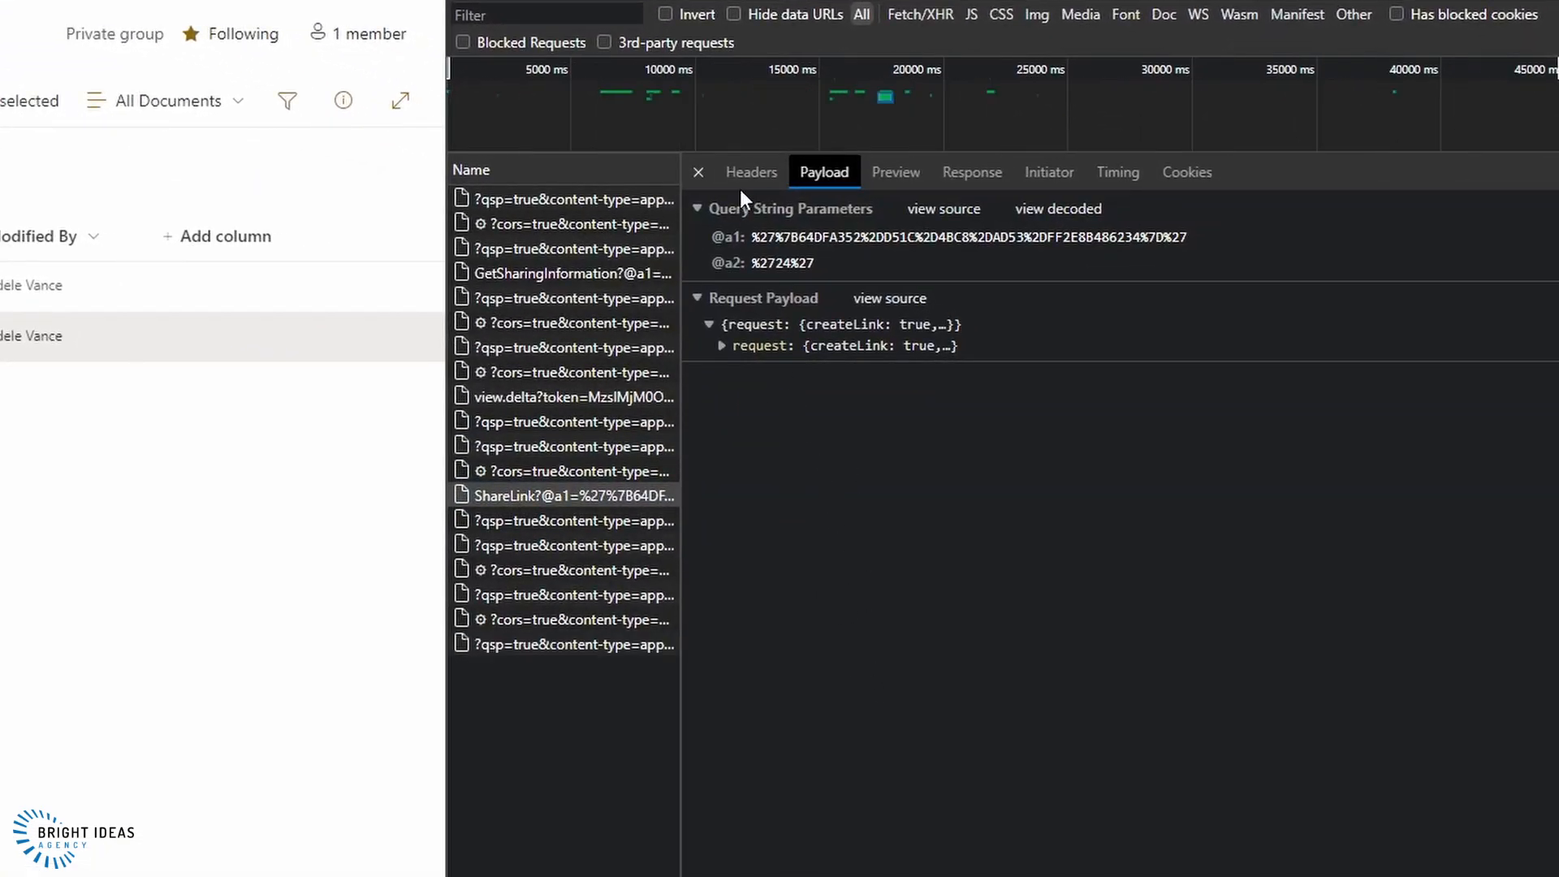
{"action": "left_click", "coordinate": [750, 172]}
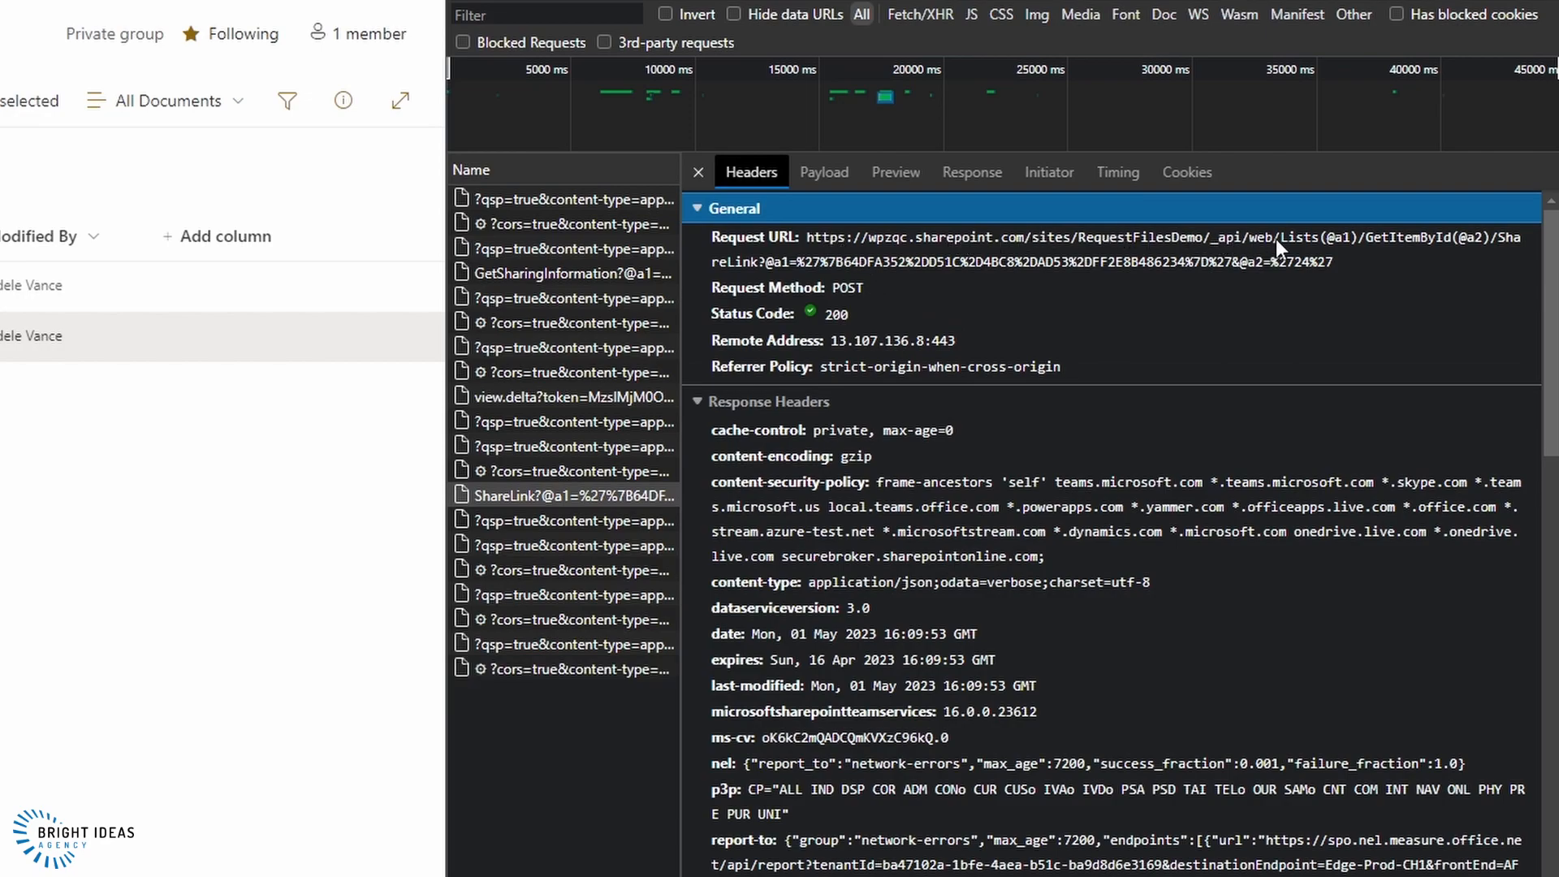
{"action": "mouse_move", "coordinate": [1447, 255]}
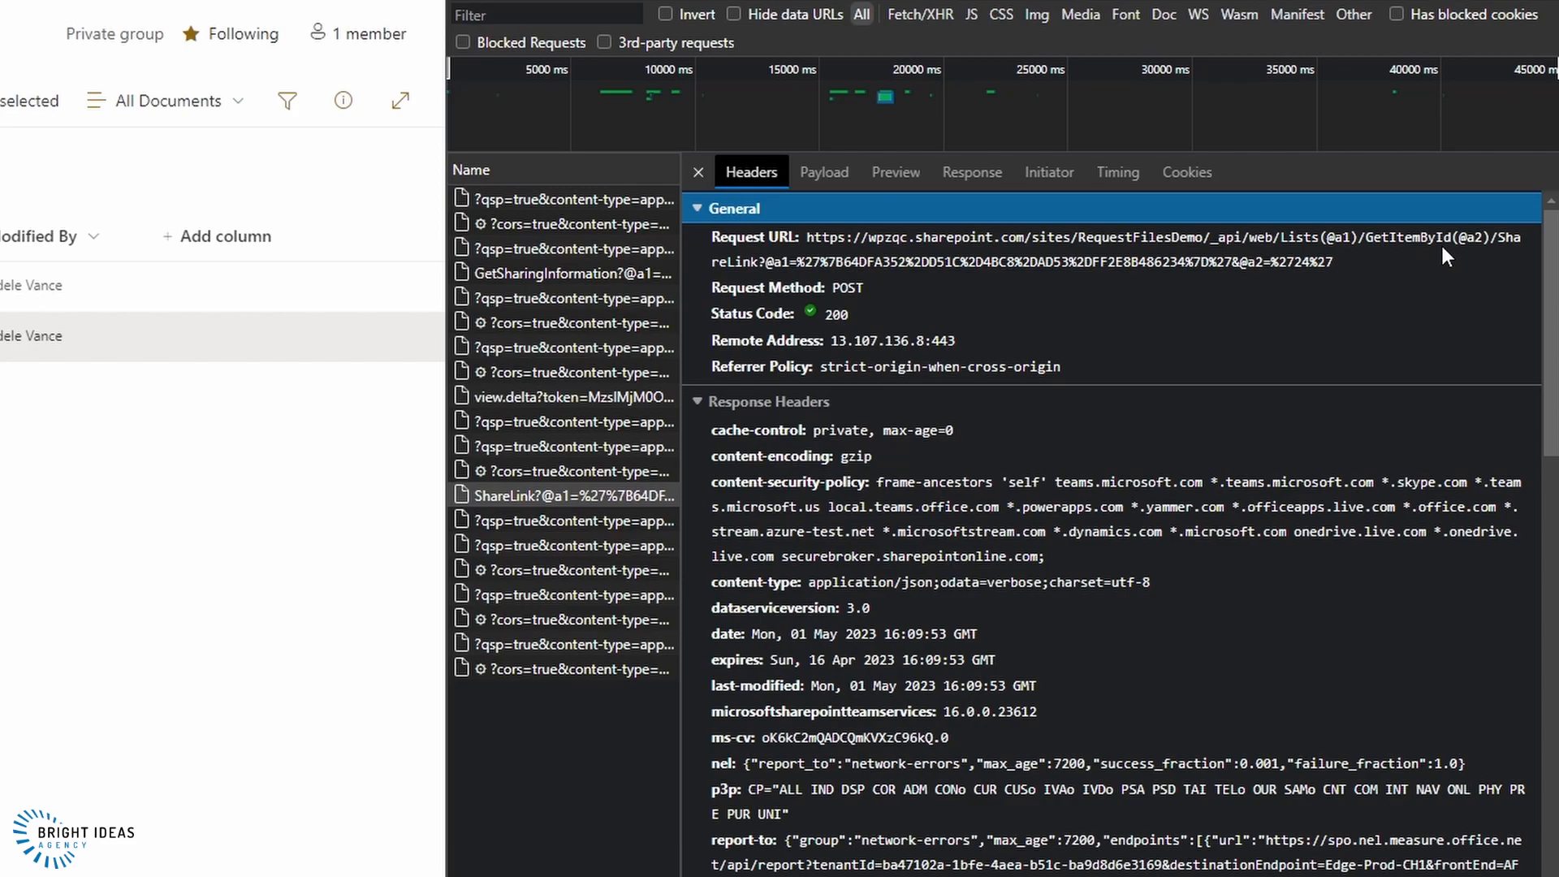
{"action": "mouse_move", "coordinate": [1138, 257]}
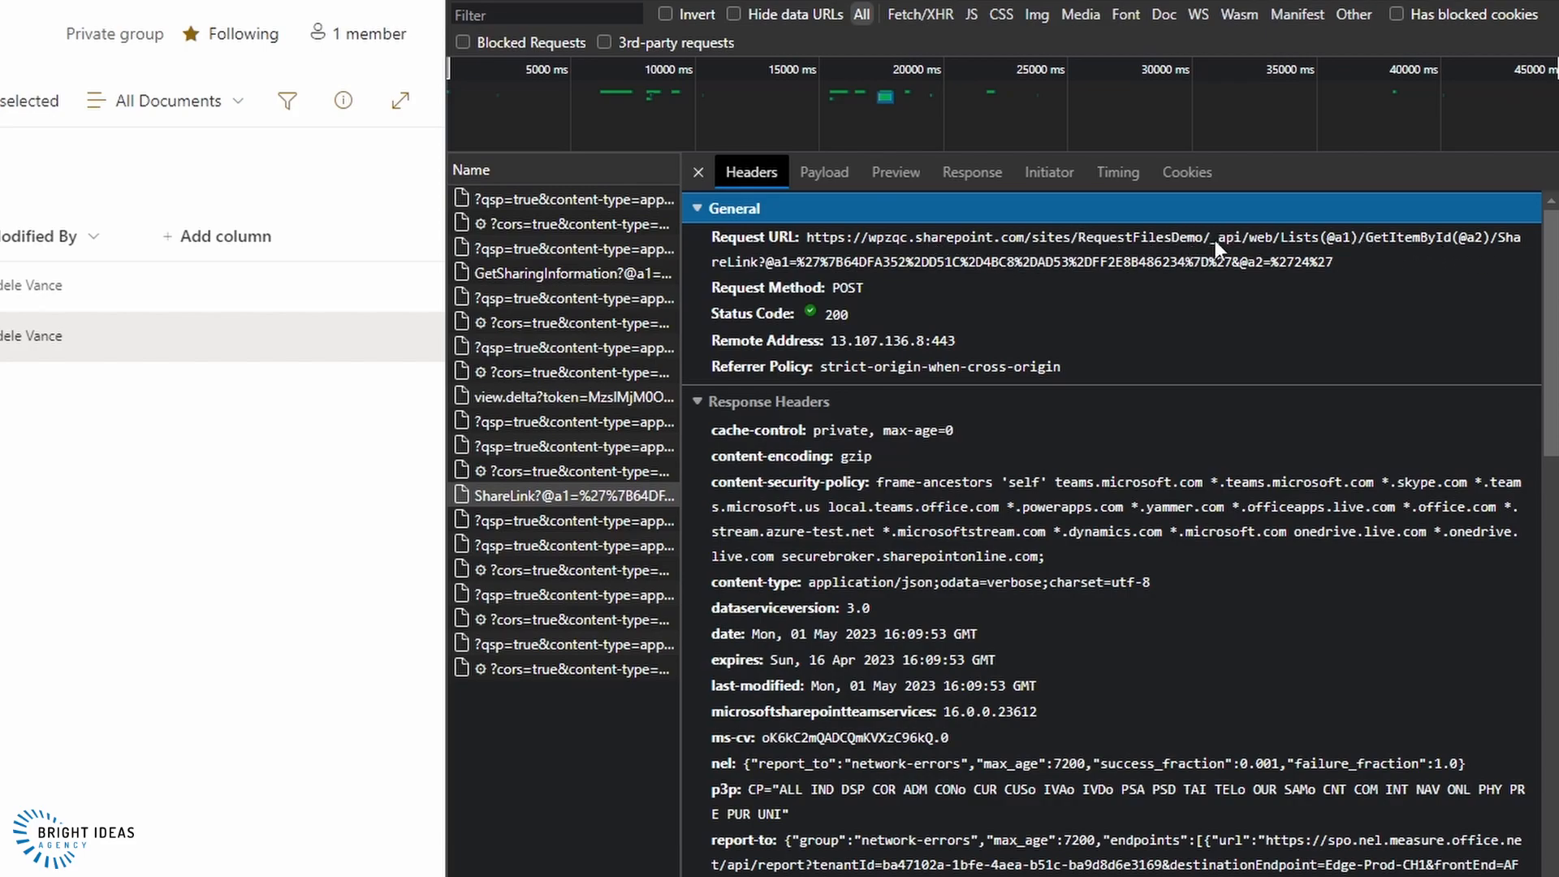
{"action": "mouse_move", "coordinate": [1263, 244]}
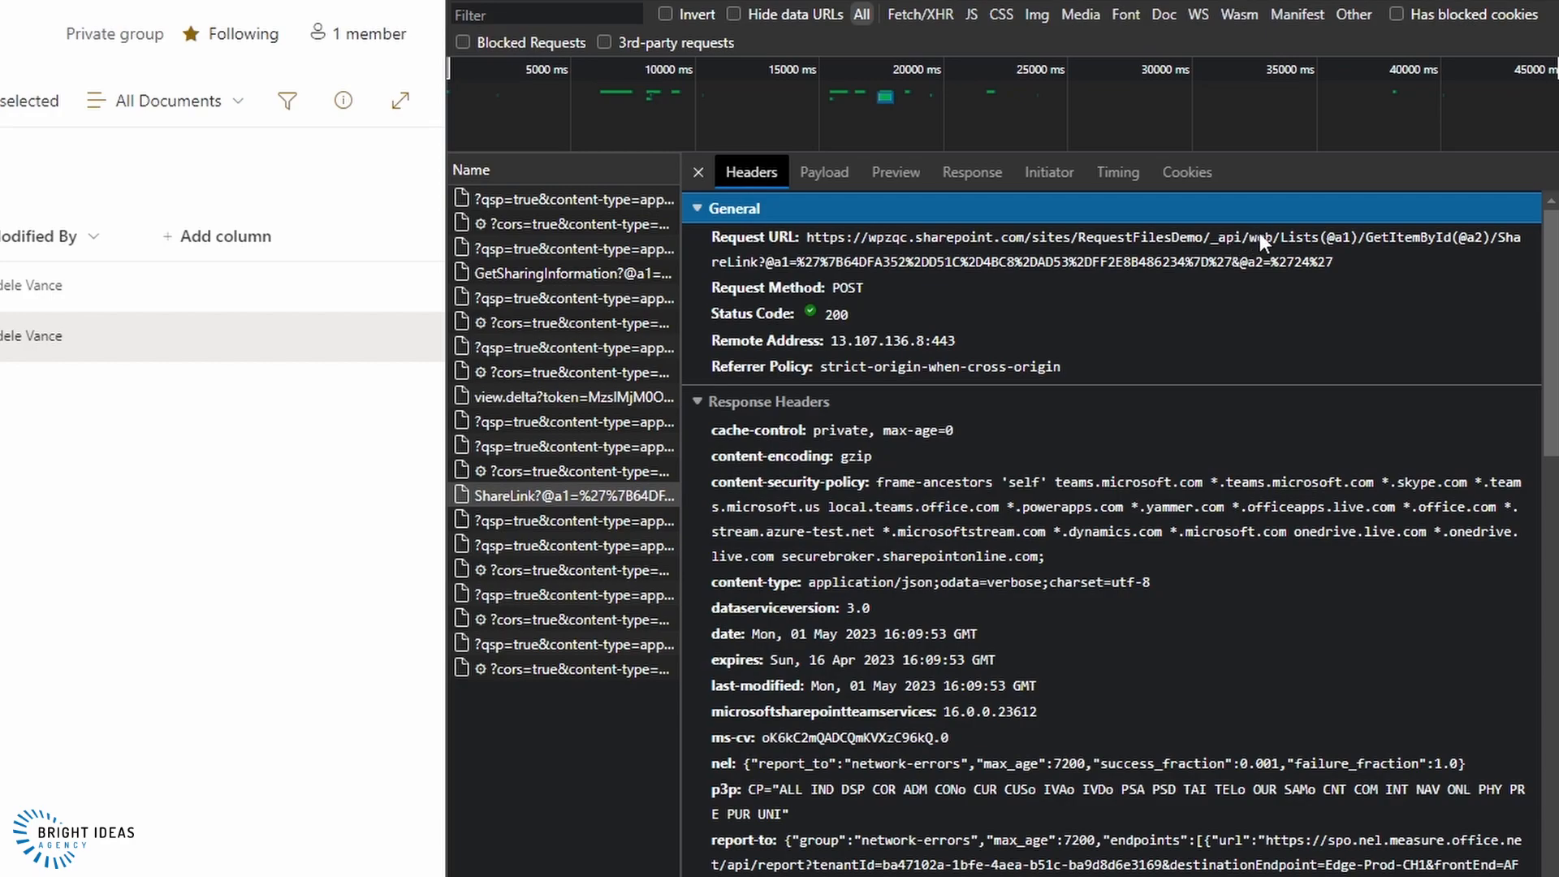
{"action": "mouse_move", "coordinate": [1446, 246]}
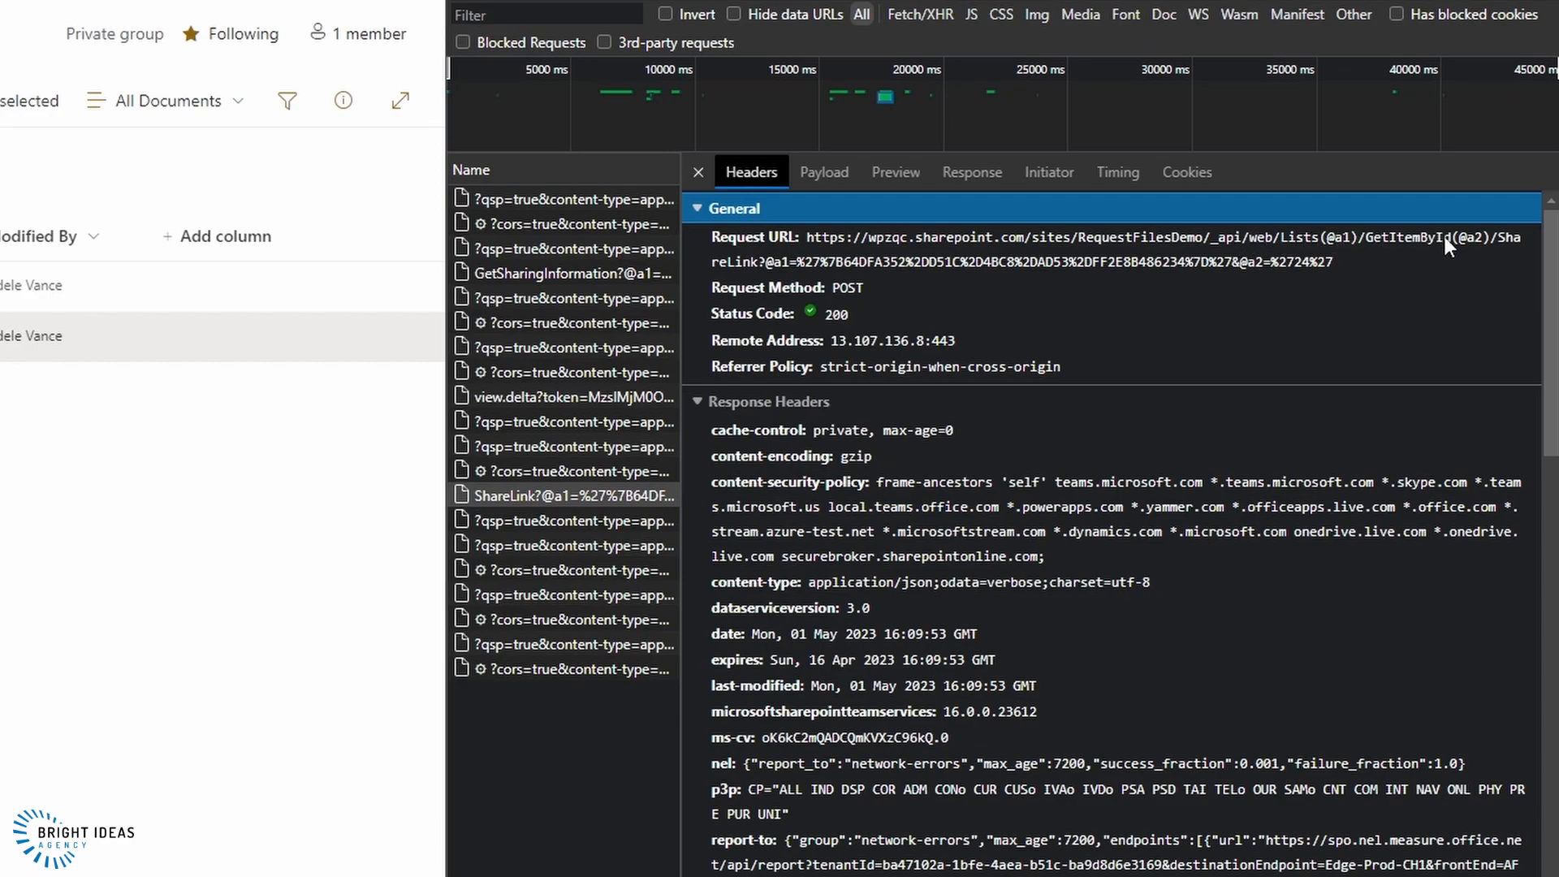
{"action": "mouse_move", "coordinate": [1510, 251]}
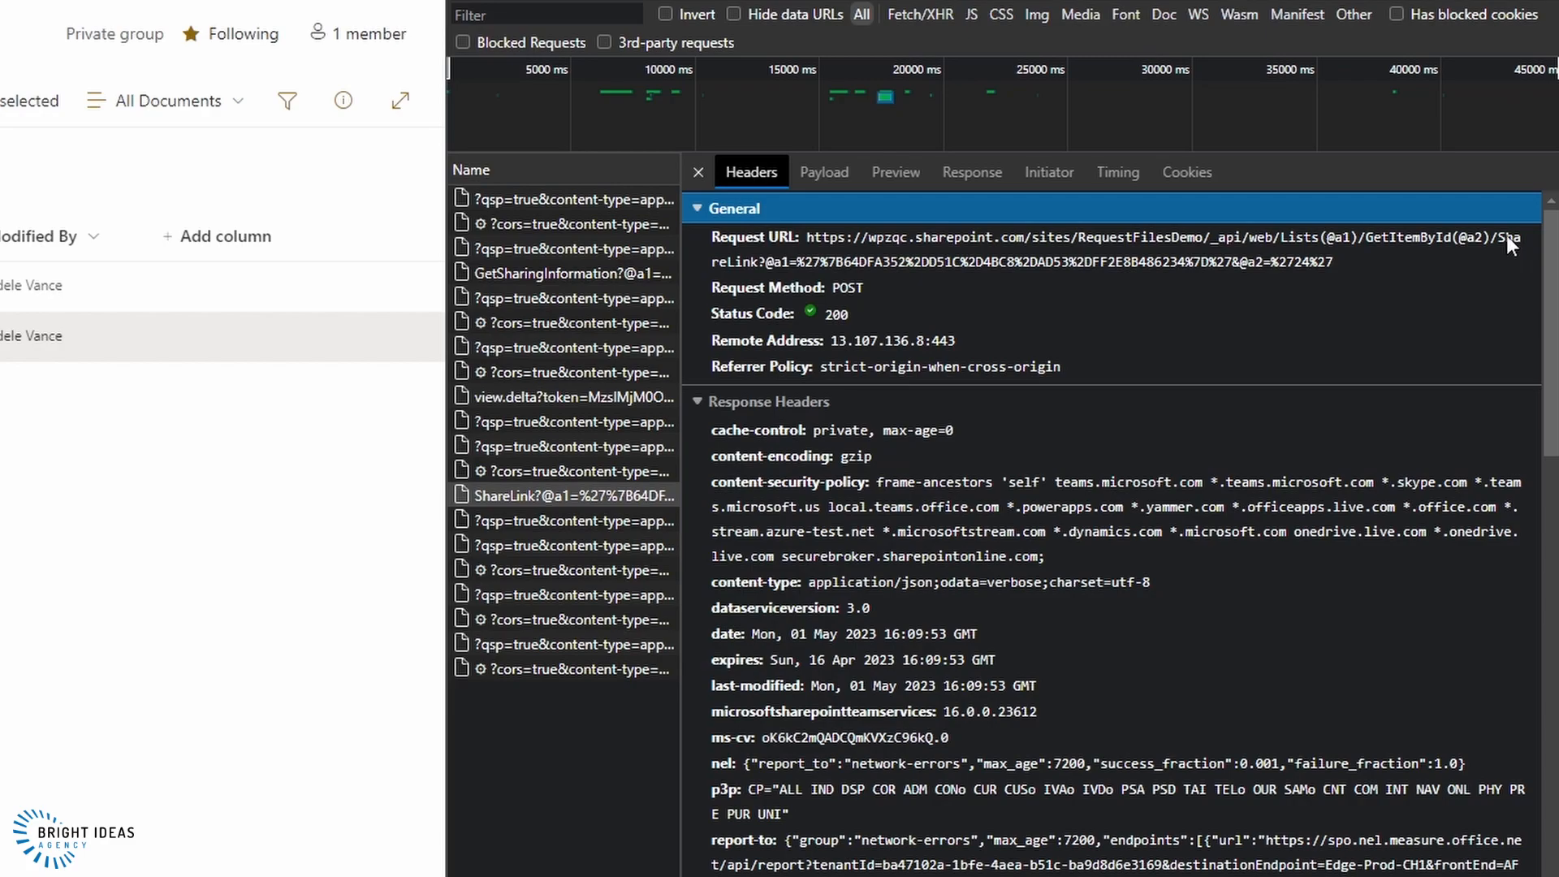
{"action": "mouse_move", "coordinate": [1343, 267]}
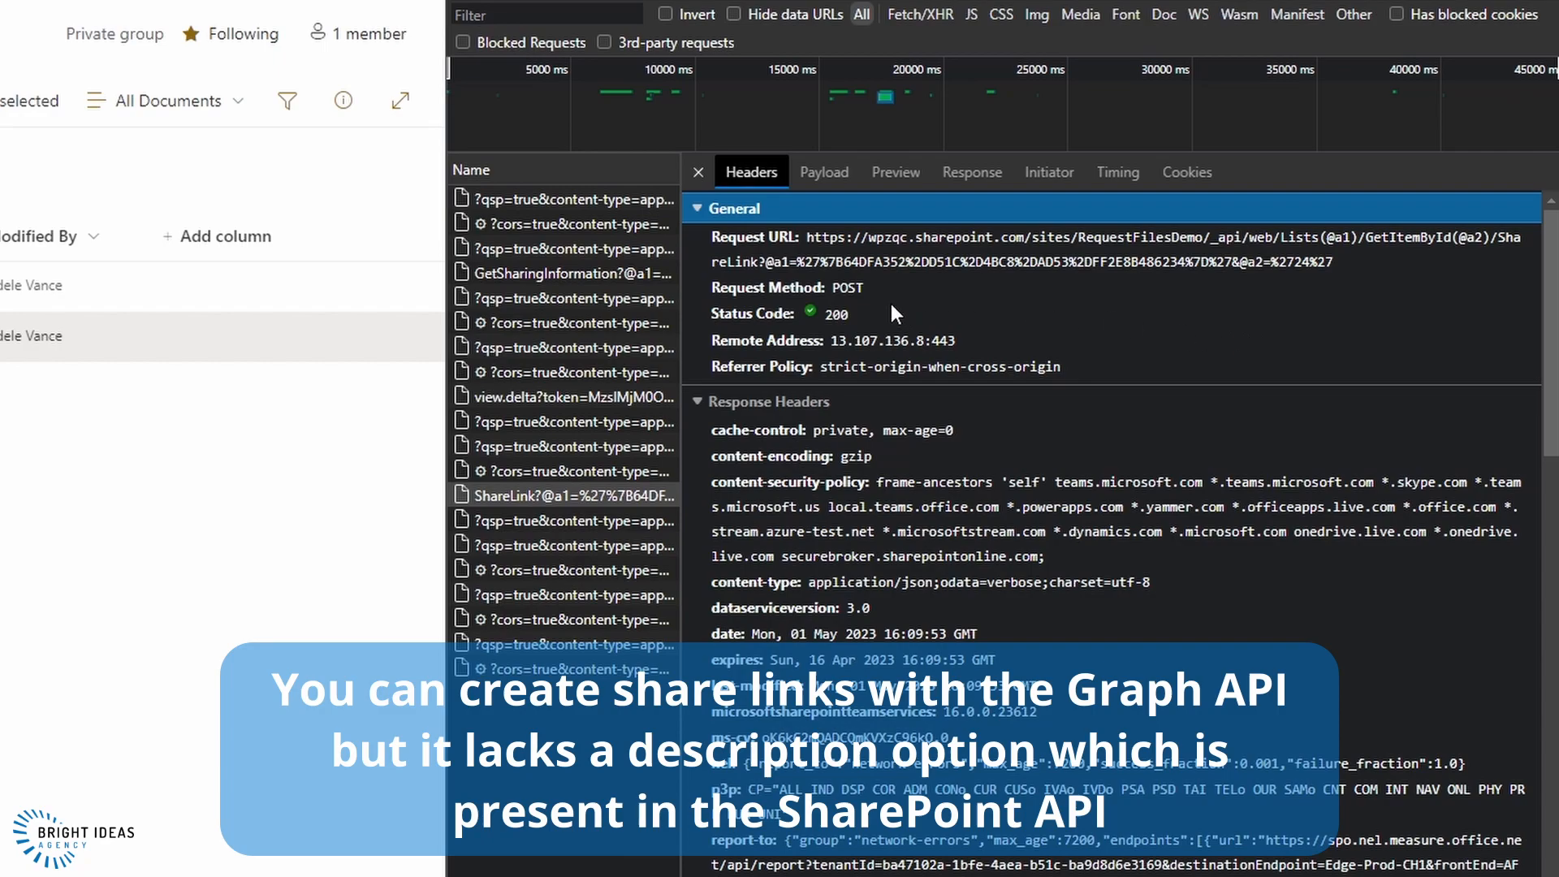
Expand the ShareLink payload's request and settings nodes to reveal the description and linkKind
{"action": "left_click", "coordinate": [823, 172]}
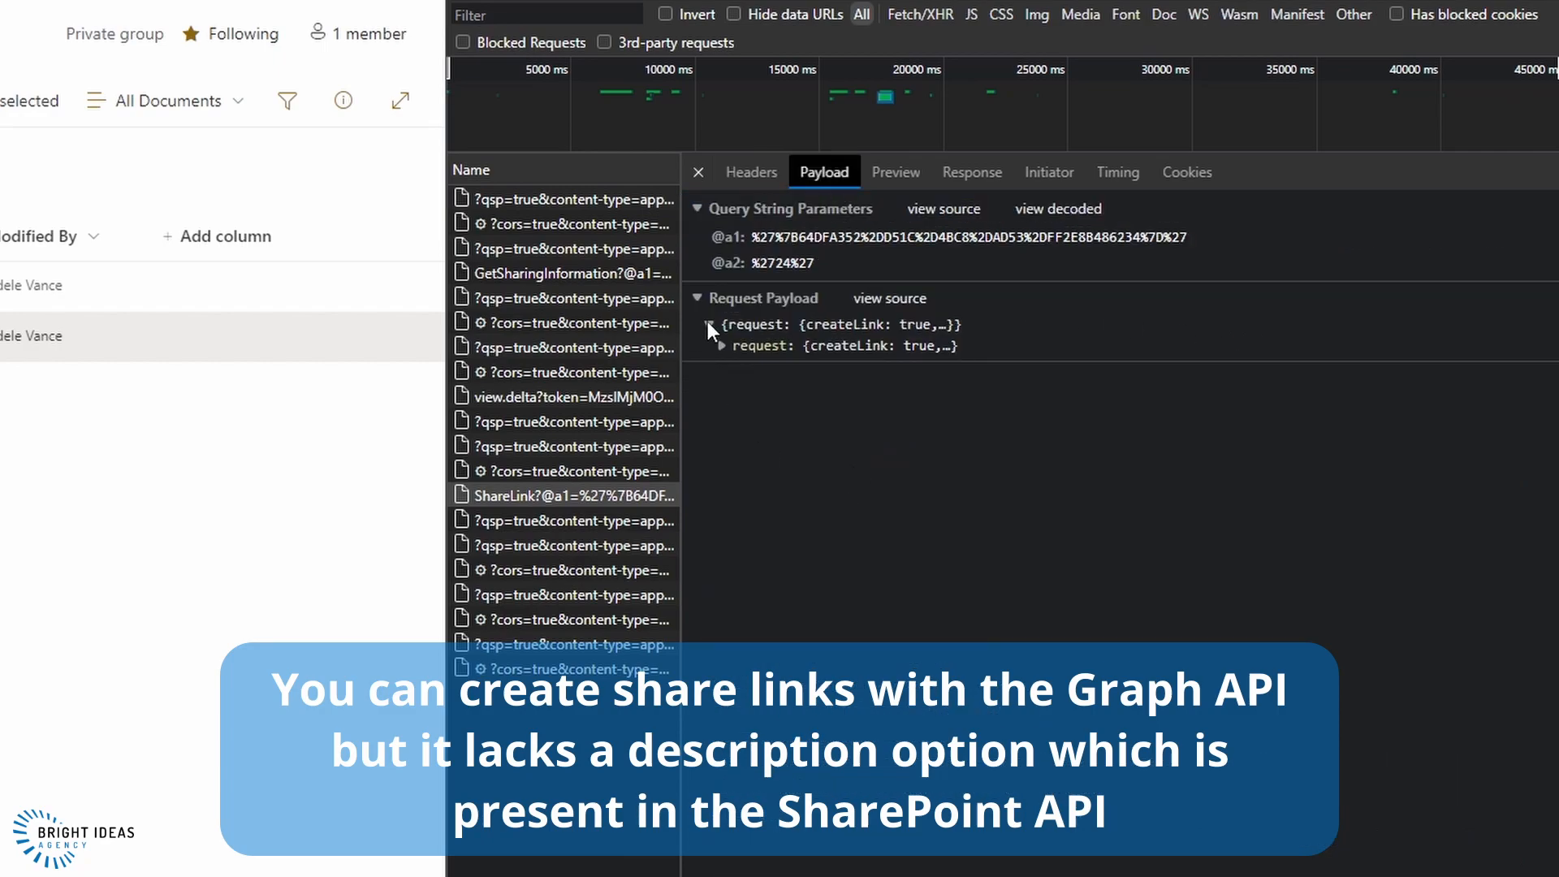
{"action": "left_click", "coordinate": [723, 344]}
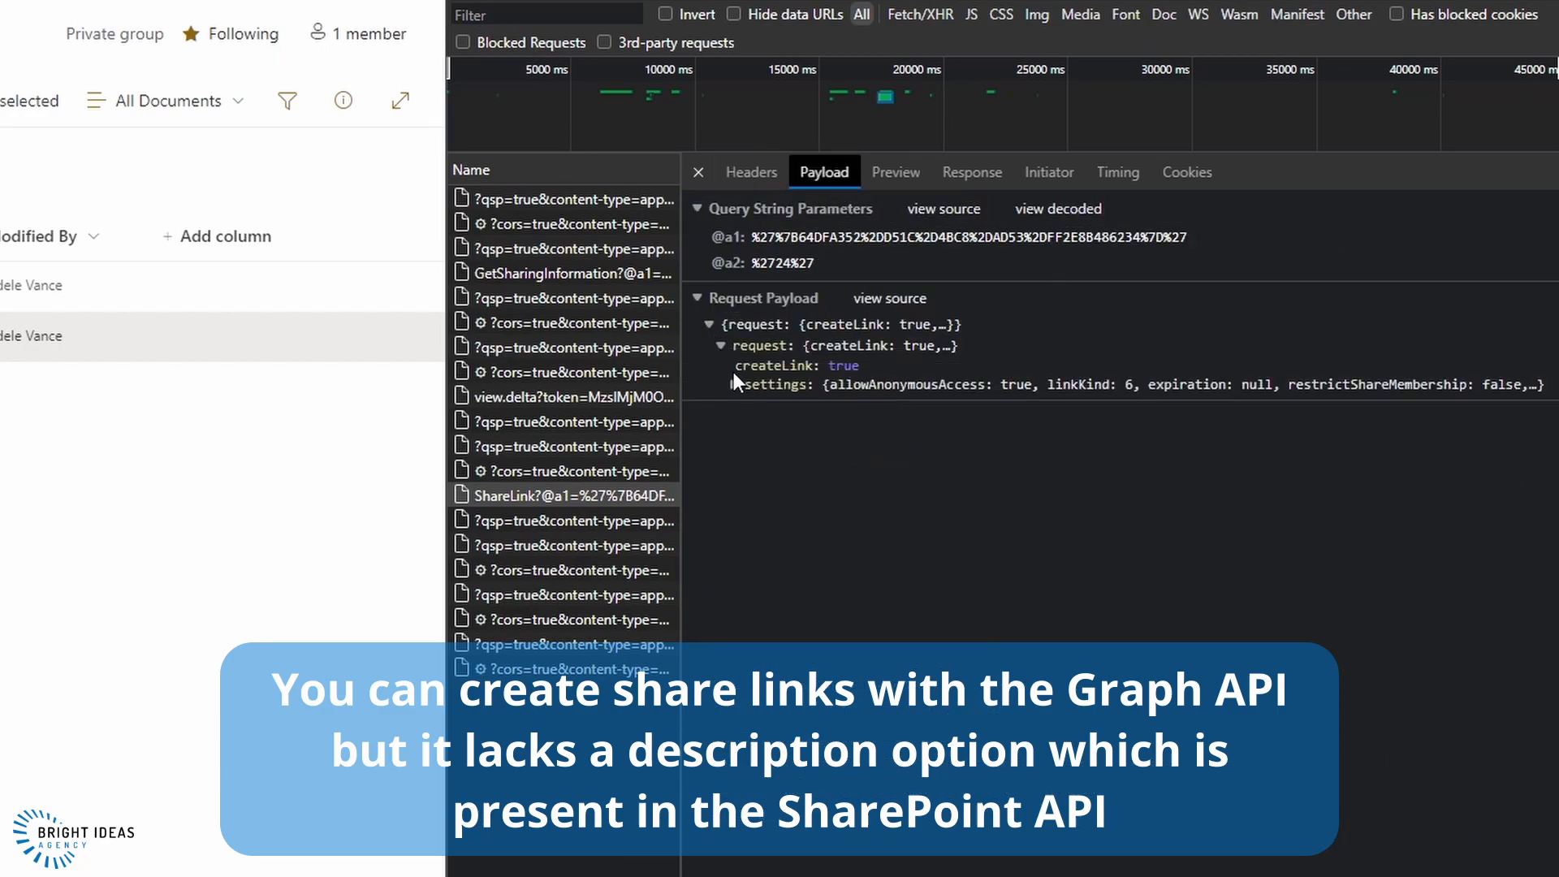
{"action": "left_click", "coordinate": [719, 385]}
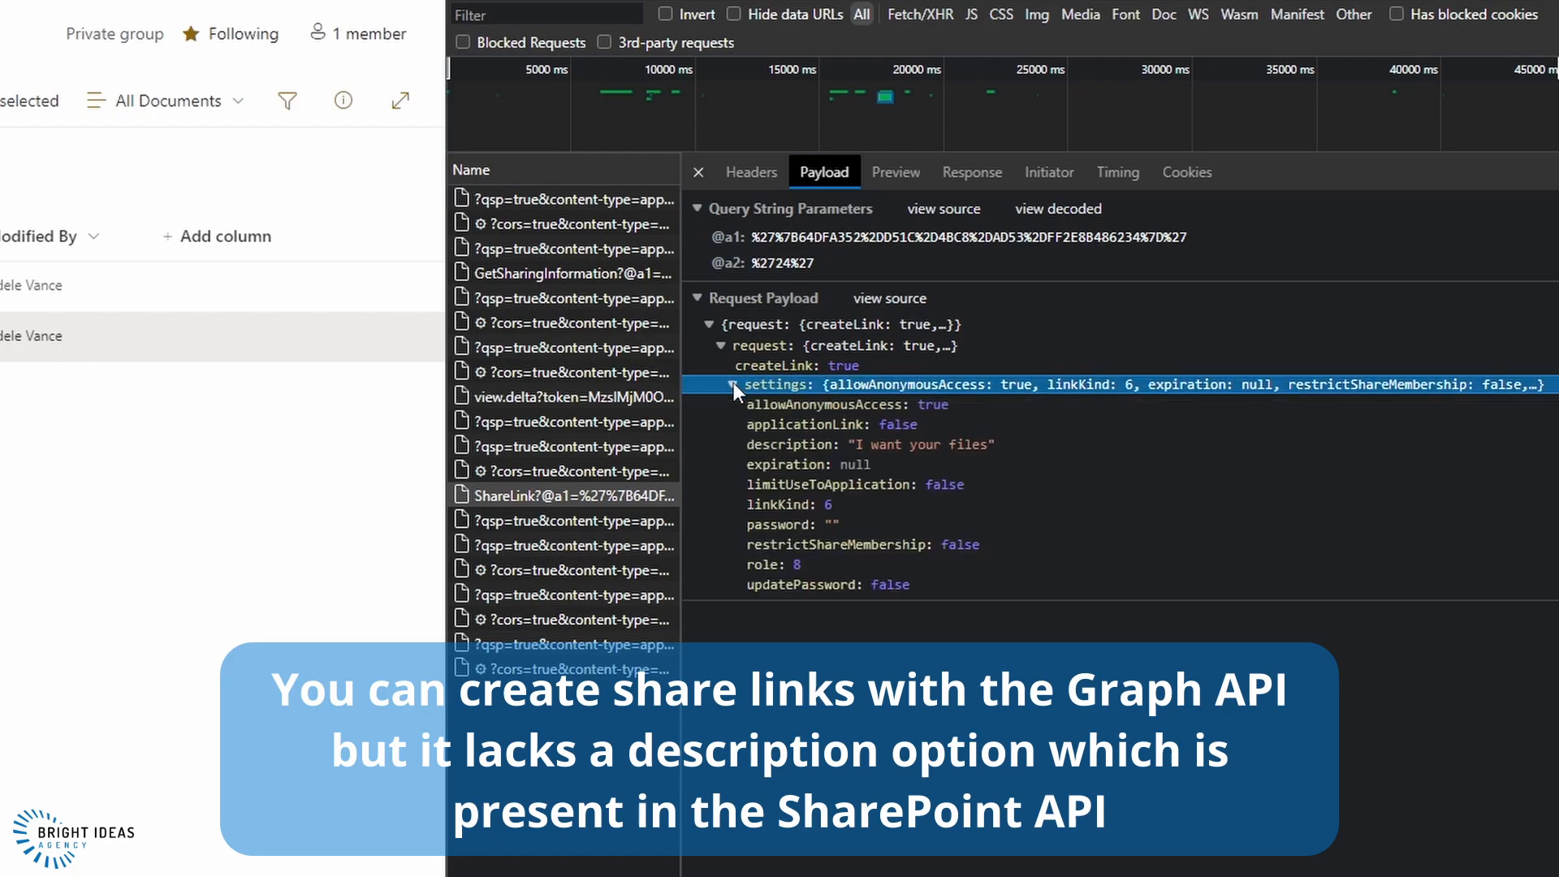
{"action": "mouse_move", "coordinate": [805, 638]}
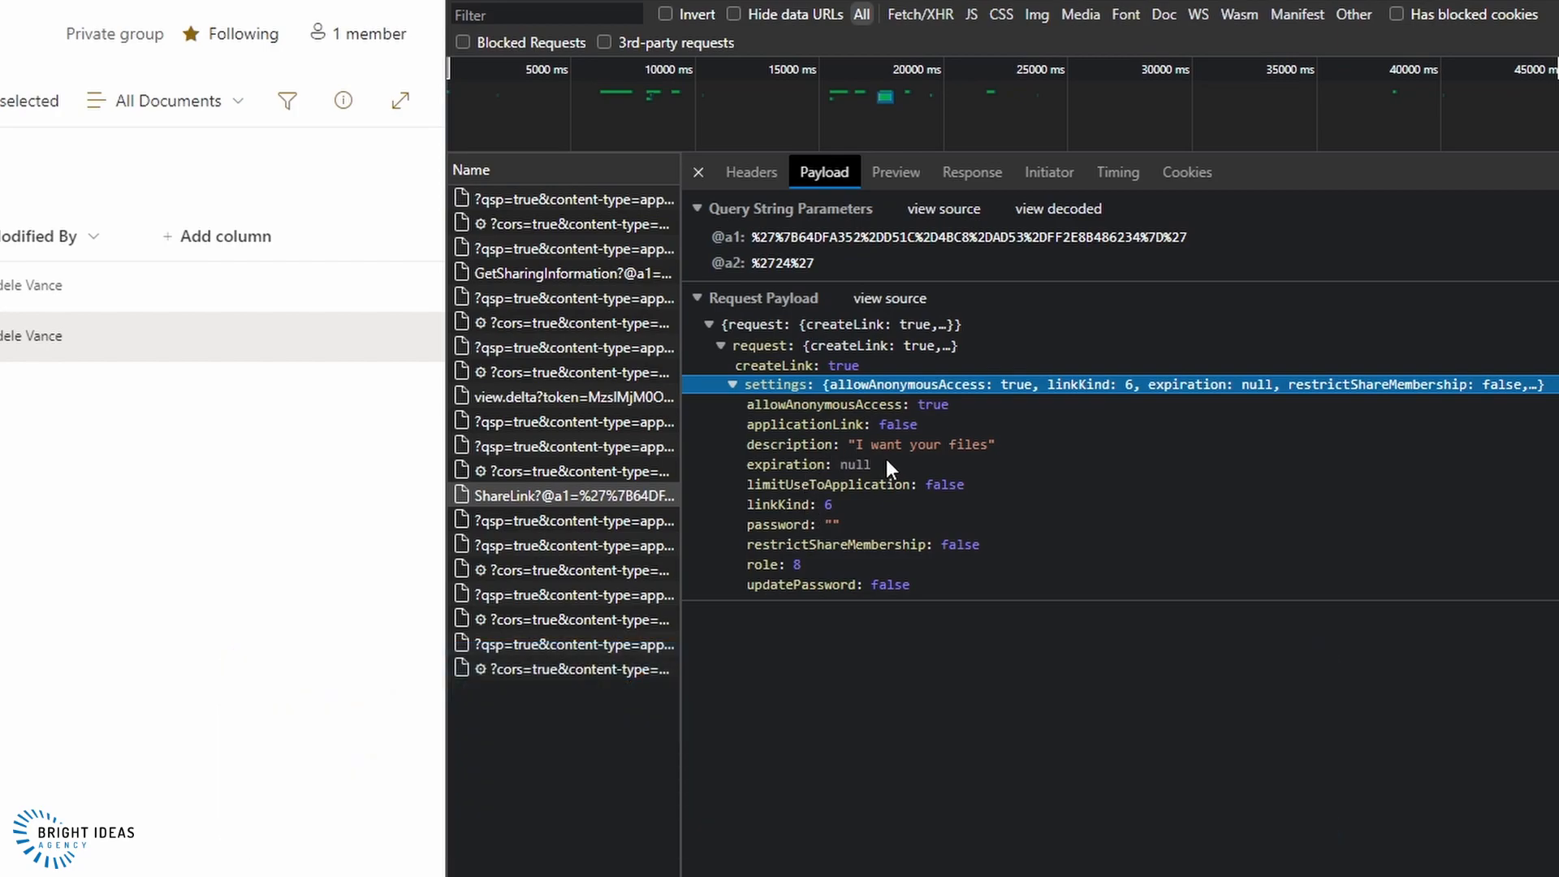
{"action": "mouse_move", "coordinate": [786, 497]}
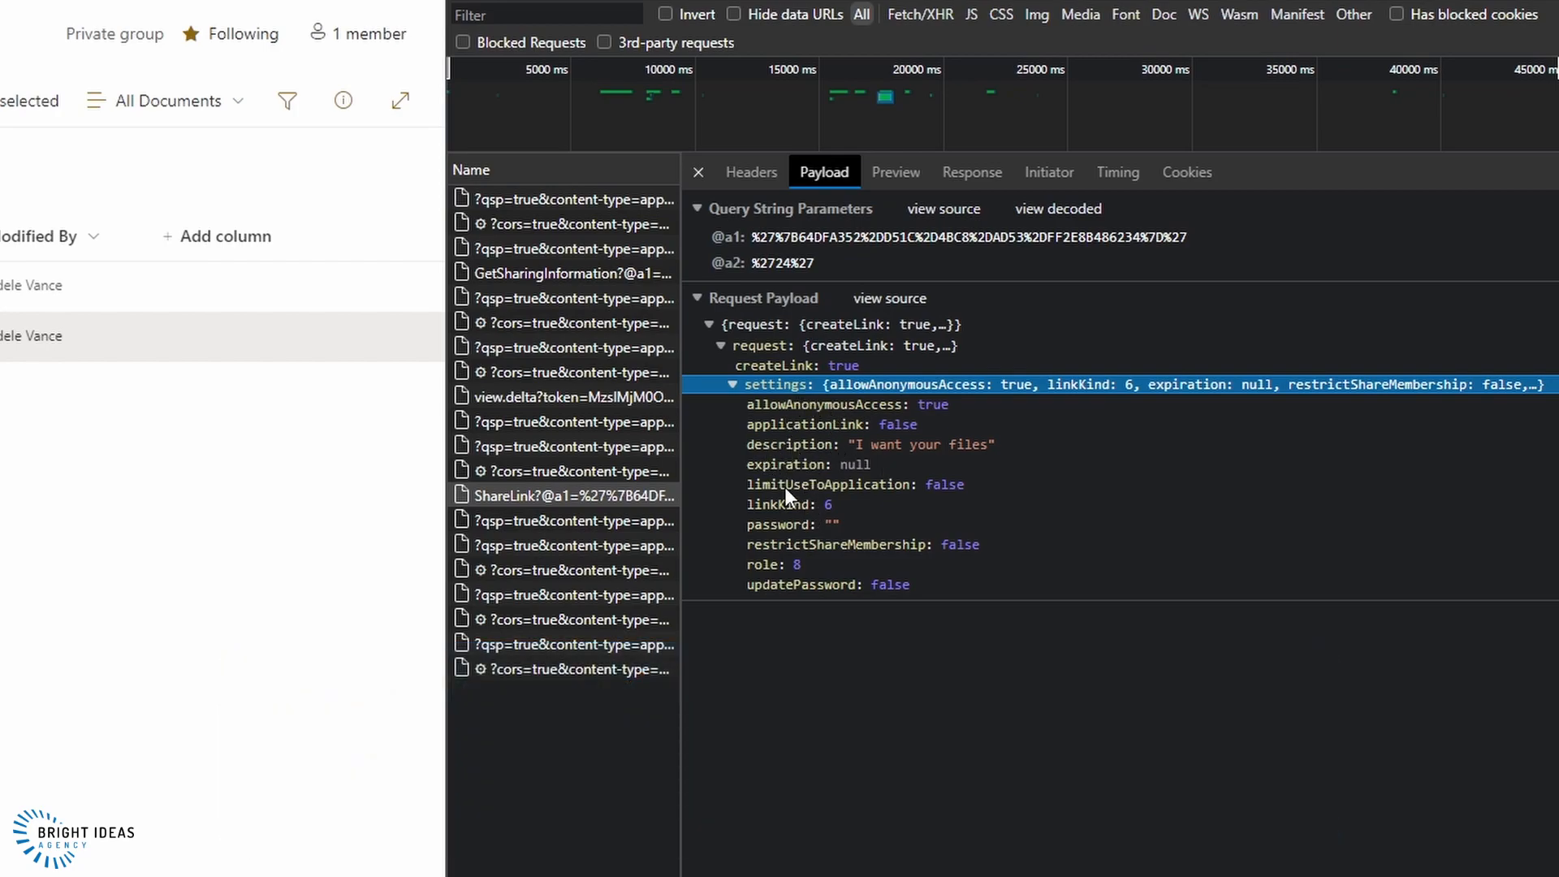
{"action": "mouse_move", "coordinate": [857, 360]}
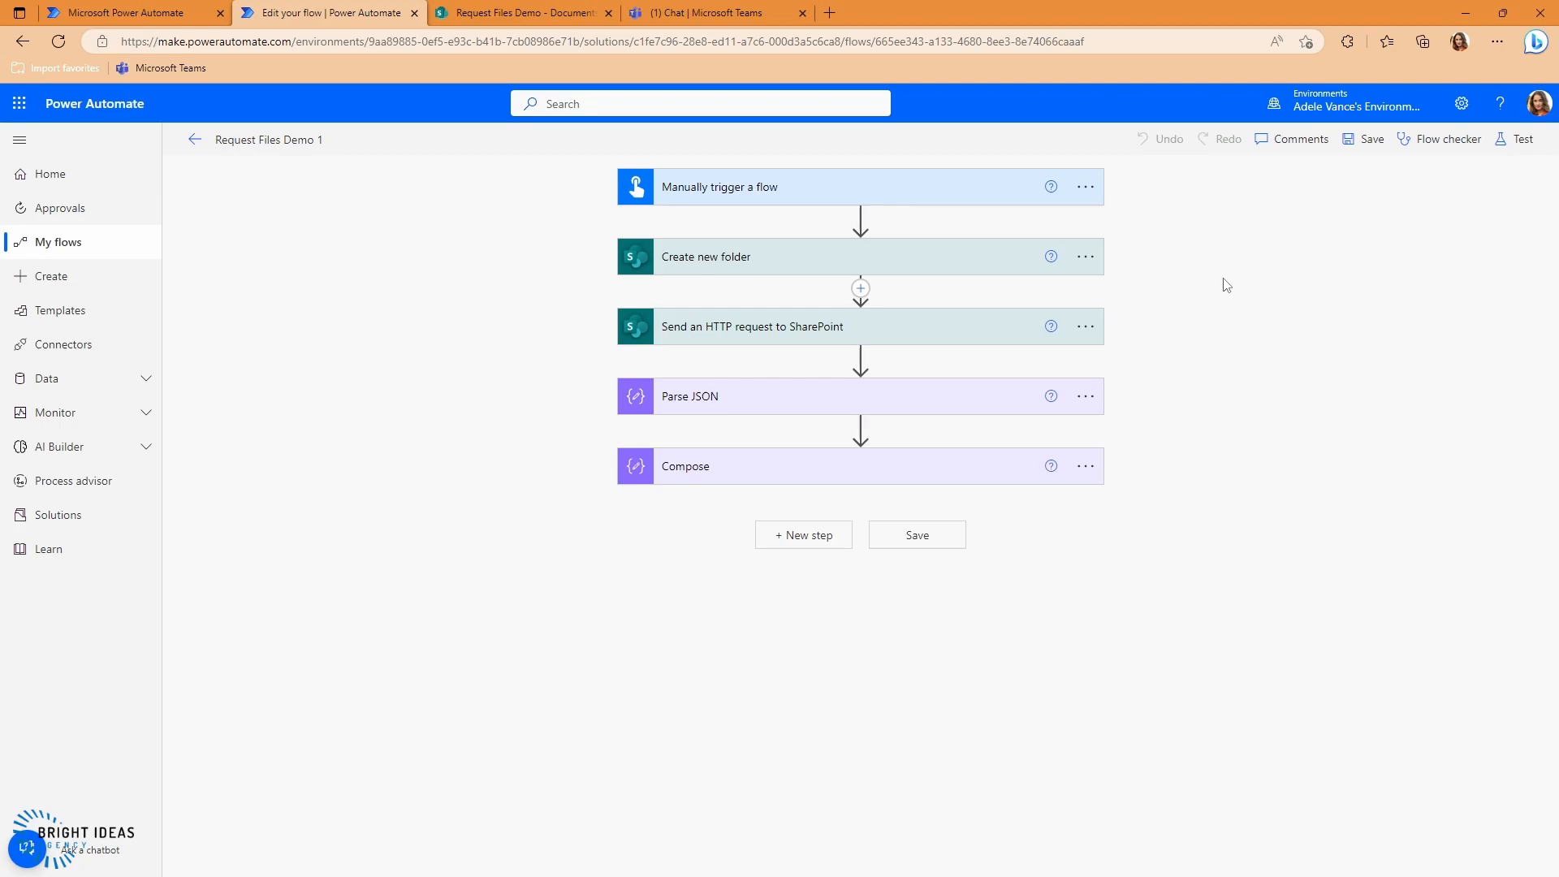
{"action": "mouse_move", "coordinate": [999, 222]}
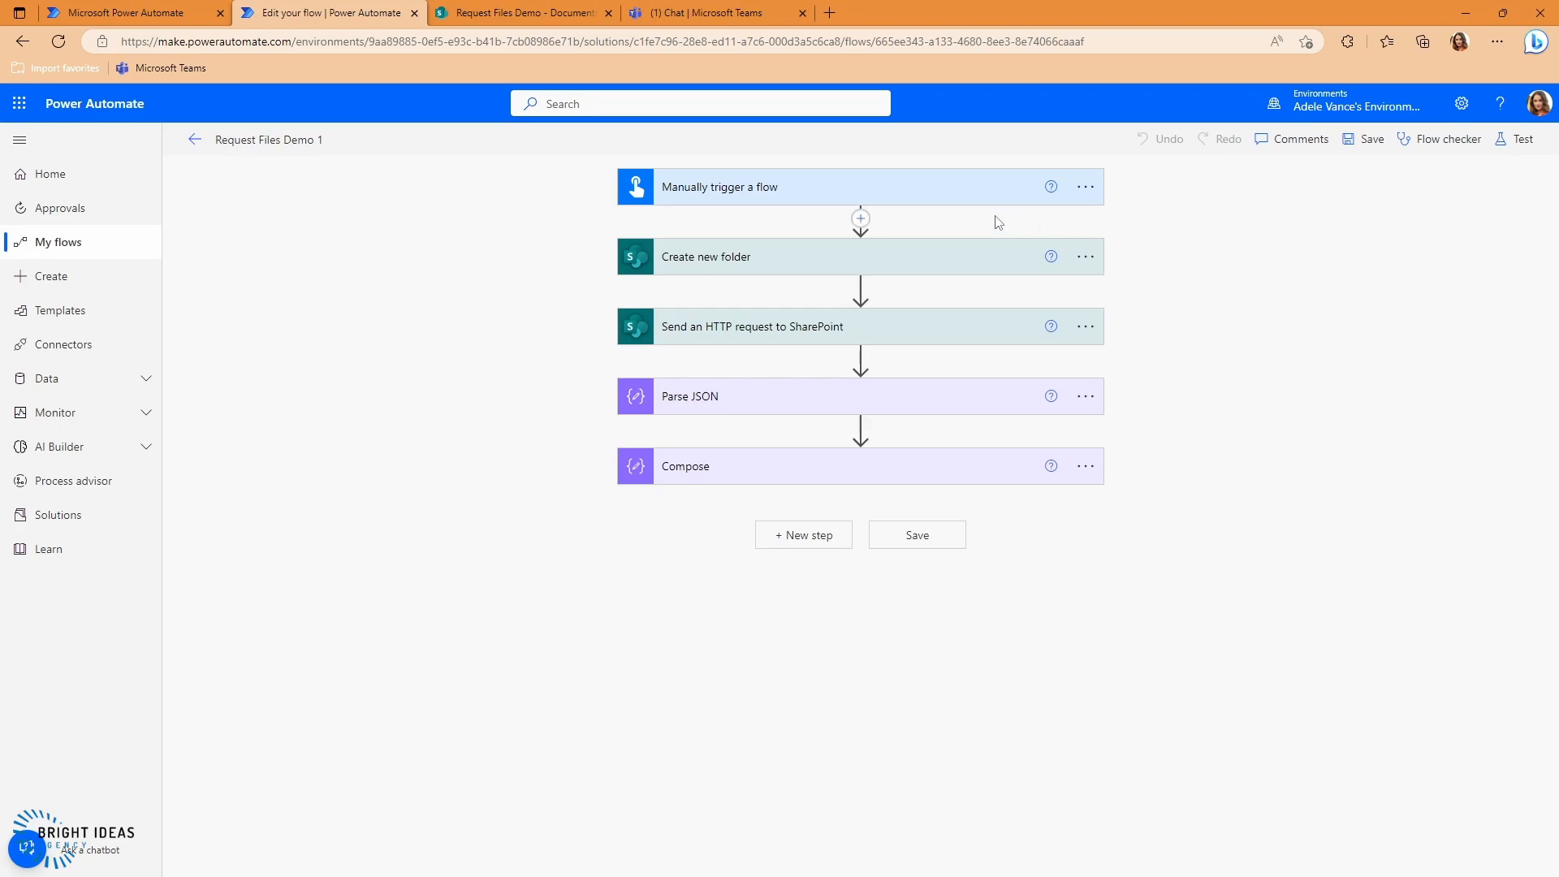
{"action": "mouse_move", "coordinate": [1169, 253]}
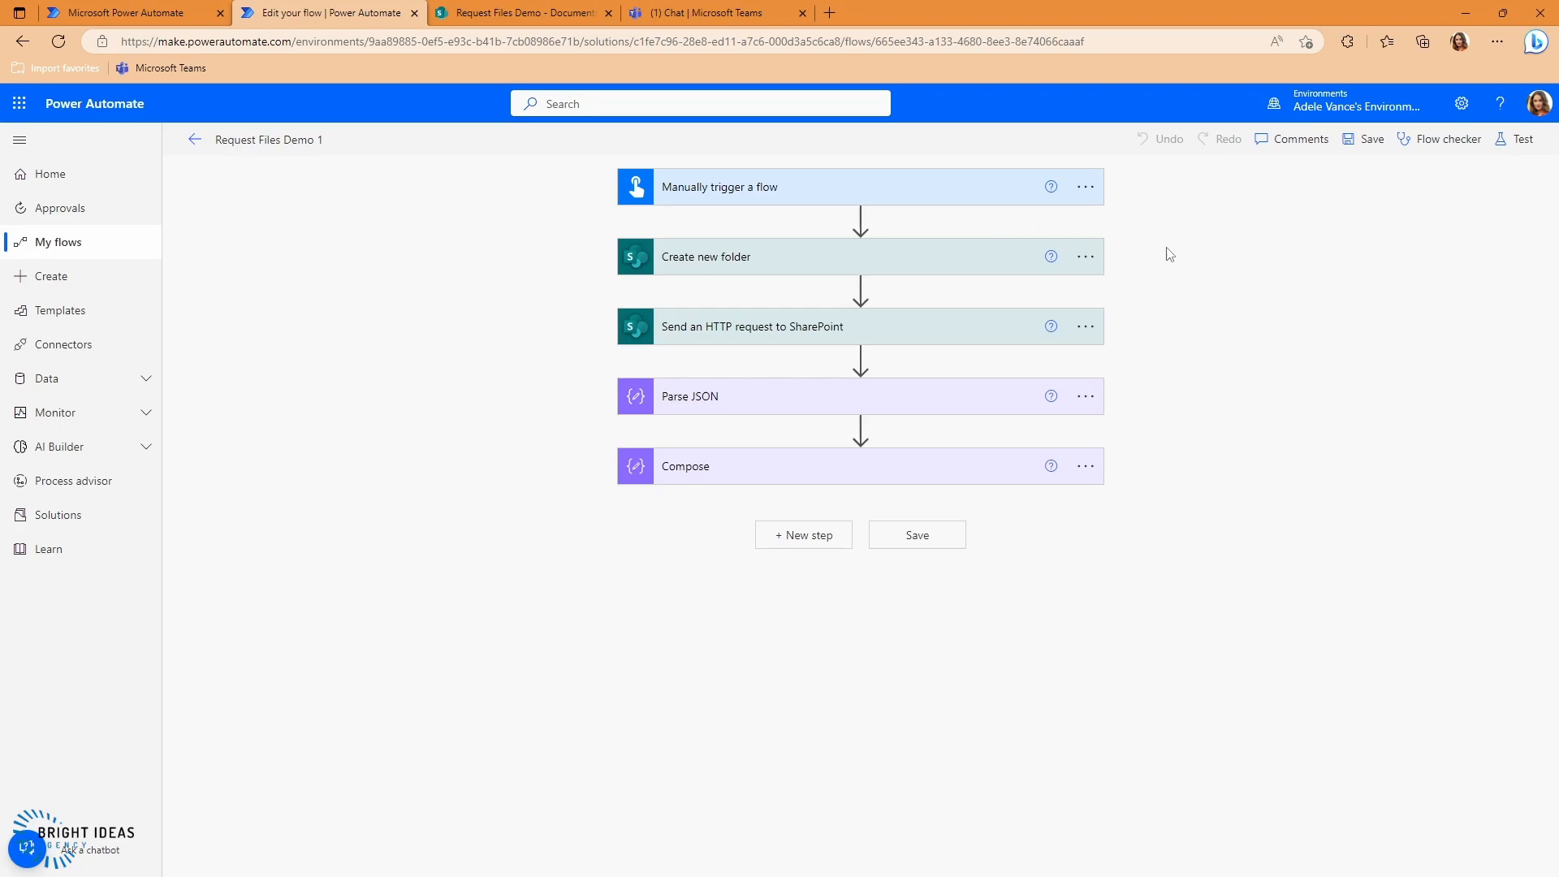
{"action": "mouse_move", "coordinate": [993, 250]}
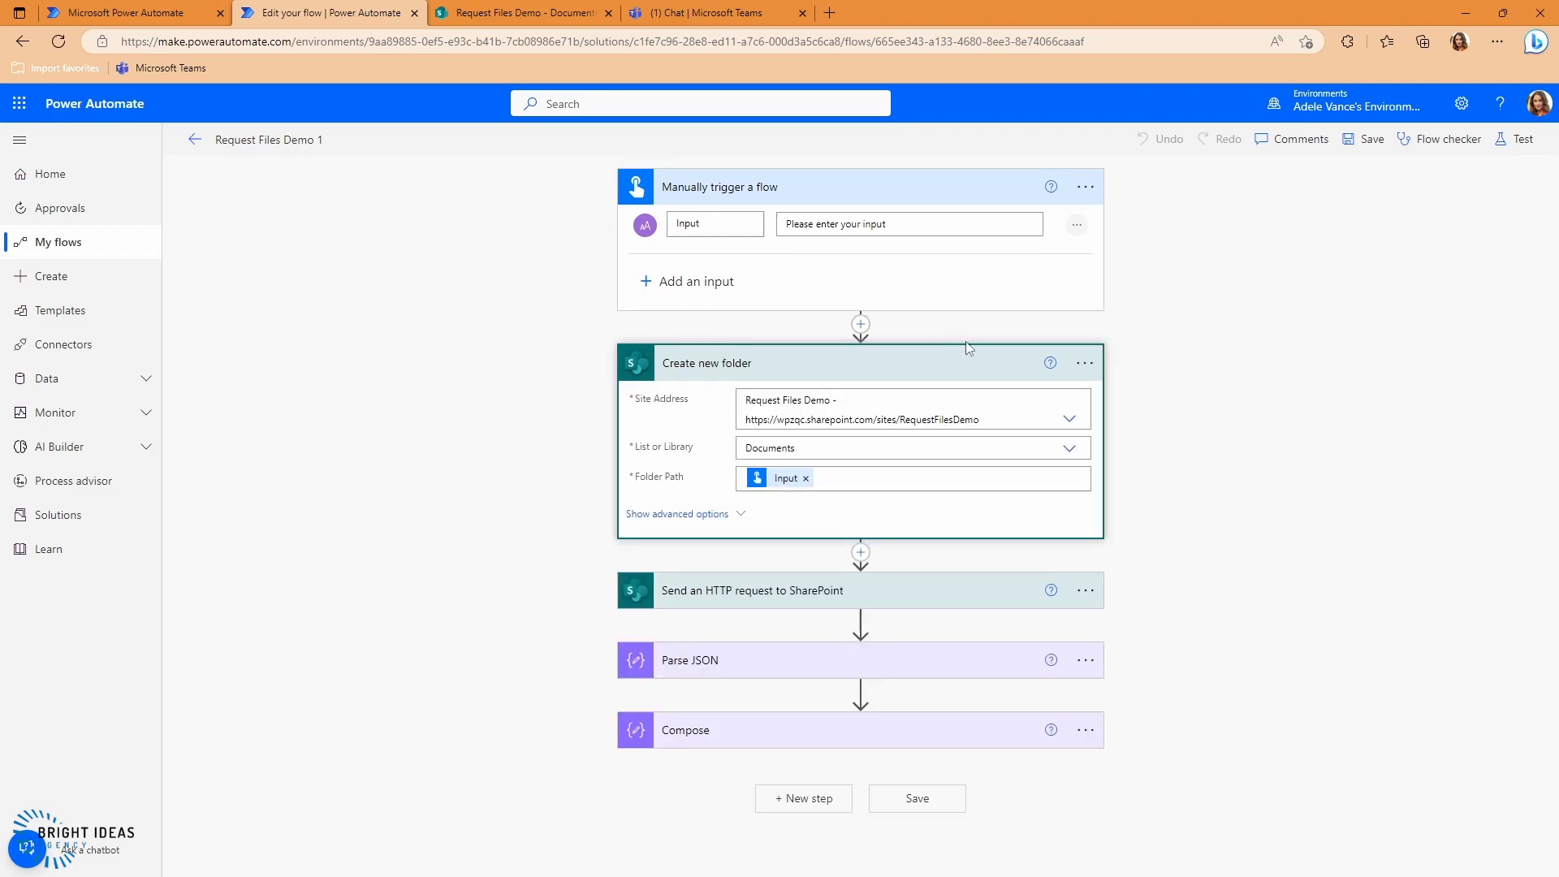
{"action": "mouse_move", "coordinate": [823, 505]}
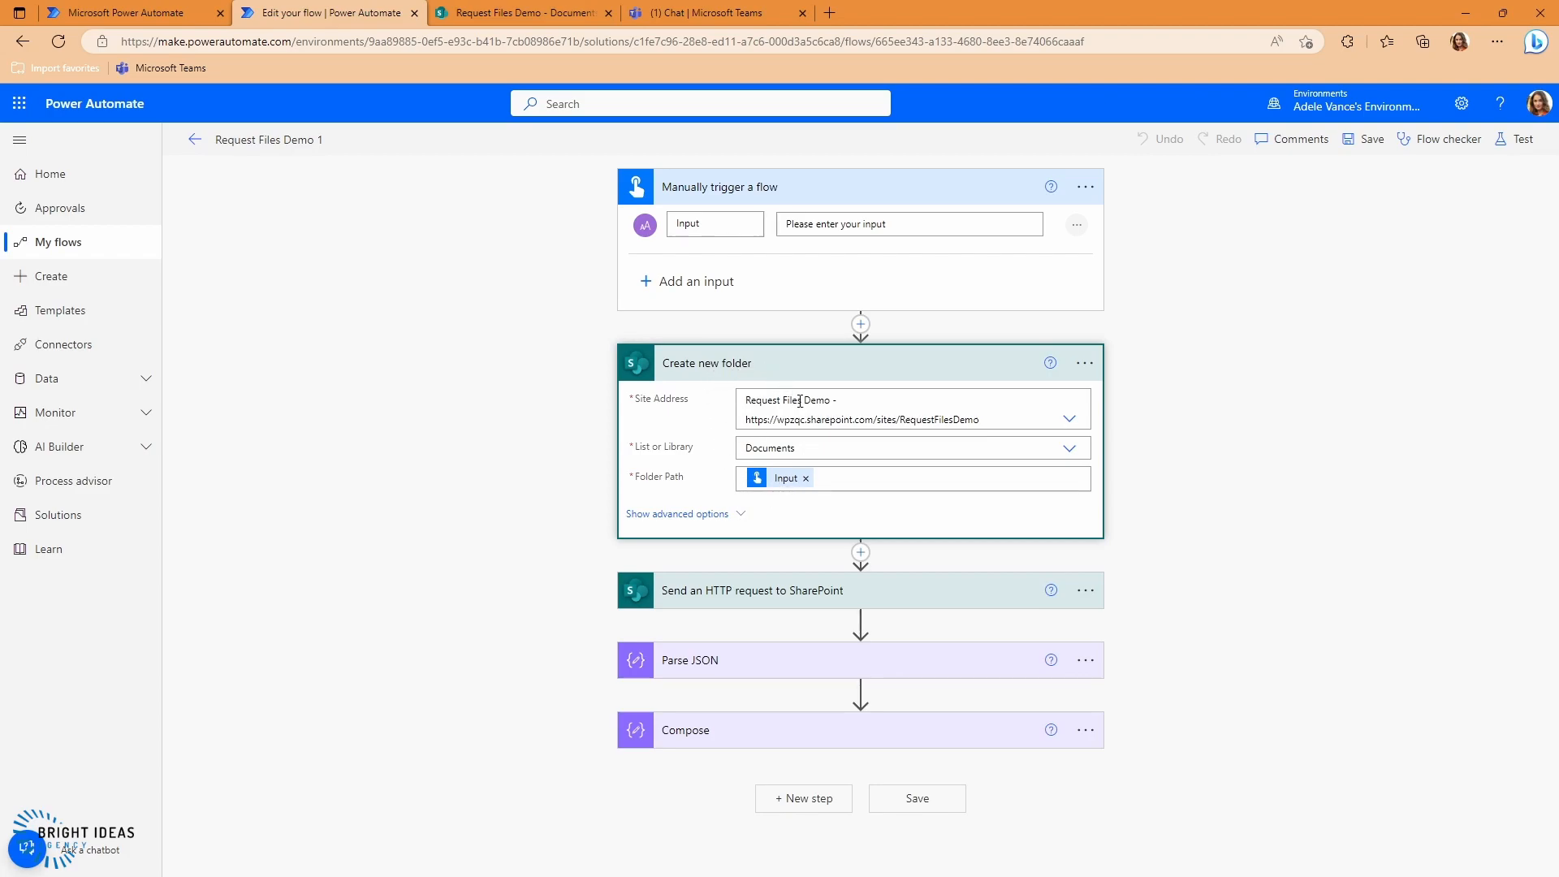
{"action": "mouse_move", "coordinate": [801, 437]}
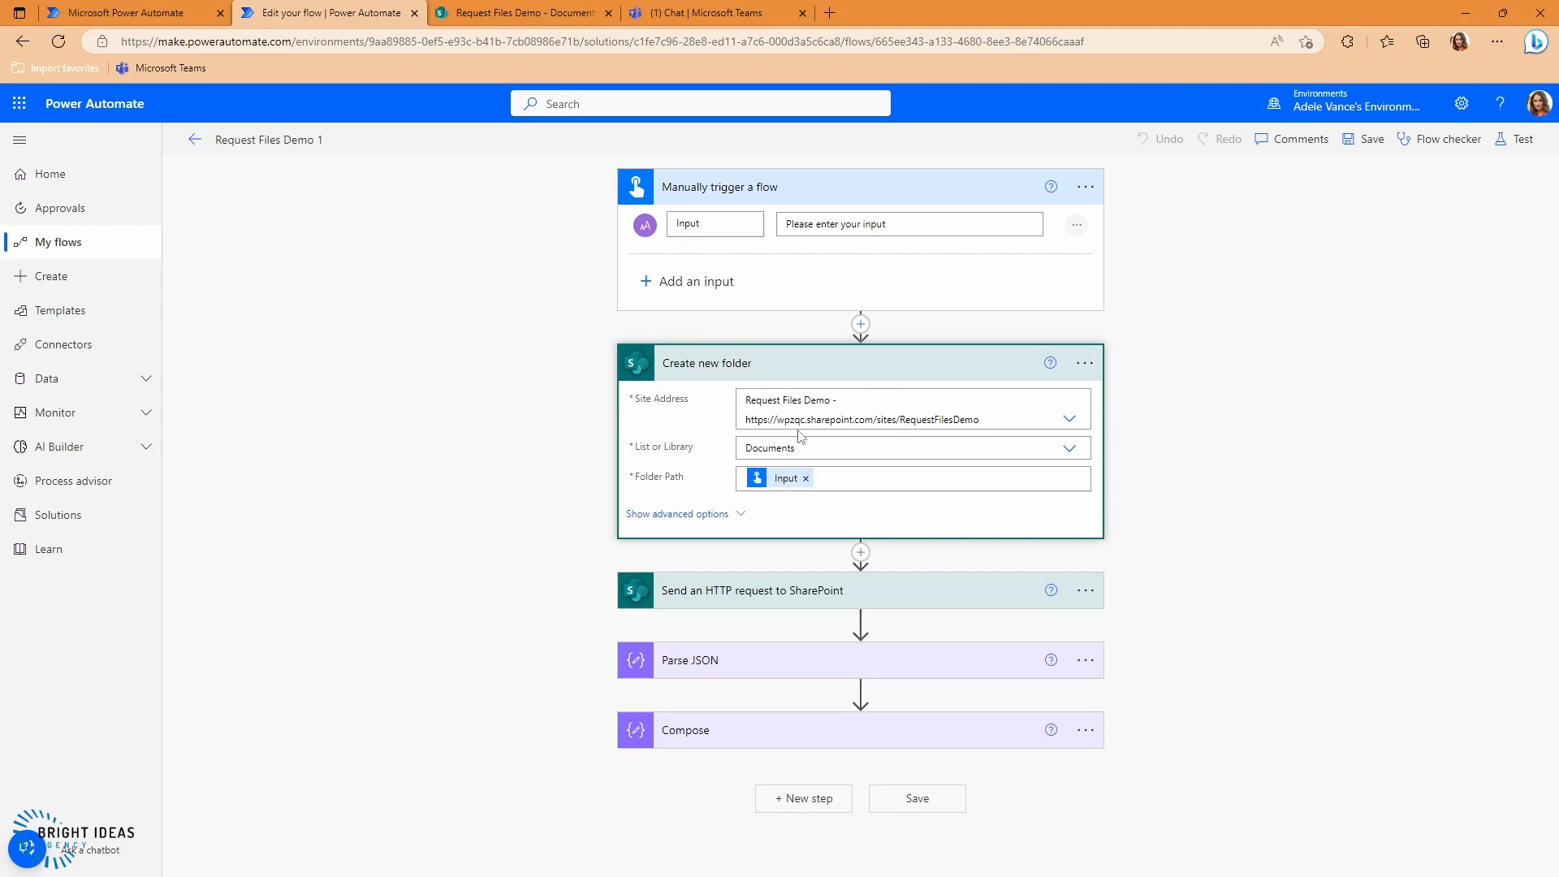
{"action": "mouse_move", "coordinate": [1124, 517]}
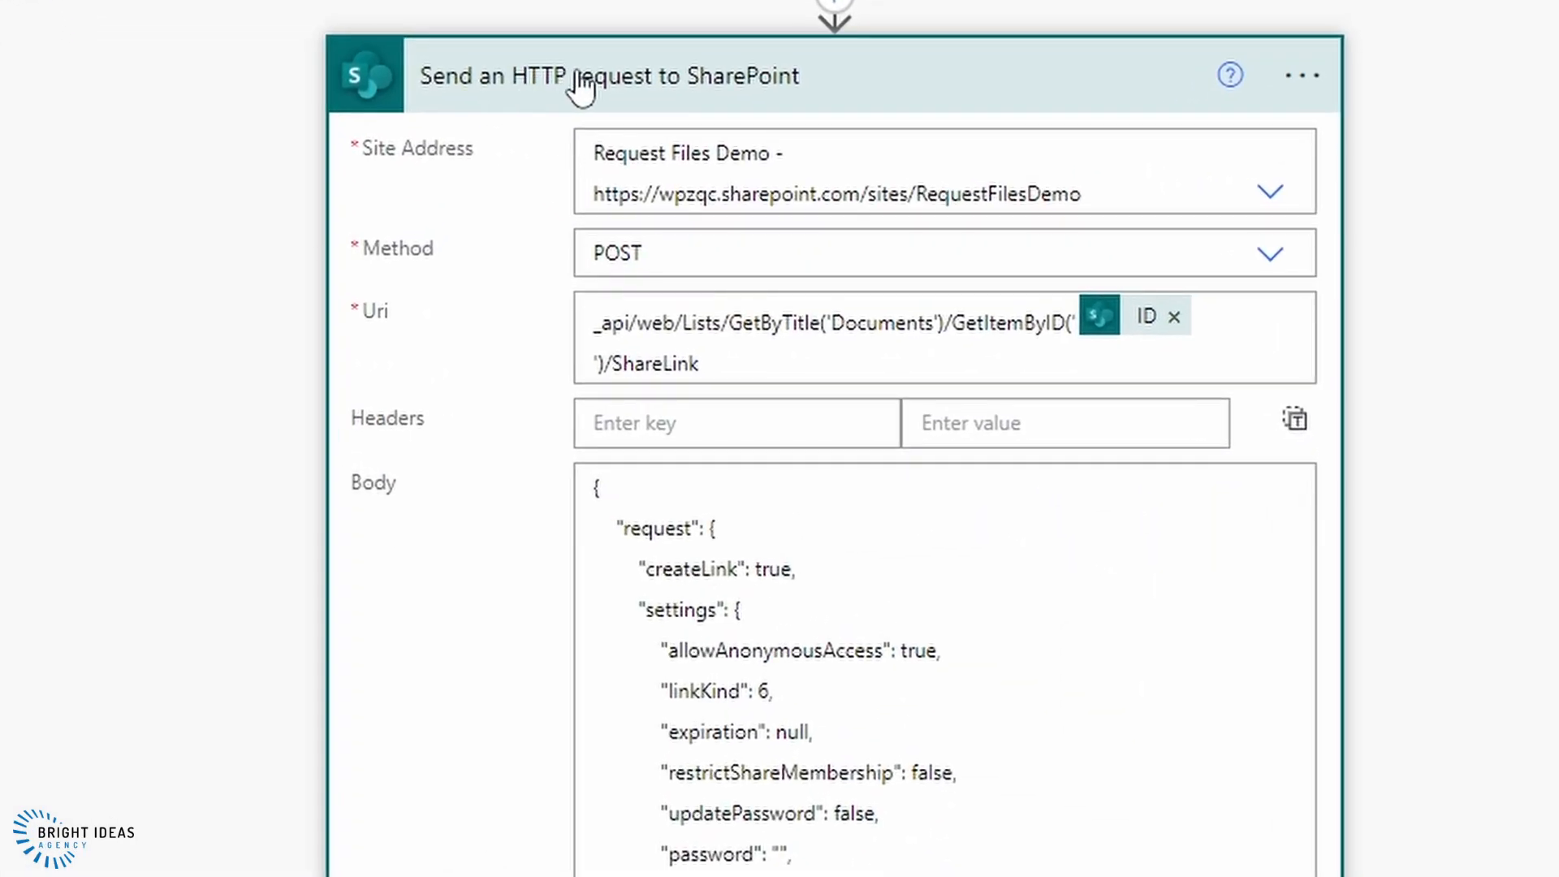
{"action": "mouse_move", "coordinate": [814, 140]}
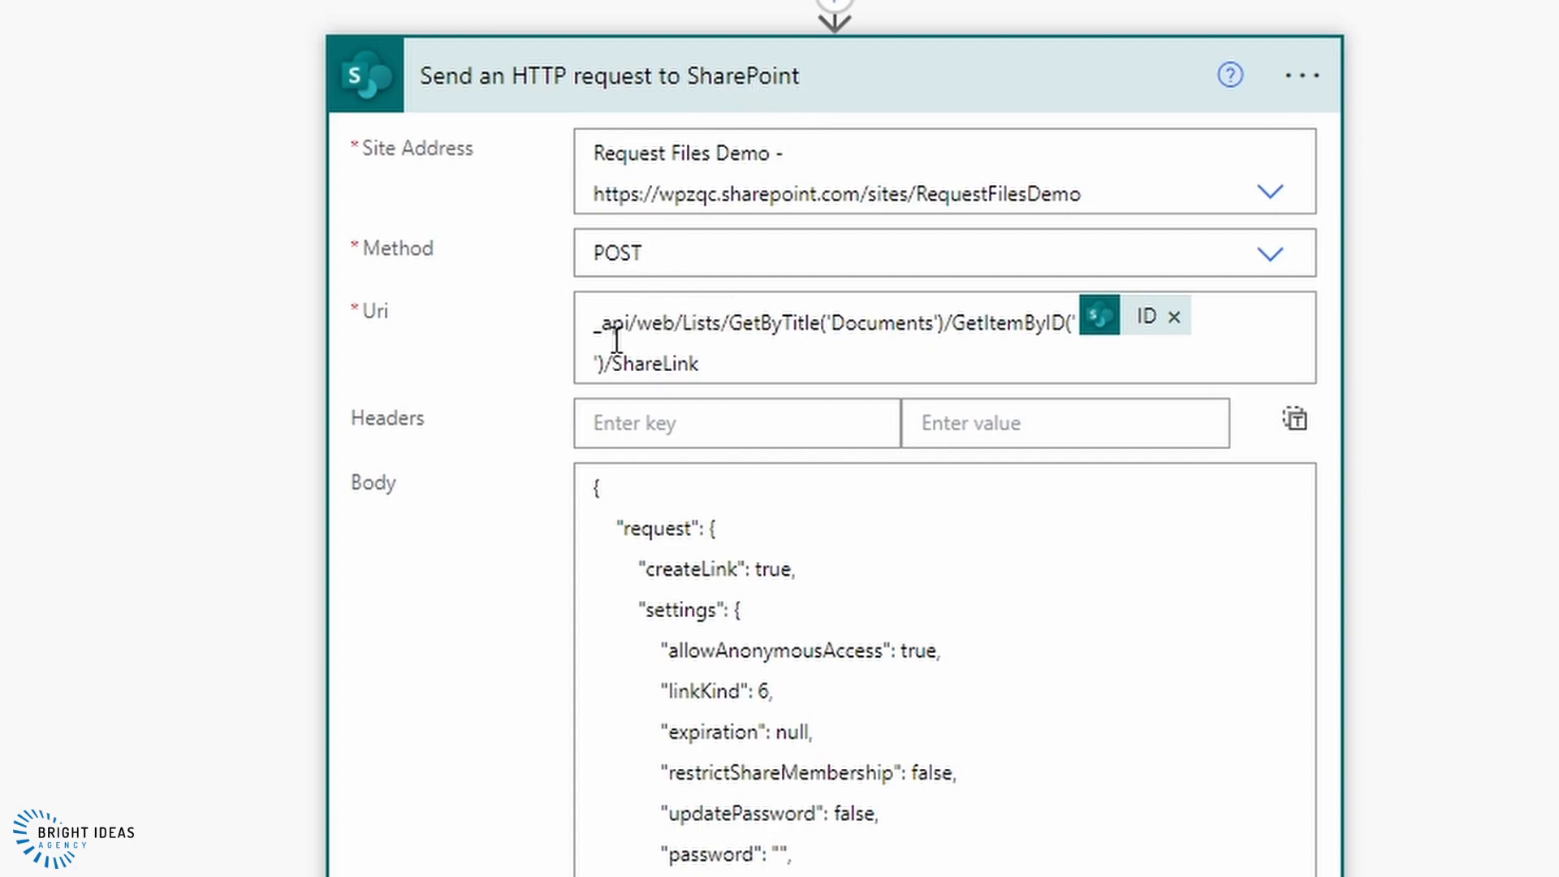
{"action": "mouse_move", "coordinate": [716, 333]}
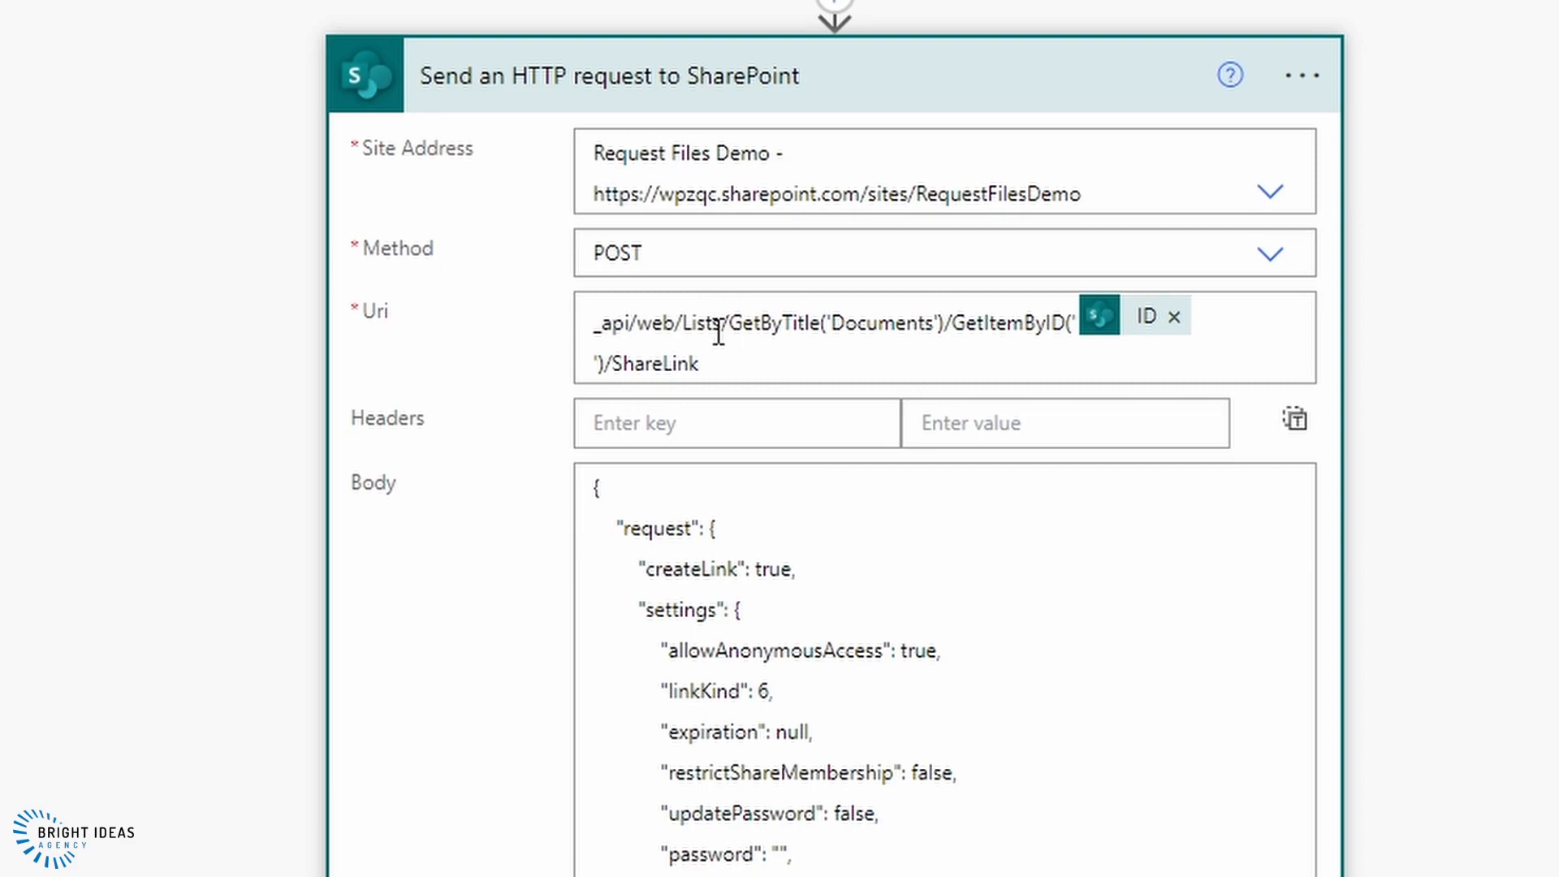
{"action": "mouse_move", "coordinate": [735, 323]}
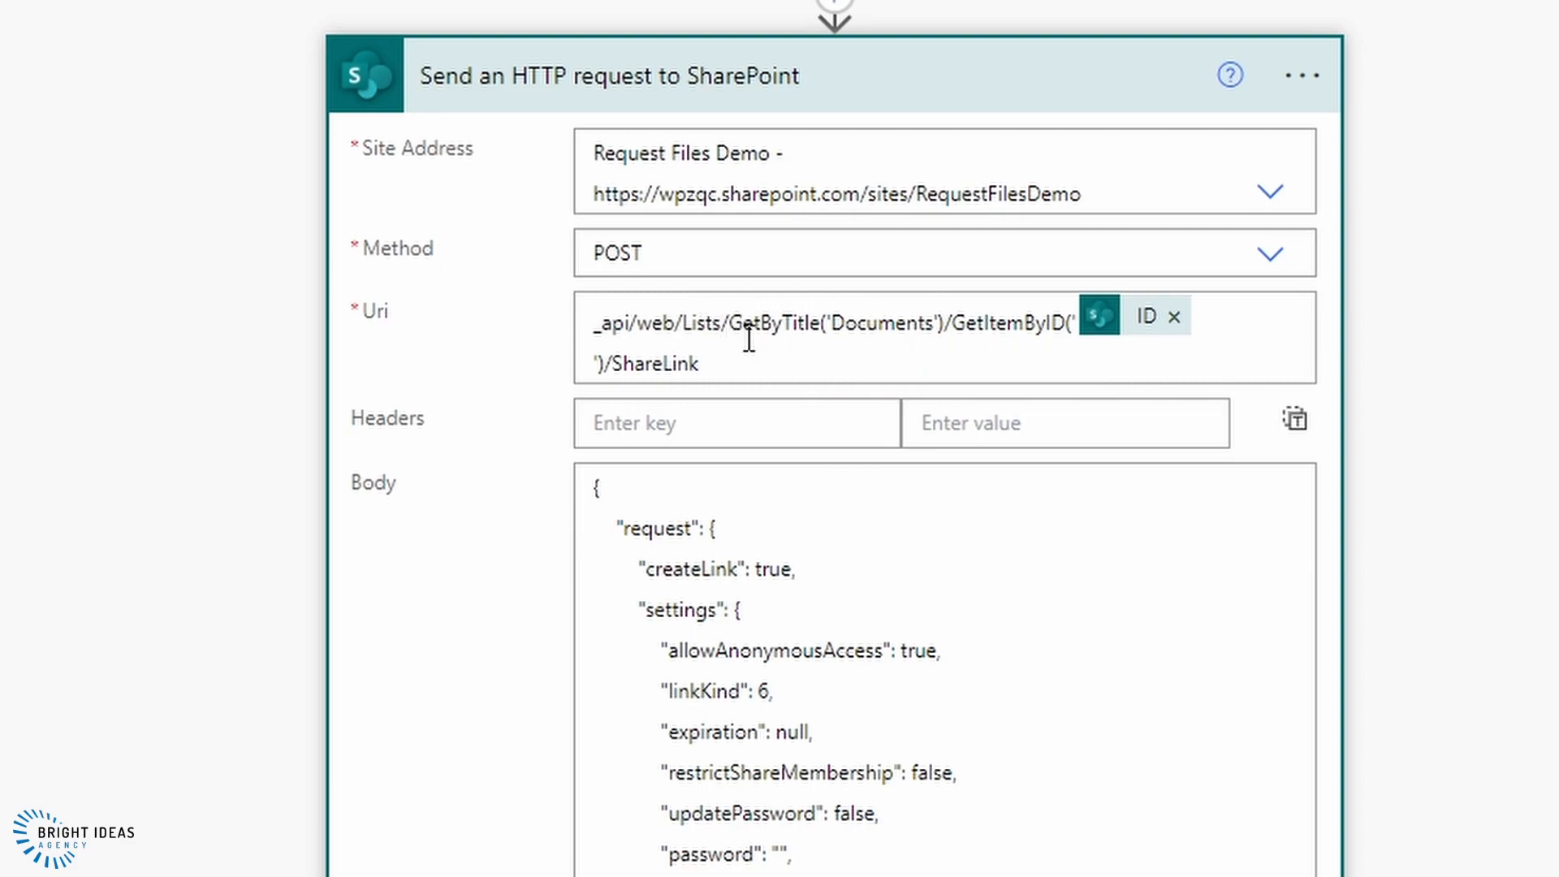
{"action": "mouse_move", "coordinate": [724, 337]}
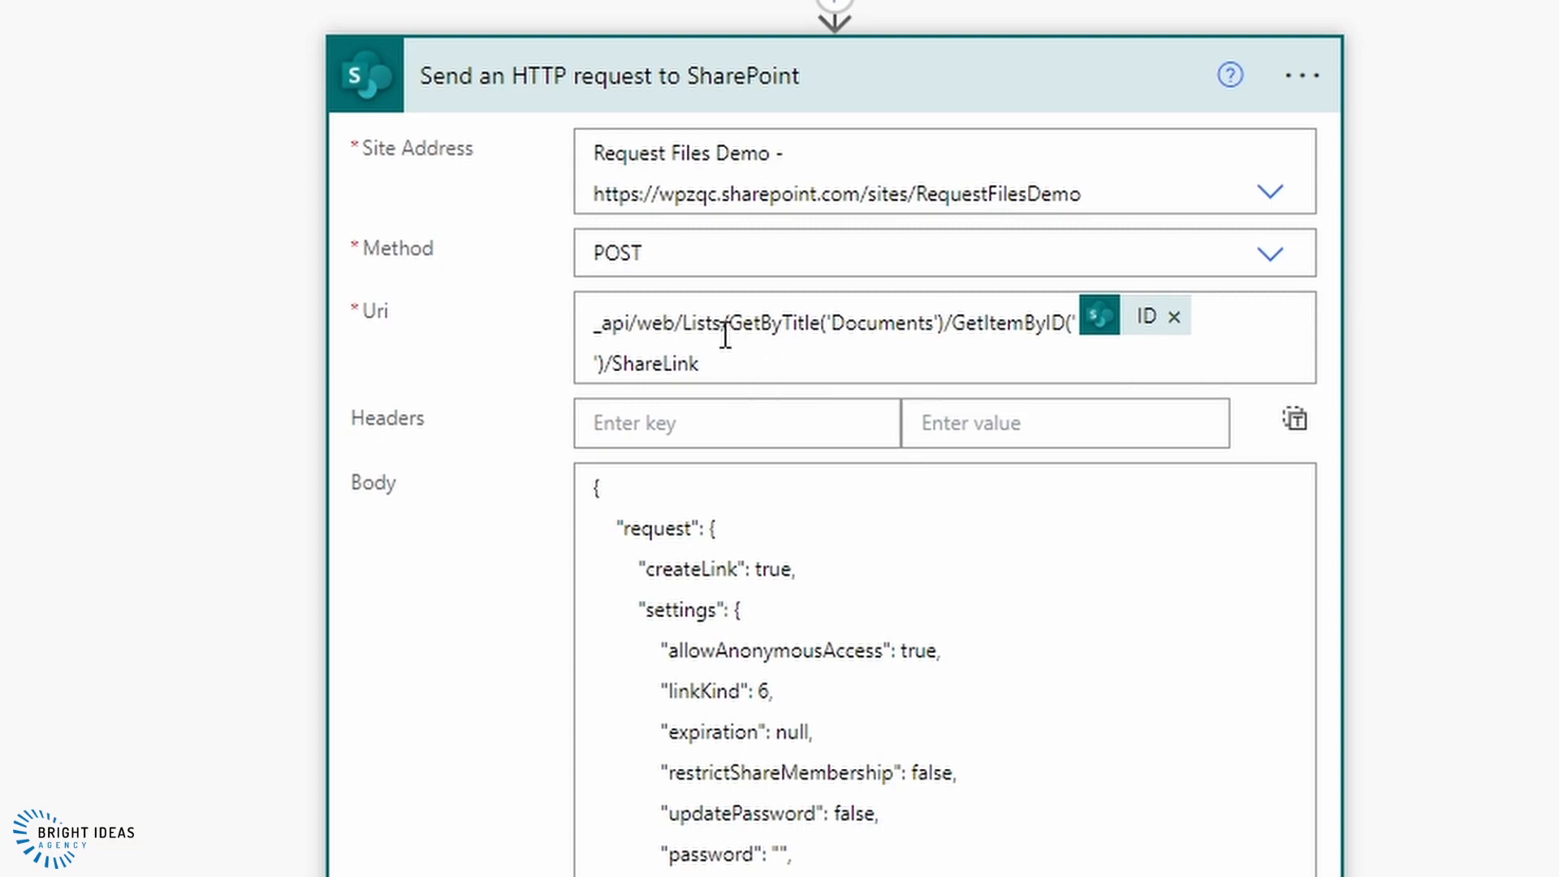
{"action": "mouse_move", "coordinate": [915, 306]}
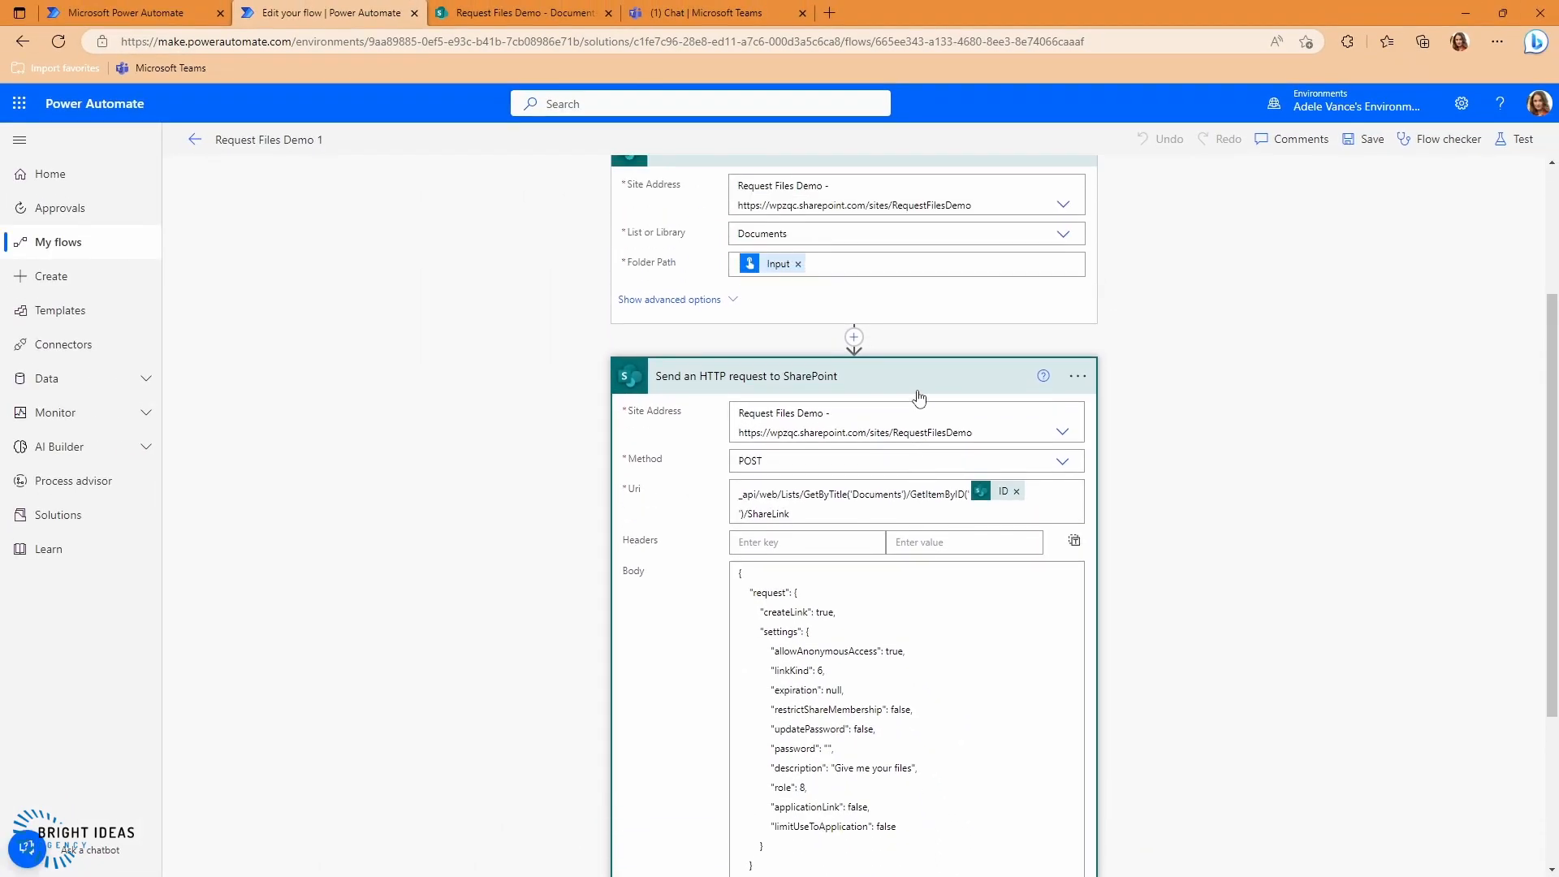
{"action": "scroll", "scroll_direction": "up", "scroll_amount": 3}
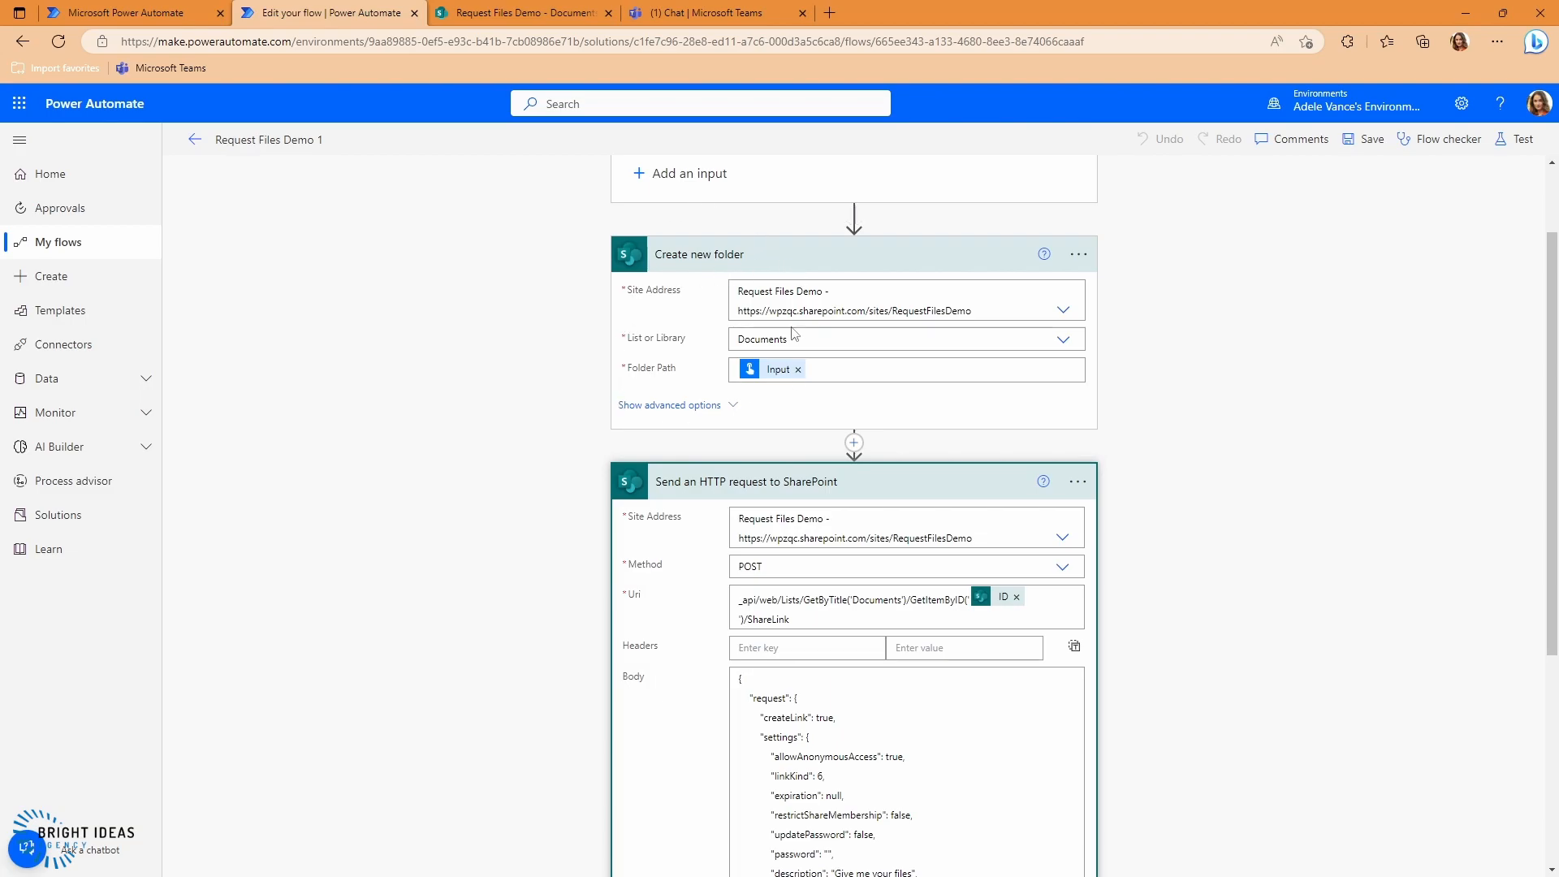
{"action": "scroll", "scroll_direction": "down", "scroll_amount": 3}
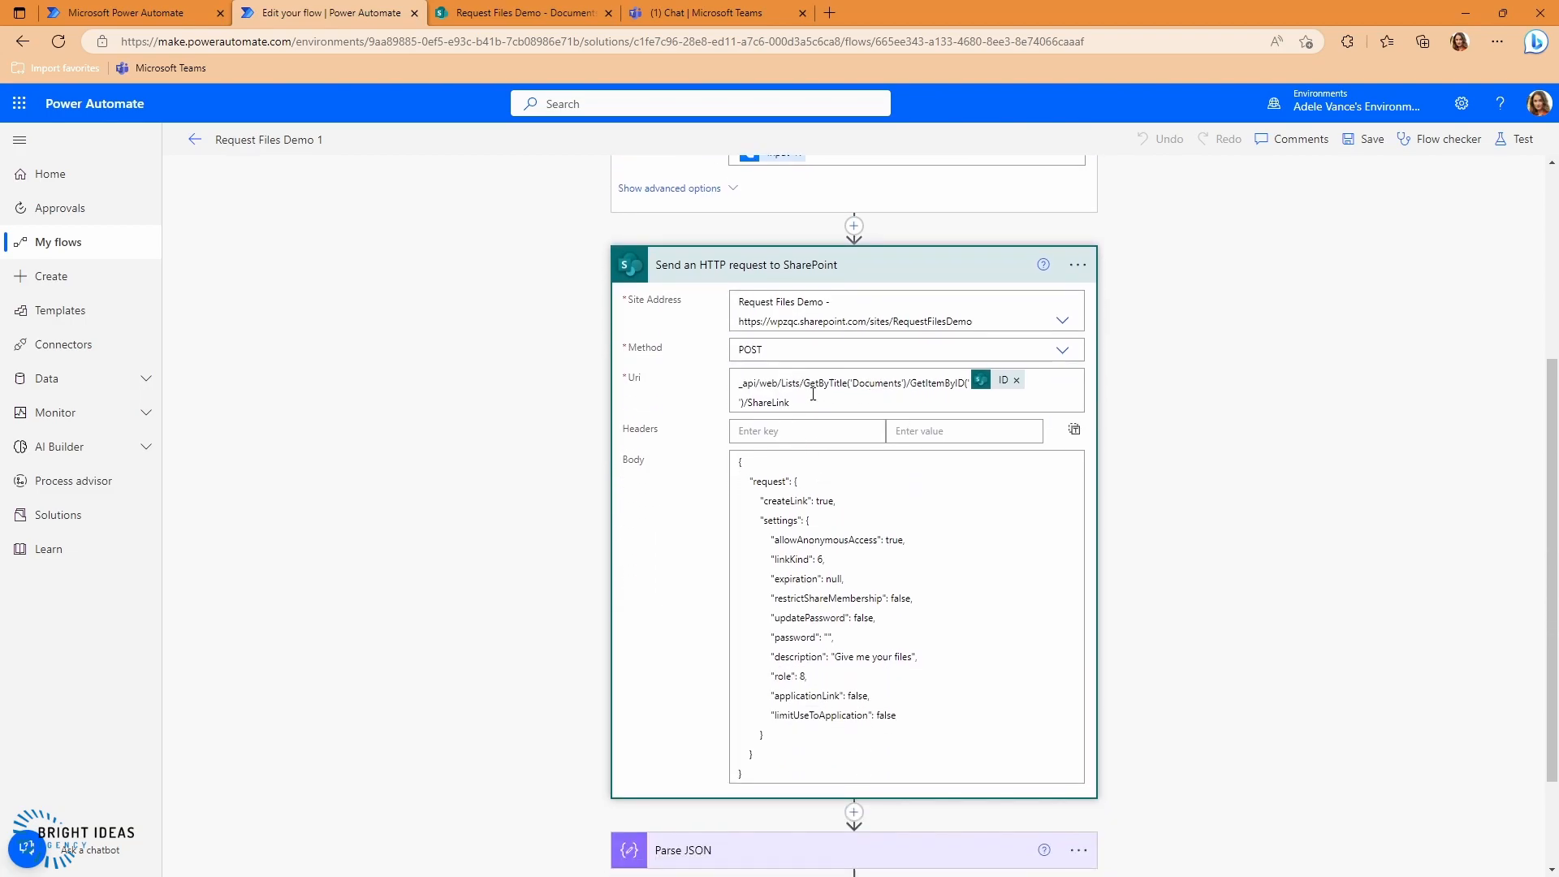
{"action": "mouse_move", "coordinate": [859, 406]}
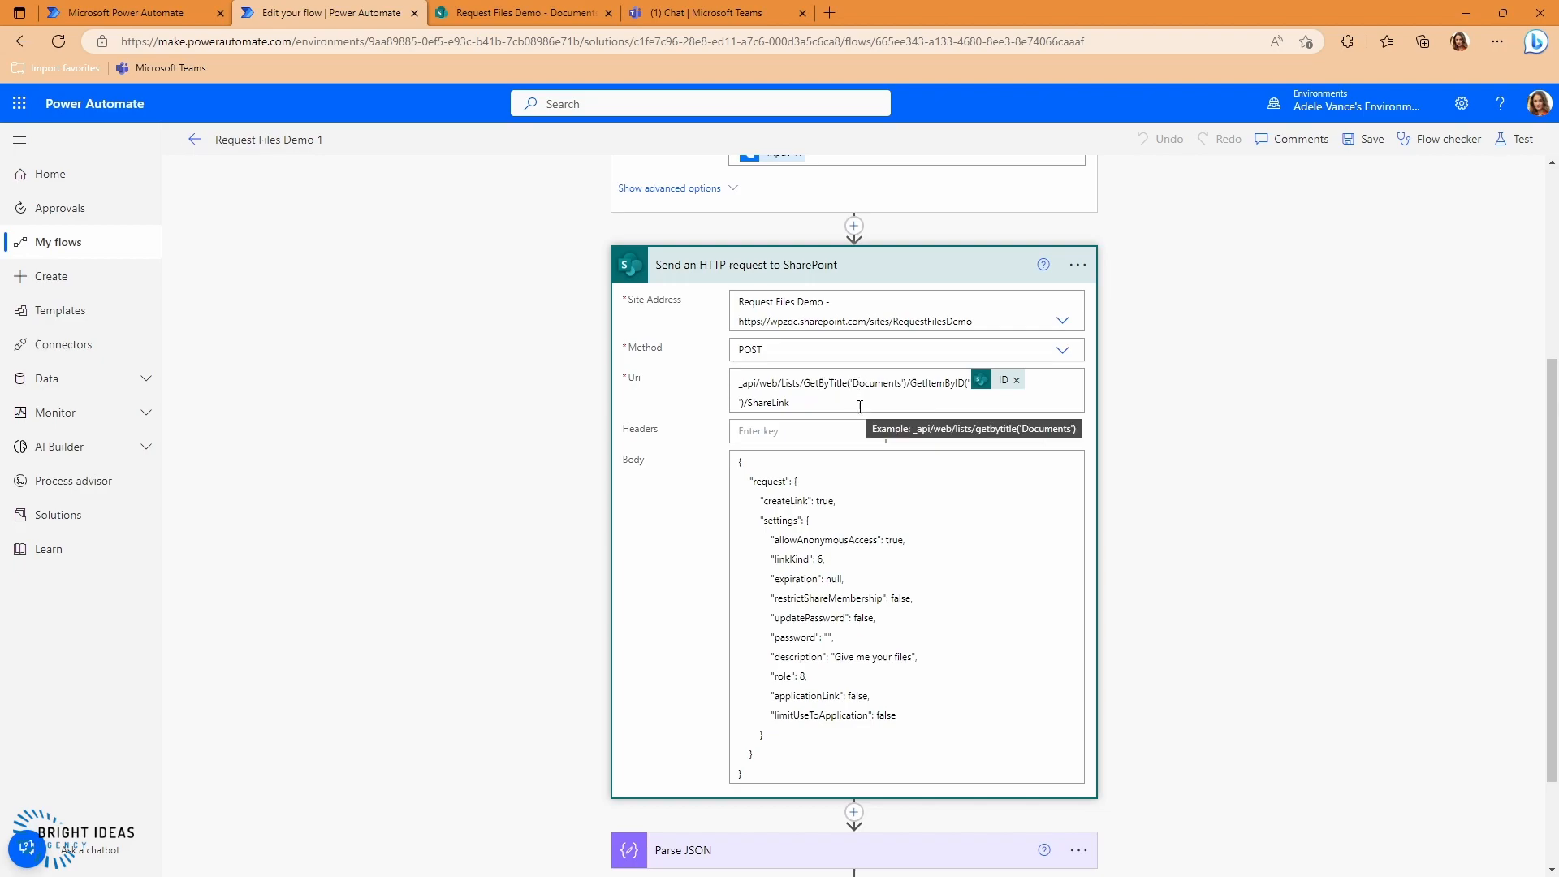
{"action": "mouse_move", "coordinate": [979, 421]}
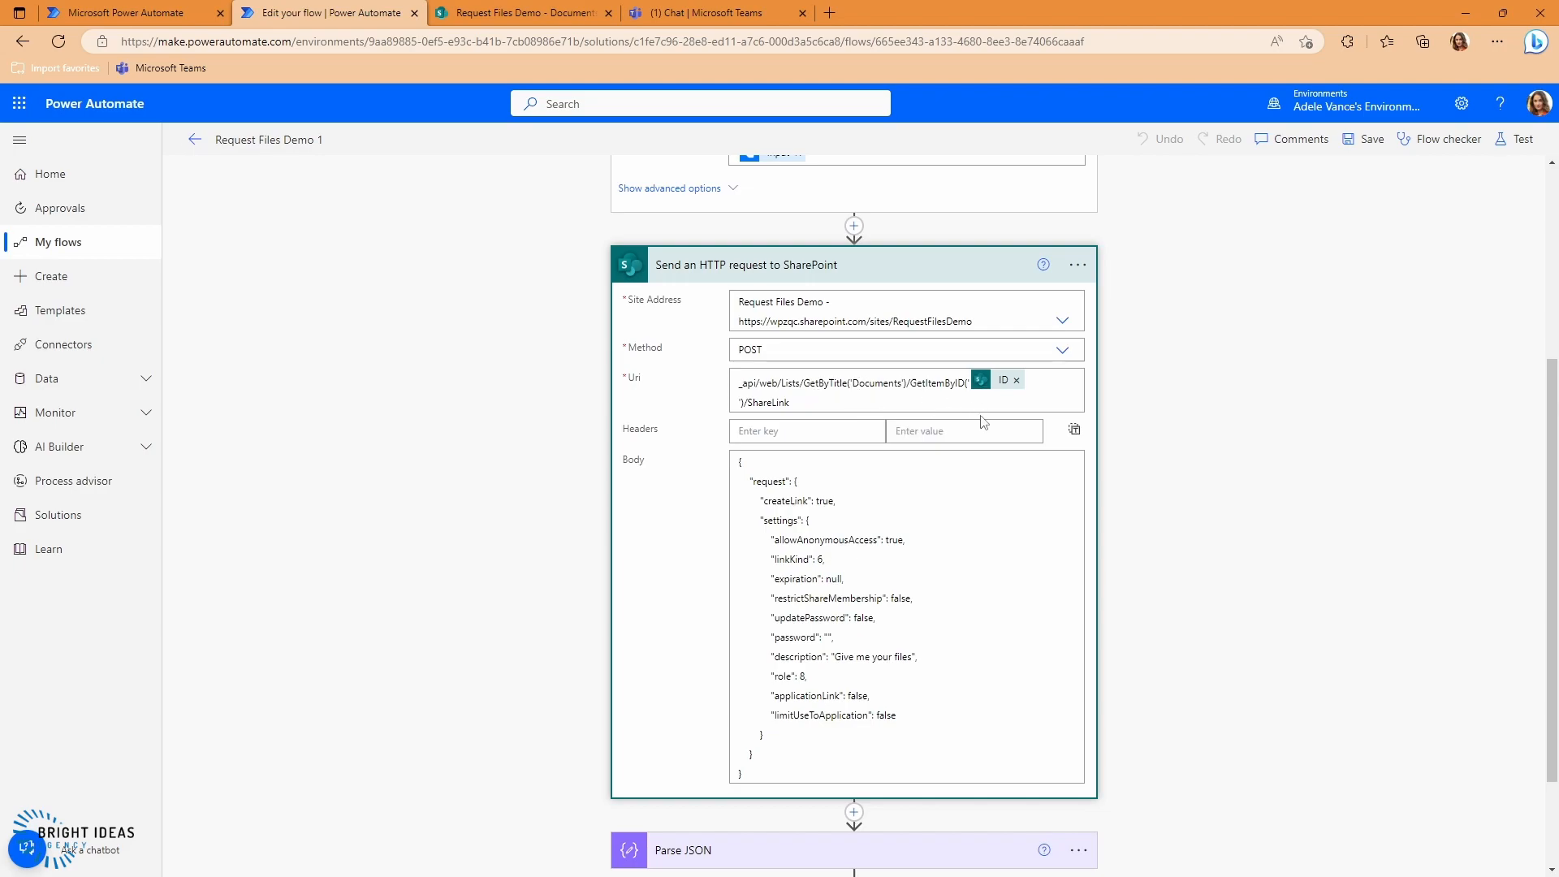
{"action": "mouse_move", "coordinate": [922, 389]}
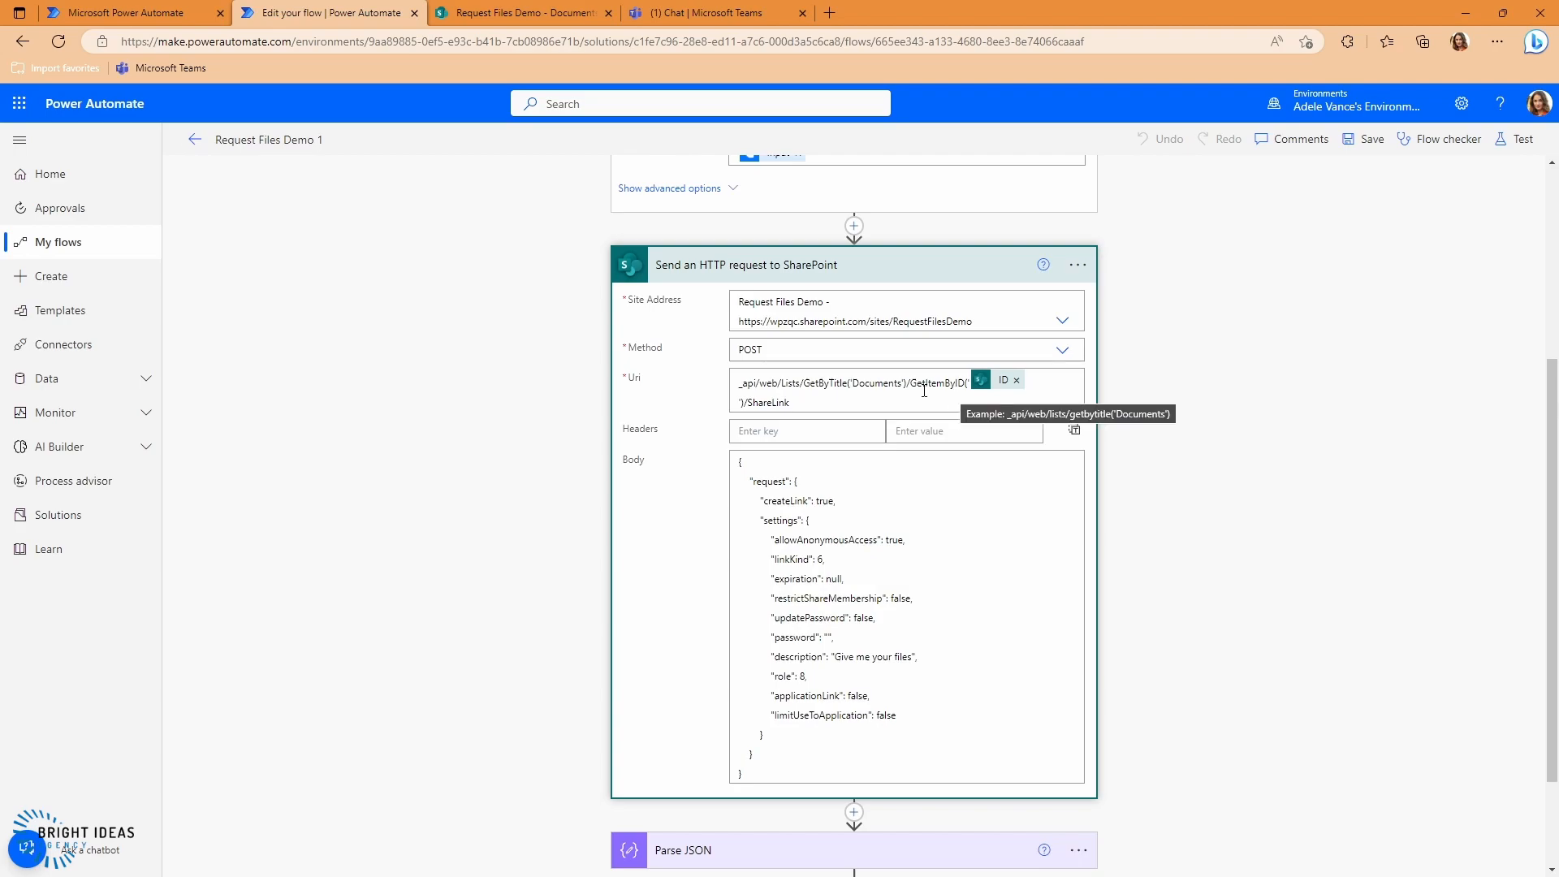
{"action": "scroll", "scroll_direction": "up", "scroll_amount": 3}
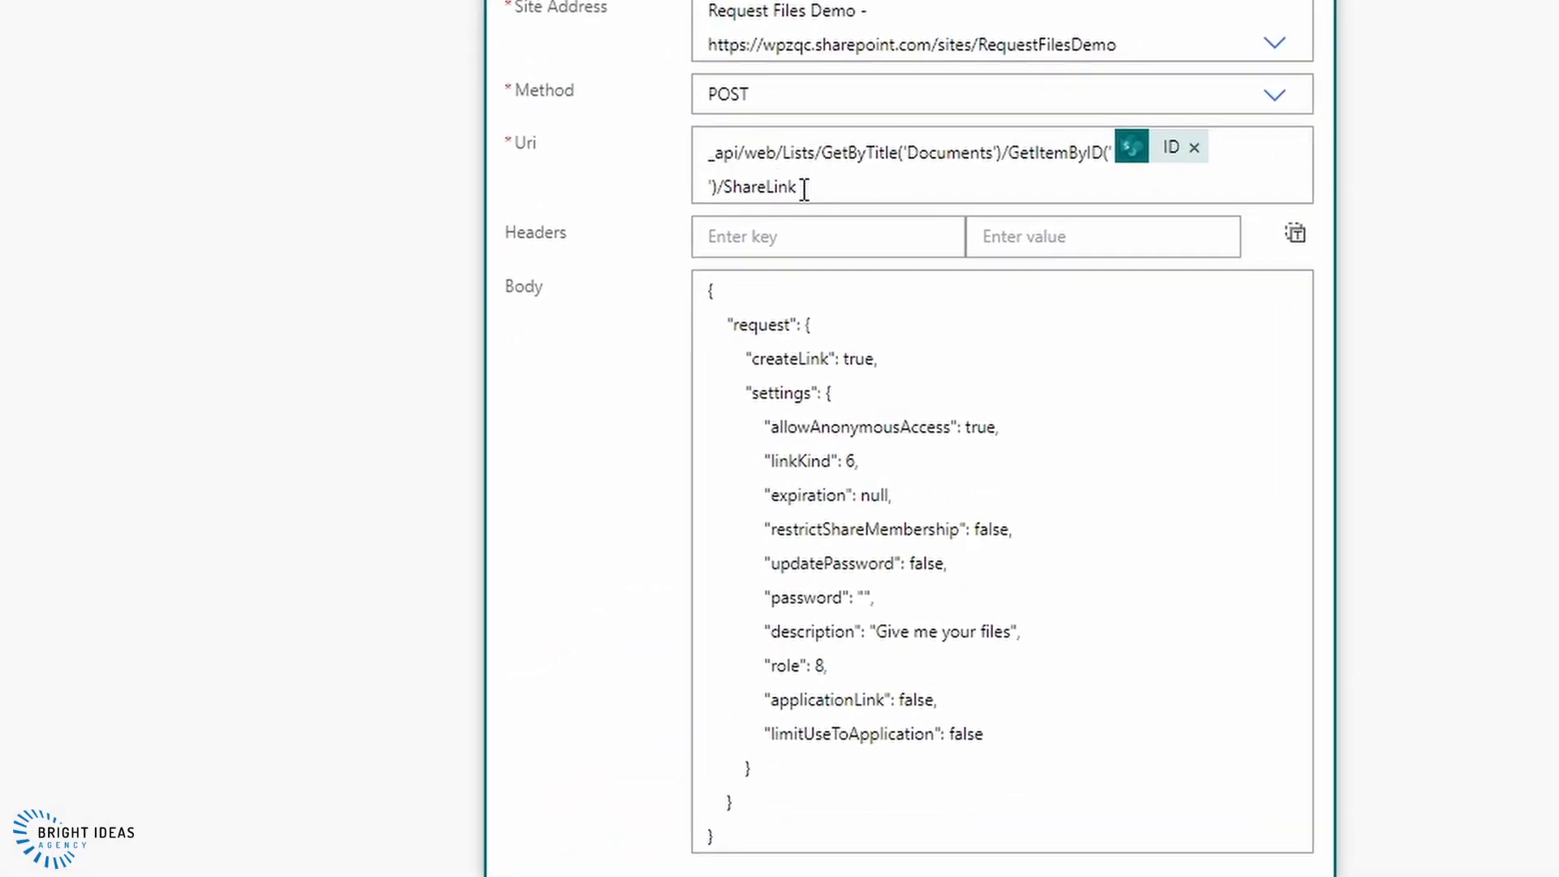
{"action": "mouse_move", "coordinate": [834, 227]}
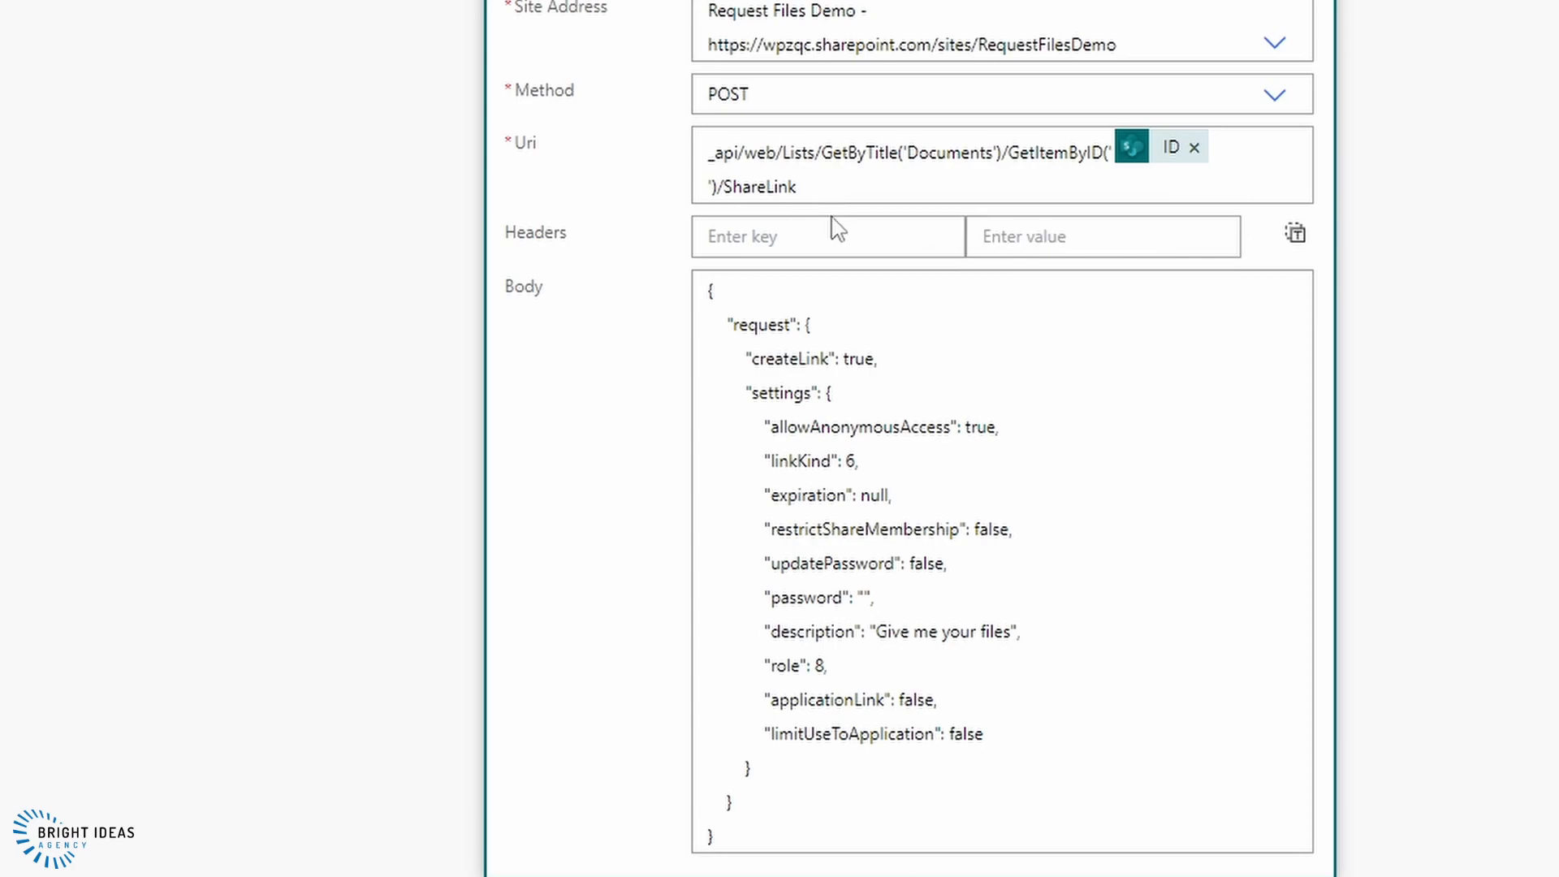
{"action": "mouse_move", "coordinate": [751, 280]}
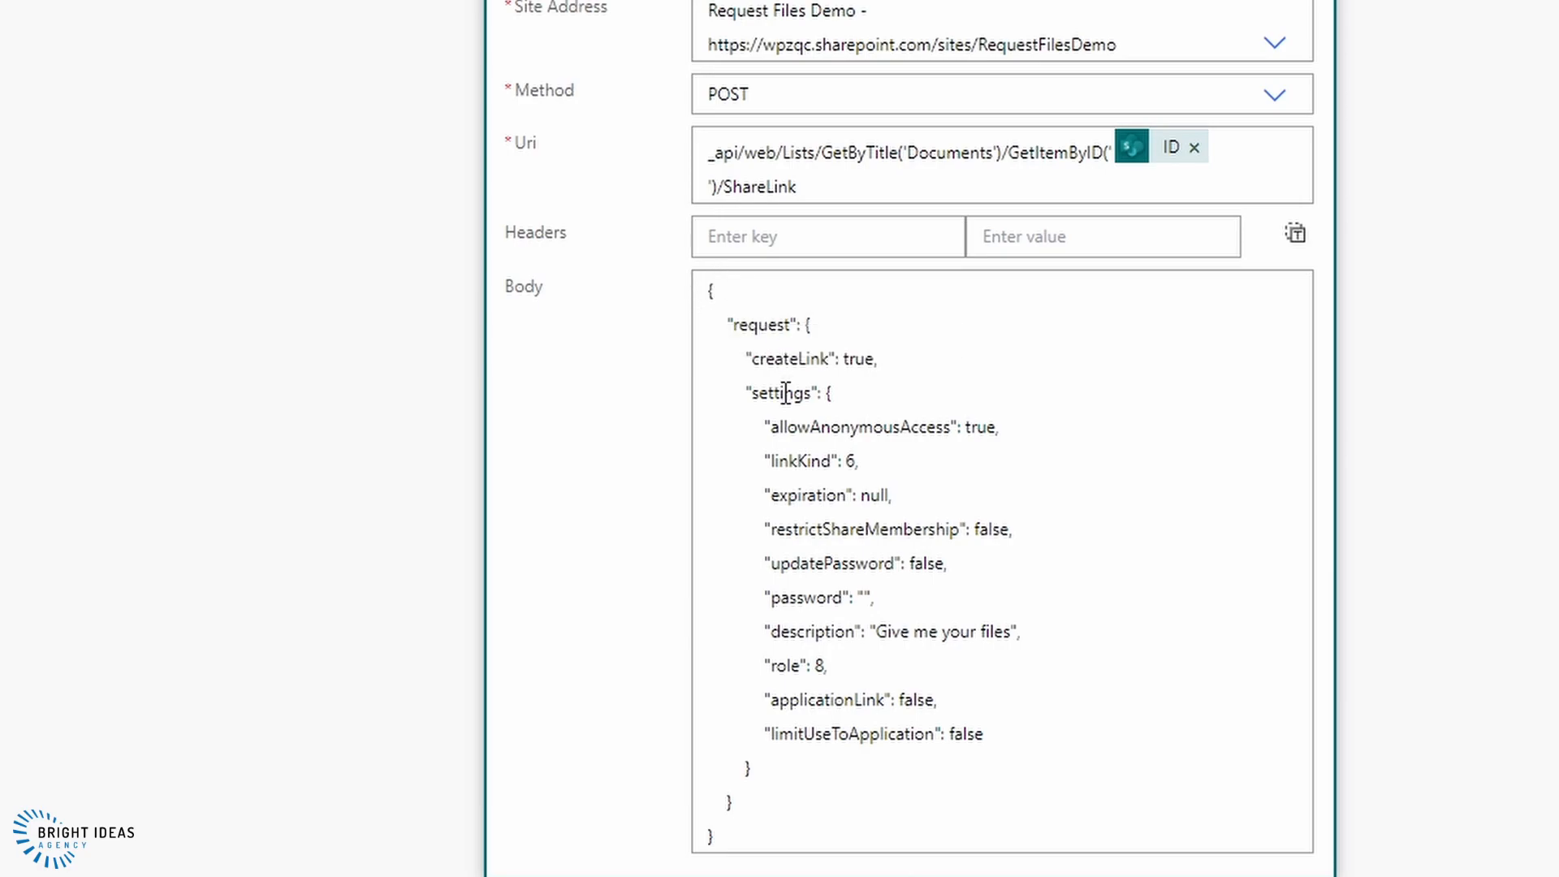
{"action": "scroll", "scroll_direction": "up", "scroll_amount": 3}
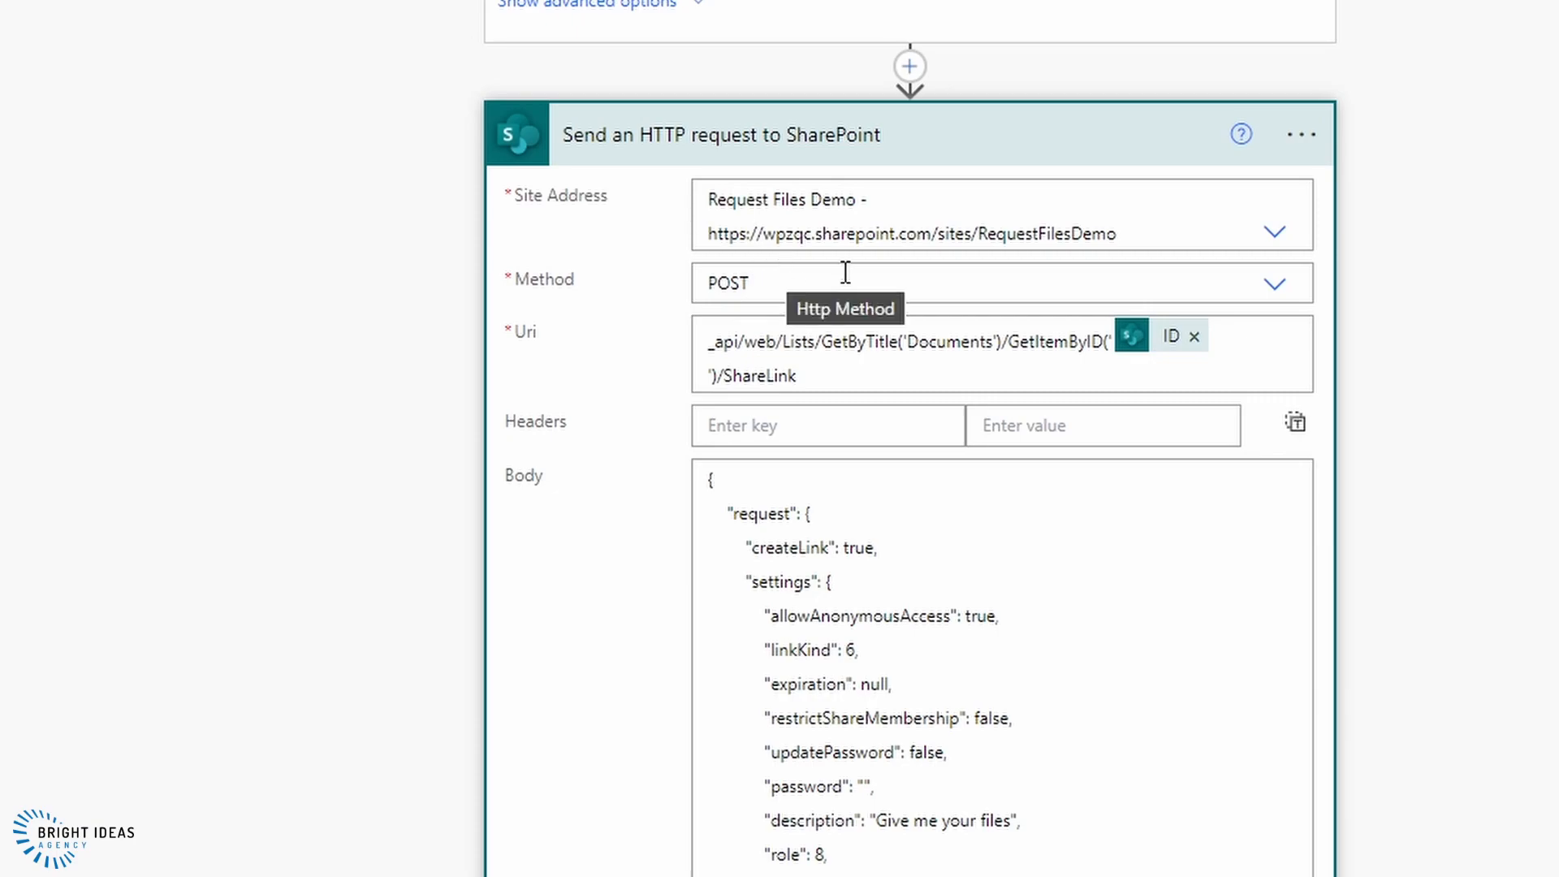
{"action": "mouse_move", "coordinate": [805, 313]}
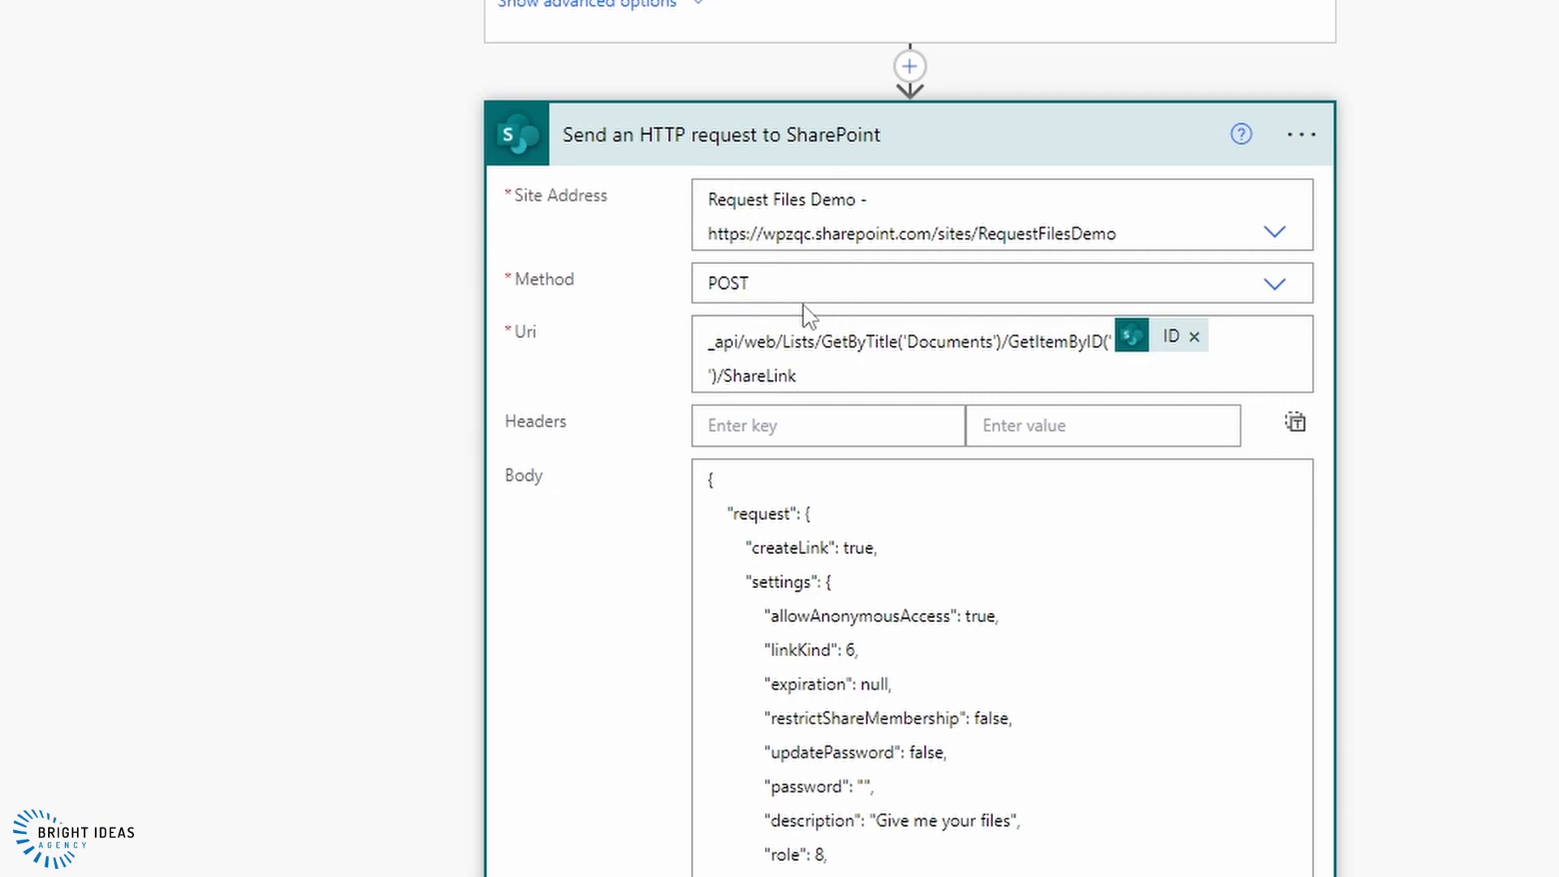
{"action": "mouse_move", "coordinate": [800, 299]}
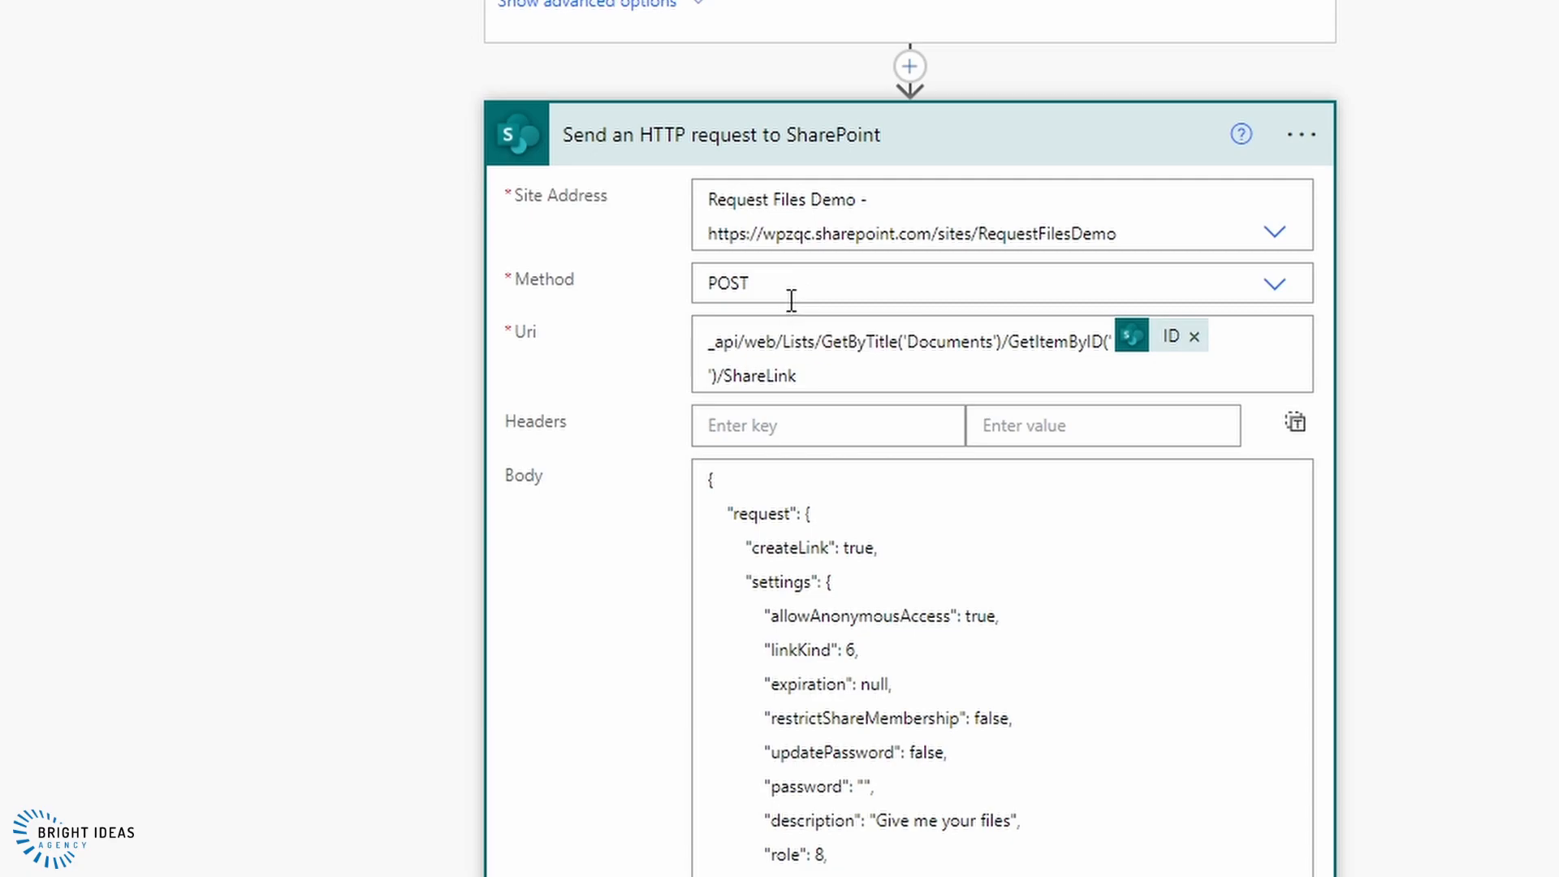
{"action": "scroll", "scroll_direction": "down", "scroll_amount": 3}
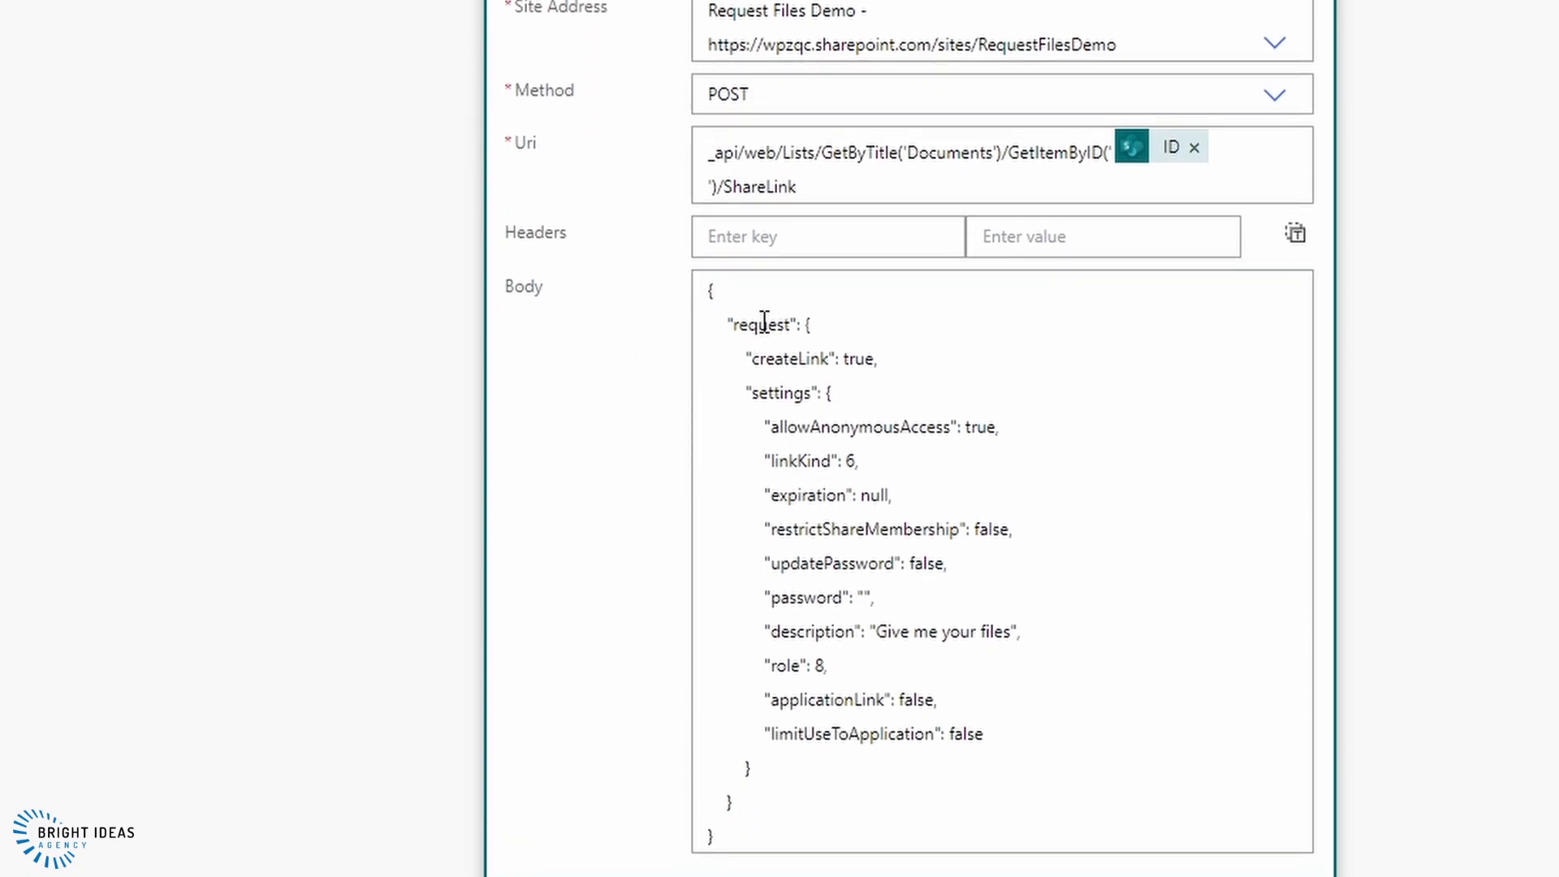
{"action": "scroll", "scroll_direction": "down", "scroll_amount": 3}
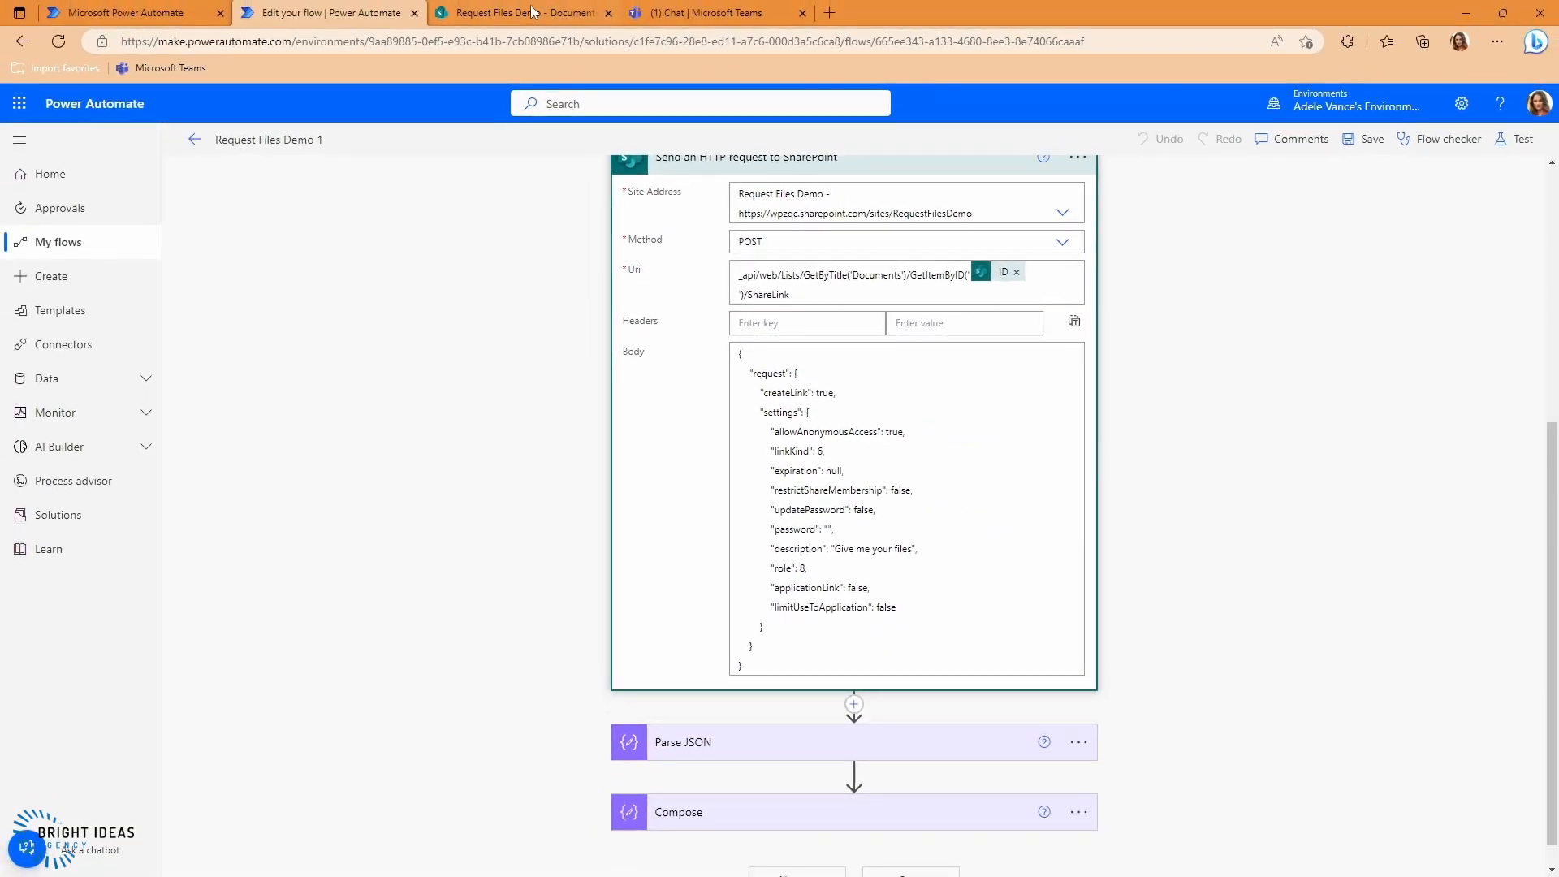
{"action": "left_click", "coordinate": [521, 13]}
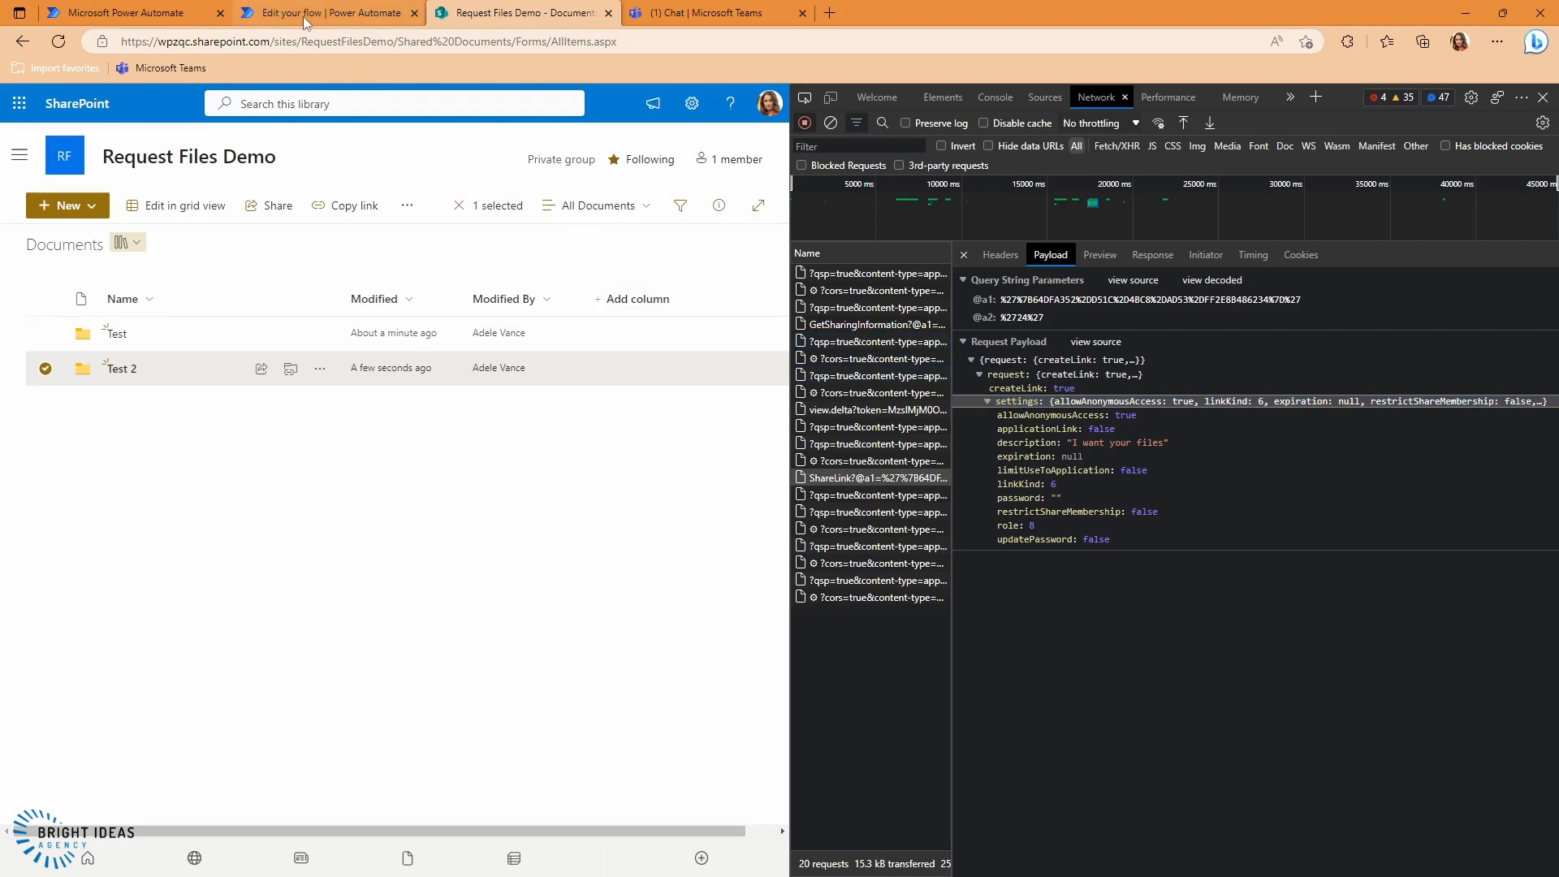
{"action": "left_click", "coordinate": [328, 13]}
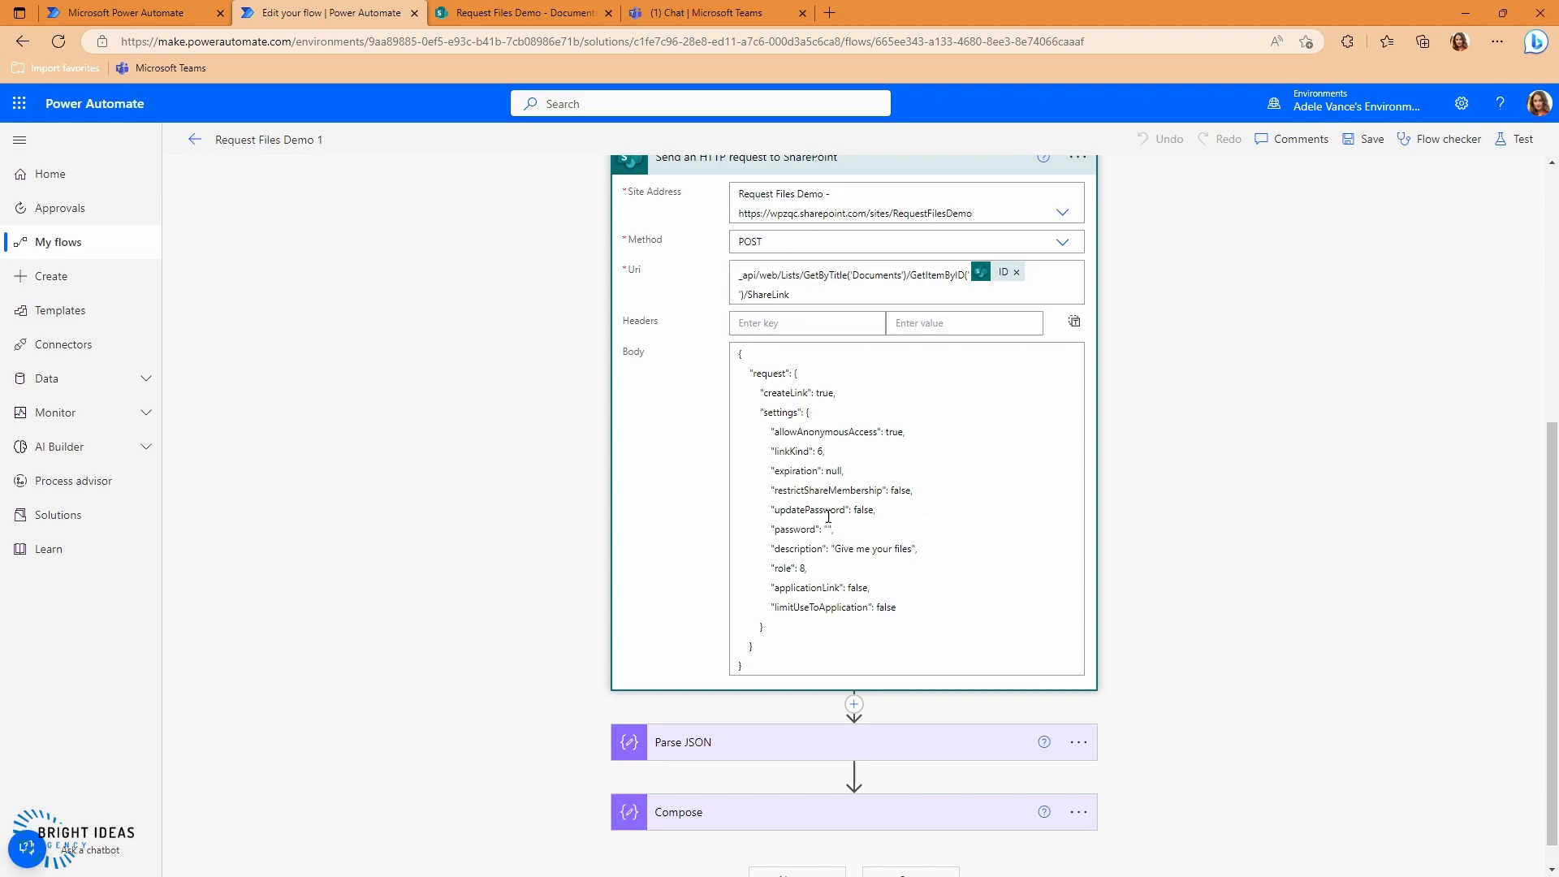
{"action": "mouse_move", "coordinate": [813, 527]}
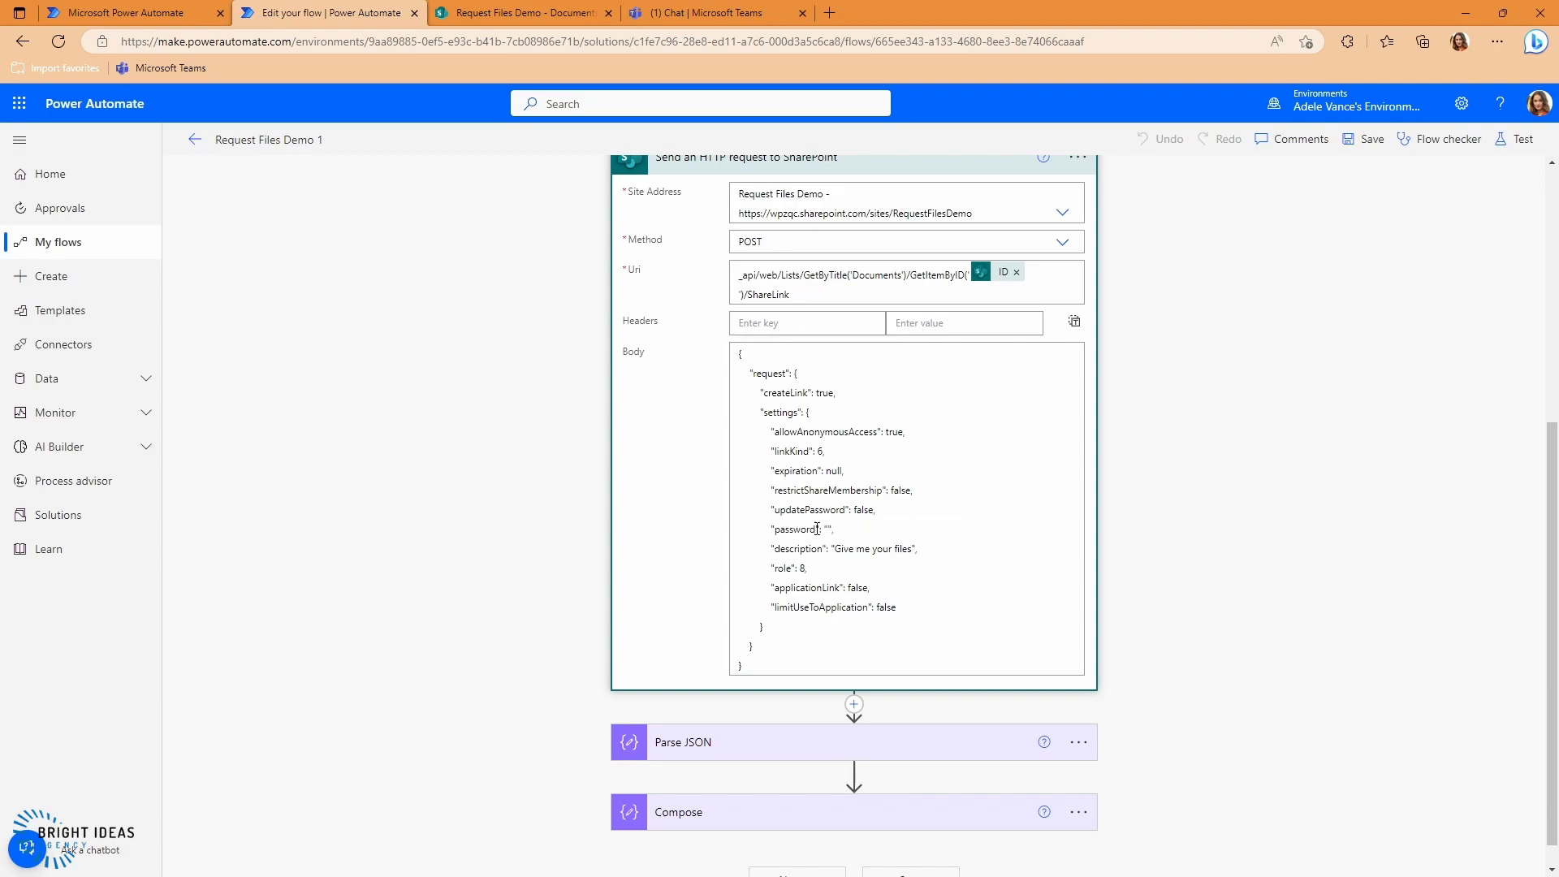
{"action": "scroll", "scroll_direction": "down", "scroll_amount": 3}
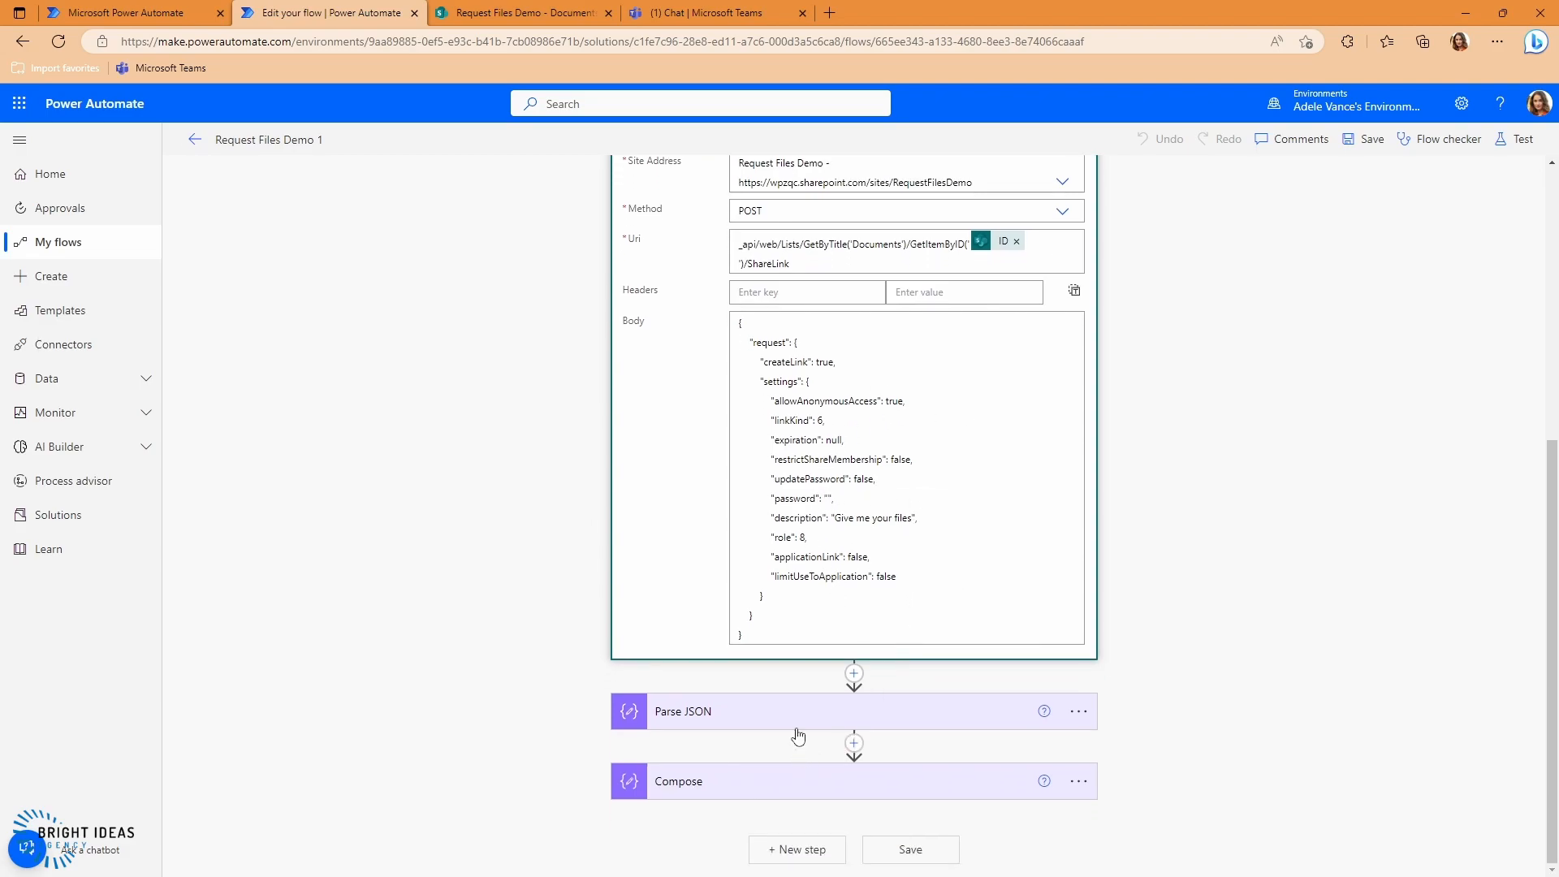
{"action": "mouse_move", "coordinate": [726, 752]}
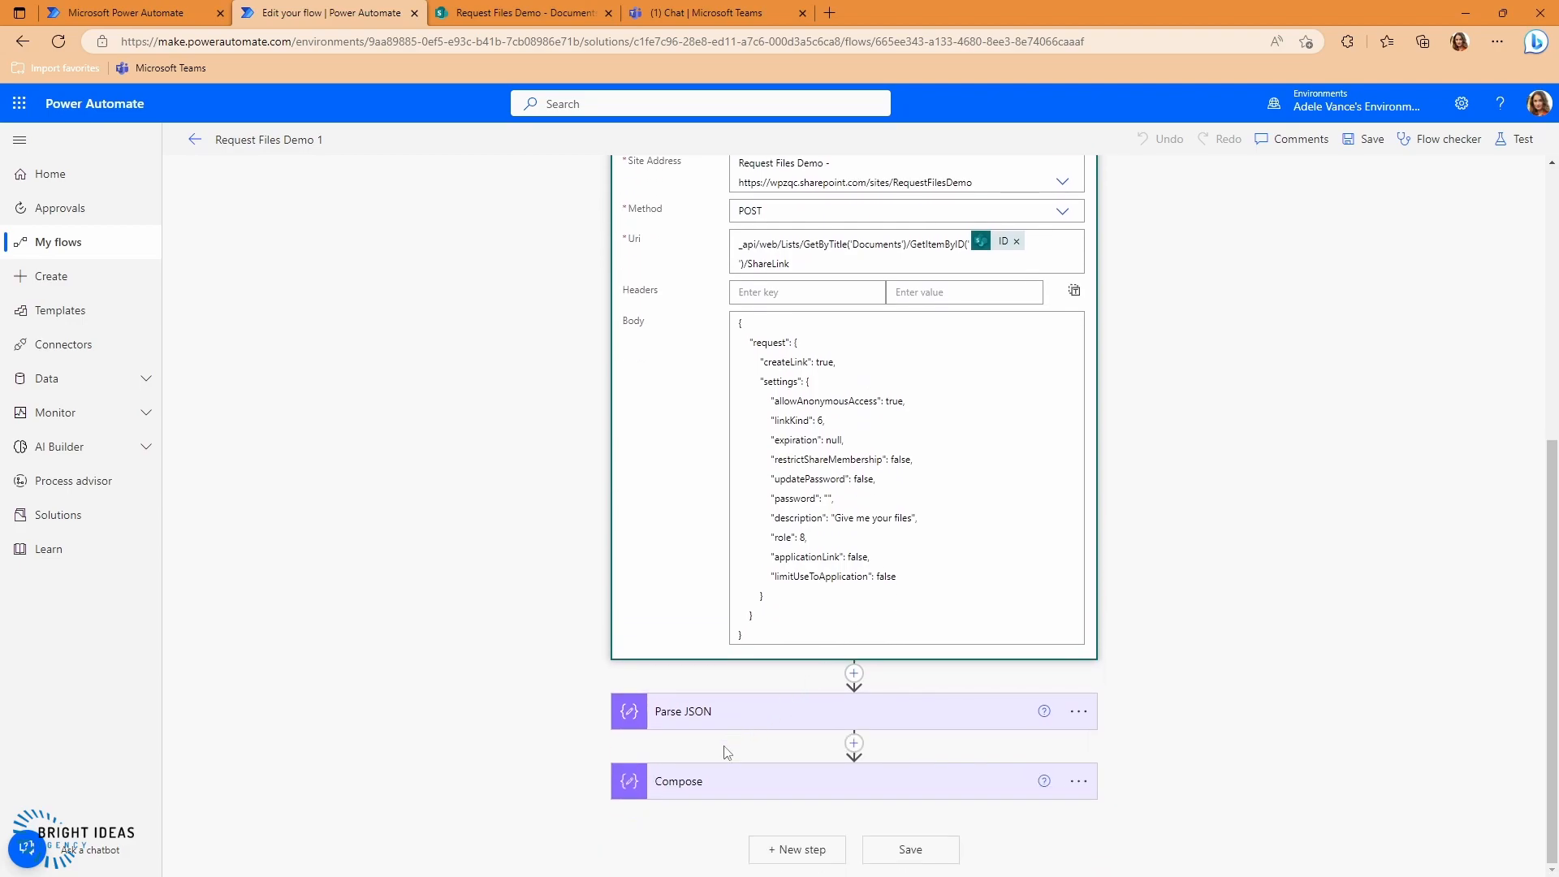
Review the Parse JSON and Compose steps' Body and Url inputs, then test-run the flow
{"action": "left_click", "coordinate": [683, 709]}
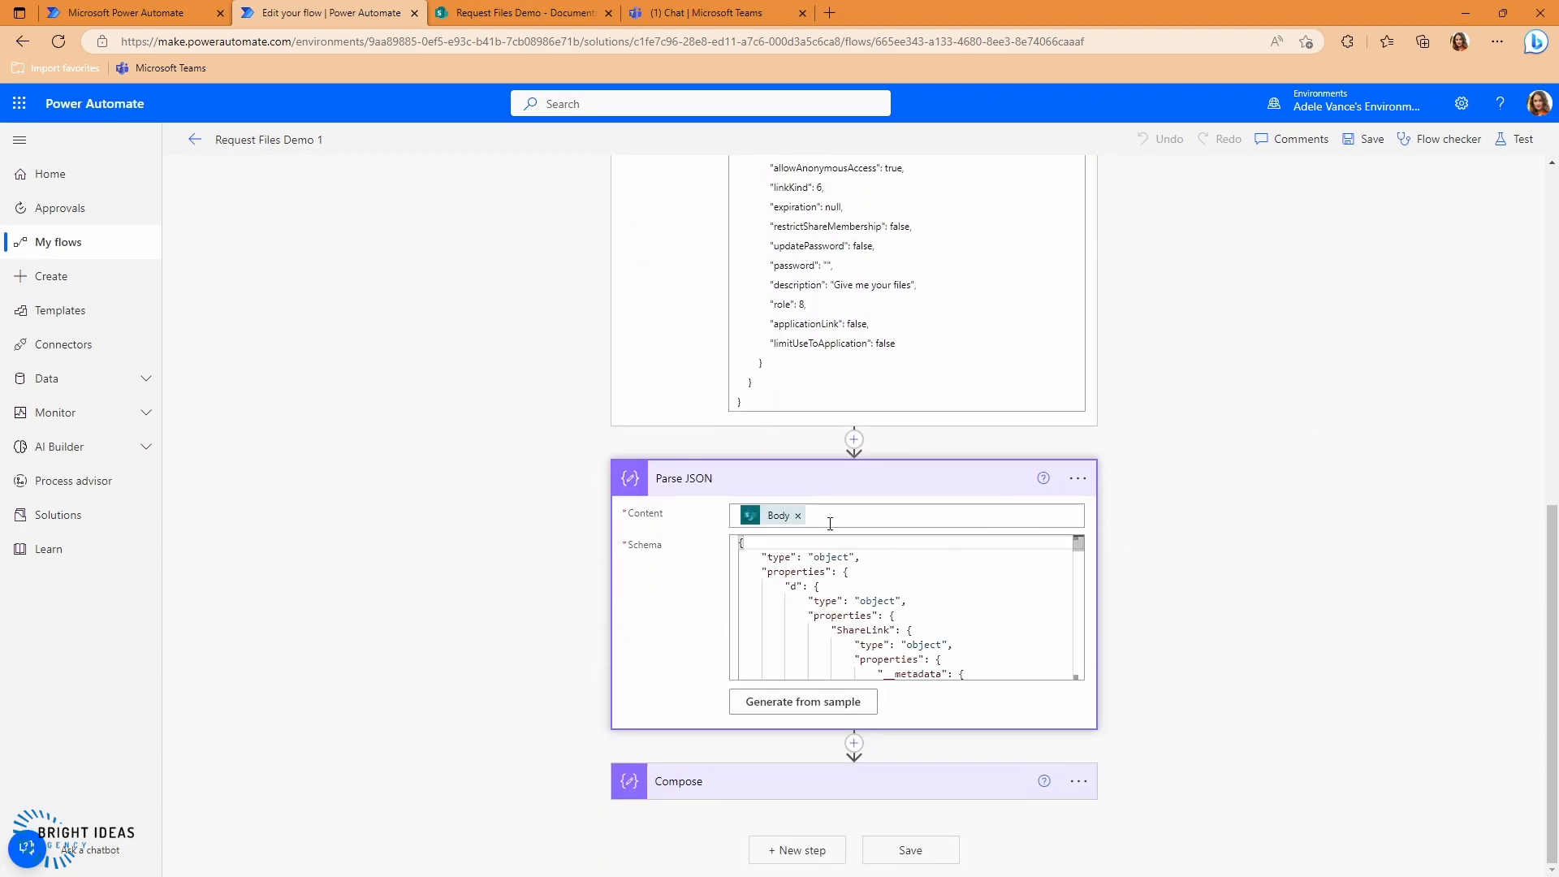
{"action": "scroll", "scroll_direction": "up", "scroll_amount": 3}
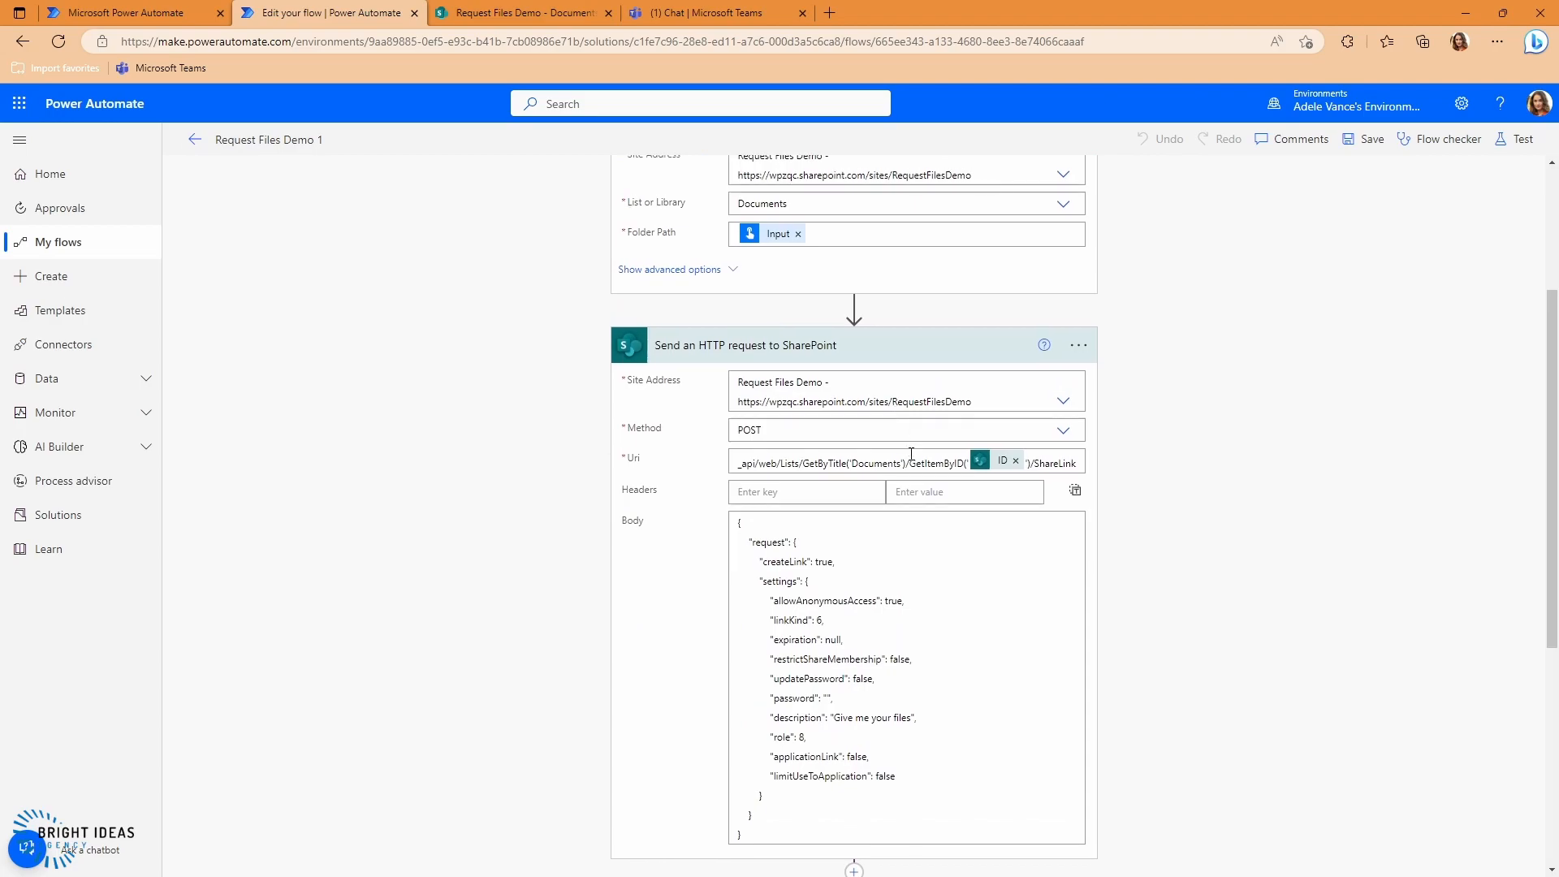
{"action": "scroll", "scroll_direction": "down", "scroll_amount": 3}
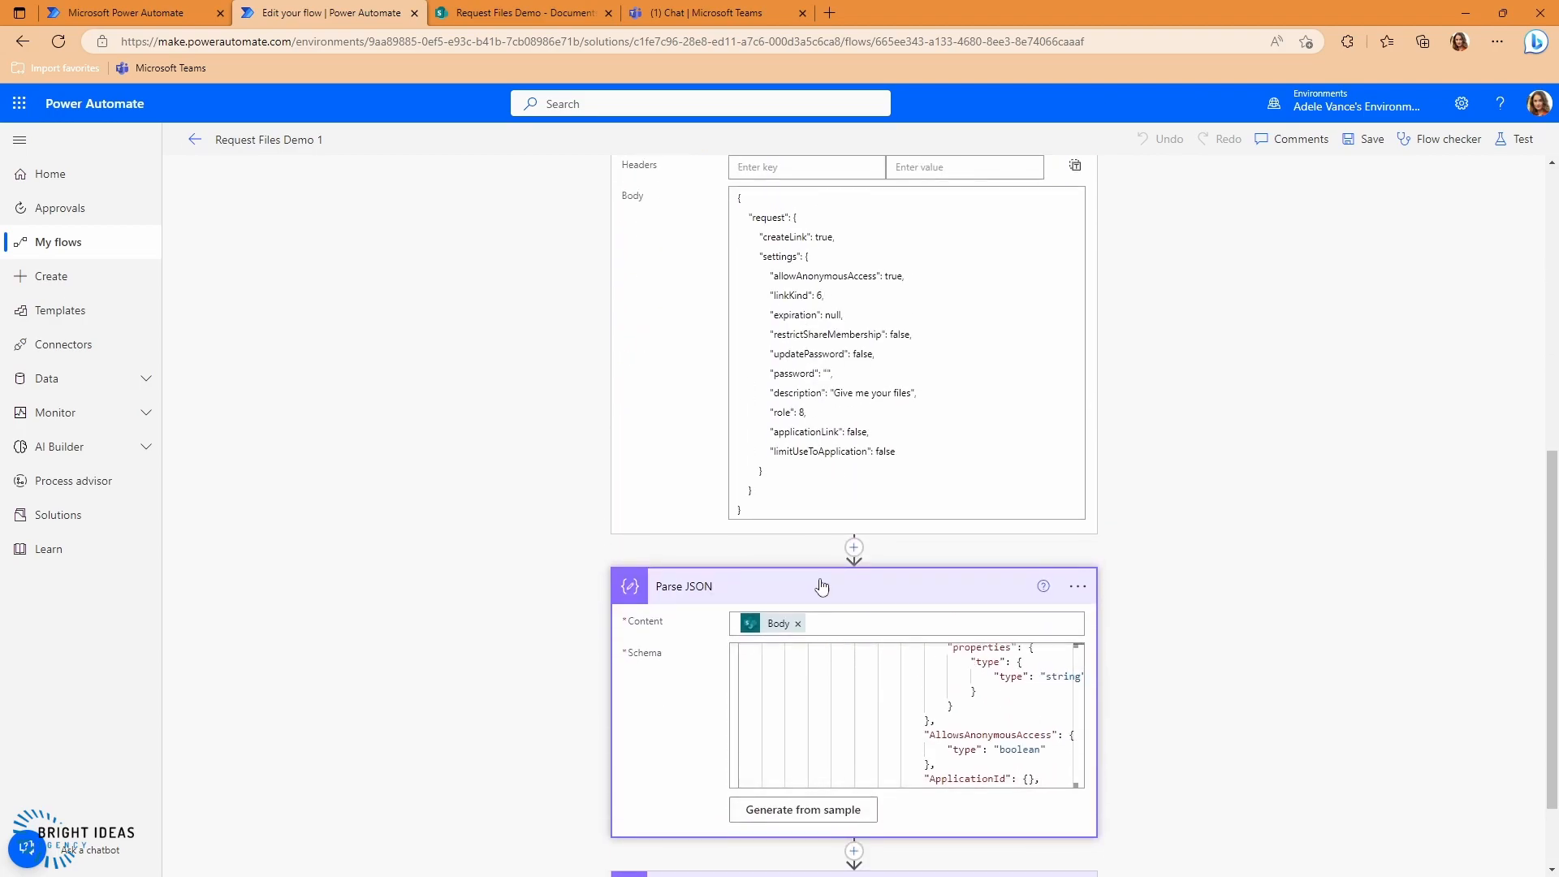
{"action": "scroll", "scroll_direction": "down", "scroll_amount": 3}
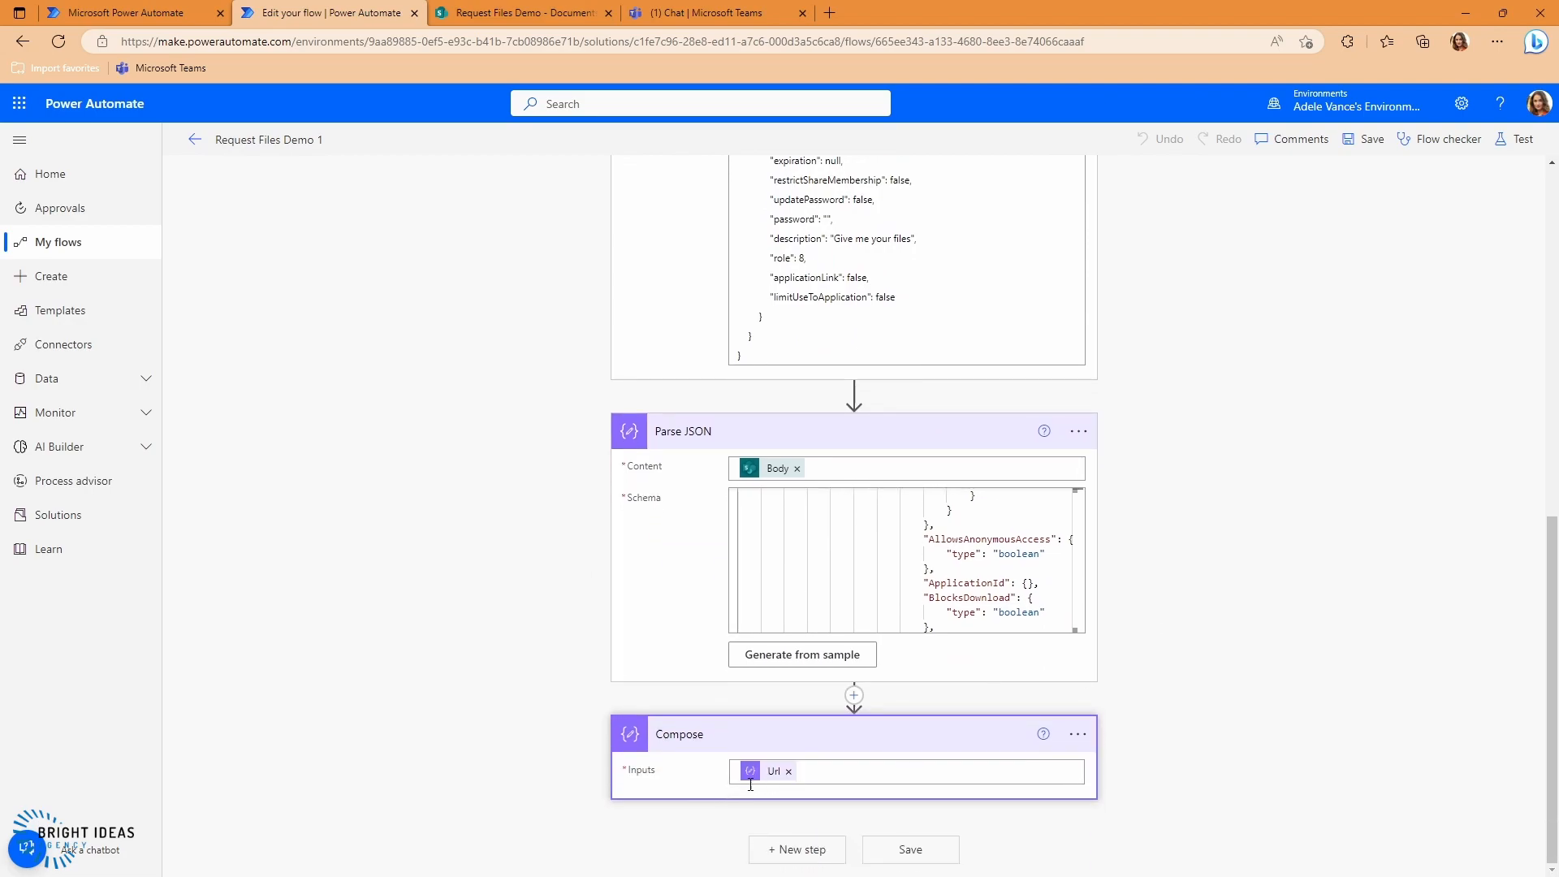
{"action": "mouse_move", "coordinate": [769, 771]}
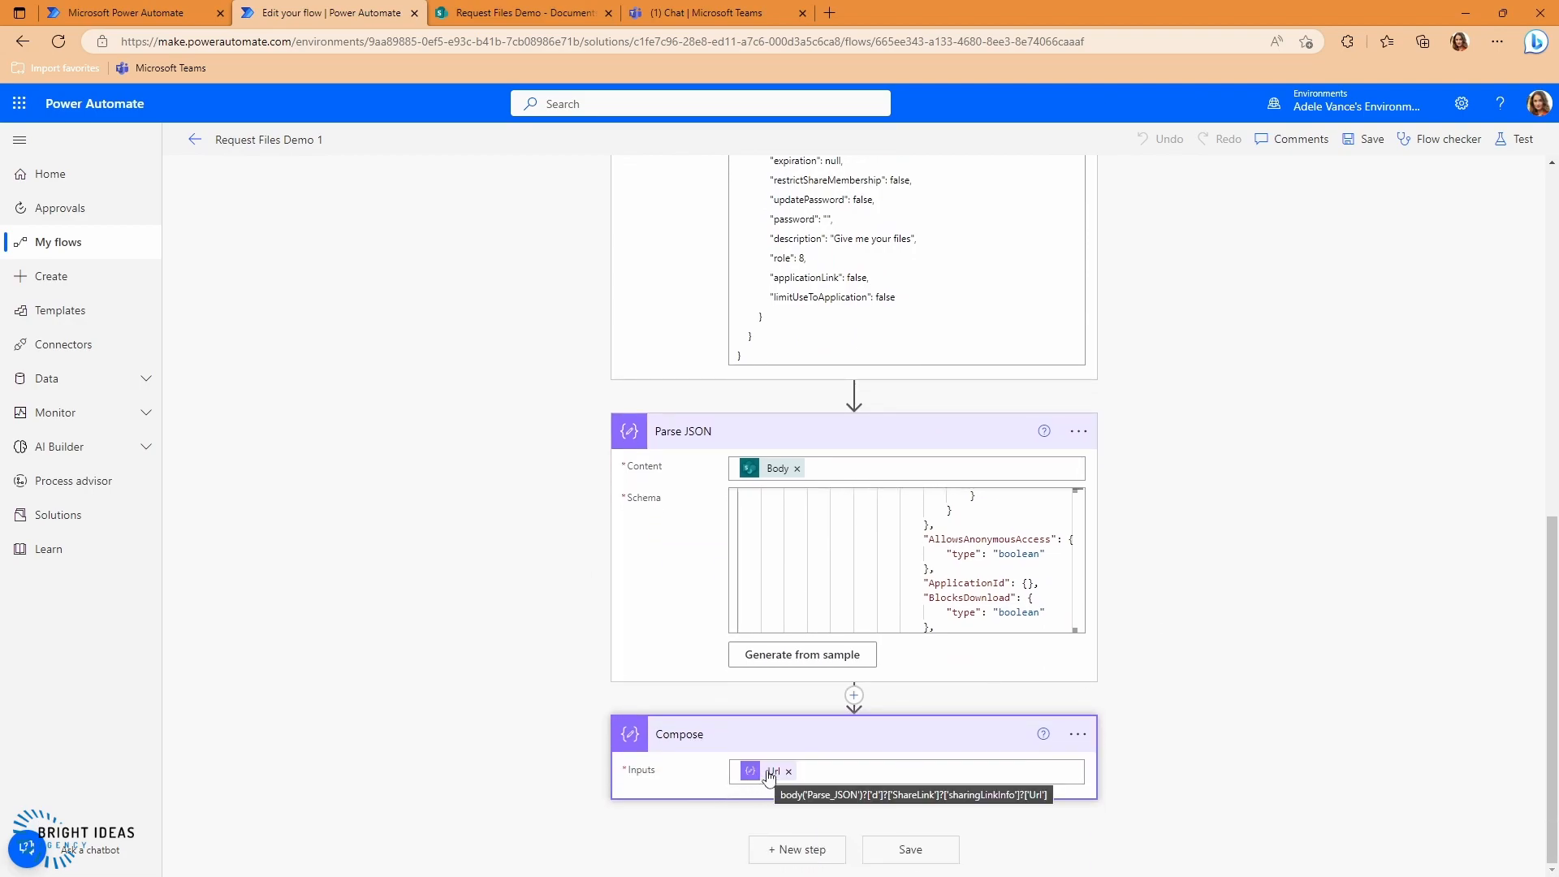
{"action": "mouse_move", "coordinate": [1269, 502]}
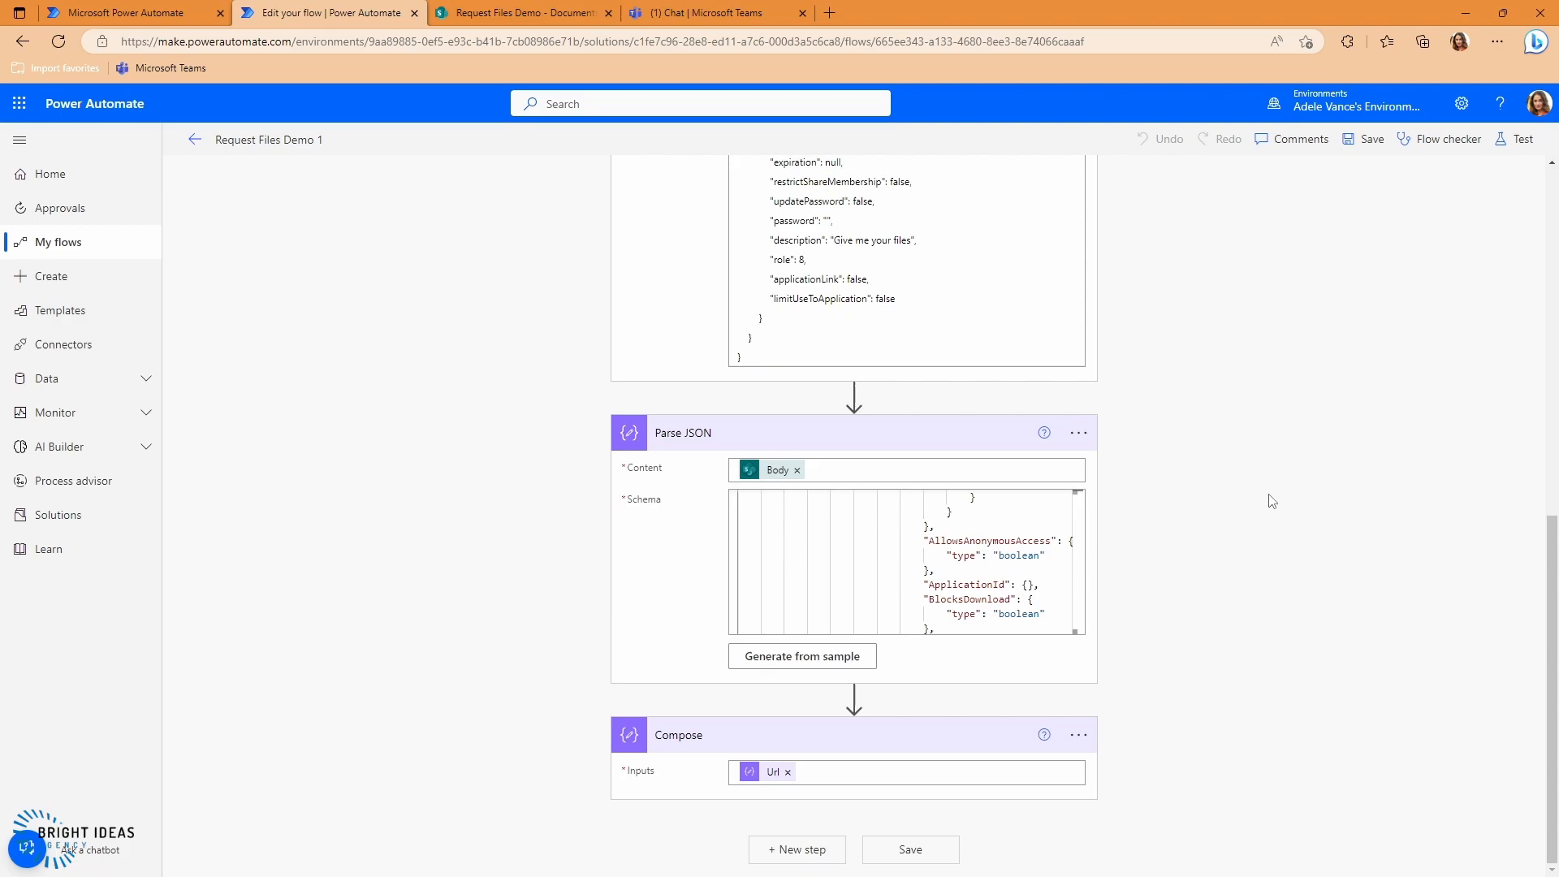
{"action": "mouse_move", "coordinate": [1514, 140]}
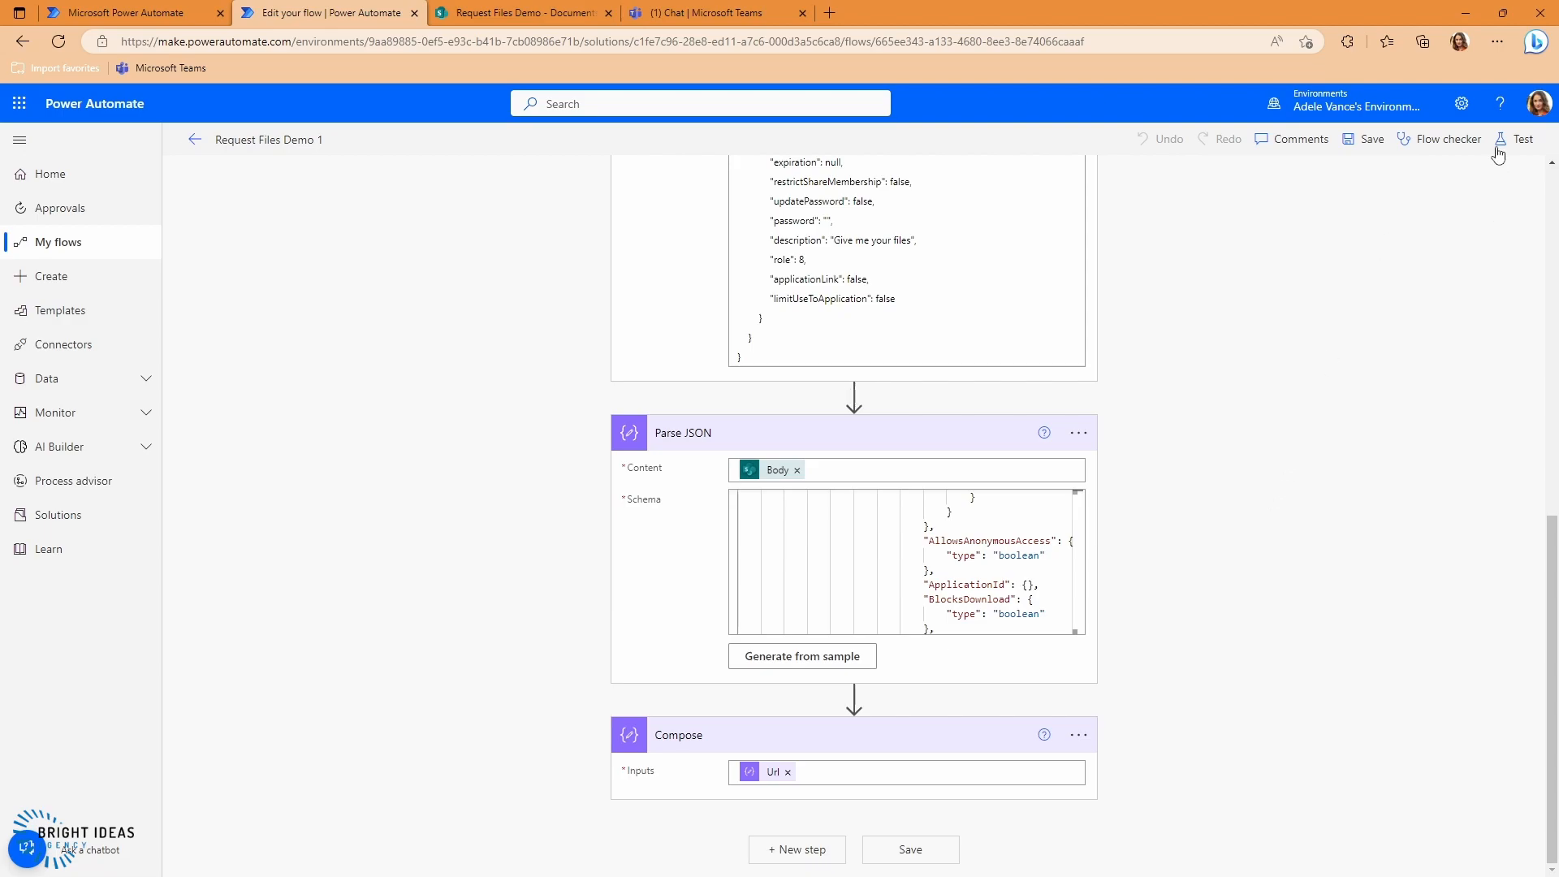
{"action": "left_click", "coordinate": [1518, 140]}
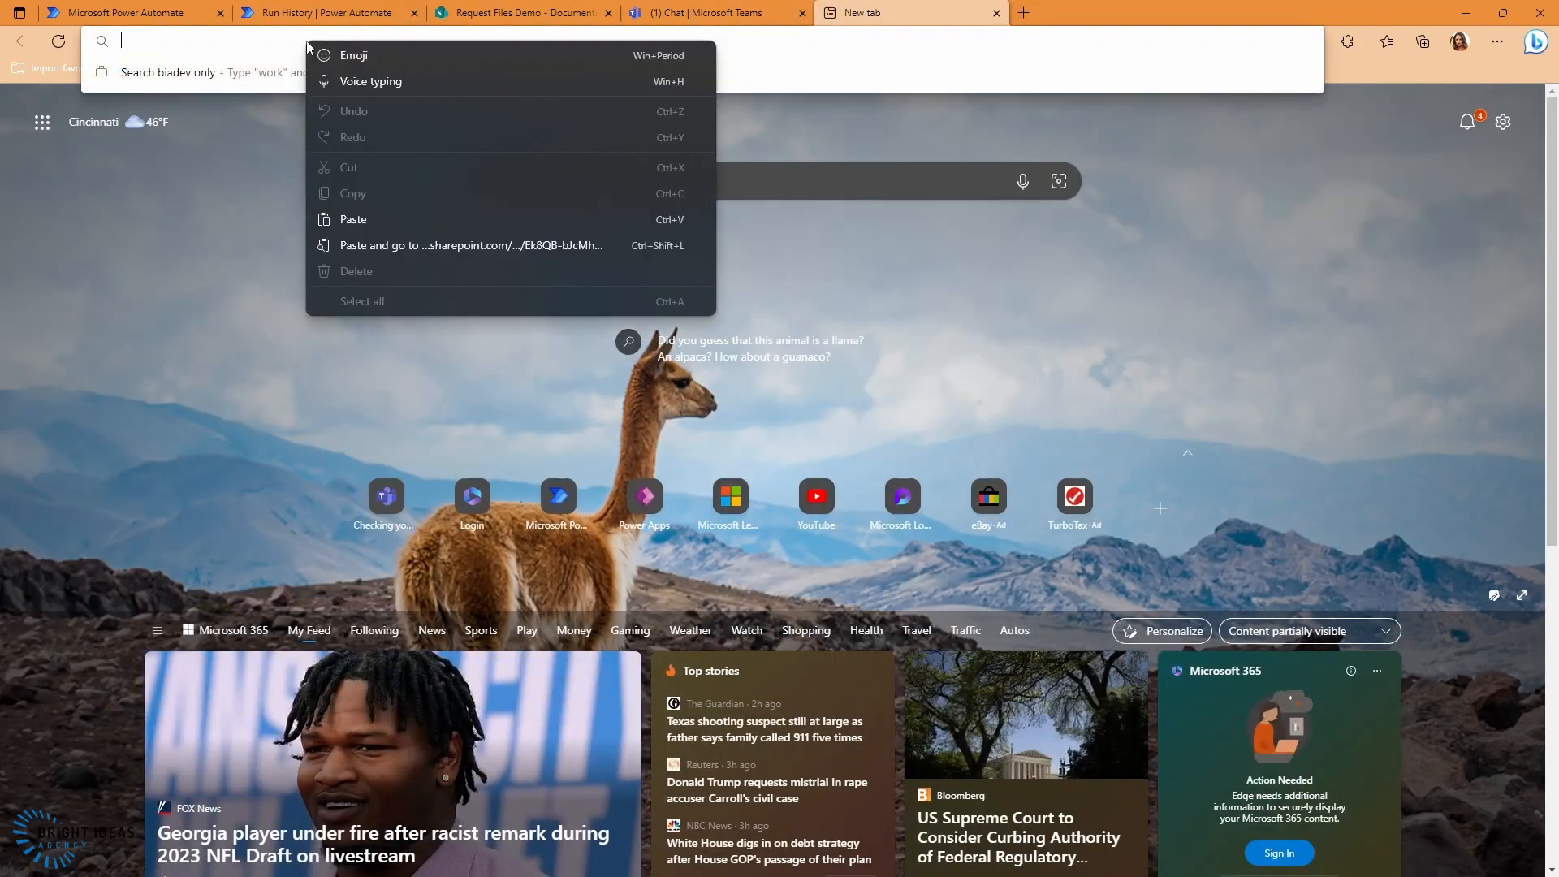
Paste and go to the generated request link, showing the 'Give me your files' upload page
{"action": "left_click", "coordinate": [471, 245]}
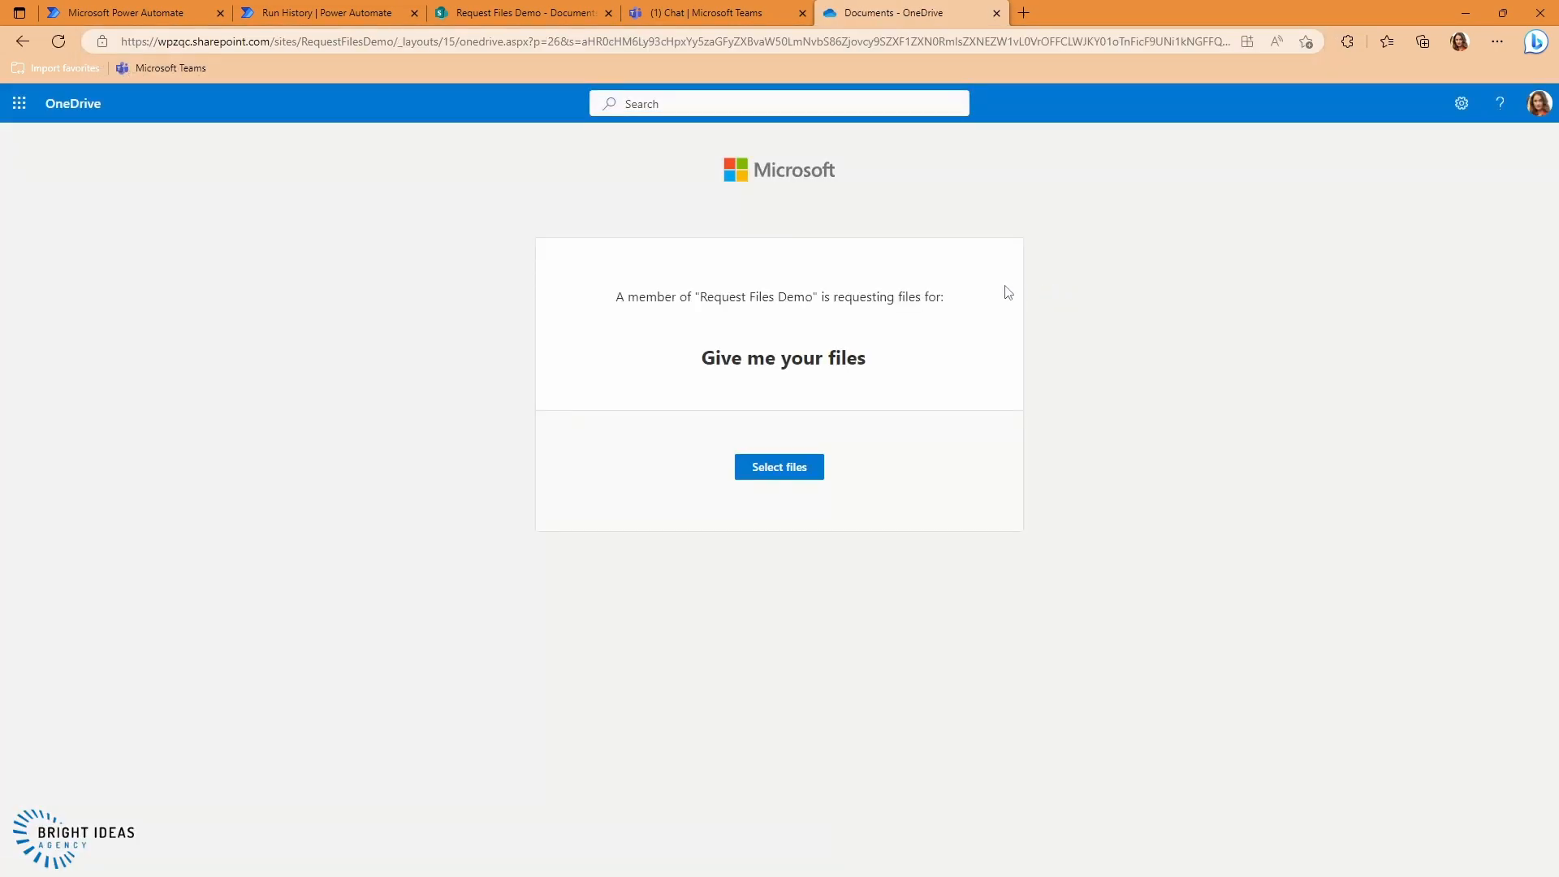
{"action": "left_click", "coordinate": [519, 11]}
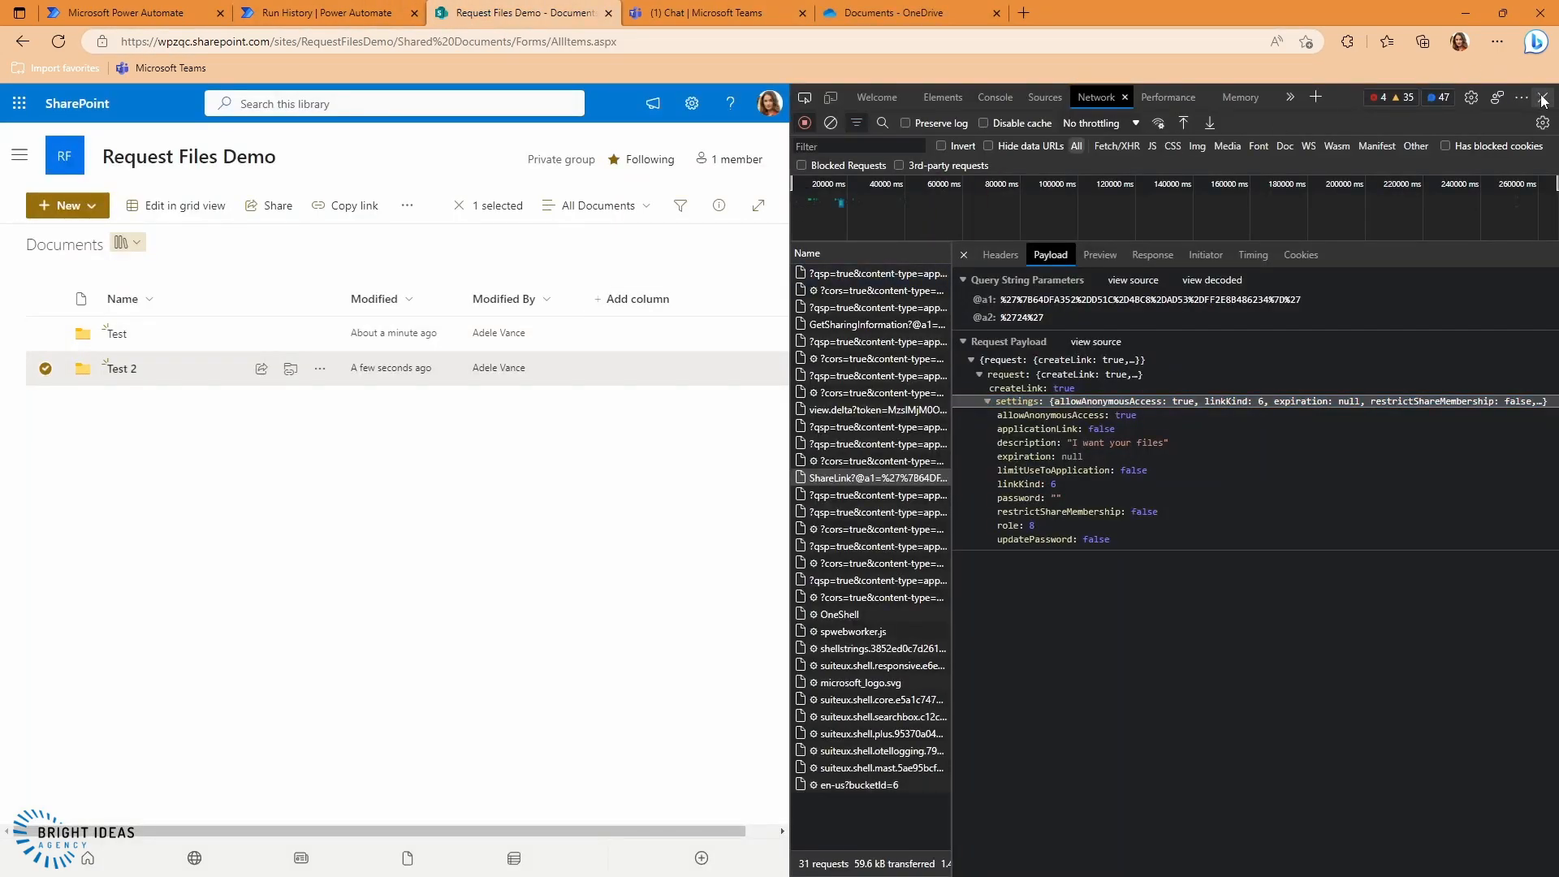
Close the DevTools pane to reveal the Documents library with the new Test Folder 1
{"action": "left_click", "coordinate": [1543, 97]}
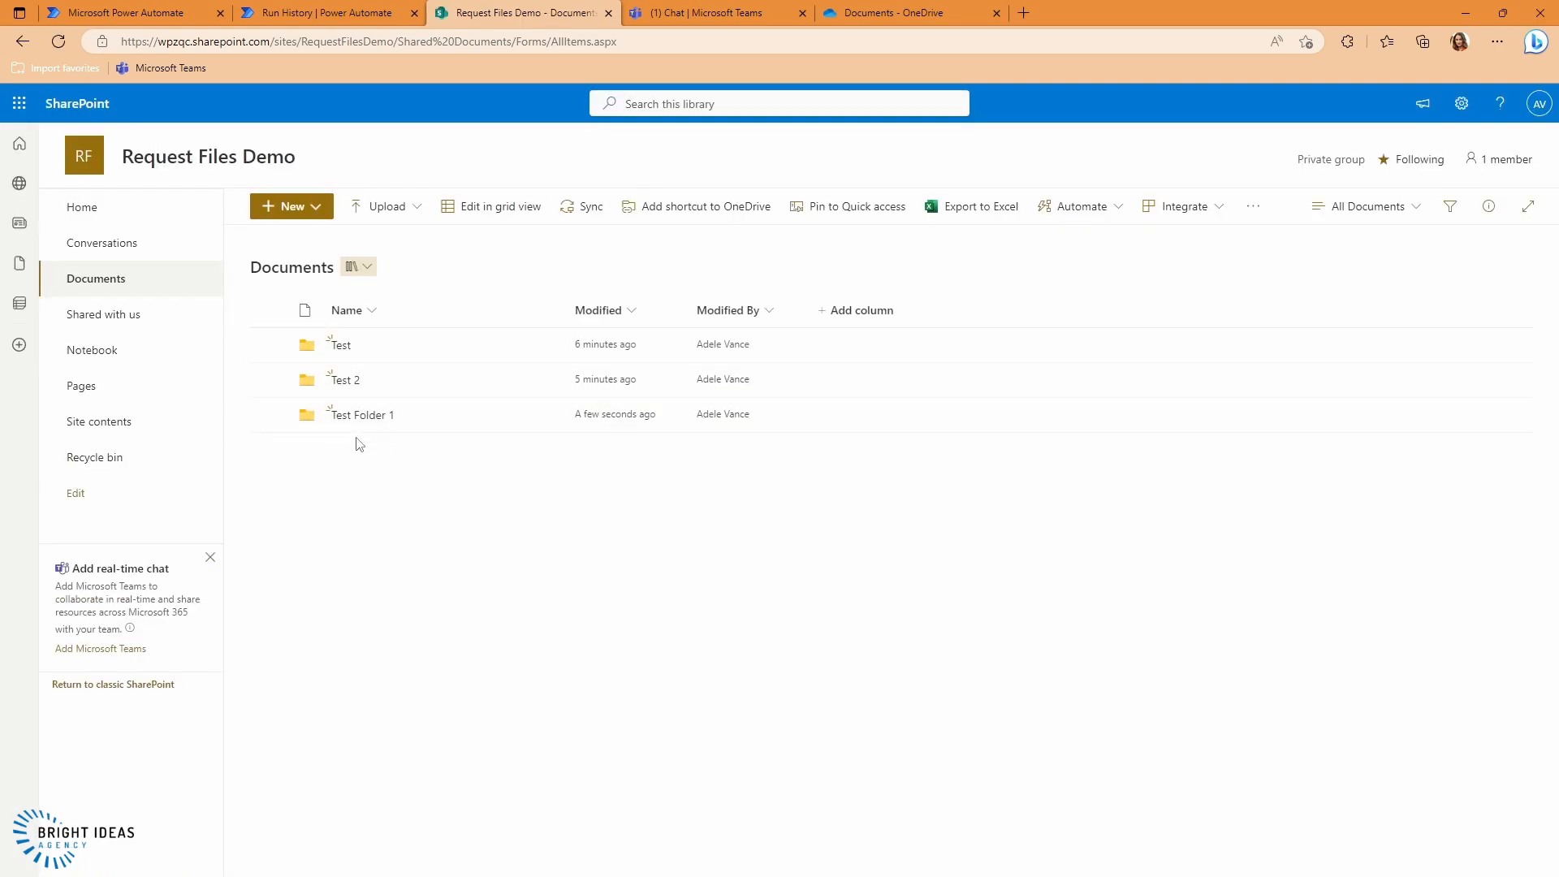
{"action": "mouse_move", "coordinate": [360, 414]}
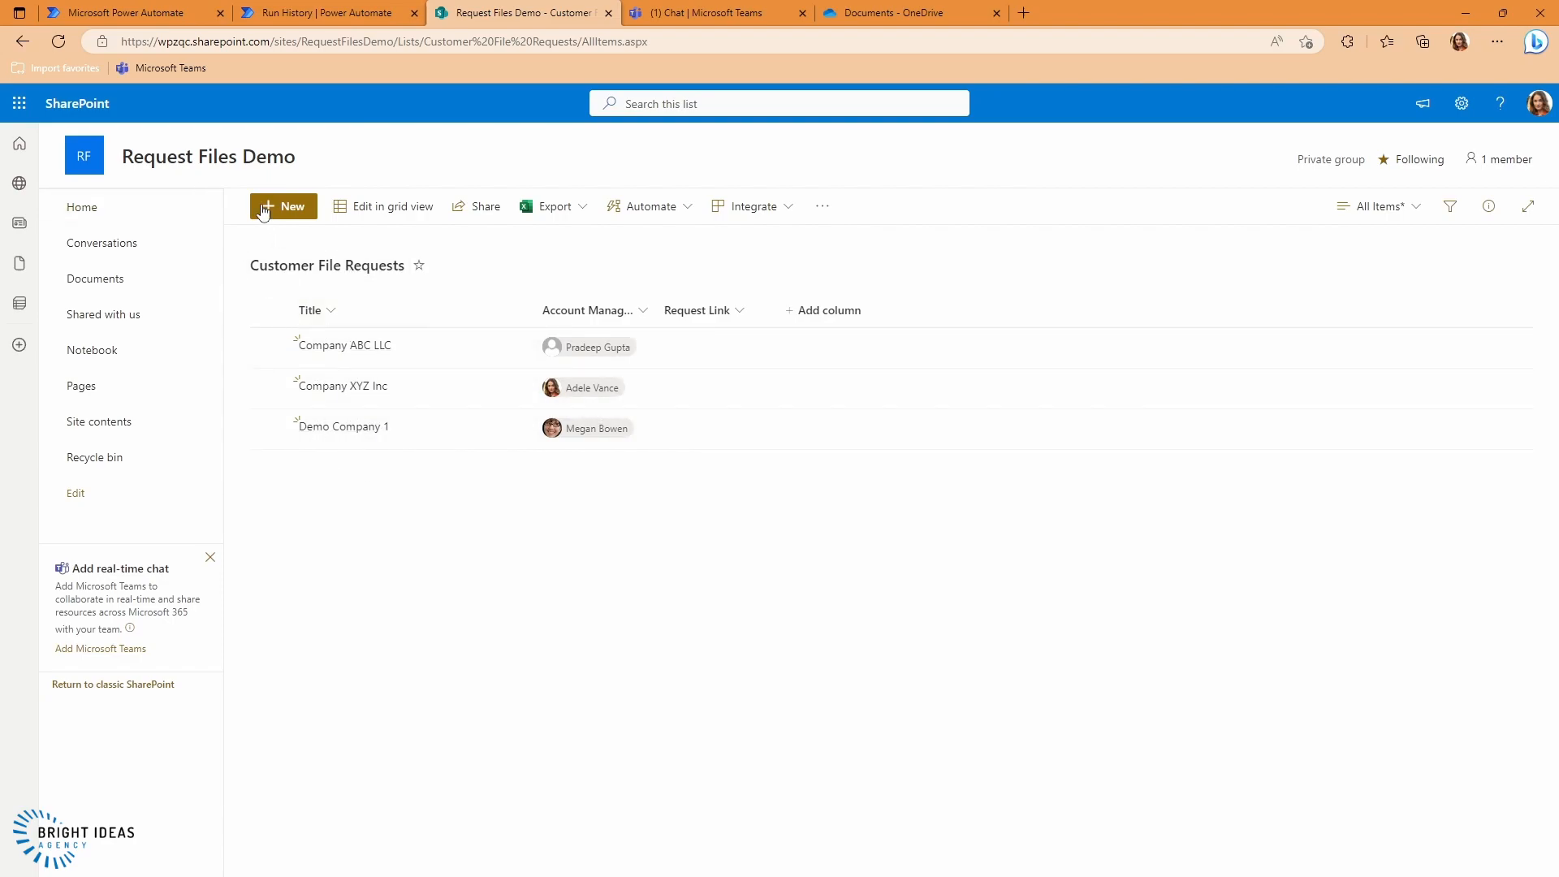
{"action": "mouse_move", "coordinate": [375, 362]}
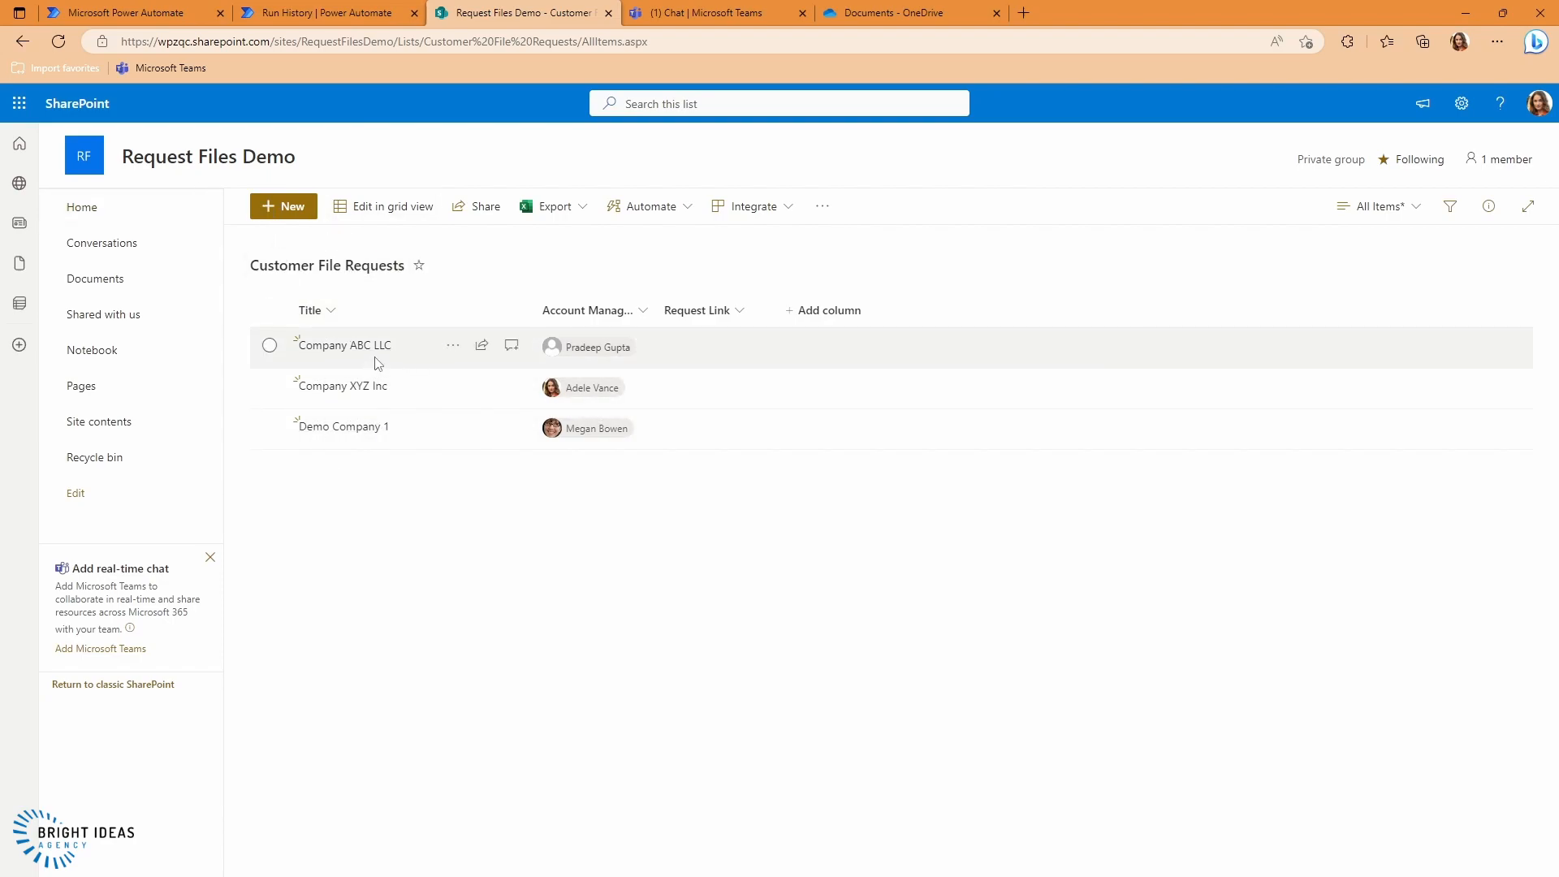
{"action": "mouse_move", "coordinate": [342, 344]}
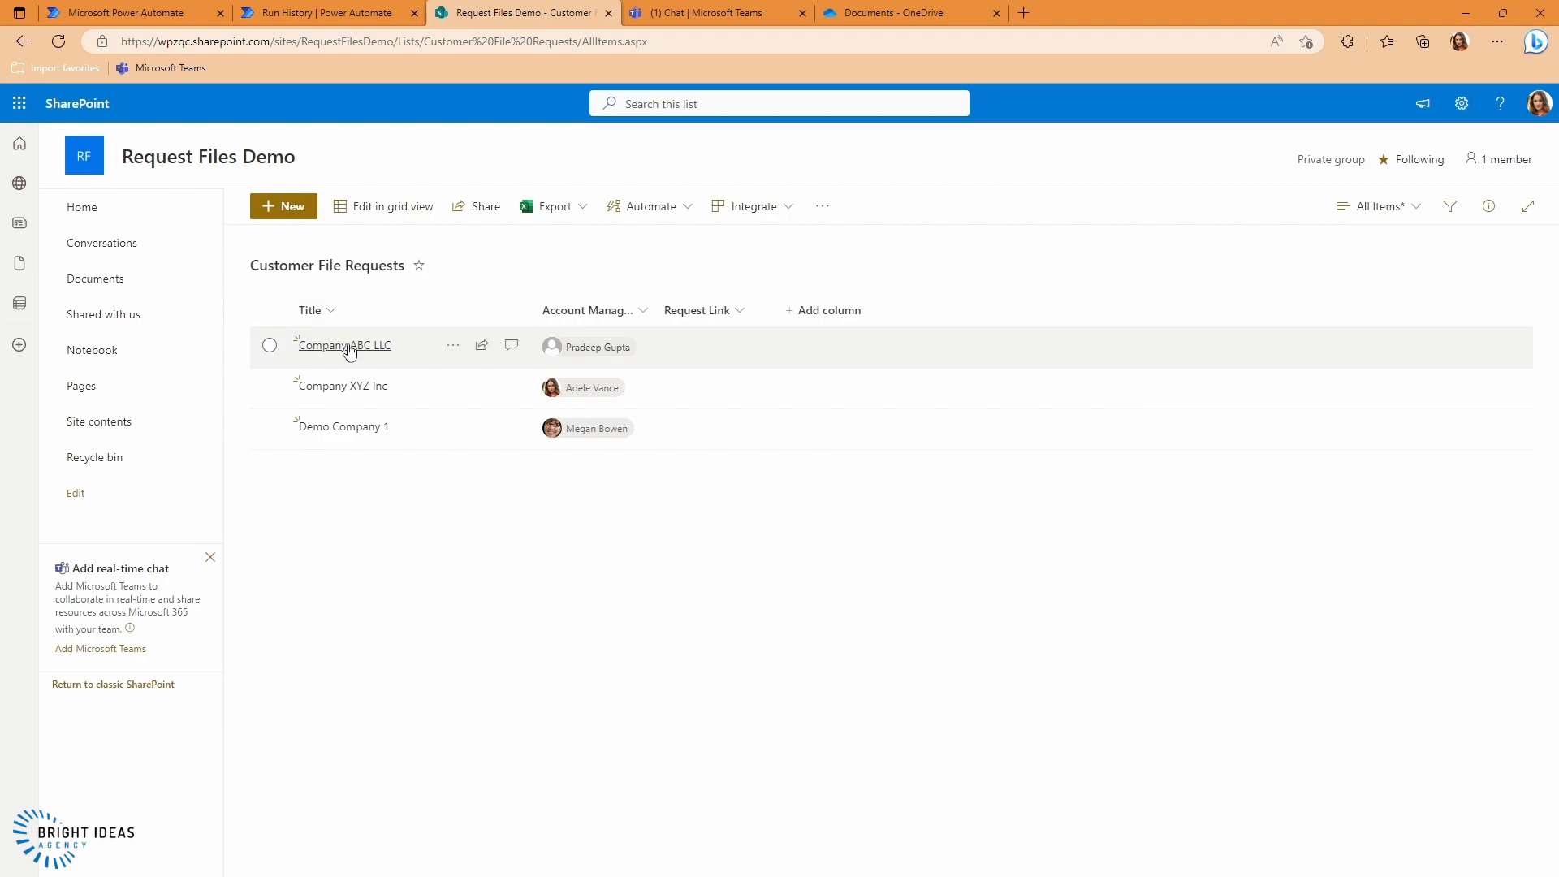
{"action": "mouse_move", "coordinate": [432, 360]}
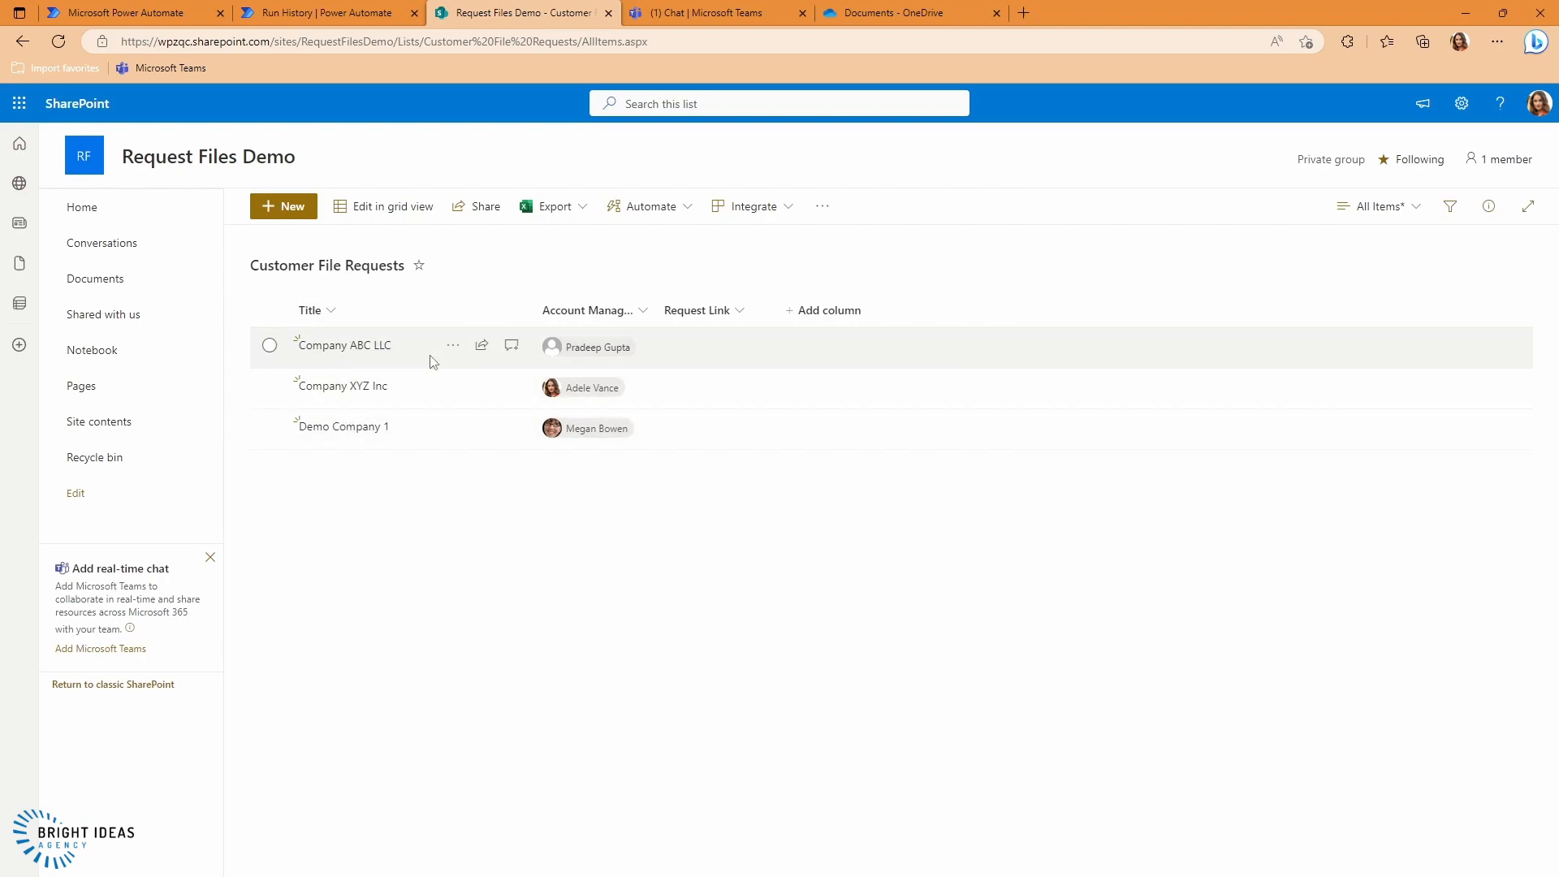
{"action": "mouse_move", "coordinate": [571, 388]}
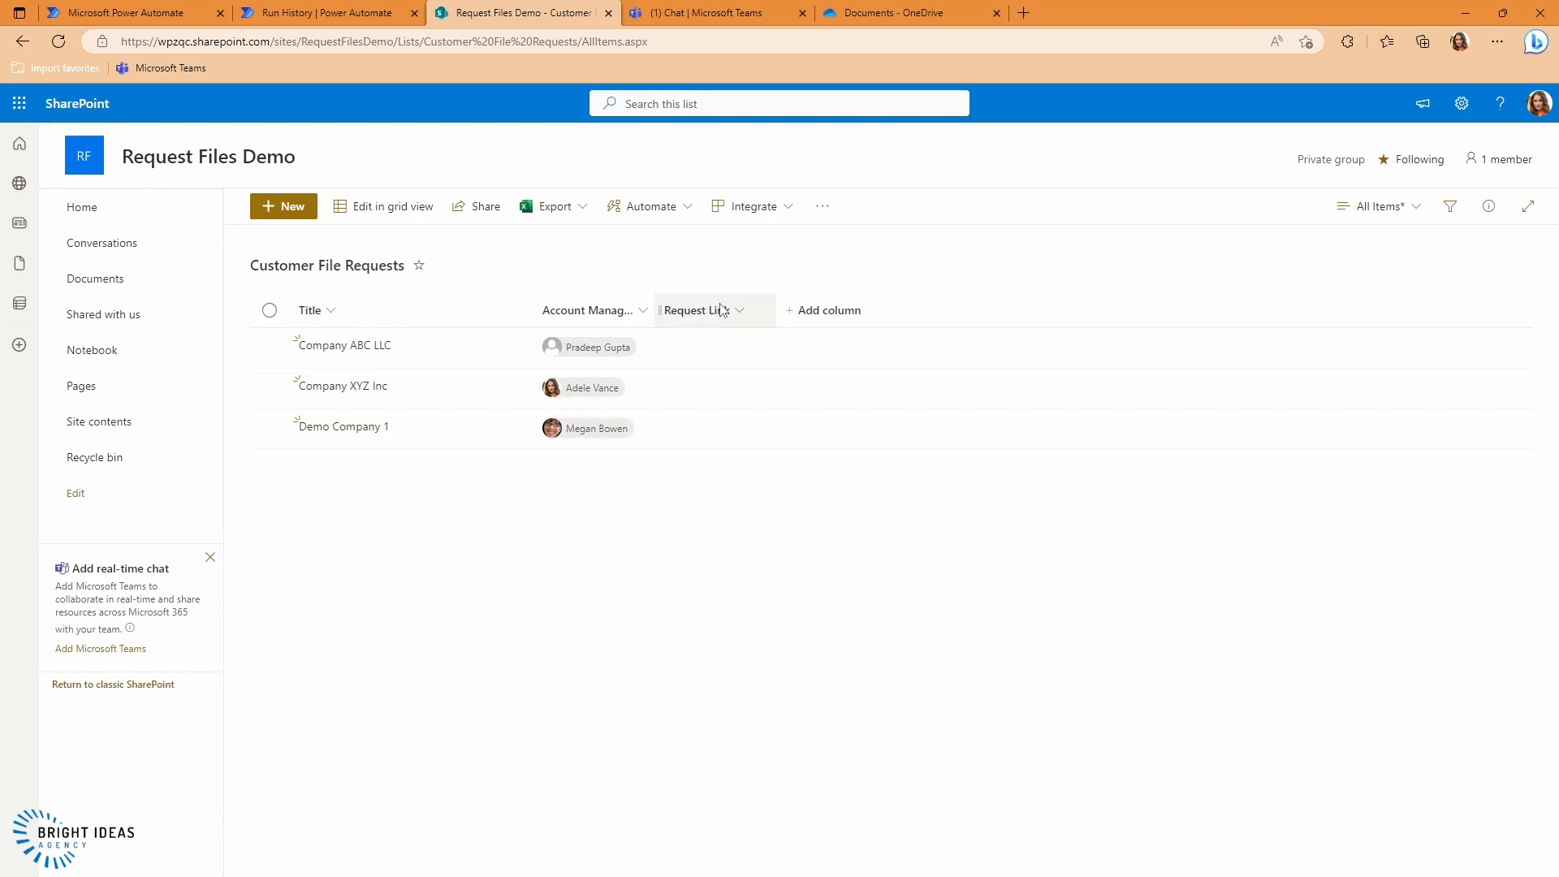
{"action": "mouse_move", "coordinate": [696, 450]}
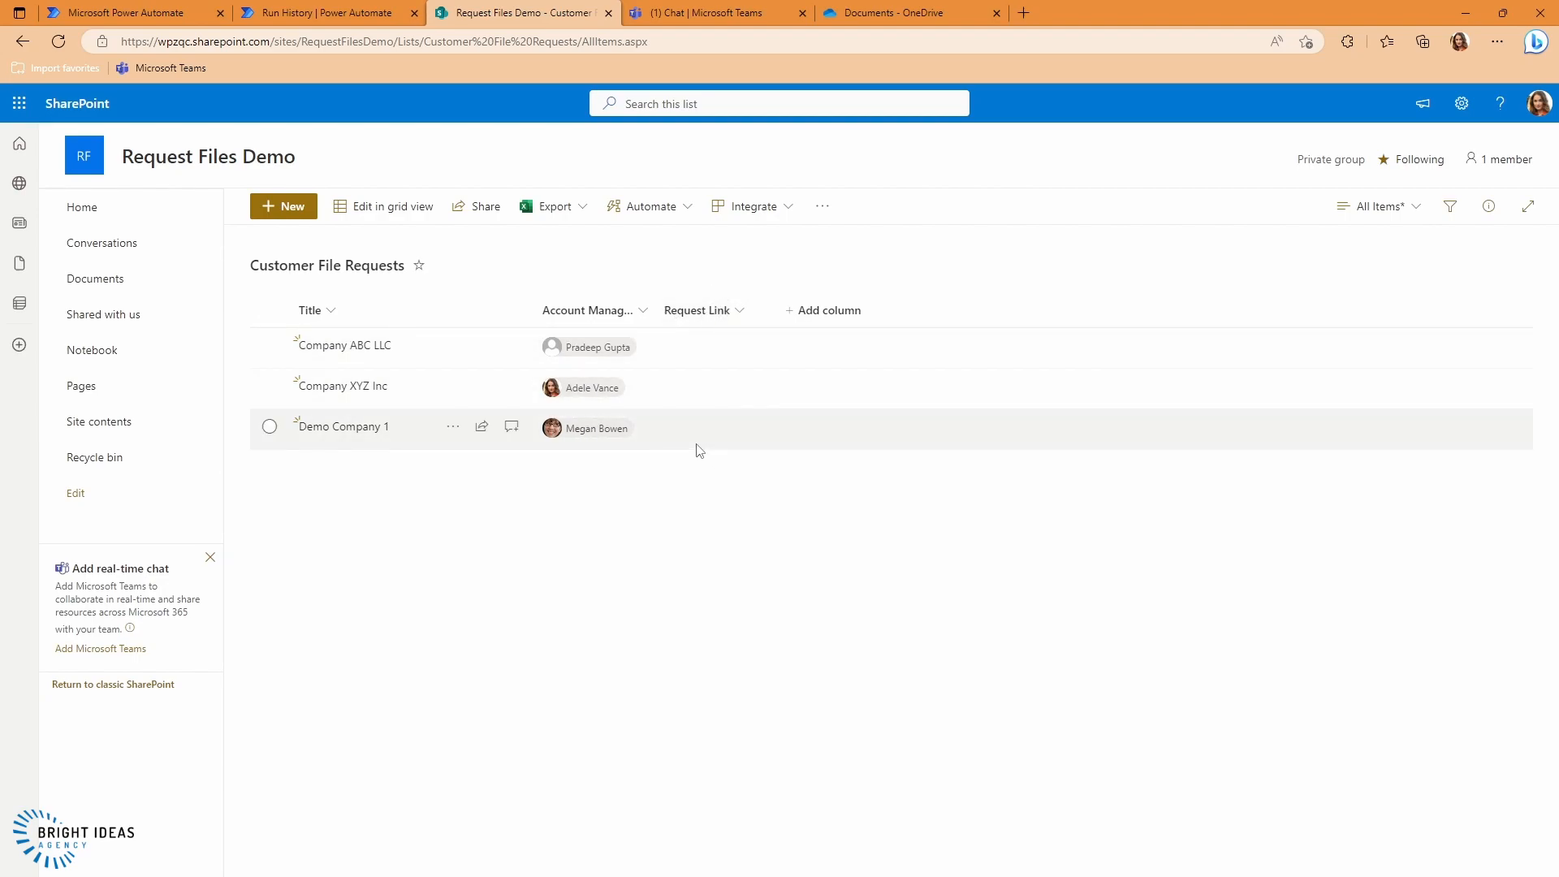
{"action": "mouse_move", "coordinate": [711, 517]}
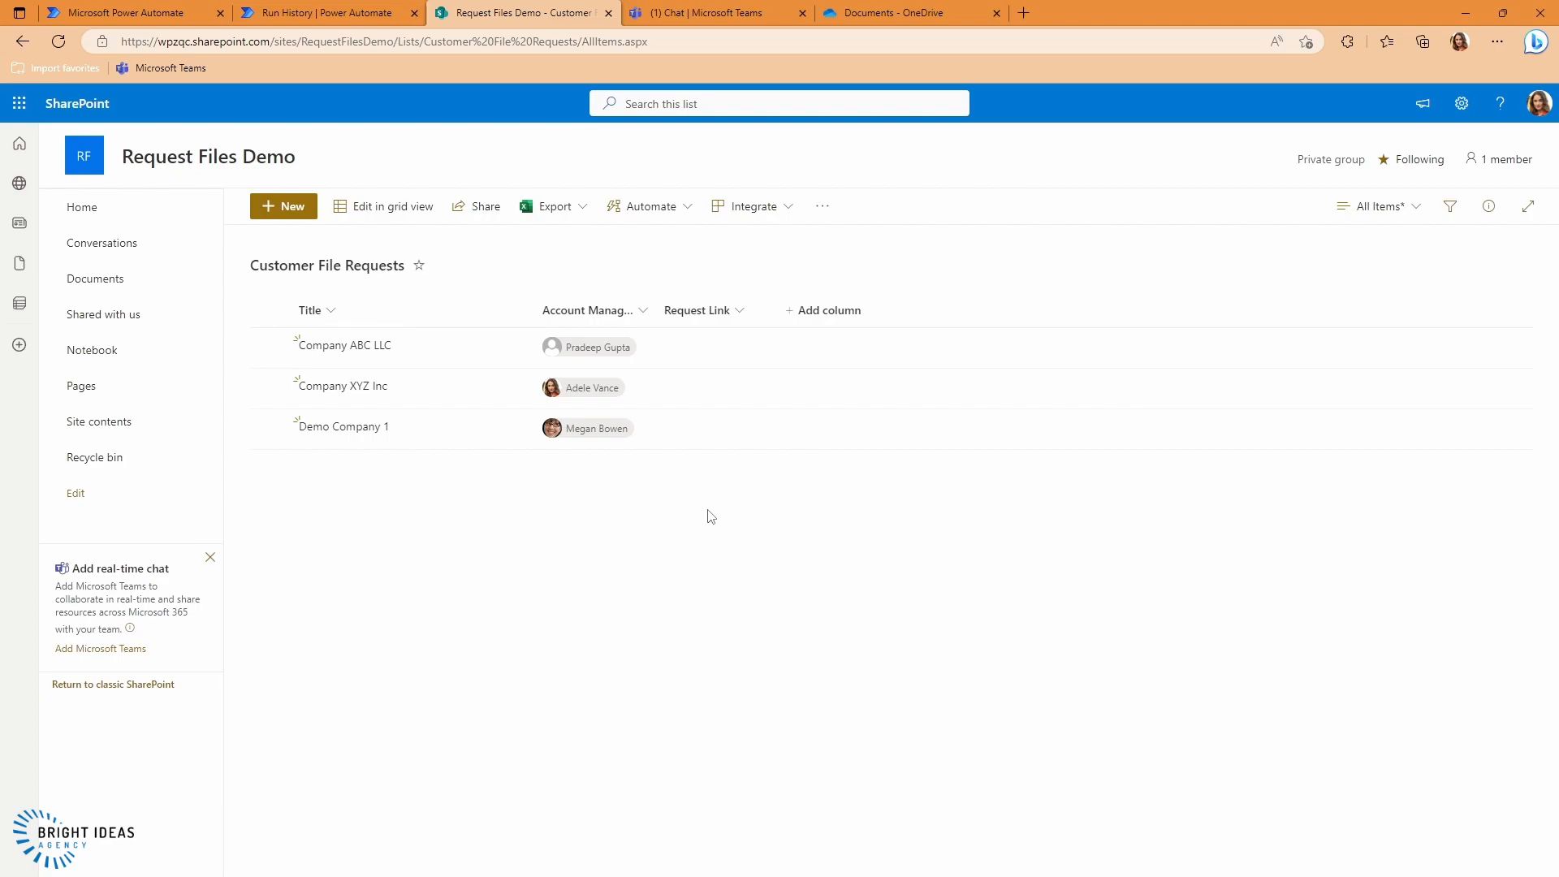
Return from the Customer File Requests list to the Request Files Demo 2 flow editor
{"action": "left_click", "coordinate": [248, 12]}
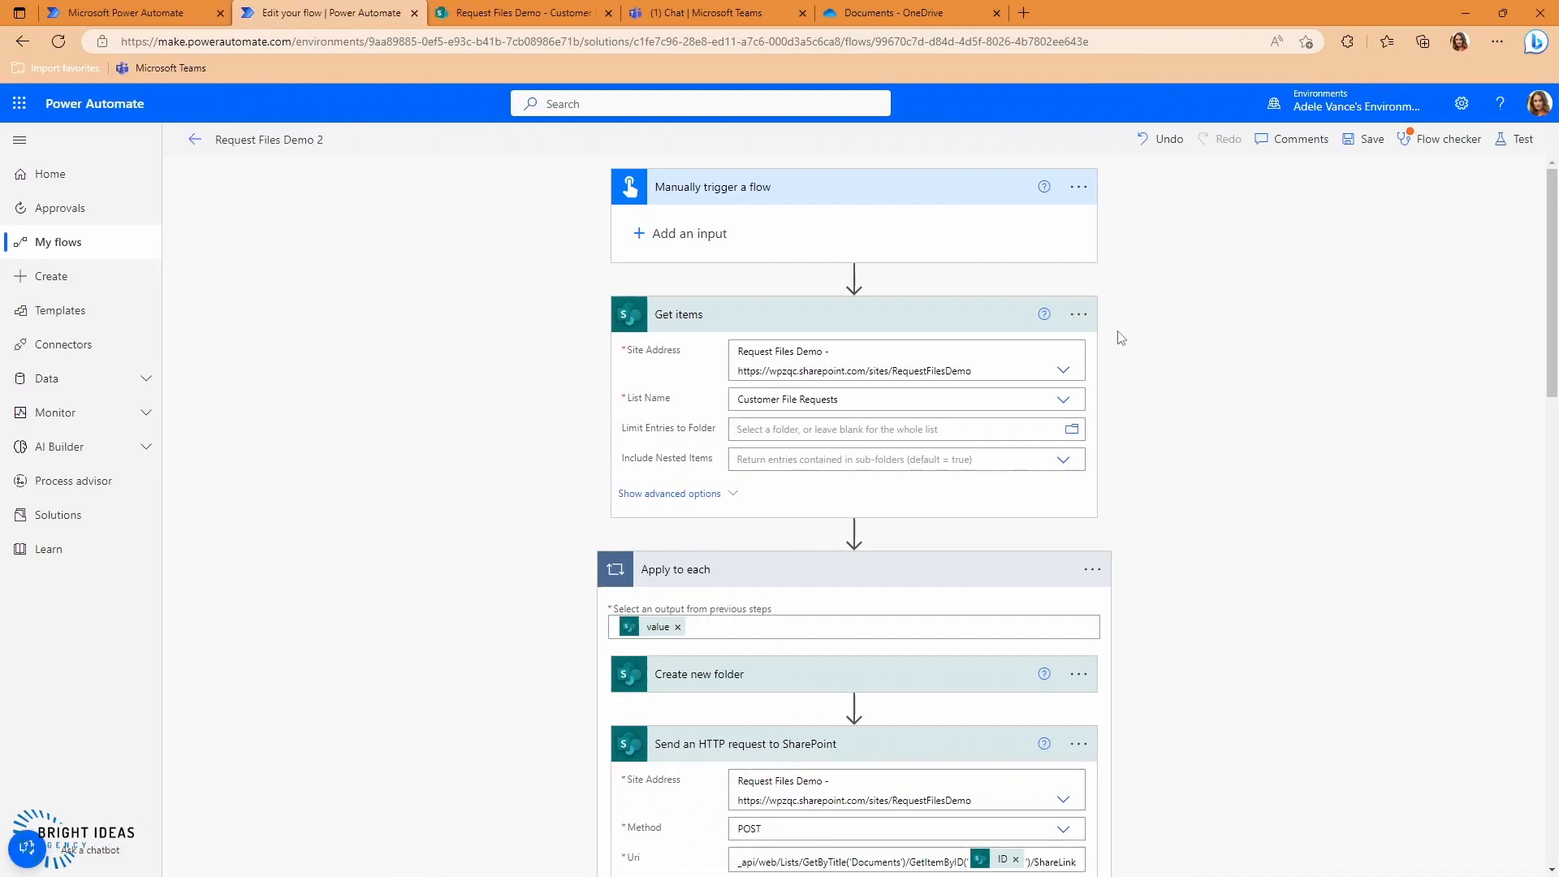
{"action": "mouse_move", "coordinate": [654, 173]}
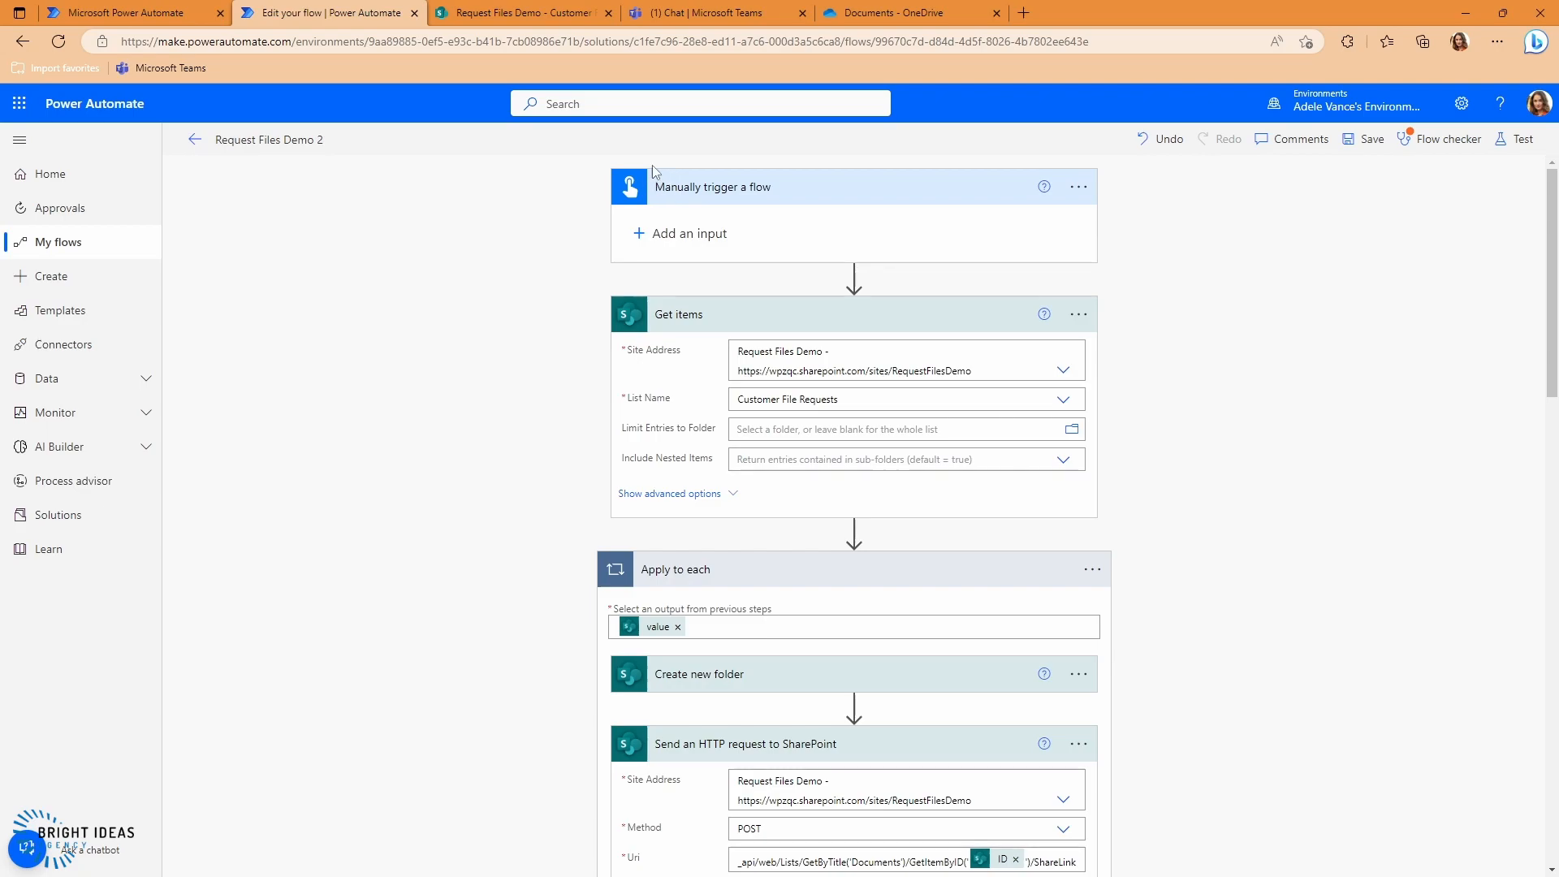
{"action": "mouse_move", "coordinate": [724, 289]}
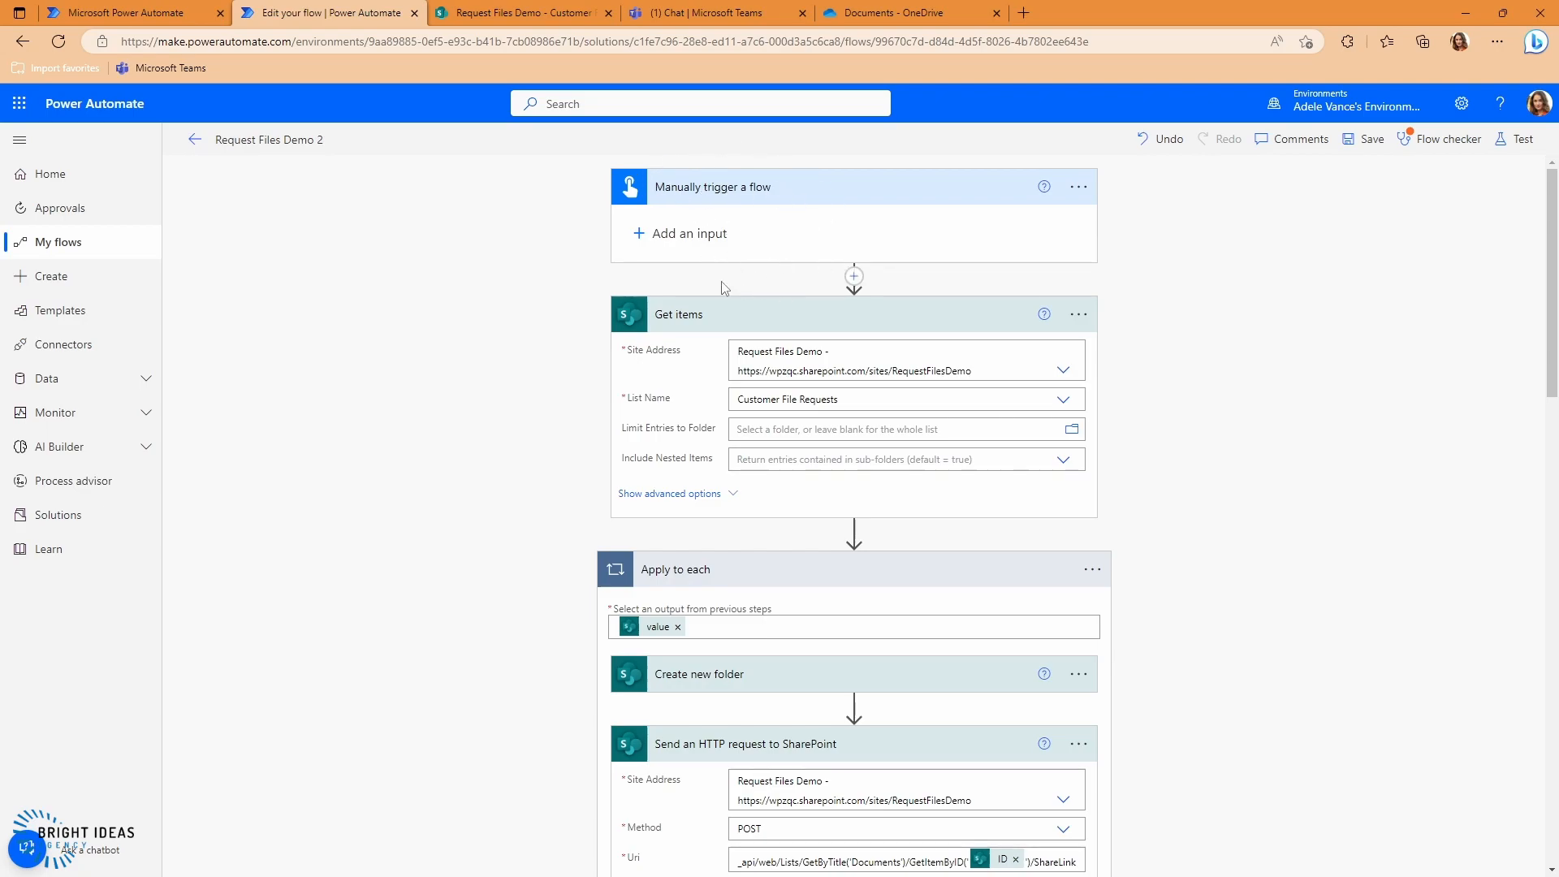
Review the flow's actions through the Teams message step, run it, and check the customer list
{"action": "scroll", "scroll_direction": "down", "scroll_amount": 3}
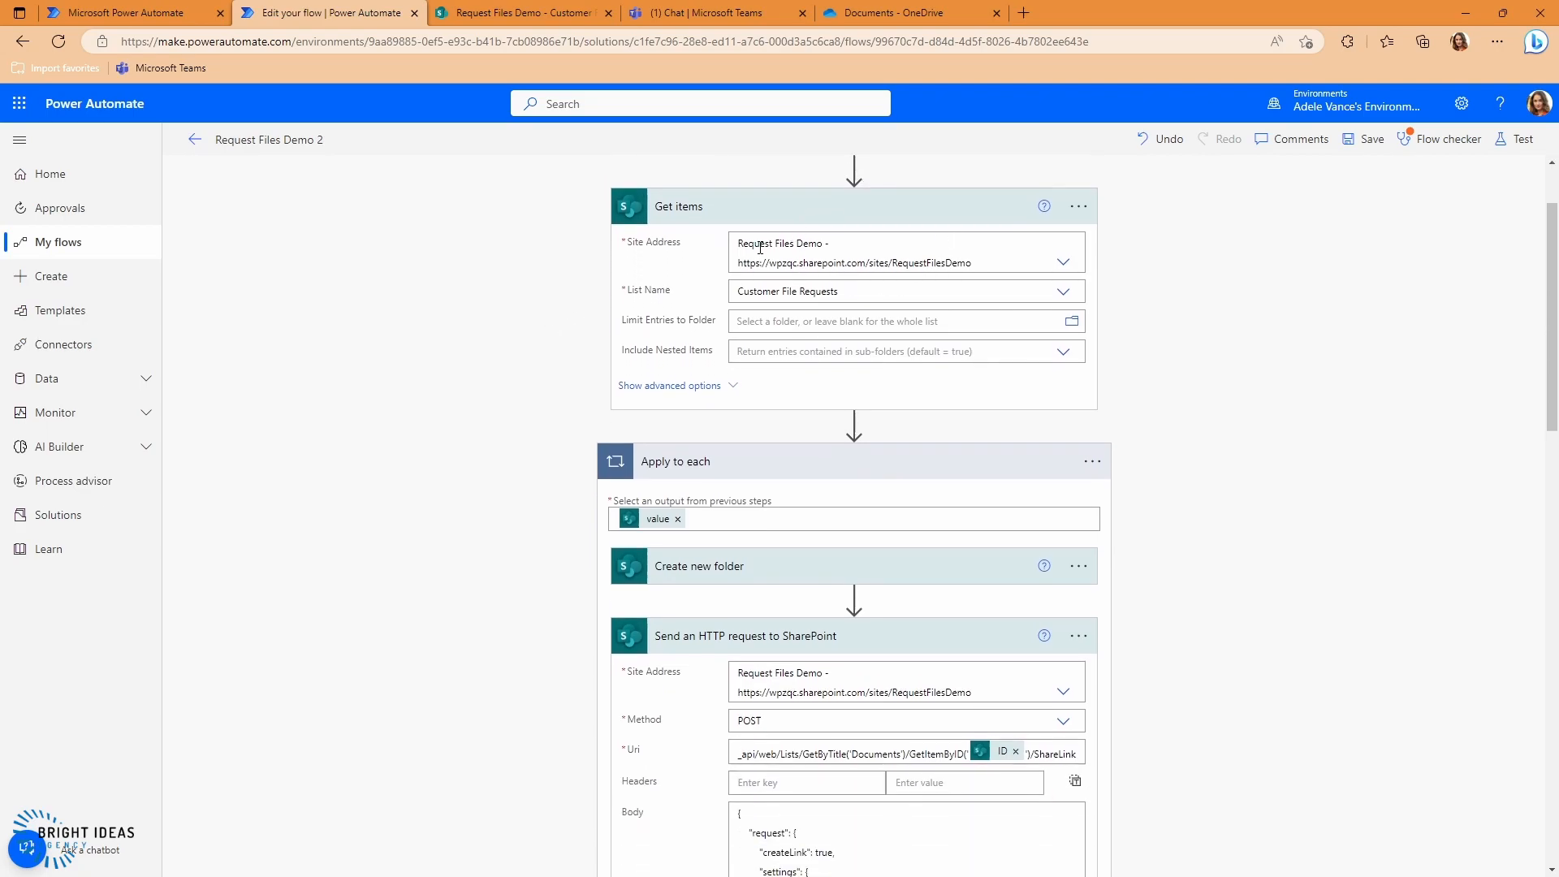
{"action": "mouse_move", "coordinate": [809, 391]}
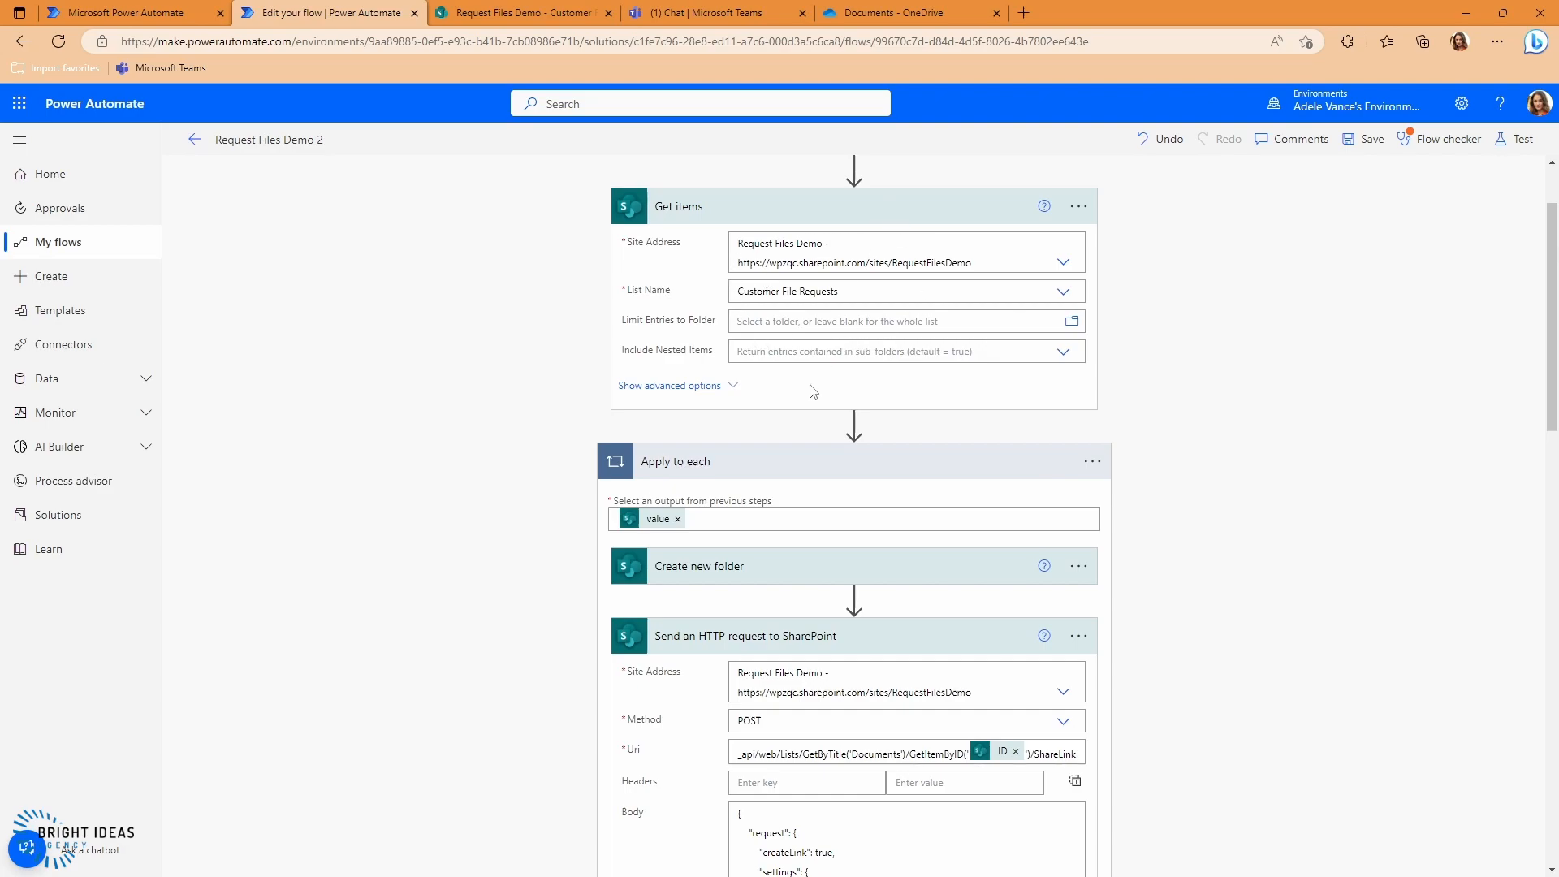
{"action": "scroll", "scroll_direction": "down", "scroll_amount": 3}
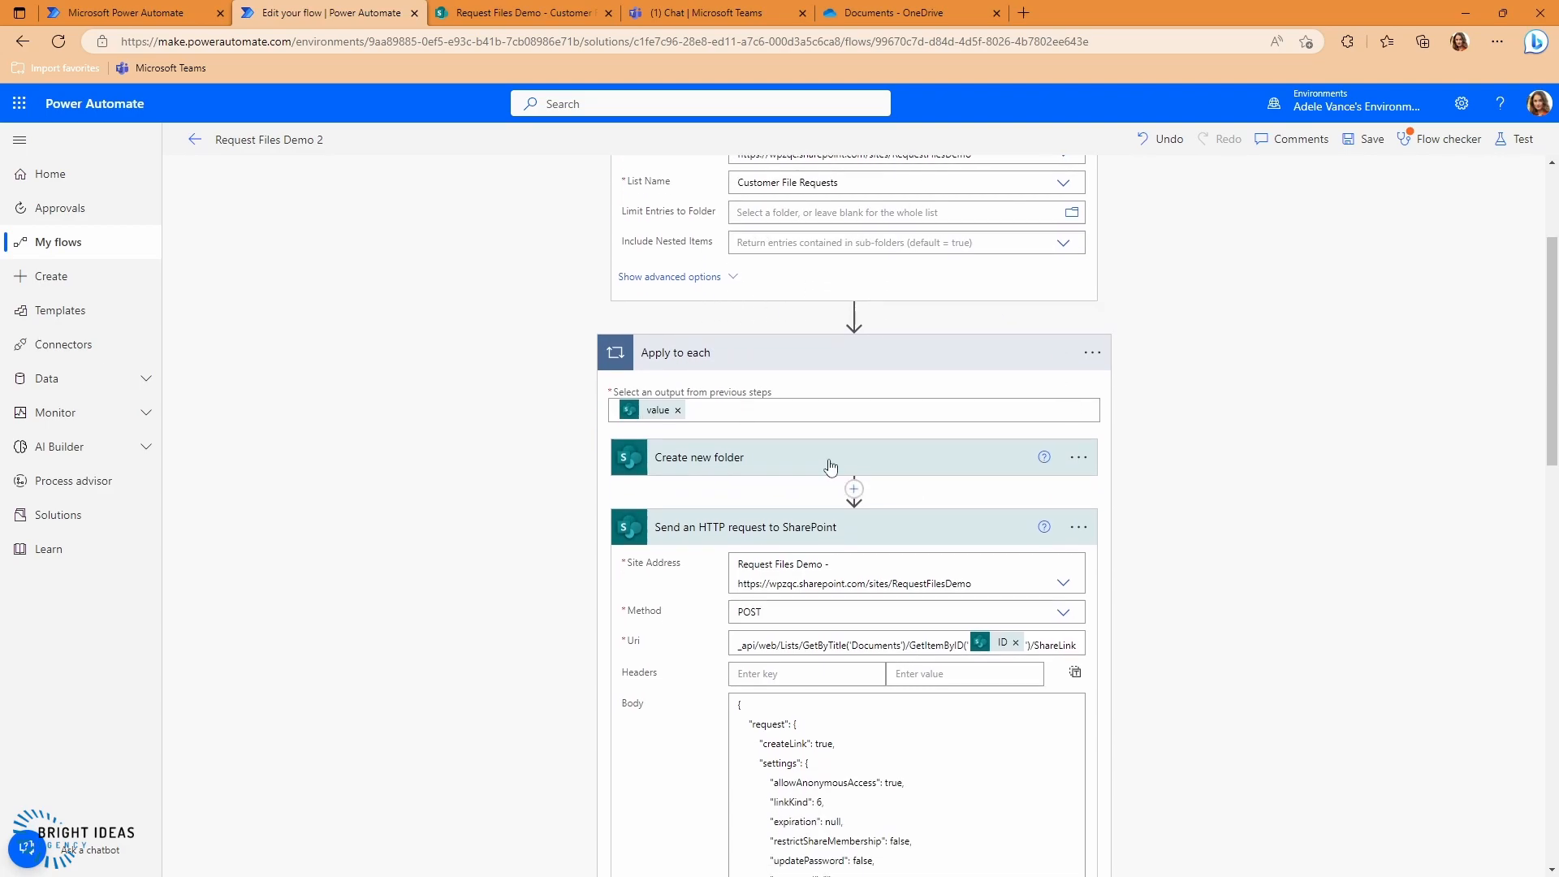
{"action": "mouse_move", "coordinate": [360, 453]}
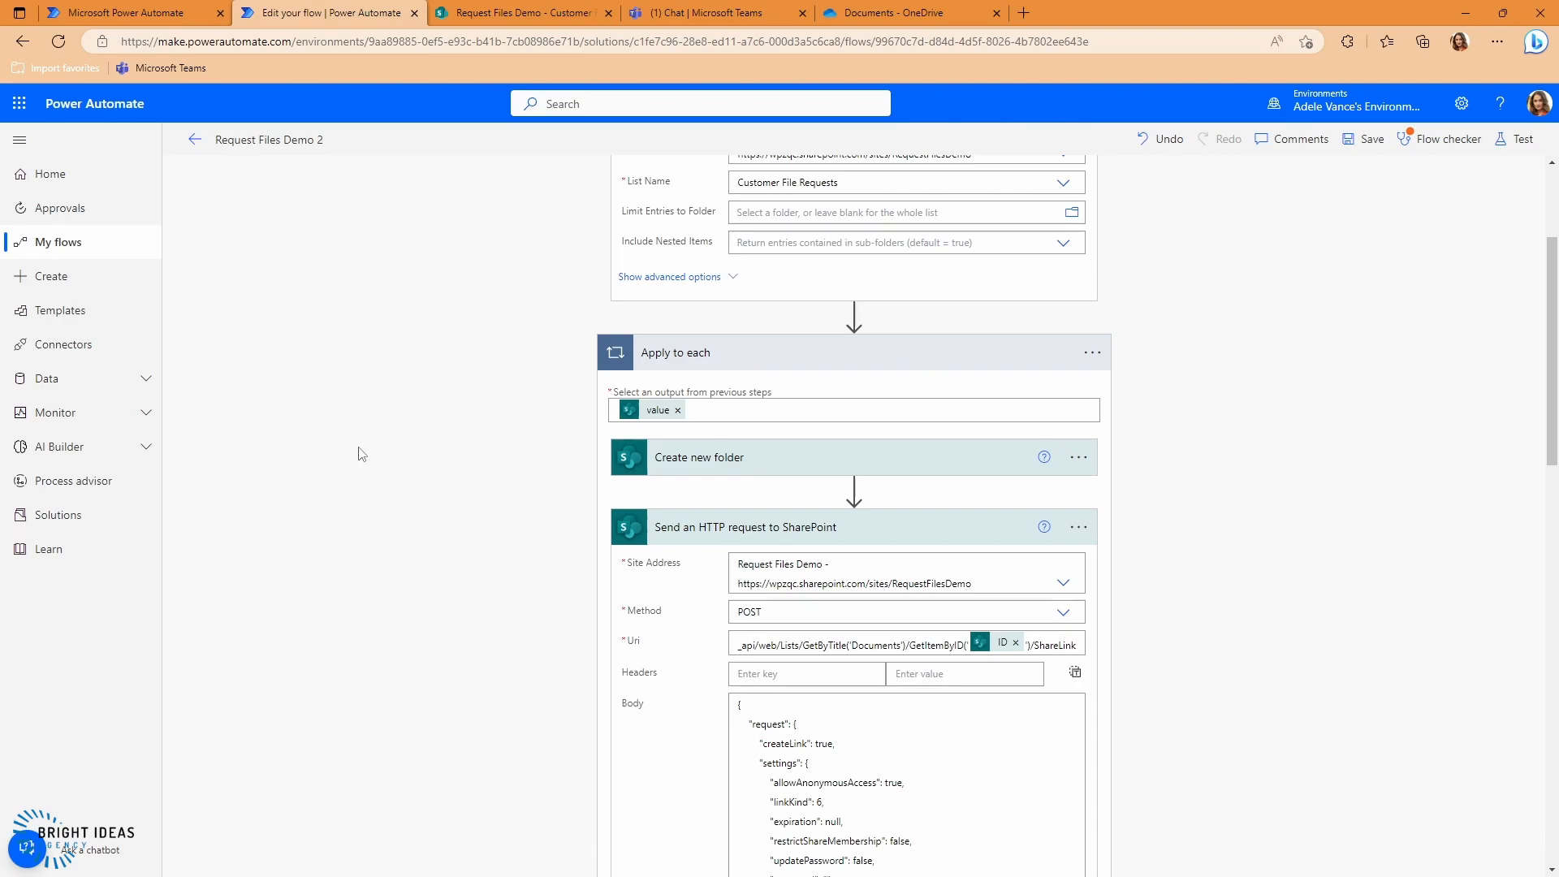
{"action": "scroll", "scroll_direction": "down", "scroll_amount": 3}
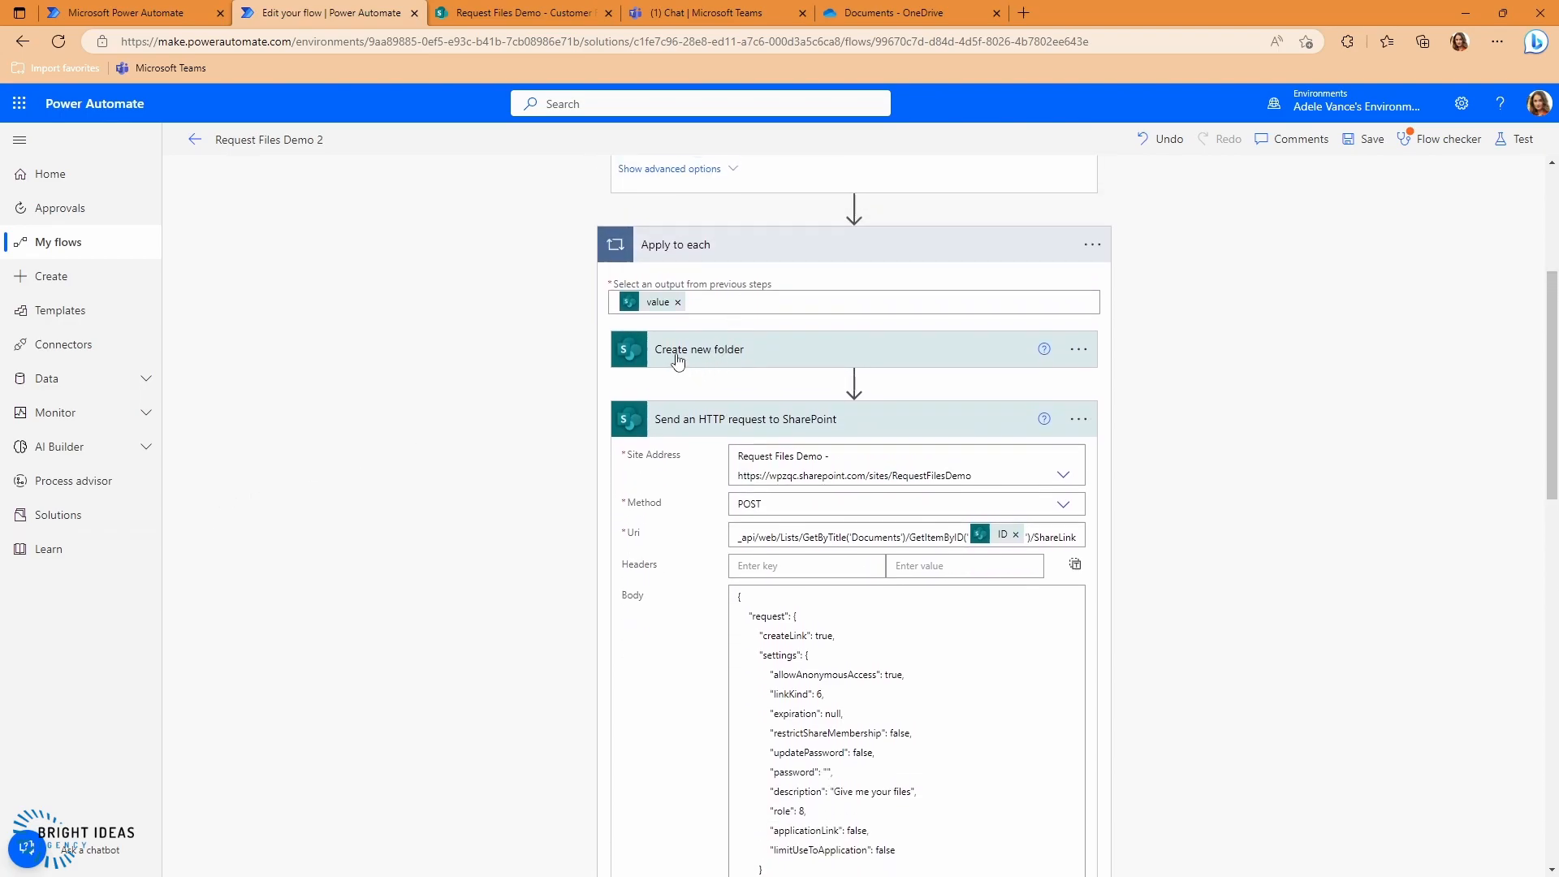
{"action": "mouse_move", "coordinate": [813, 375]}
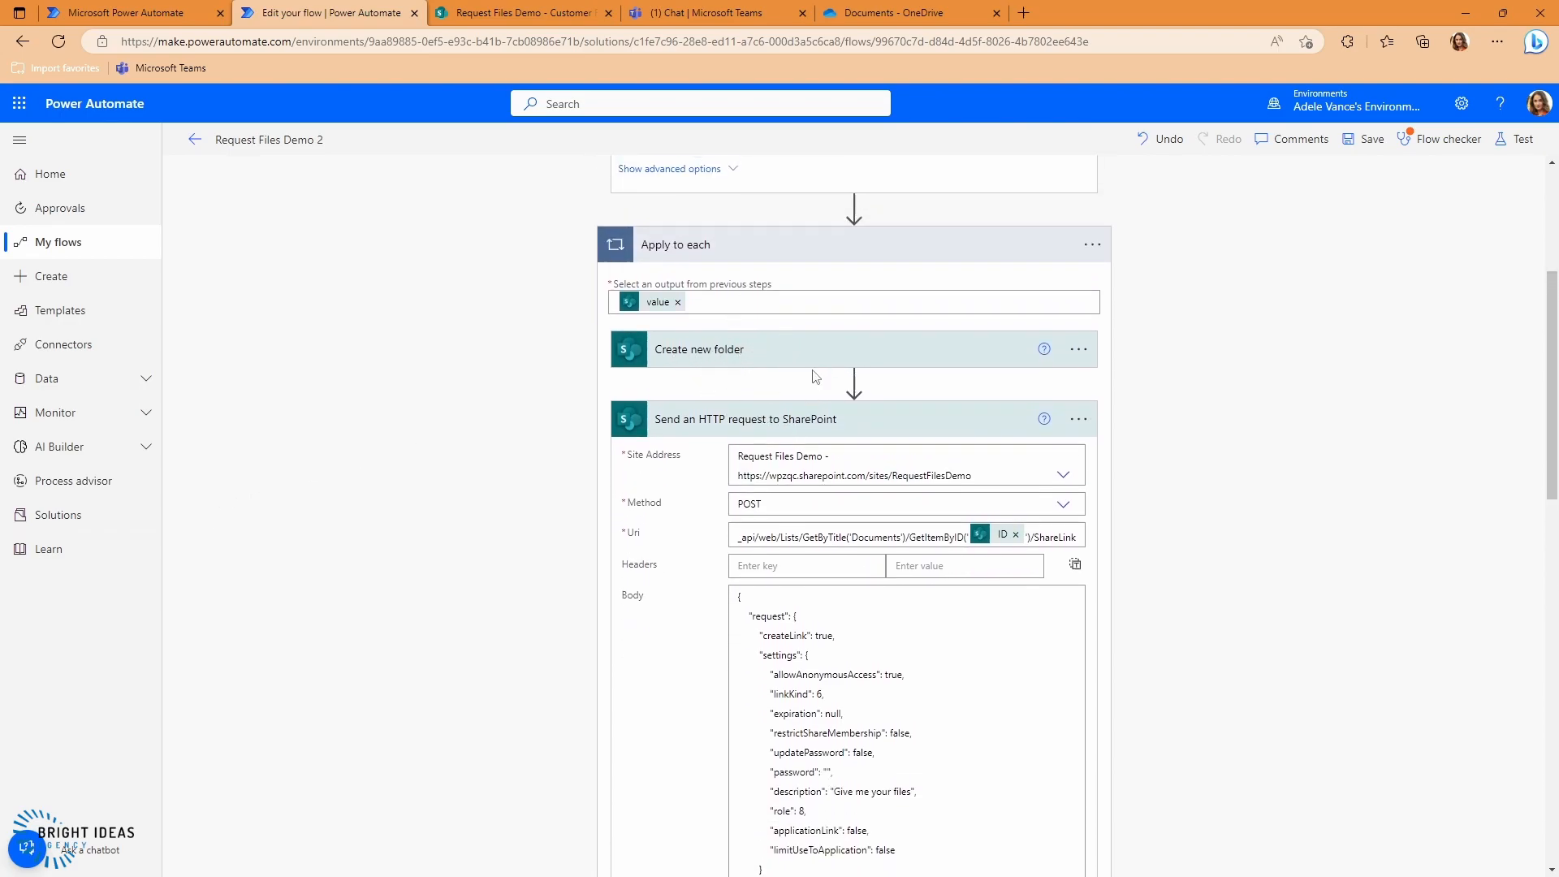
{"action": "scroll", "scroll_direction": "down", "scroll_amount": 3}
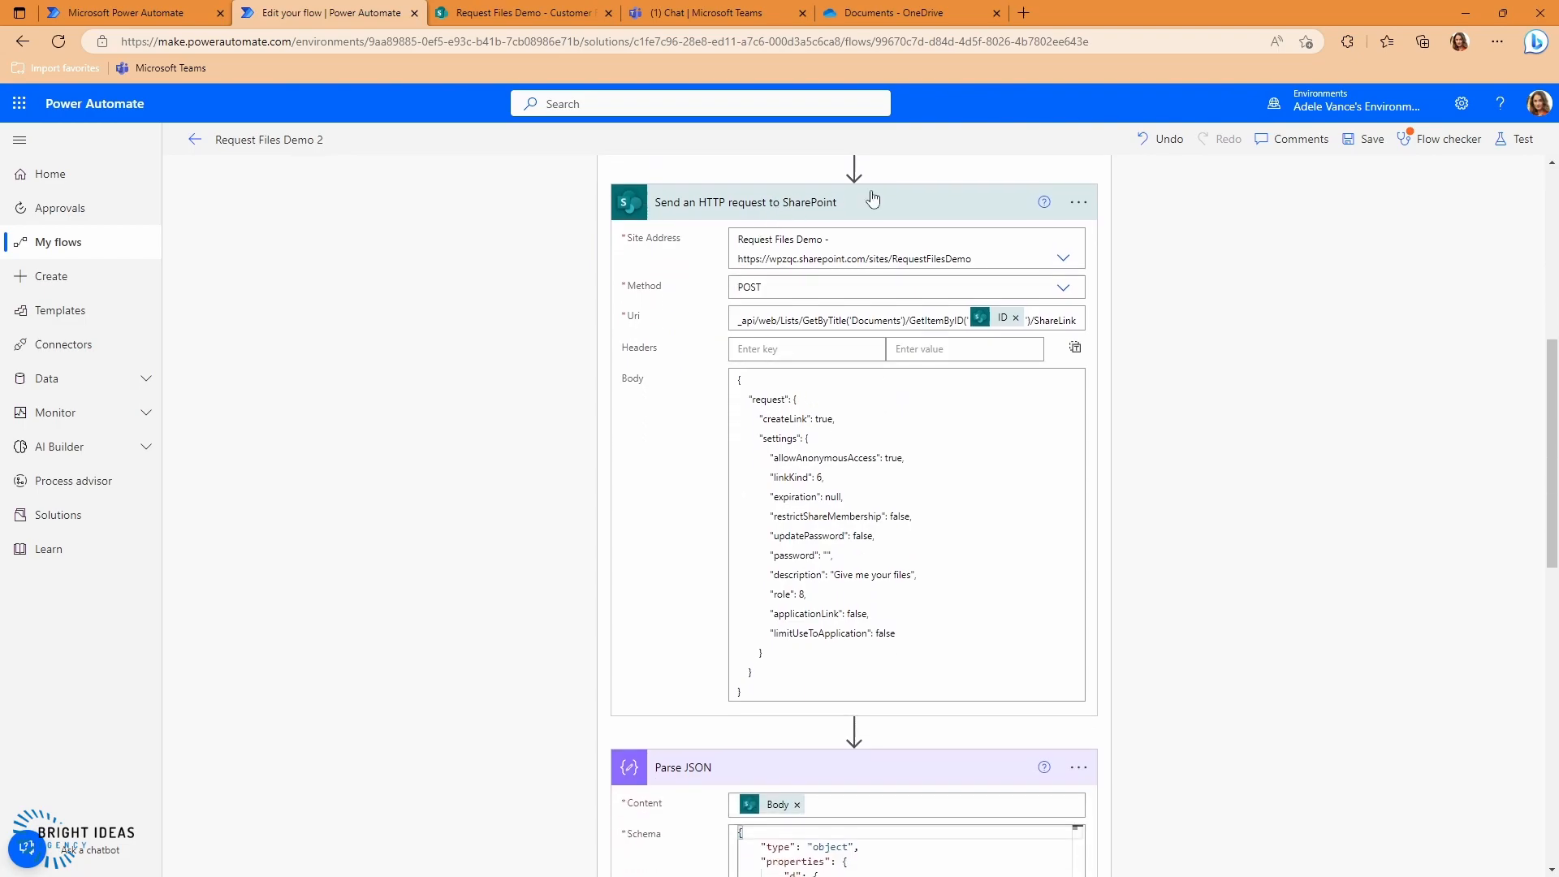
{"action": "mouse_move", "coordinate": [832, 292]}
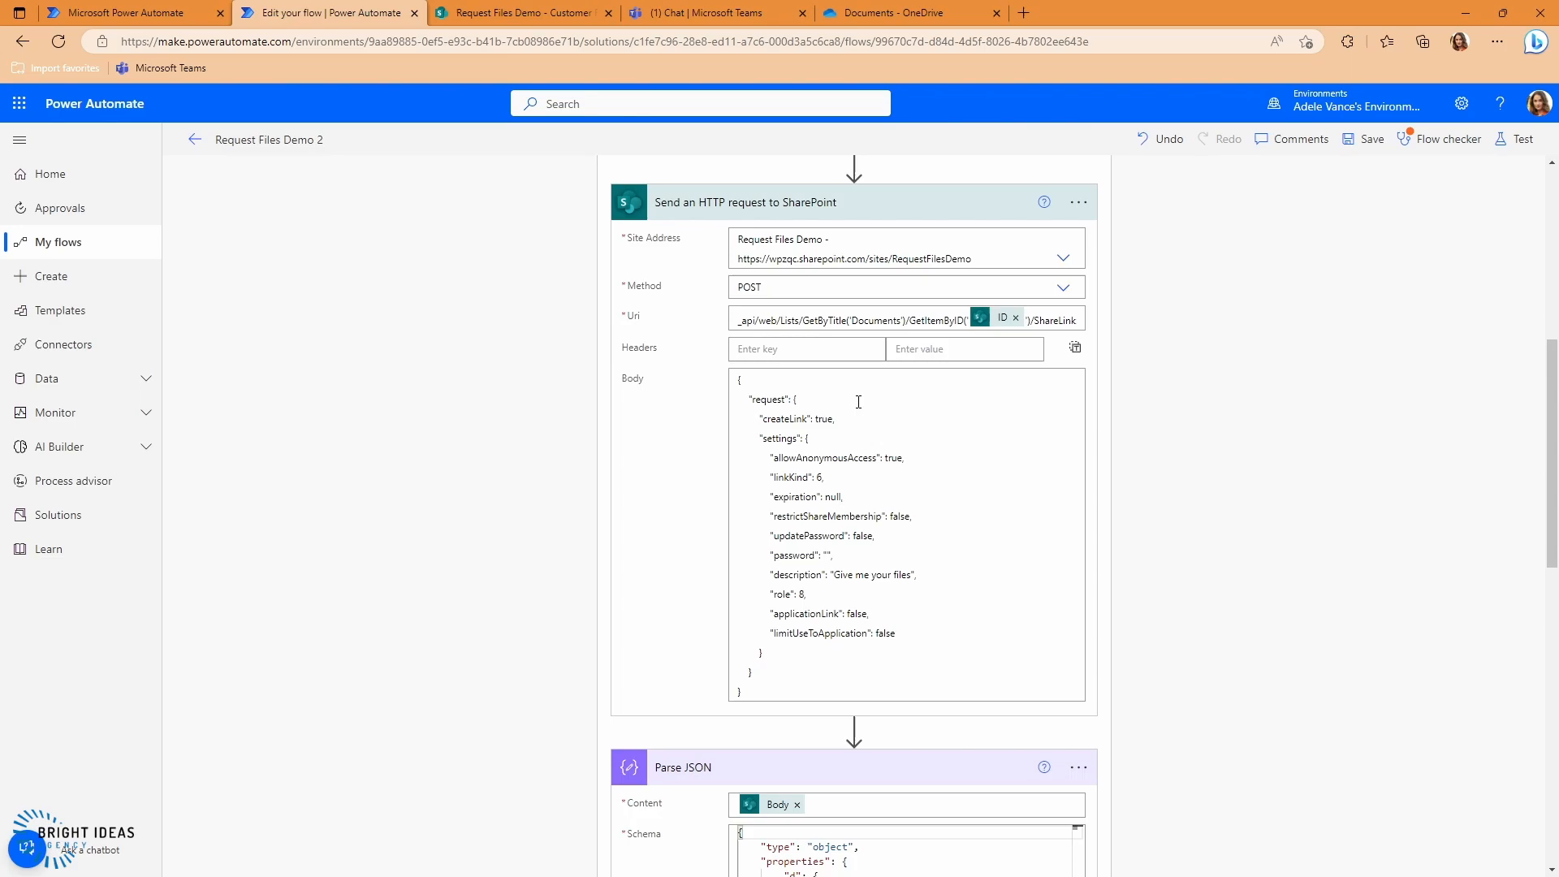
{"action": "scroll", "scroll_direction": "down", "scroll_amount": 3}
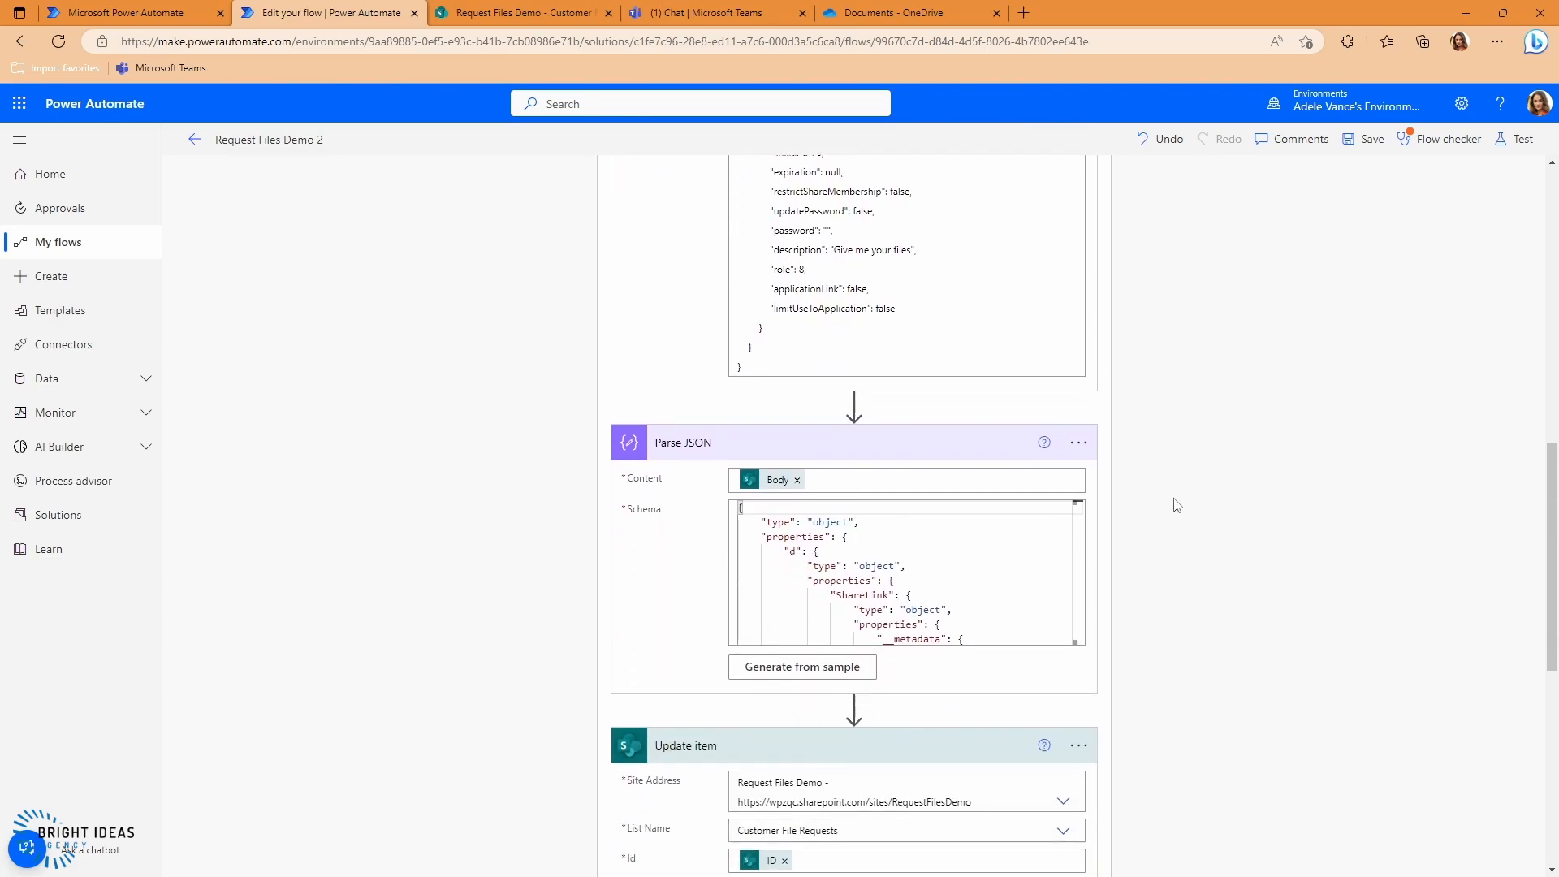
{"action": "scroll", "scroll_direction": "down", "scroll_amount": 3}
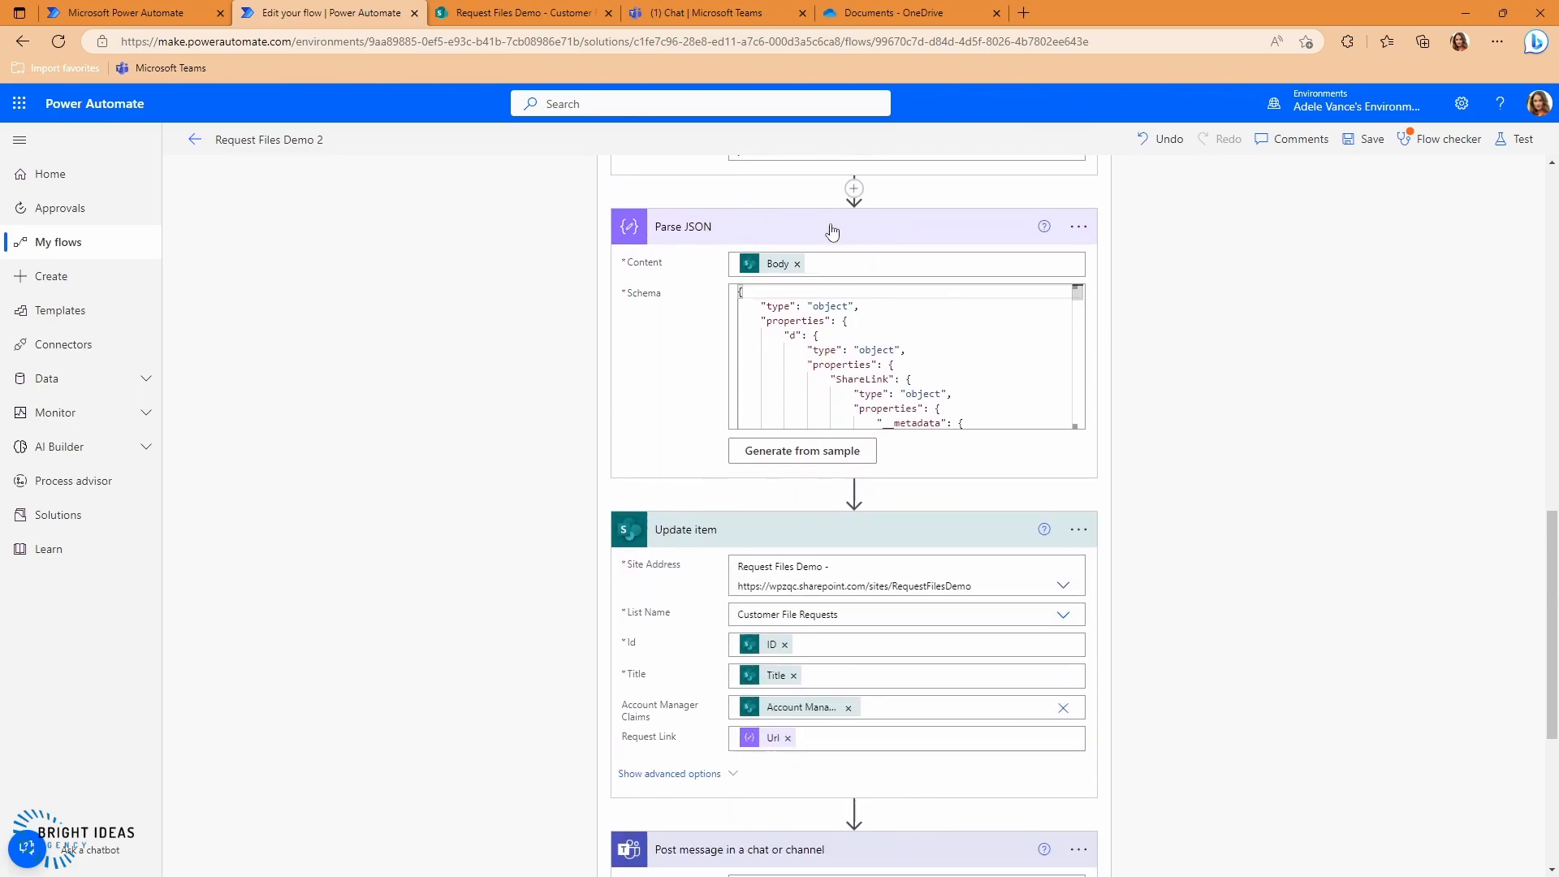
{"action": "mouse_move", "coordinate": [929, 557]}
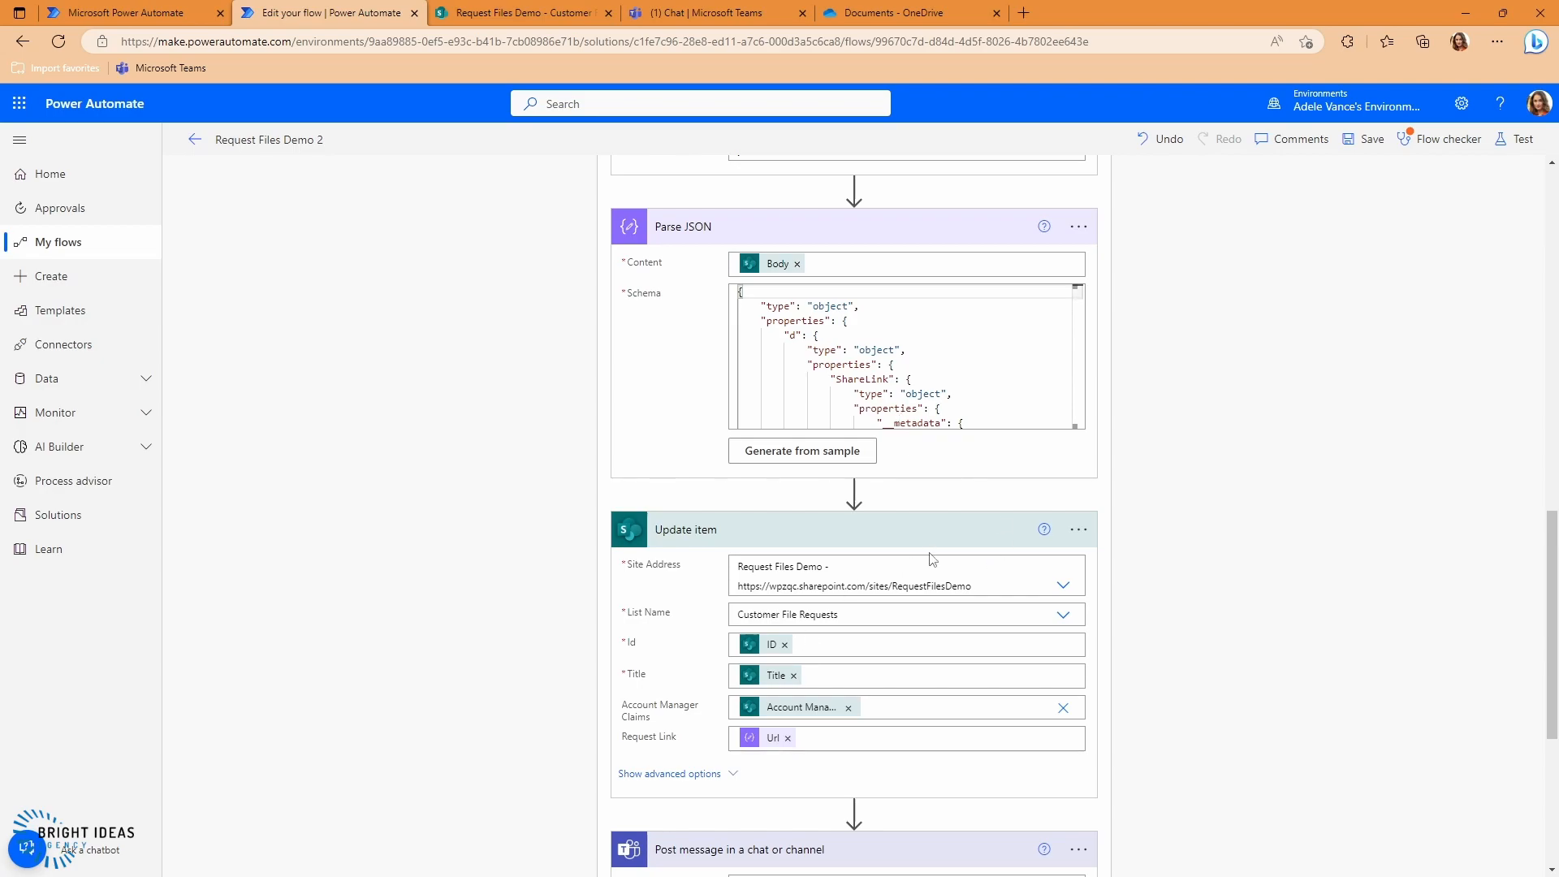
{"action": "scroll", "scroll_direction": "down", "scroll_amount": 3}
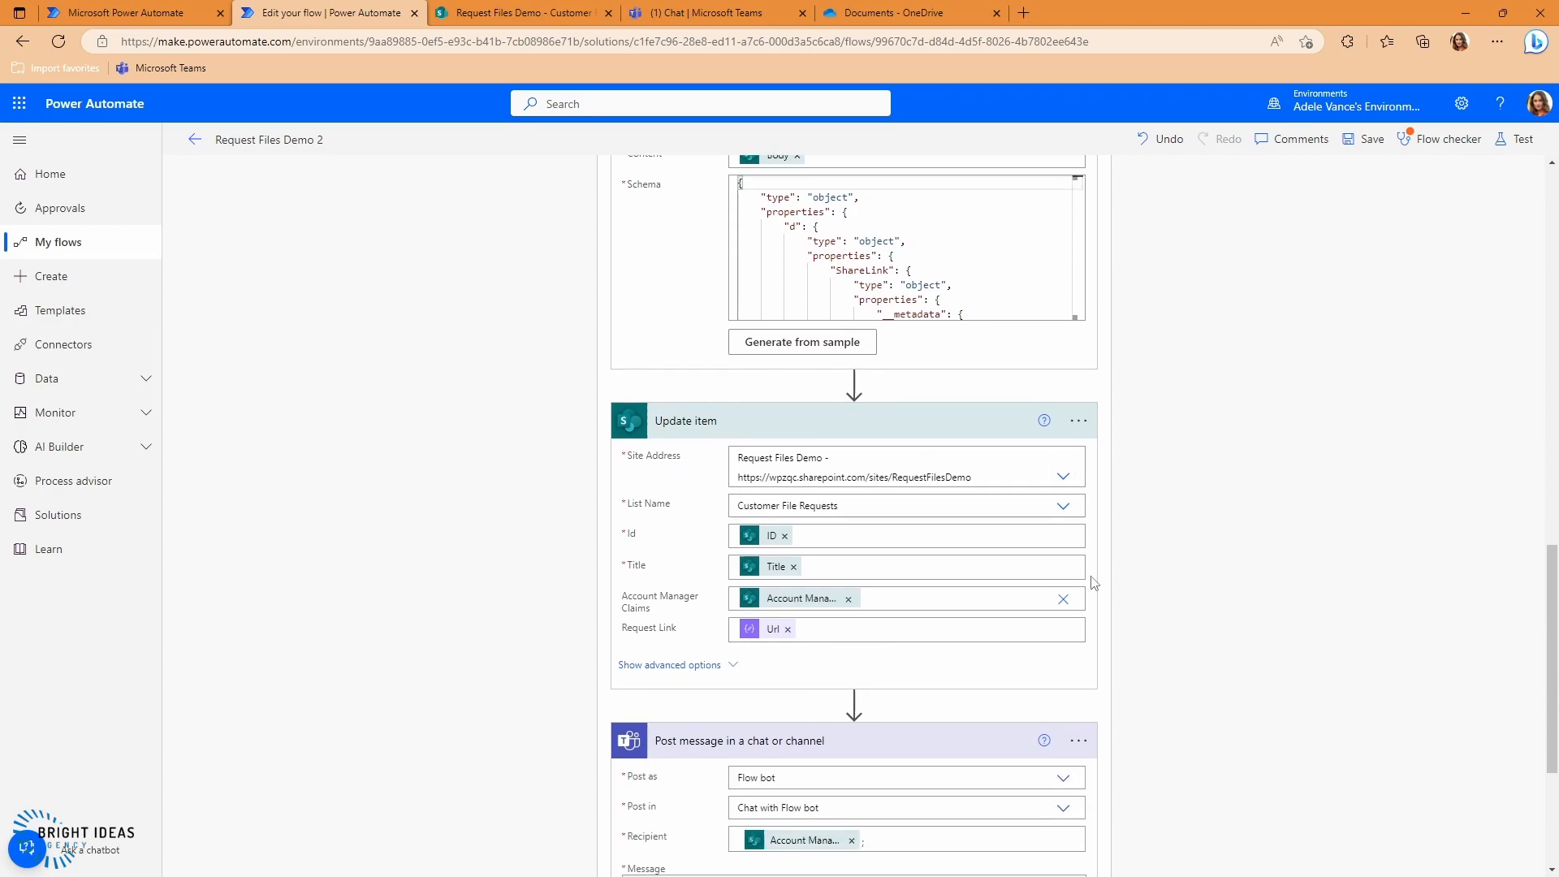
{"action": "mouse_move", "coordinate": [796, 416]}
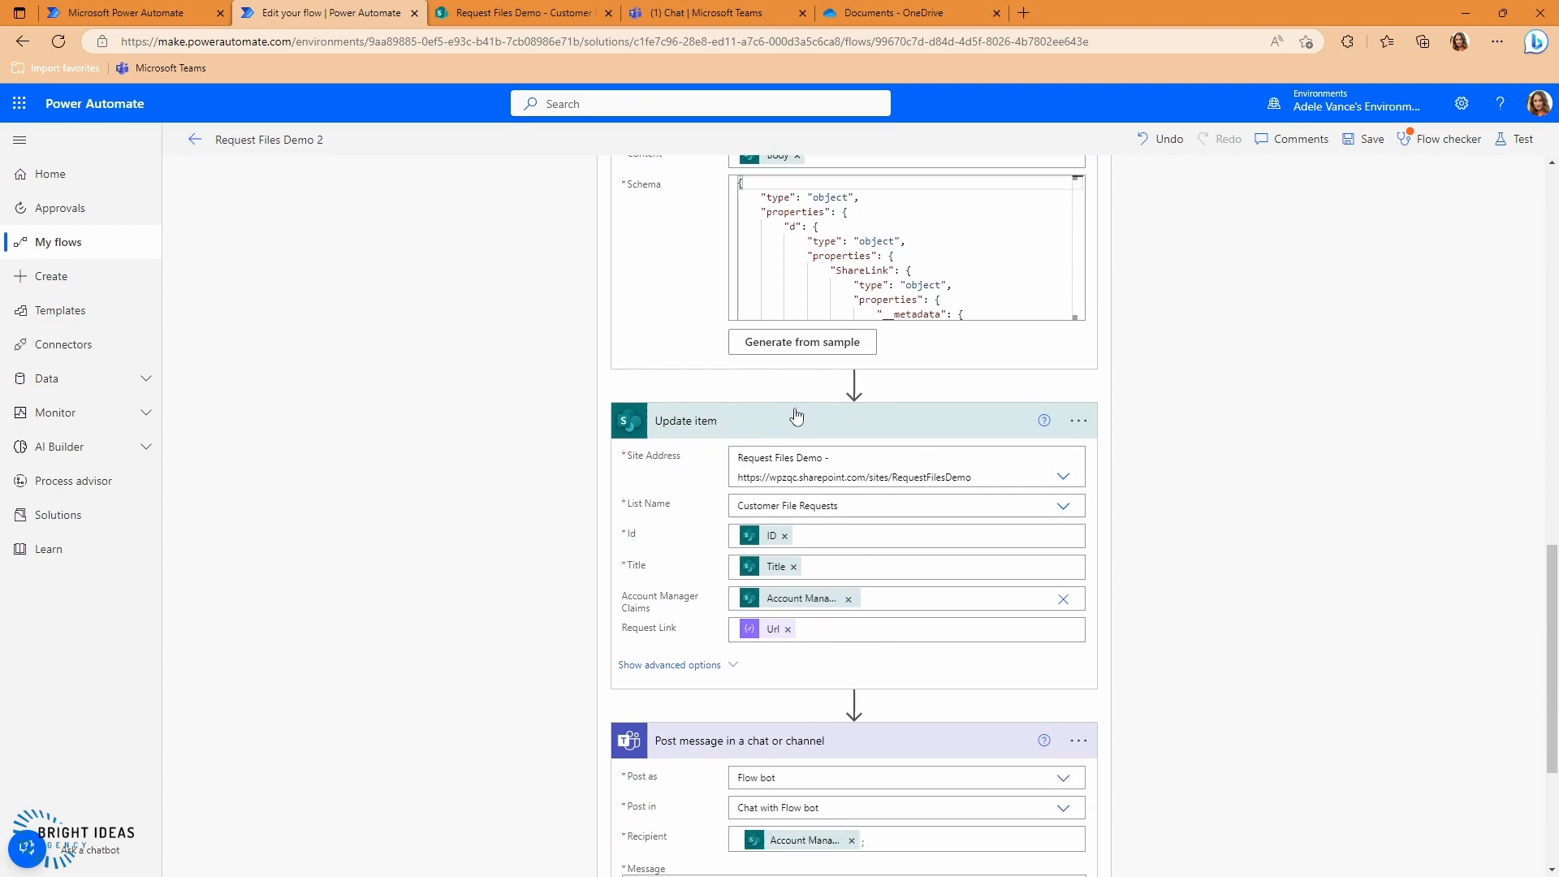
{"action": "mouse_move", "coordinate": [772, 628]}
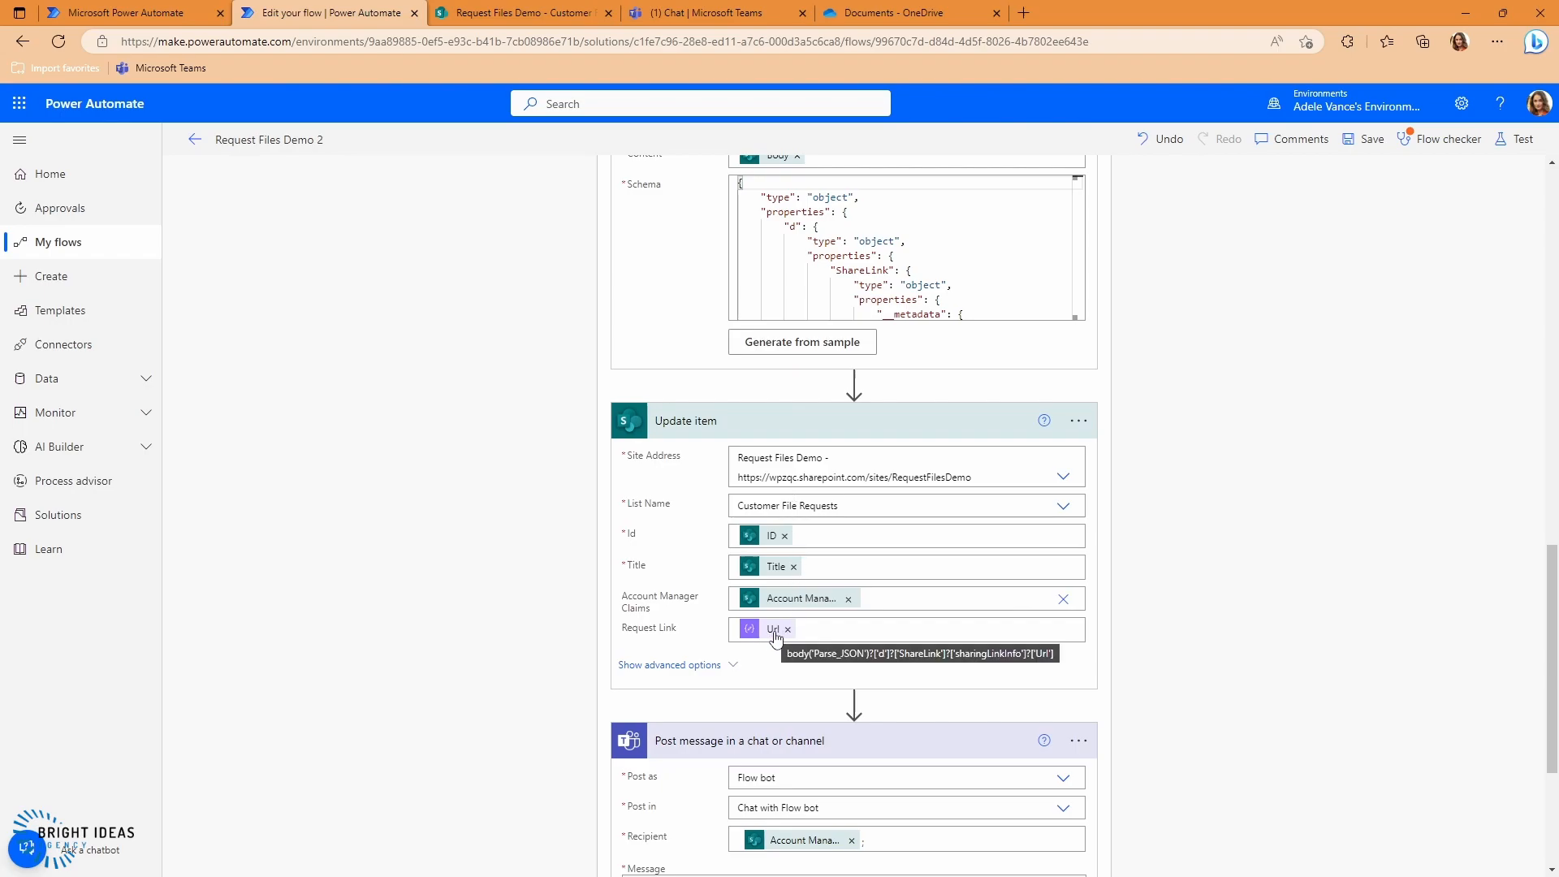
{"action": "scroll", "scroll_direction": "down", "scroll_amount": 3}
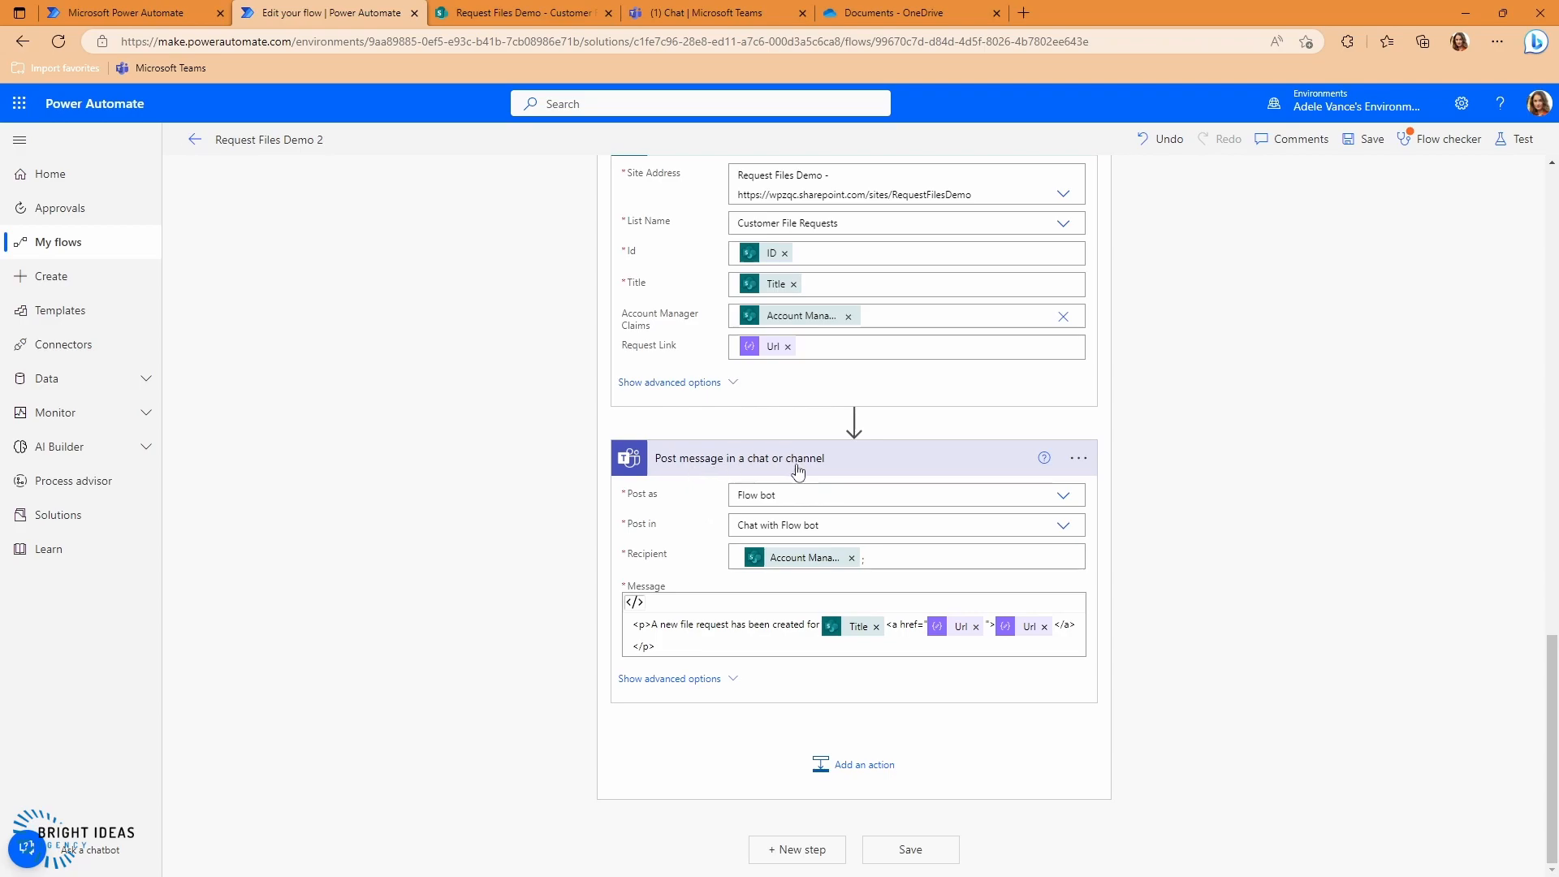
{"action": "mouse_move", "coordinate": [753, 565]}
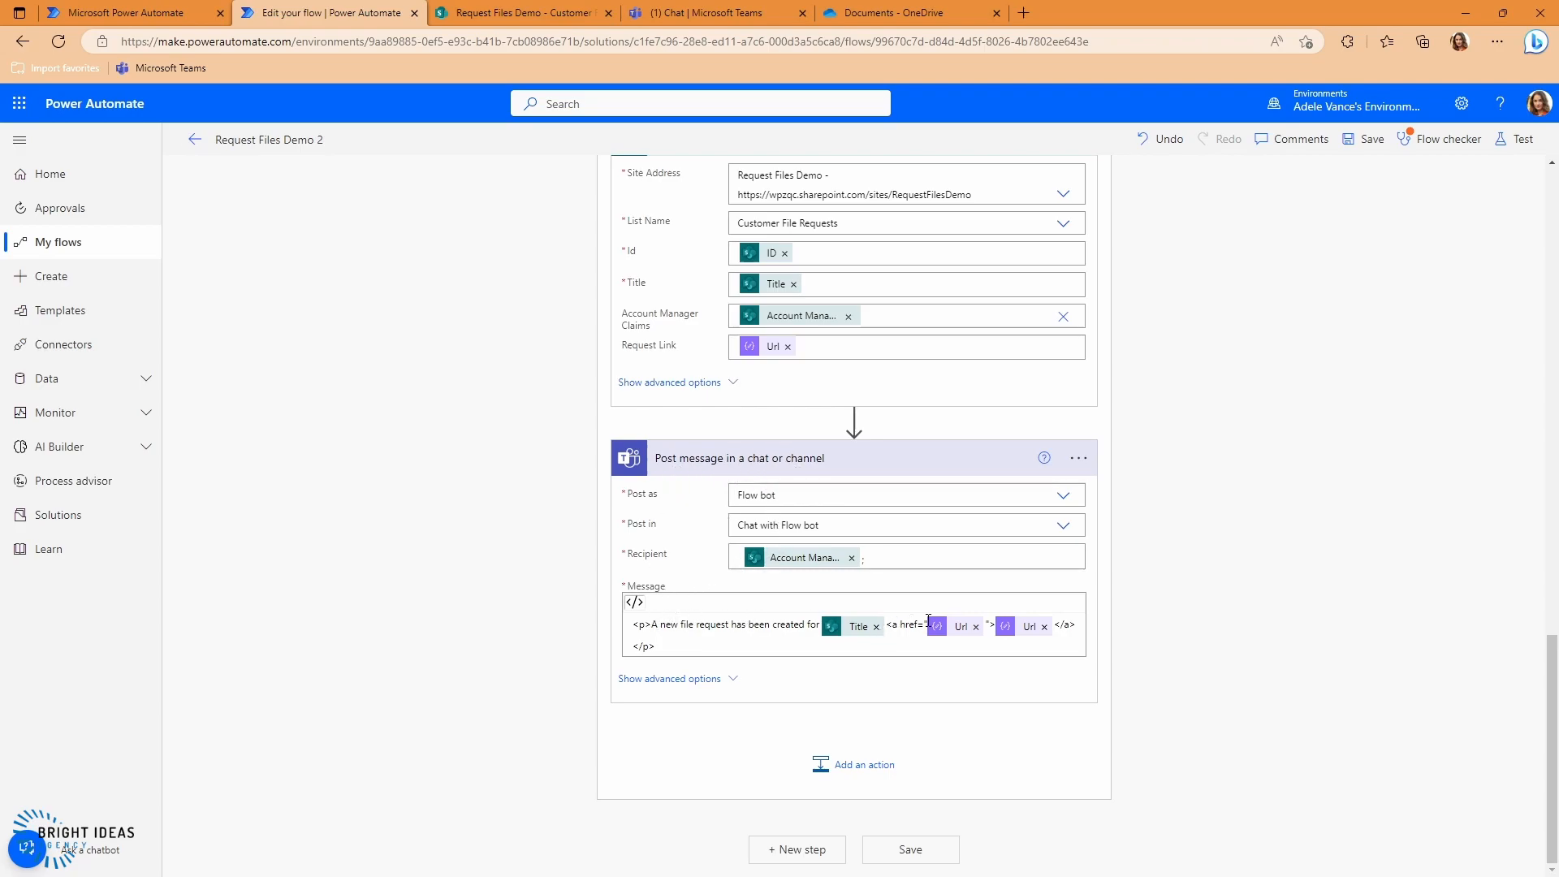
{"action": "mouse_move", "coordinate": [664, 643]}
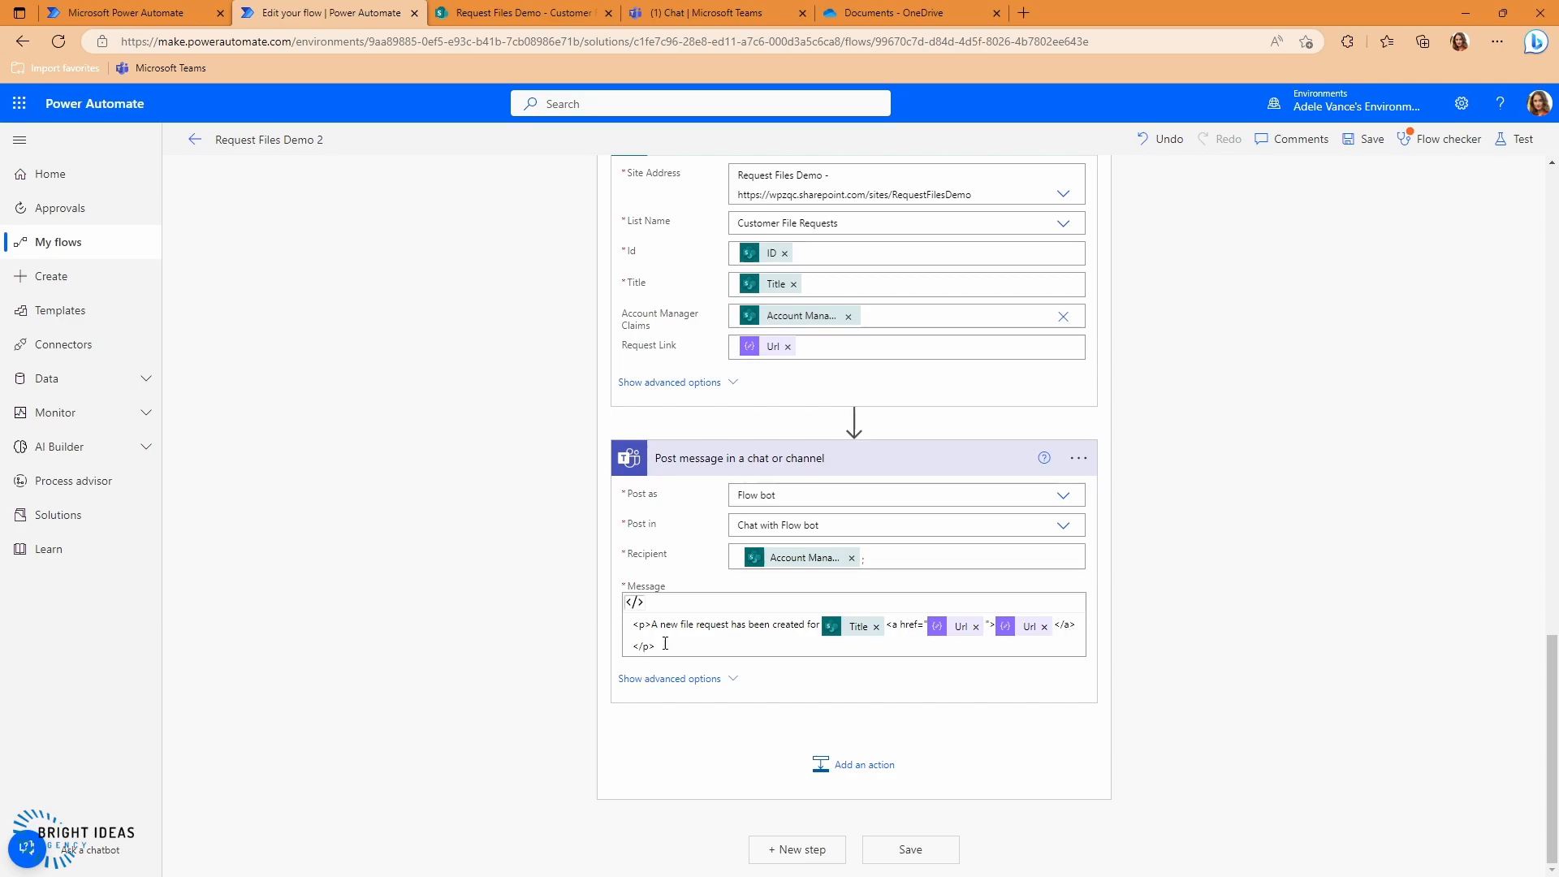
{"action": "mouse_move", "coordinate": [1296, 383]}
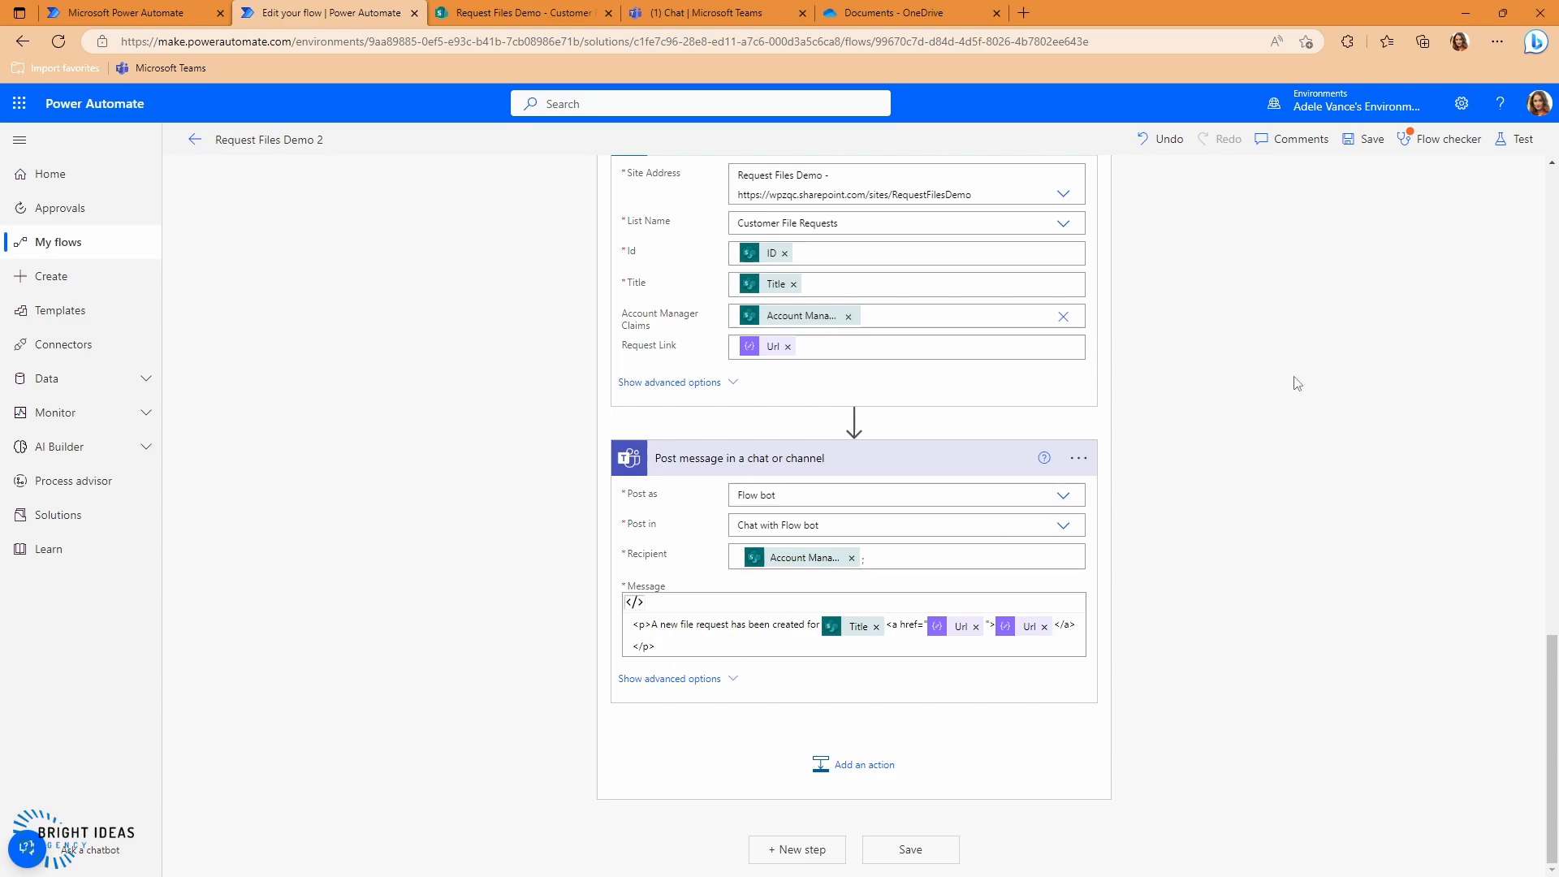
{"action": "left_click", "coordinate": [1519, 138]}
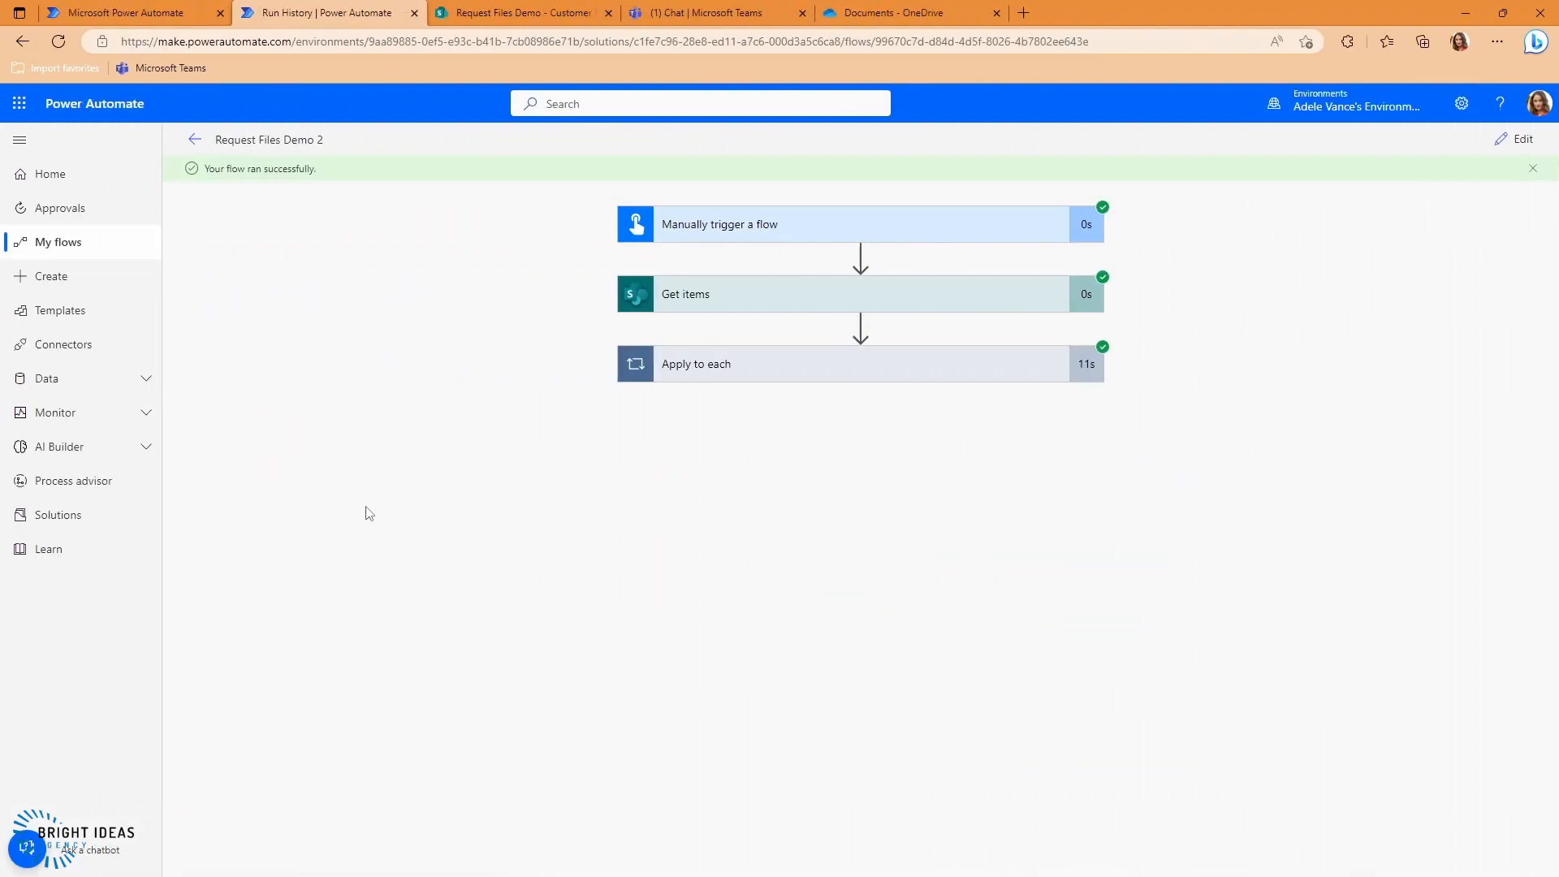
{"action": "left_click", "coordinate": [521, 13]}
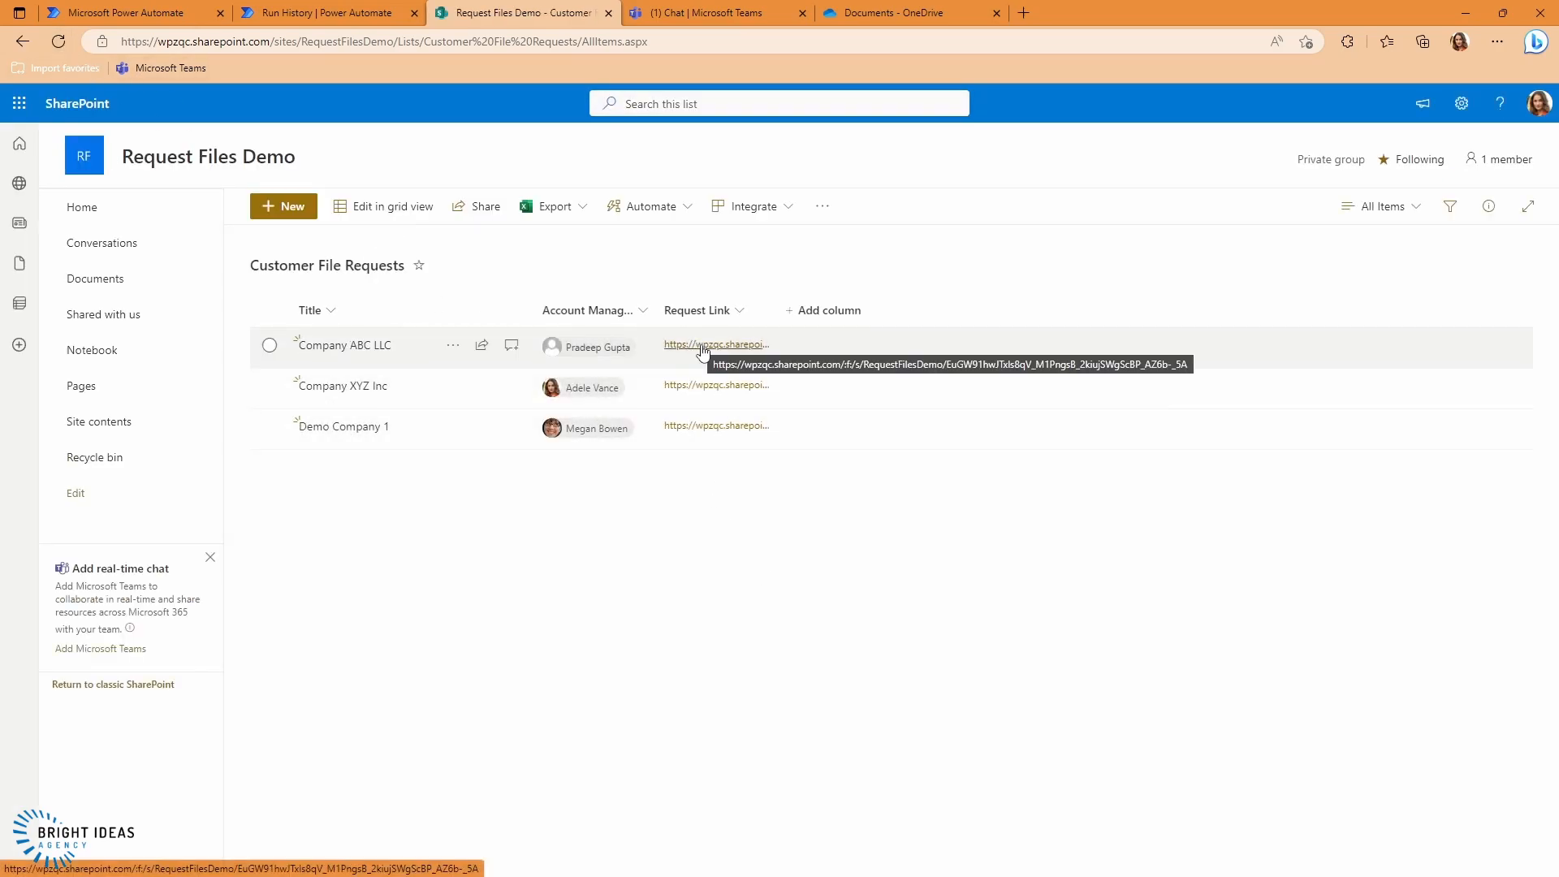
Verify Company ABC LLC's Request Link opens an upload page, then view the Documents library's customer folders
{"action": "left_click", "coordinate": [714, 344]}
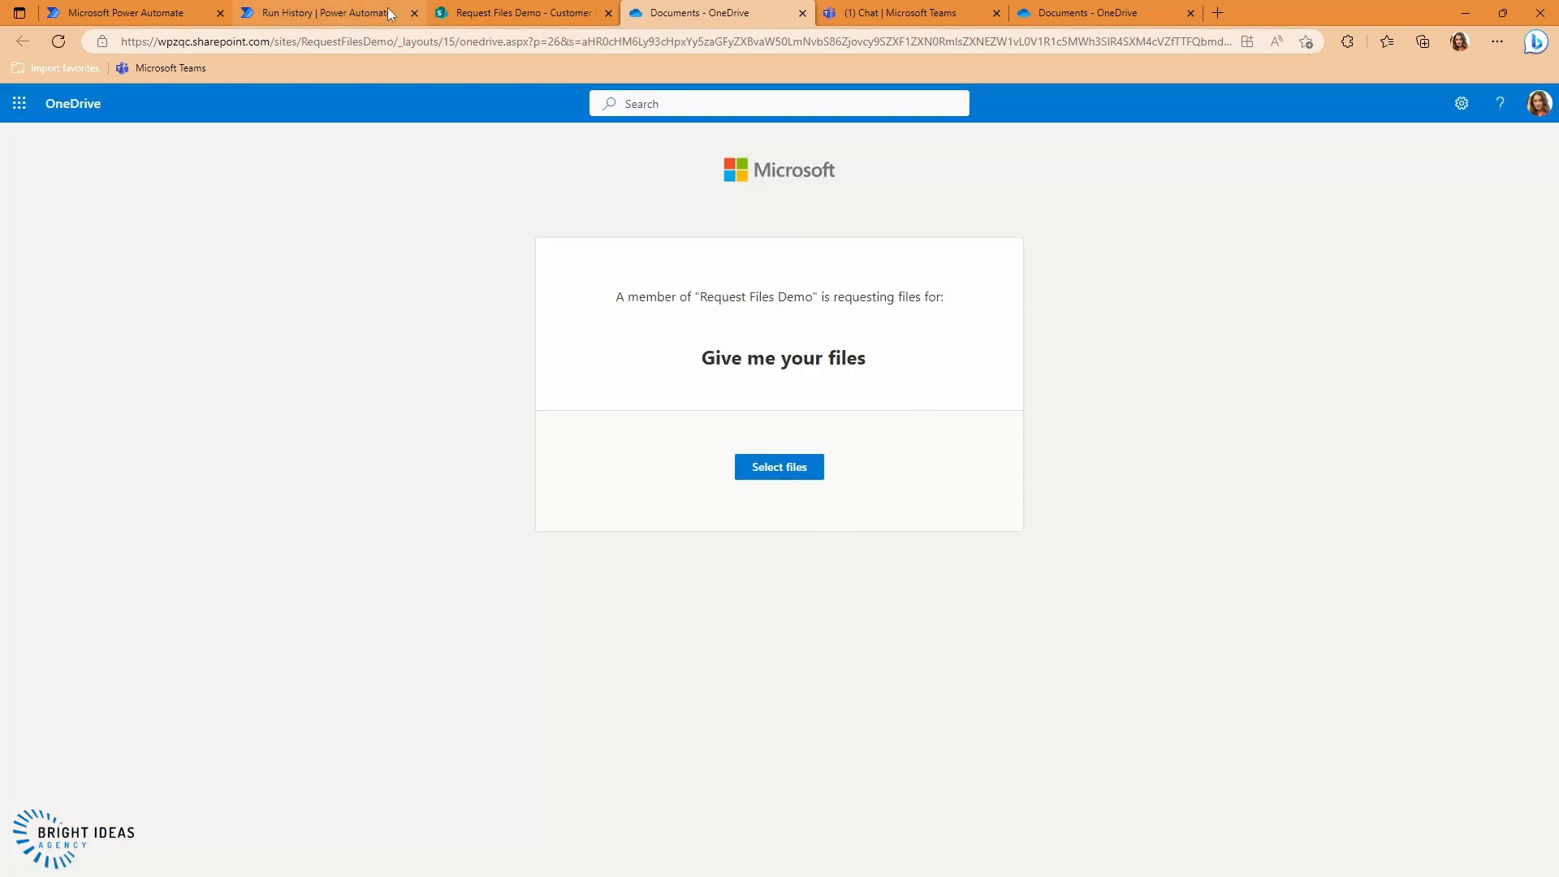
{"action": "left_click", "coordinate": [522, 11]}
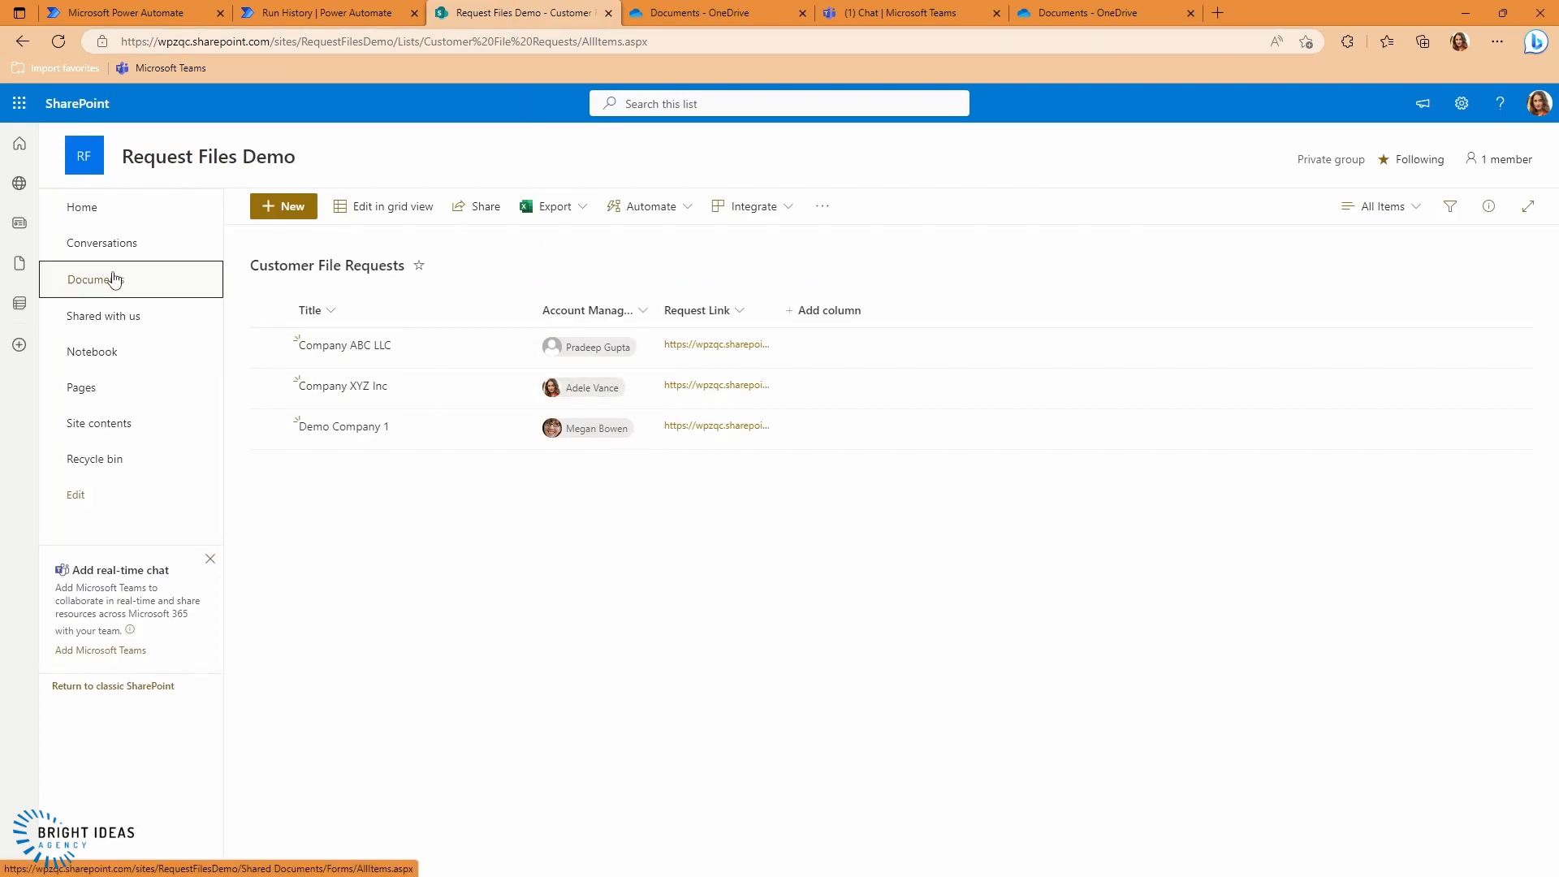
{"action": "left_click", "coordinate": [94, 277]}
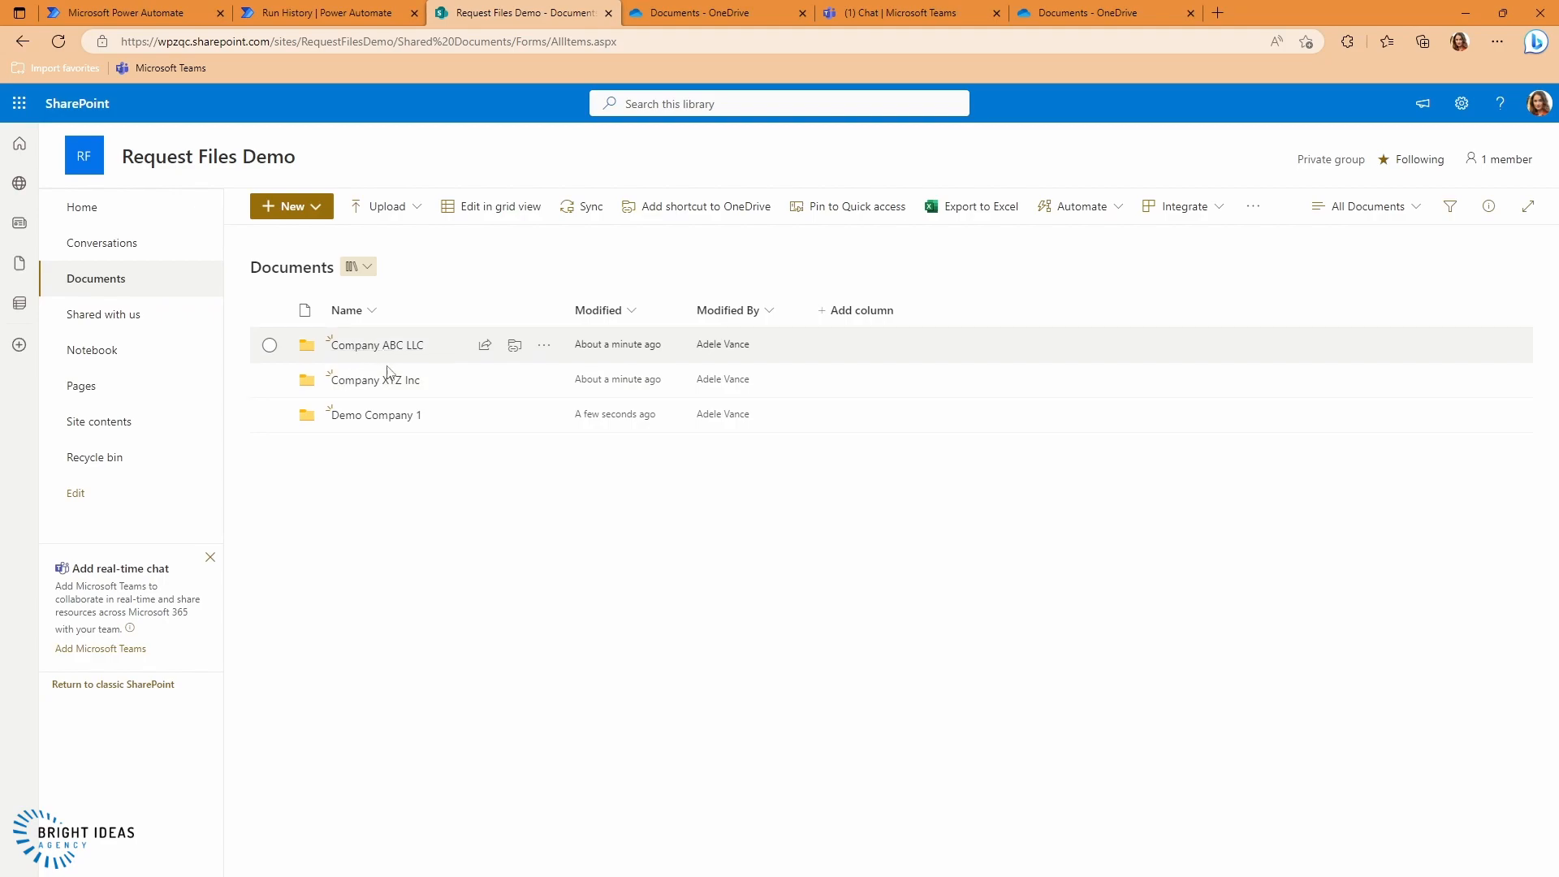
{"action": "mouse_move", "coordinate": [367, 356]}
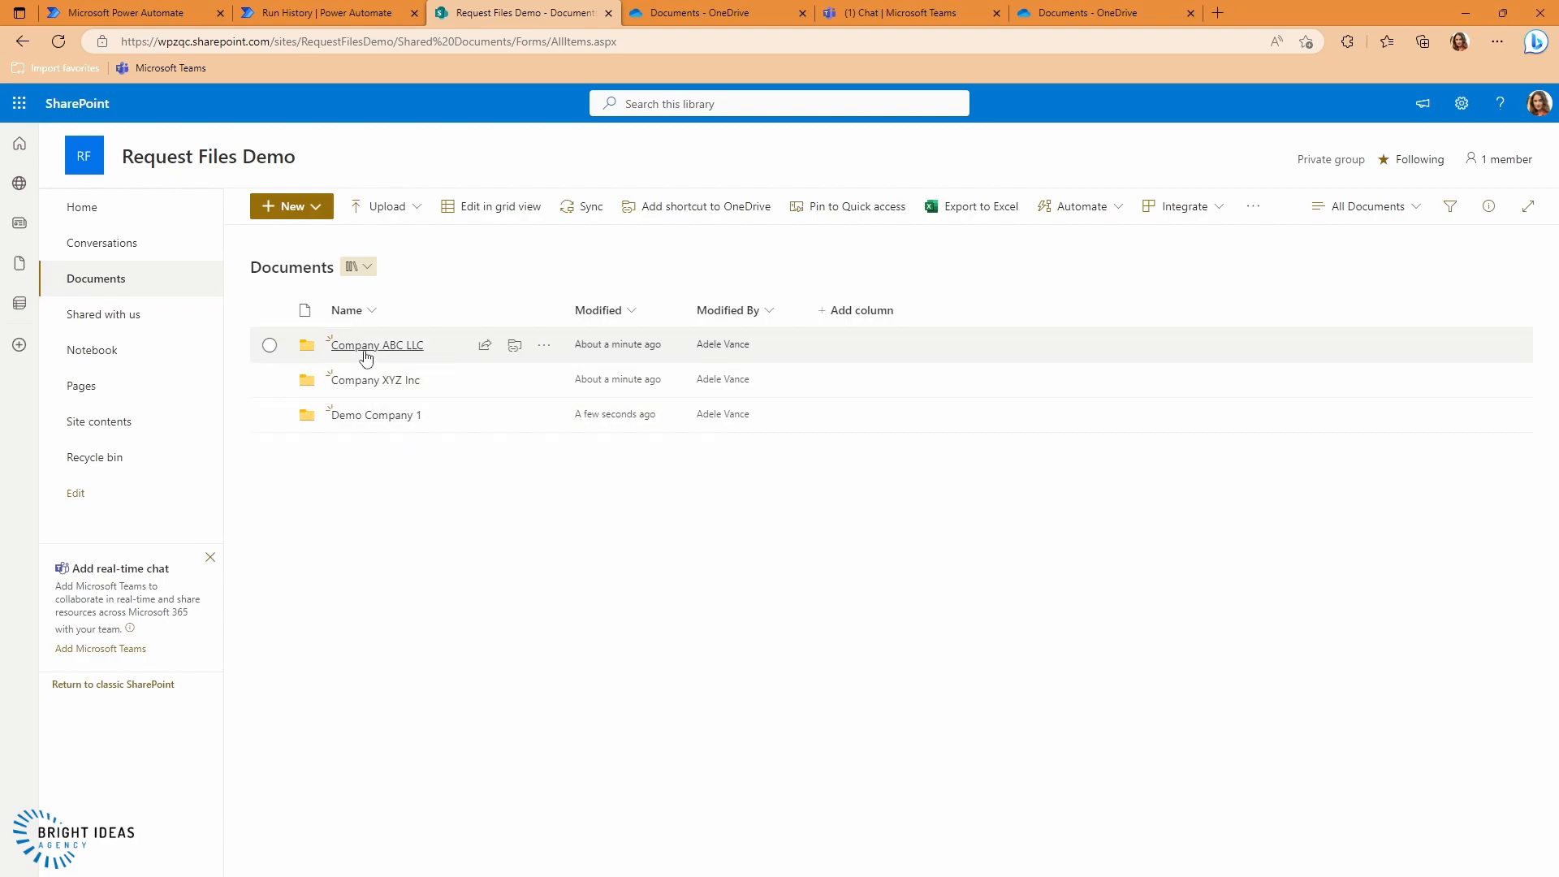
{"action": "mouse_move", "coordinate": [391, 380]}
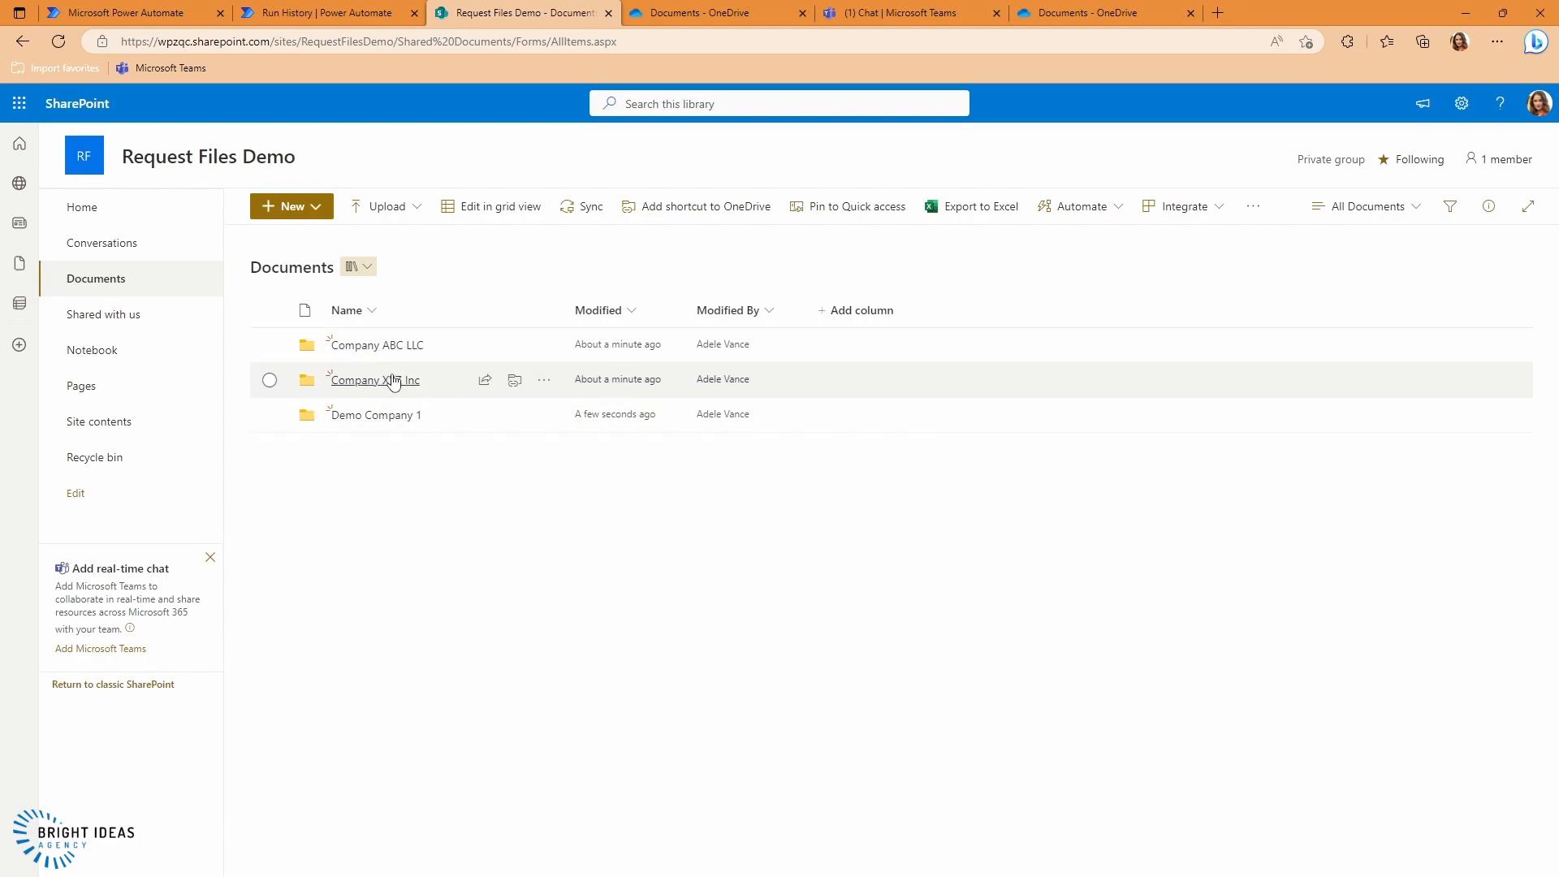